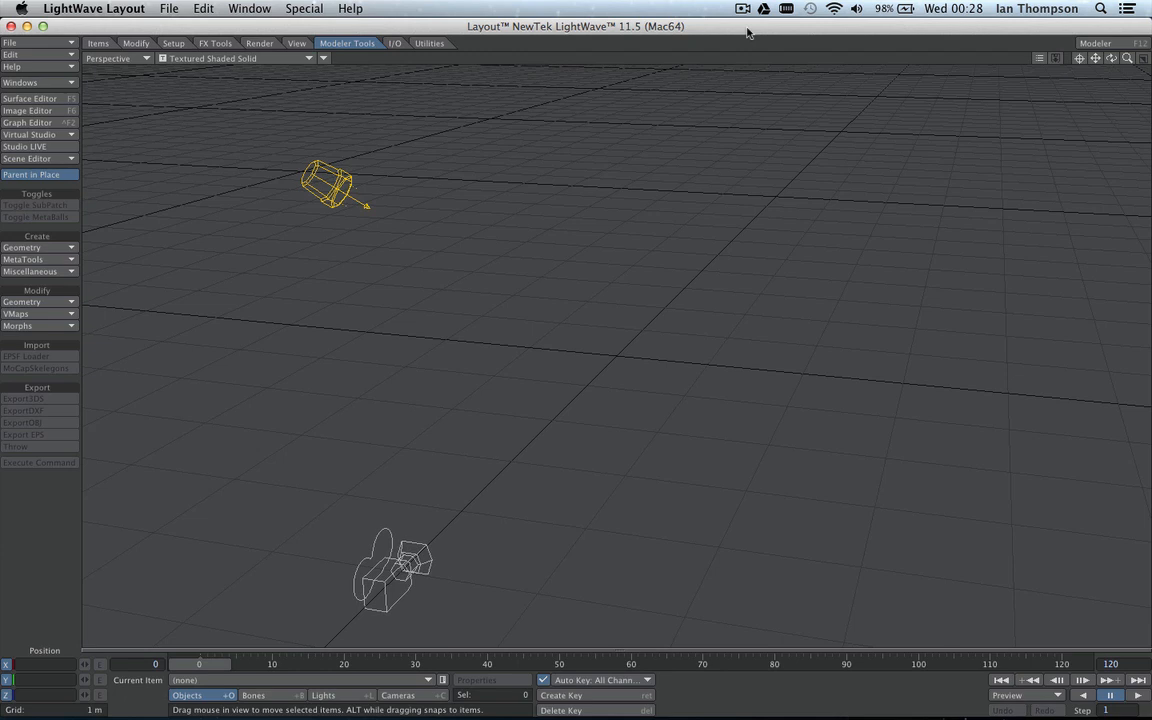
{"action": "mouse_move", "coordinate": [486, 672]}
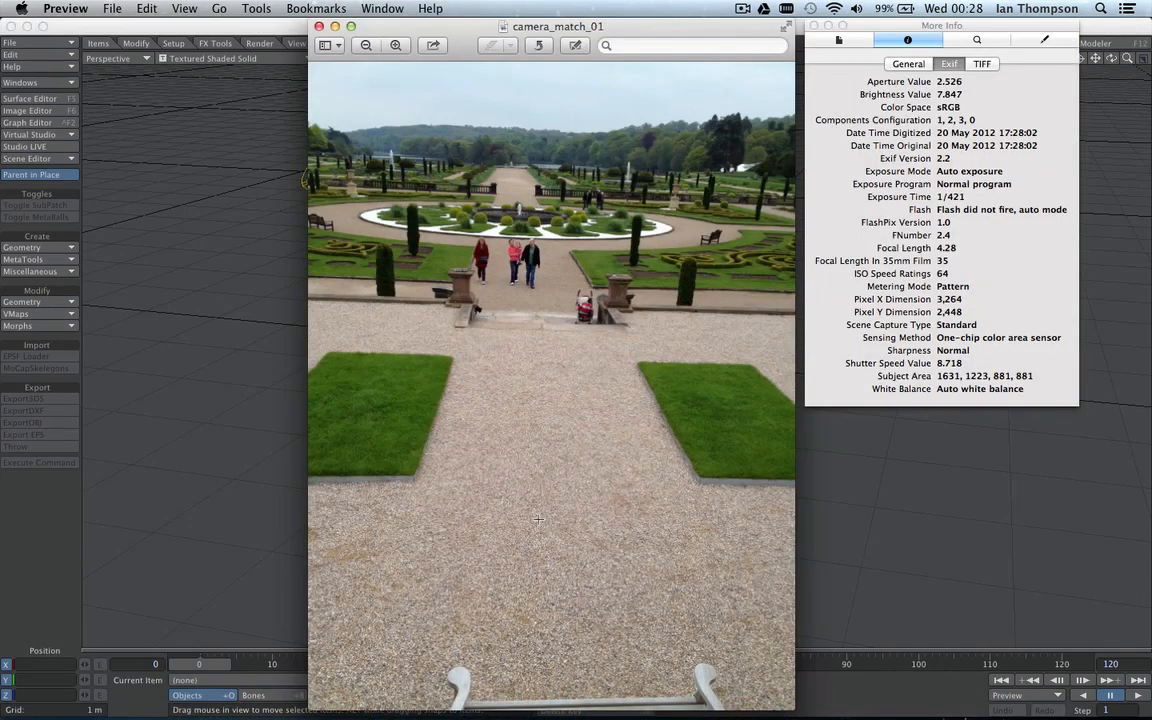
{"action": "mouse_move", "coordinate": [532, 390]}
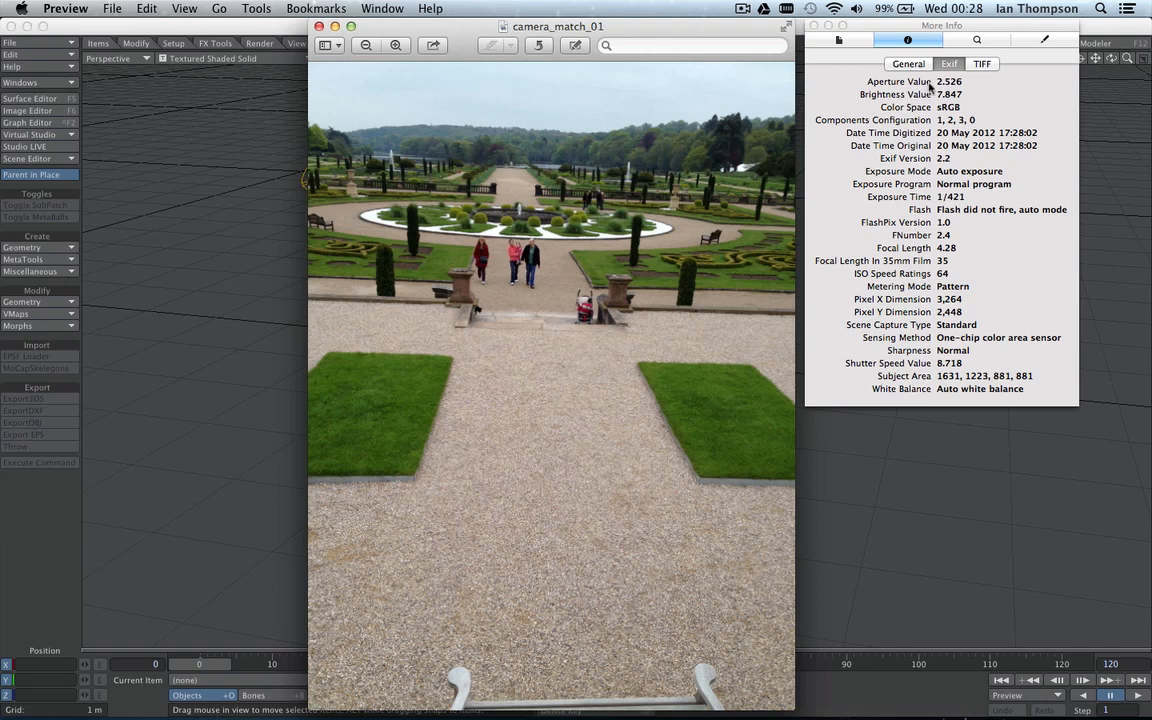
{"action": "mouse_move", "coordinate": [944, 250]}
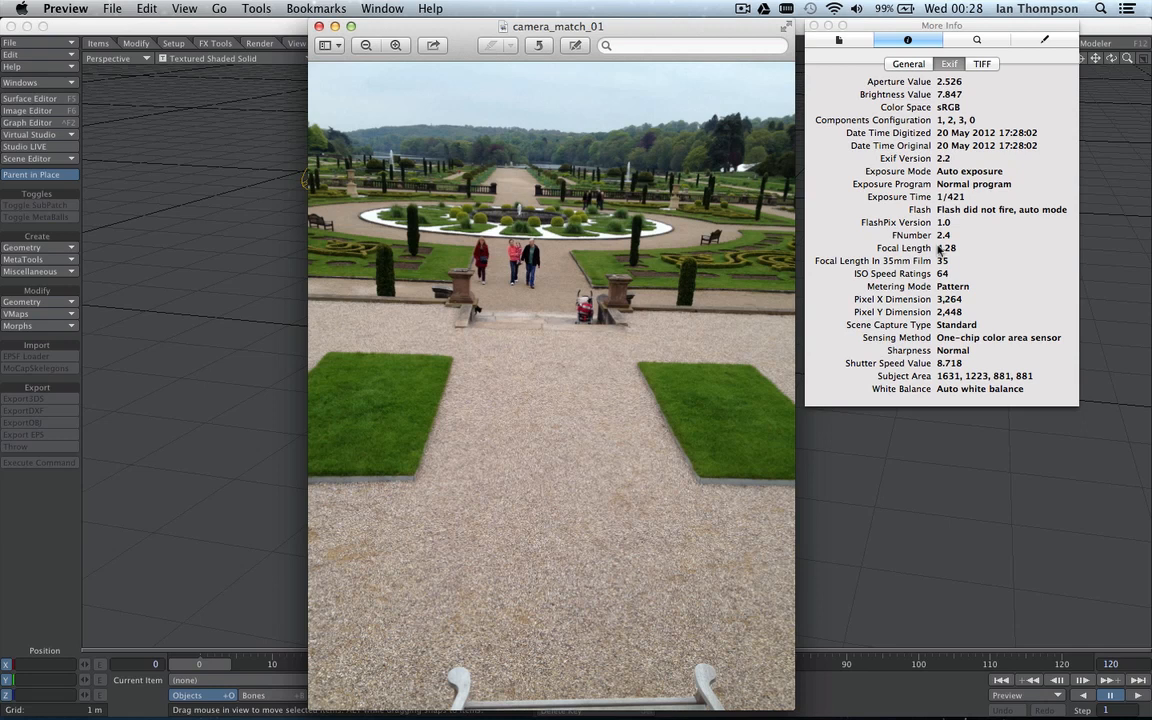
Return from Preview to LightWave 3D Layout after reading the photo's focal length 4.28 and F-number 2.4.
{"action": "left_click", "coordinate": [64, 8]}
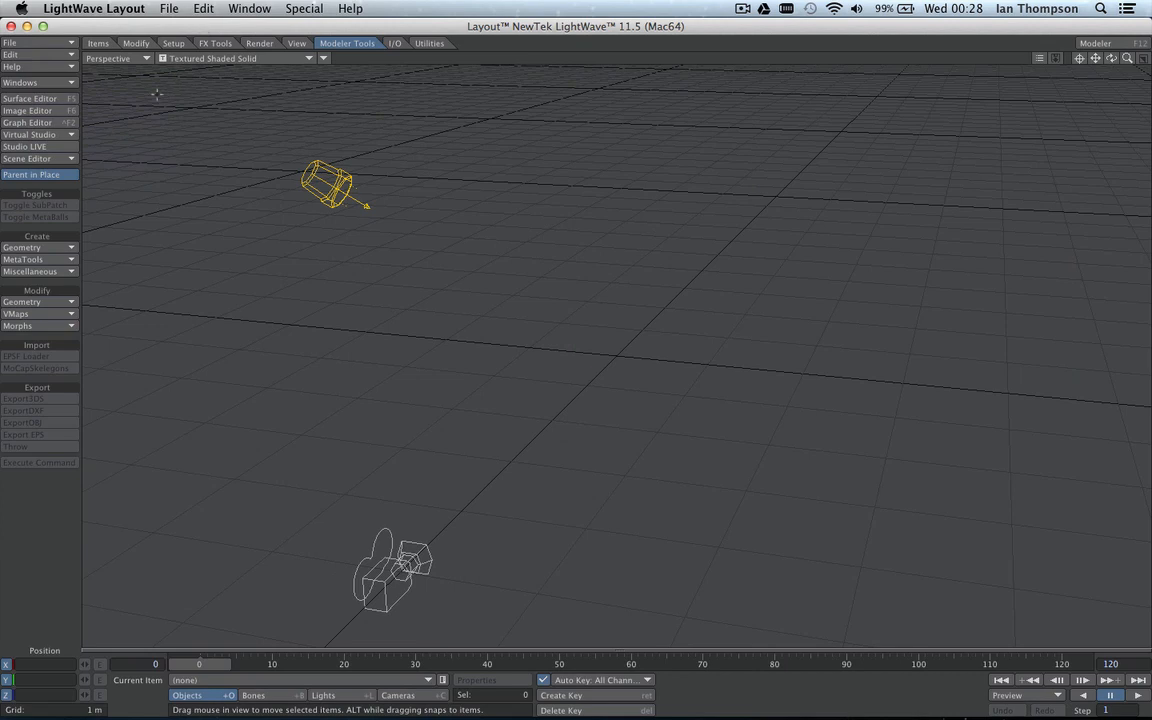
{"action": "mouse_move", "coordinate": [96, 112]}
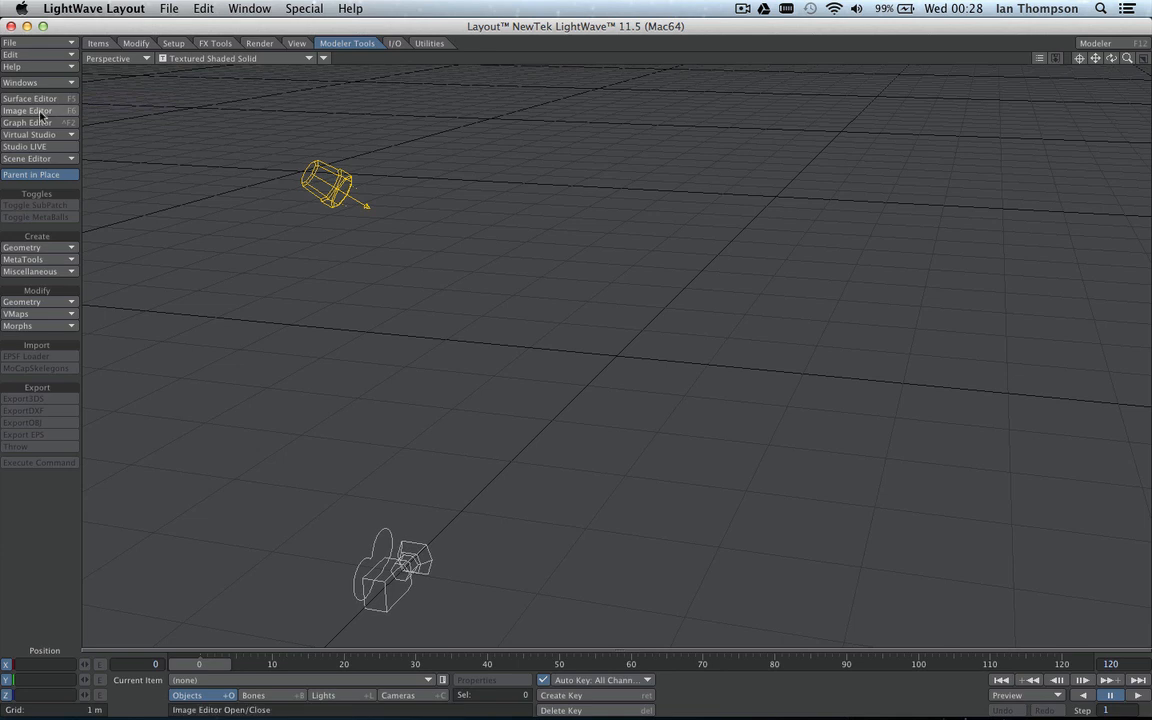
Load images/camera_match_01.jpg into the scene through the Image Editor.
{"action": "left_click", "coordinate": [28, 110]}
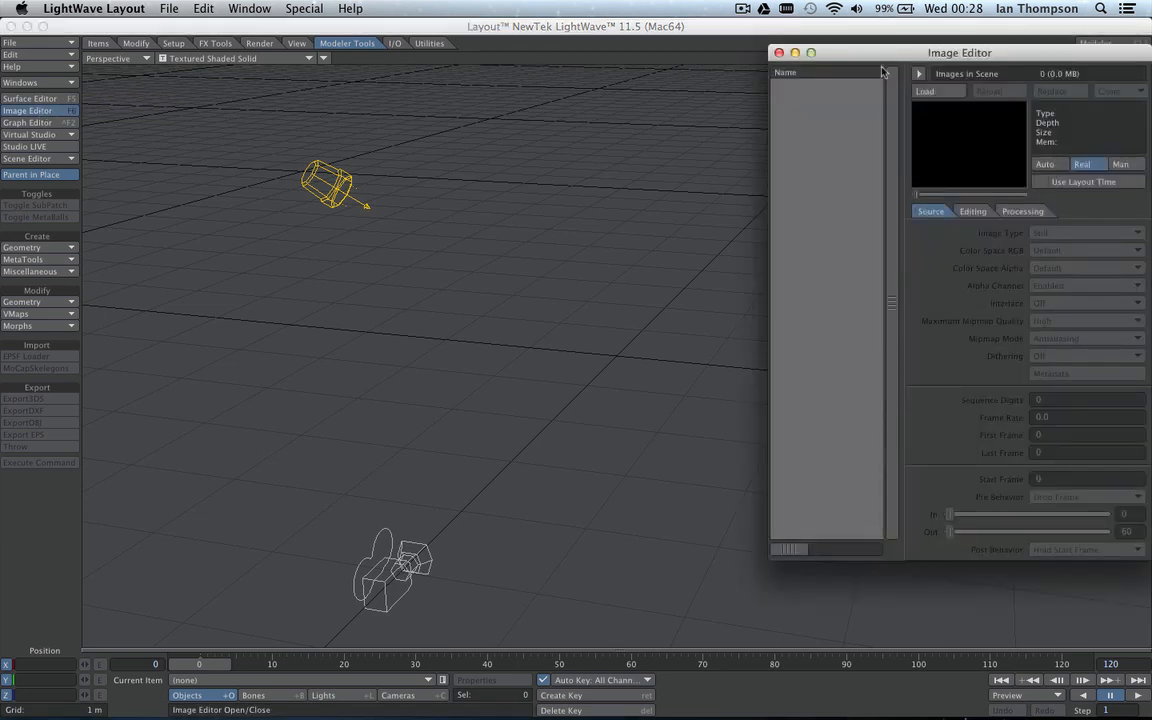
{"action": "left_click", "coordinate": [938, 92]}
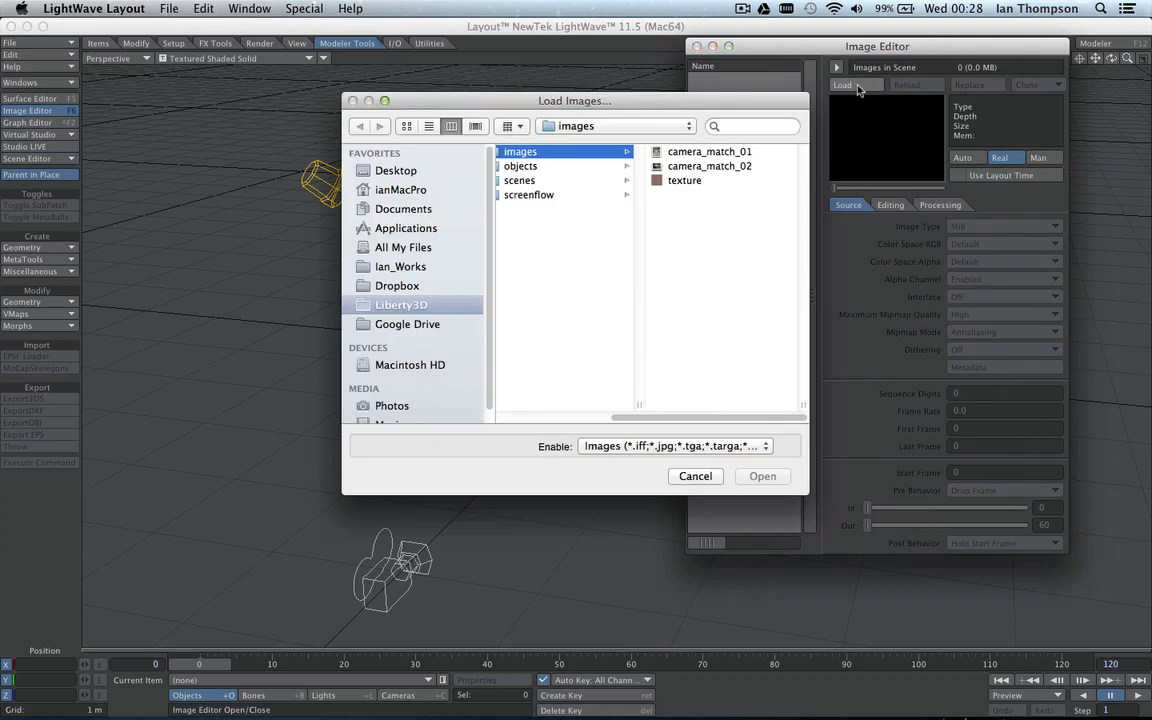
{"action": "left_click", "coordinate": [708, 152]}
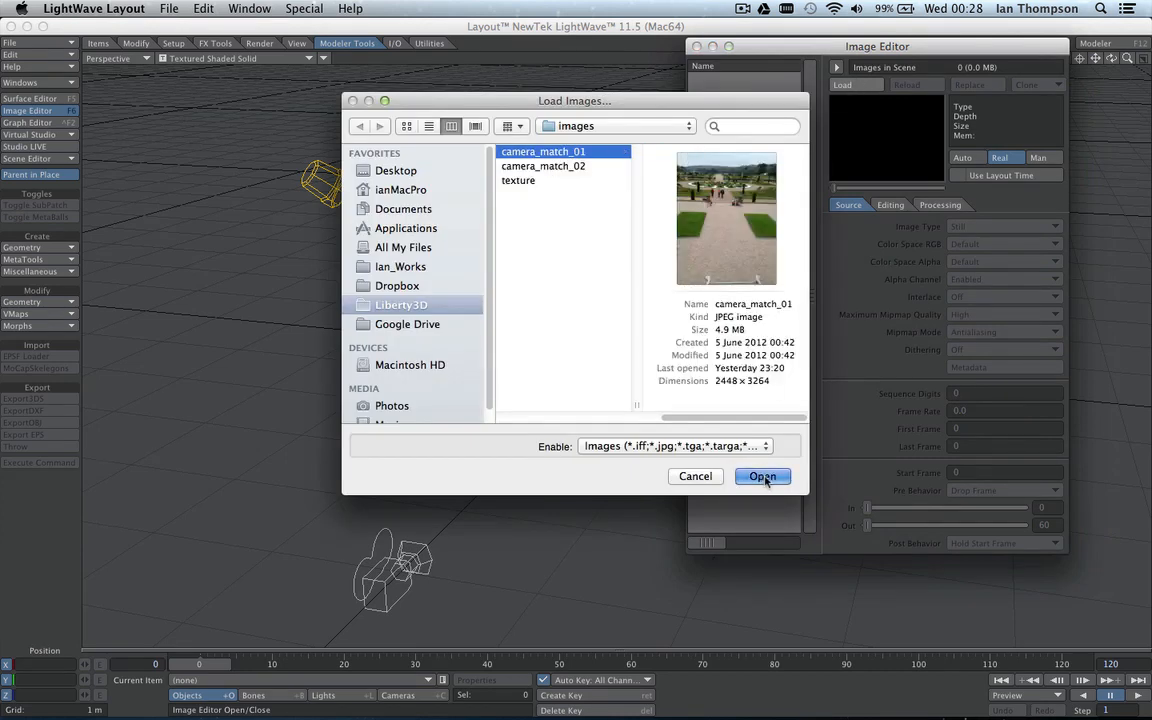
{"action": "left_click", "coordinate": [762, 476]}
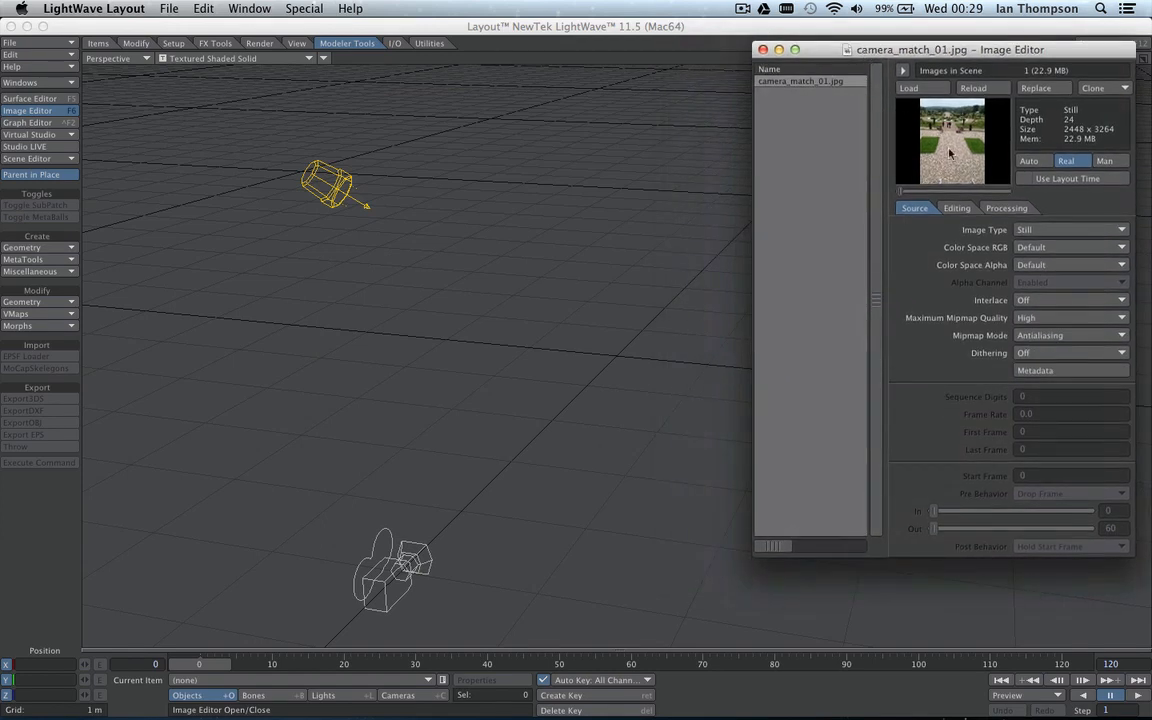
{"action": "mouse_move", "coordinate": [1084, 140]}
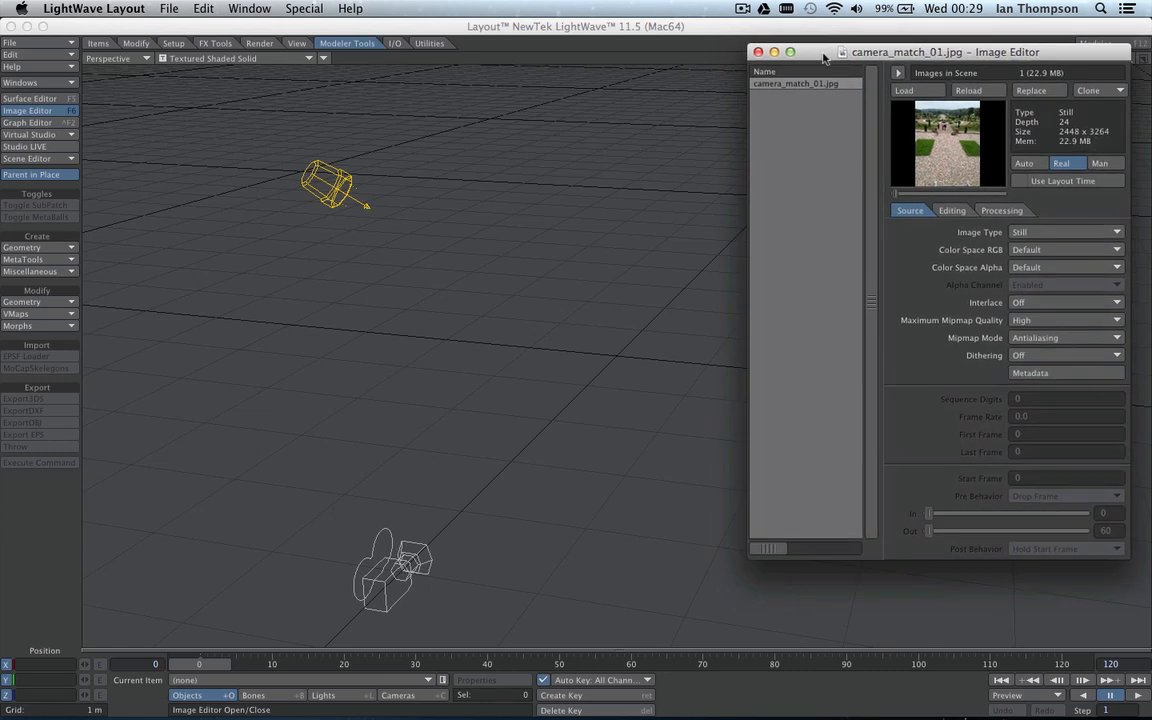
{"action": "mouse_move", "coordinate": [398, 576]}
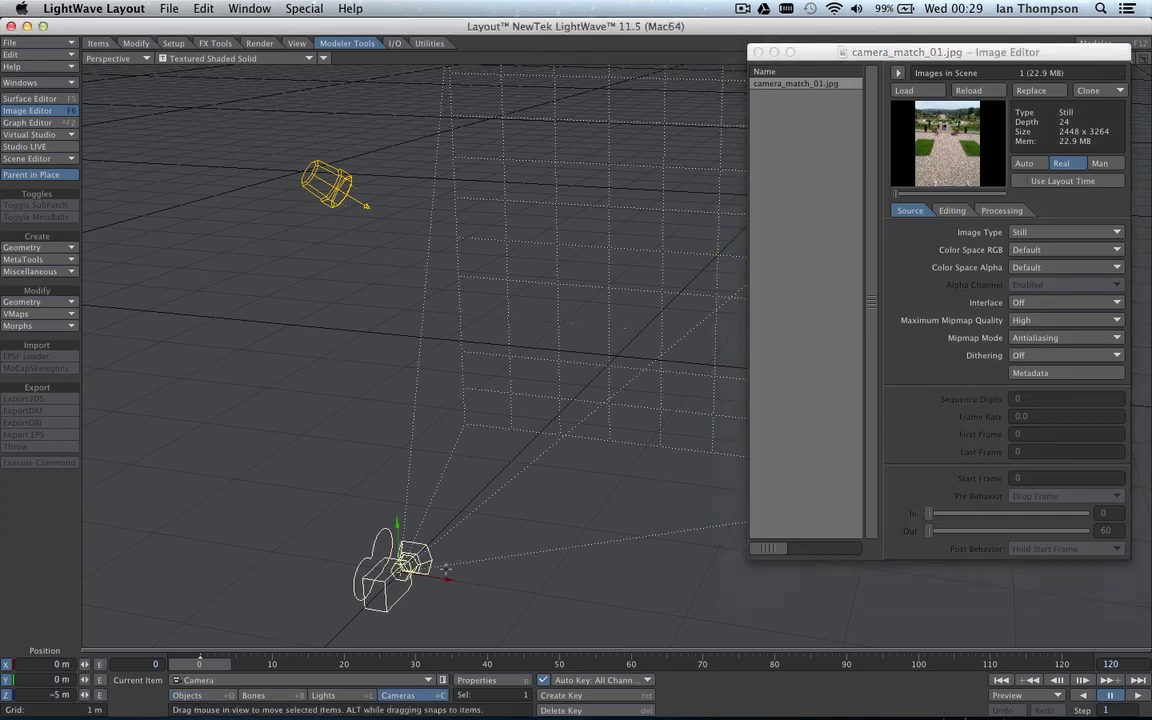
{"action": "mouse_move", "coordinate": [816, 408]}
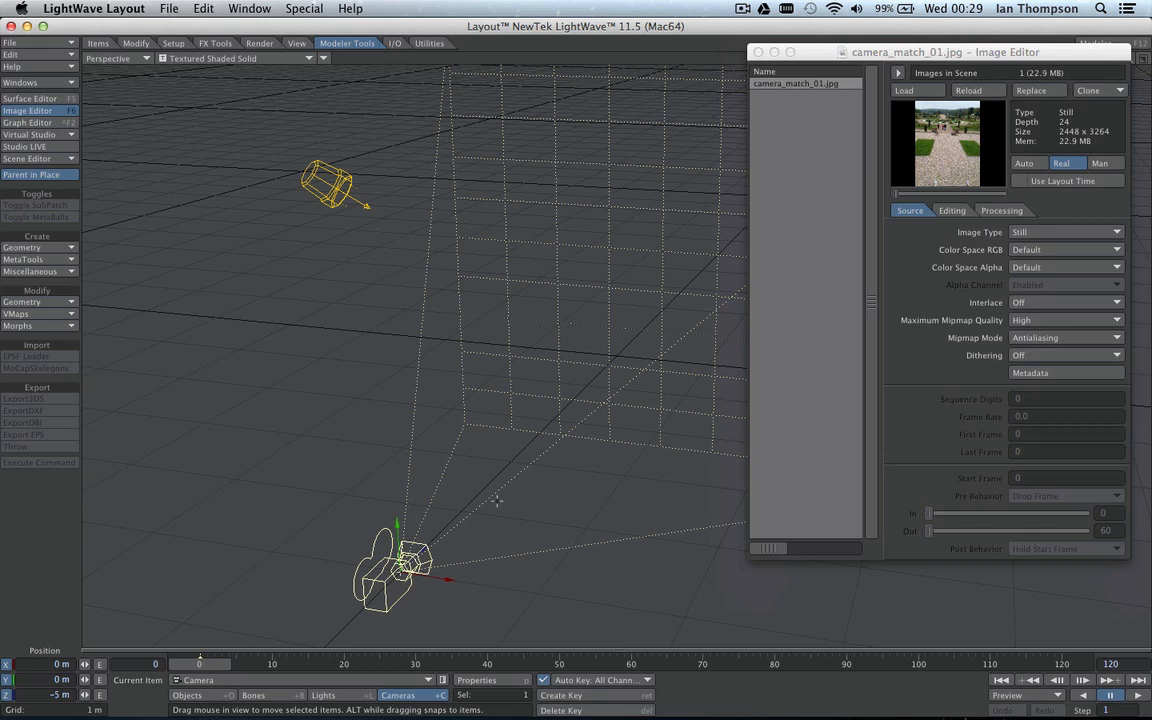
{"action": "mouse_move", "coordinate": [402, 576]}
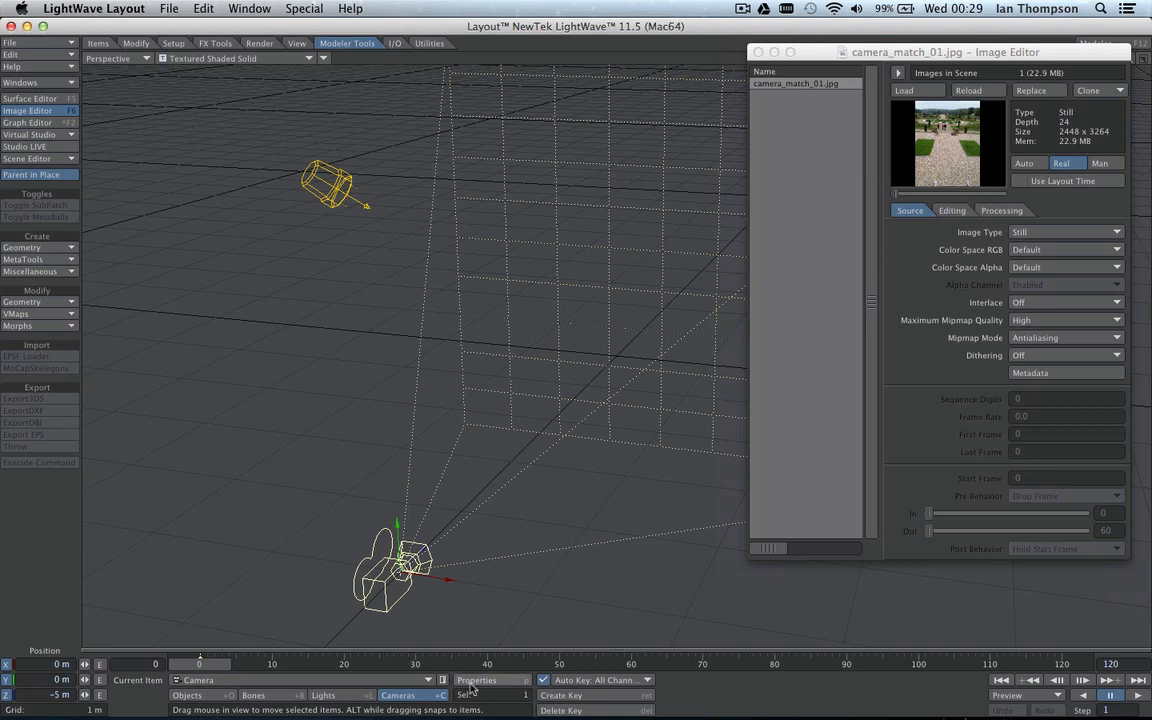
Show Render Globals camera settings and switch the viewport to Camera View.
{"action": "left_click", "coordinate": [490, 680]}
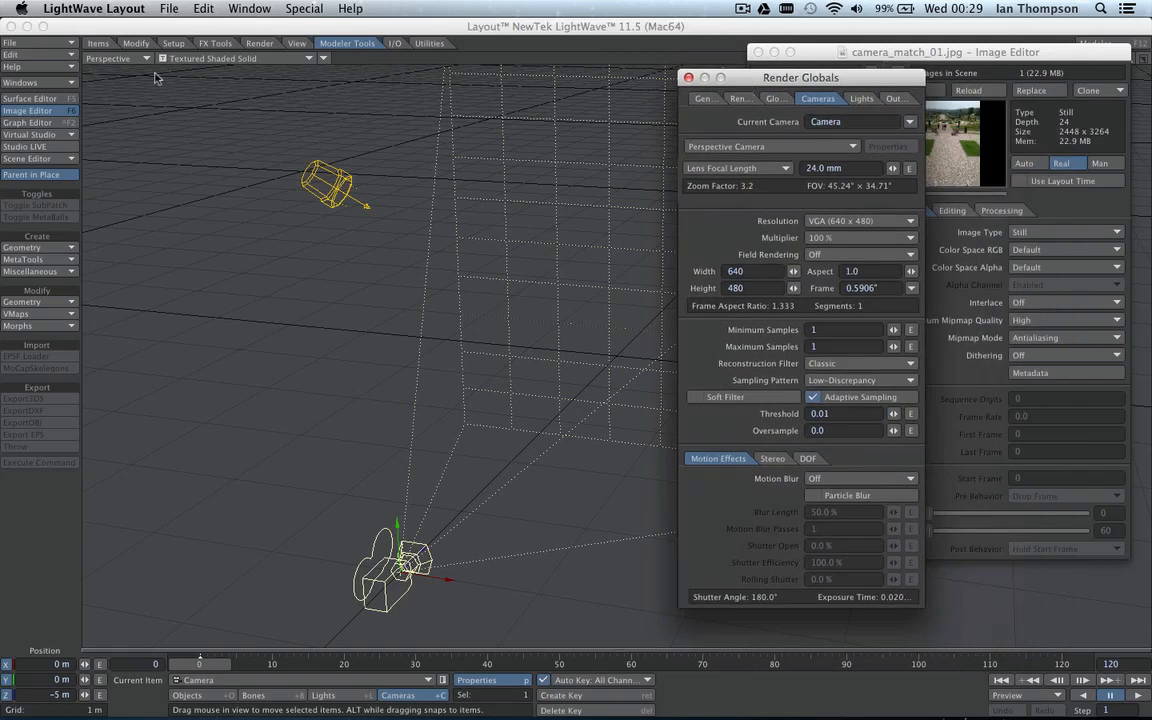
{"action": "left_click", "coordinate": [116, 58]}
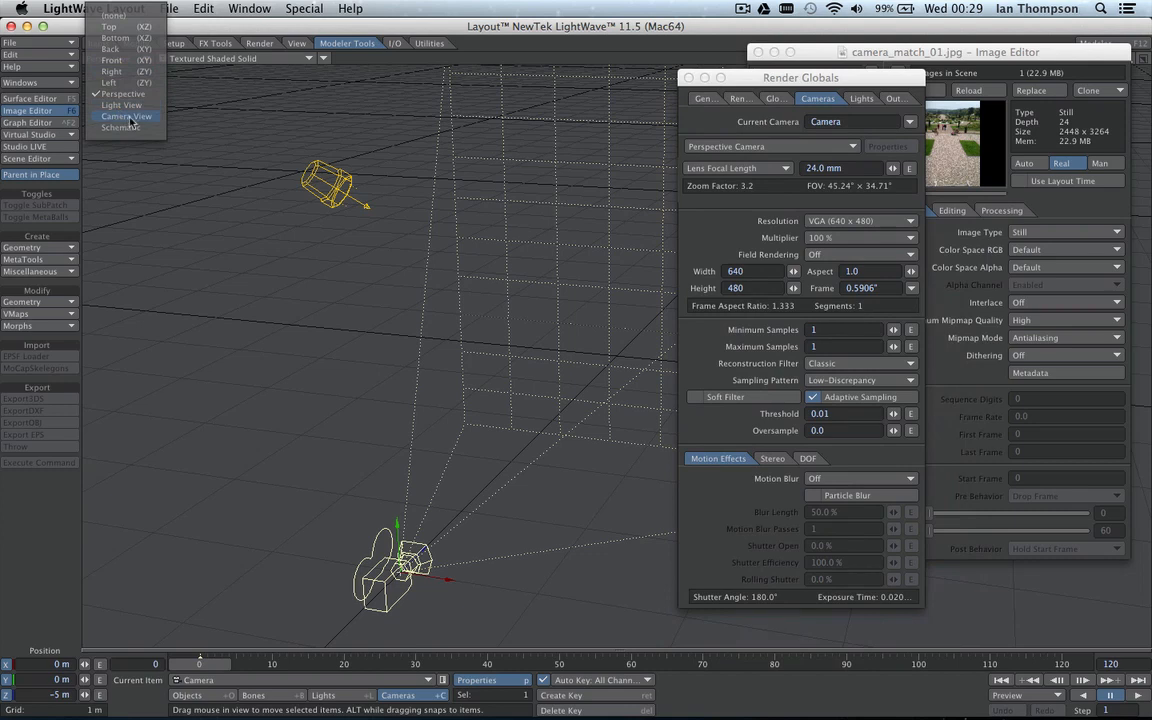
{"action": "left_click", "coordinate": [126, 116]}
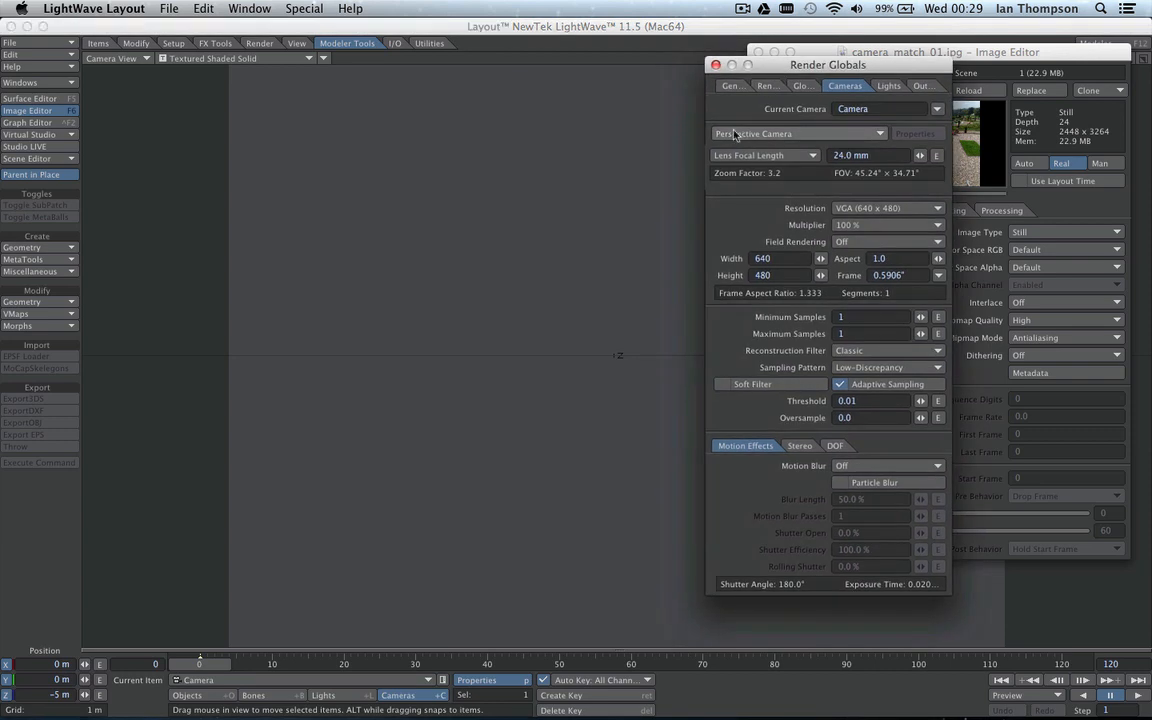
{"action": "mouse_move", "coordinate": [736, 140]}
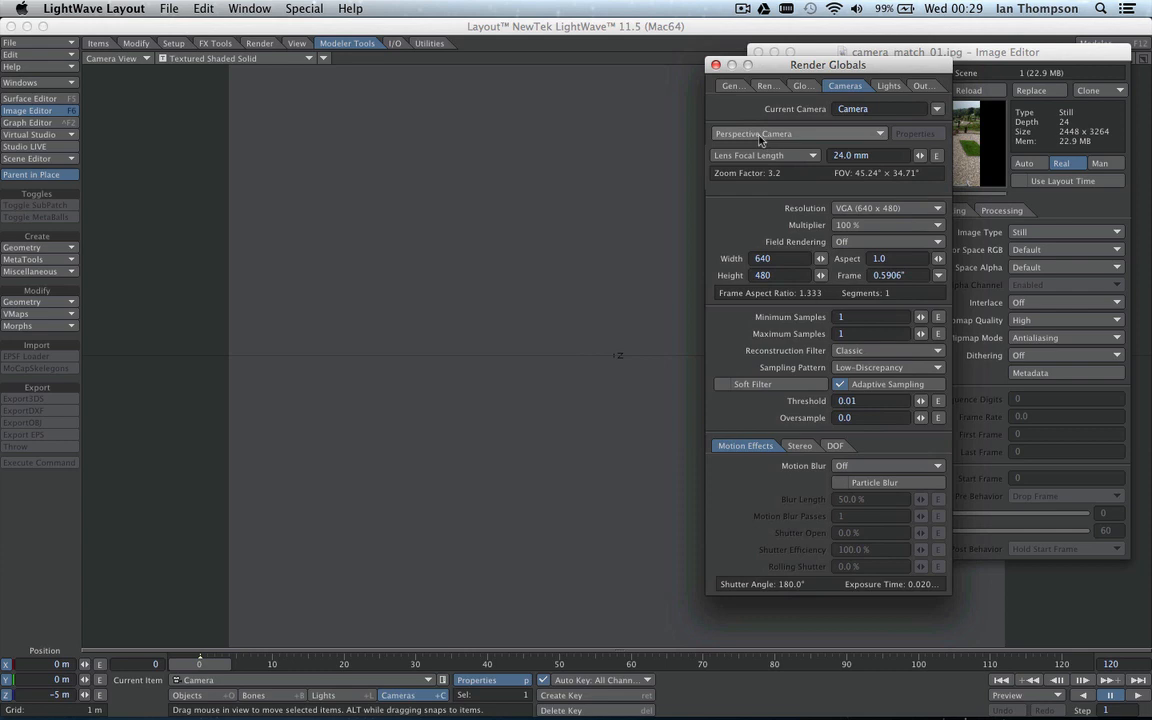
Change the camera type to Real Lens Camera.
{"action": "left_click", "coordinate": [796, 132]}
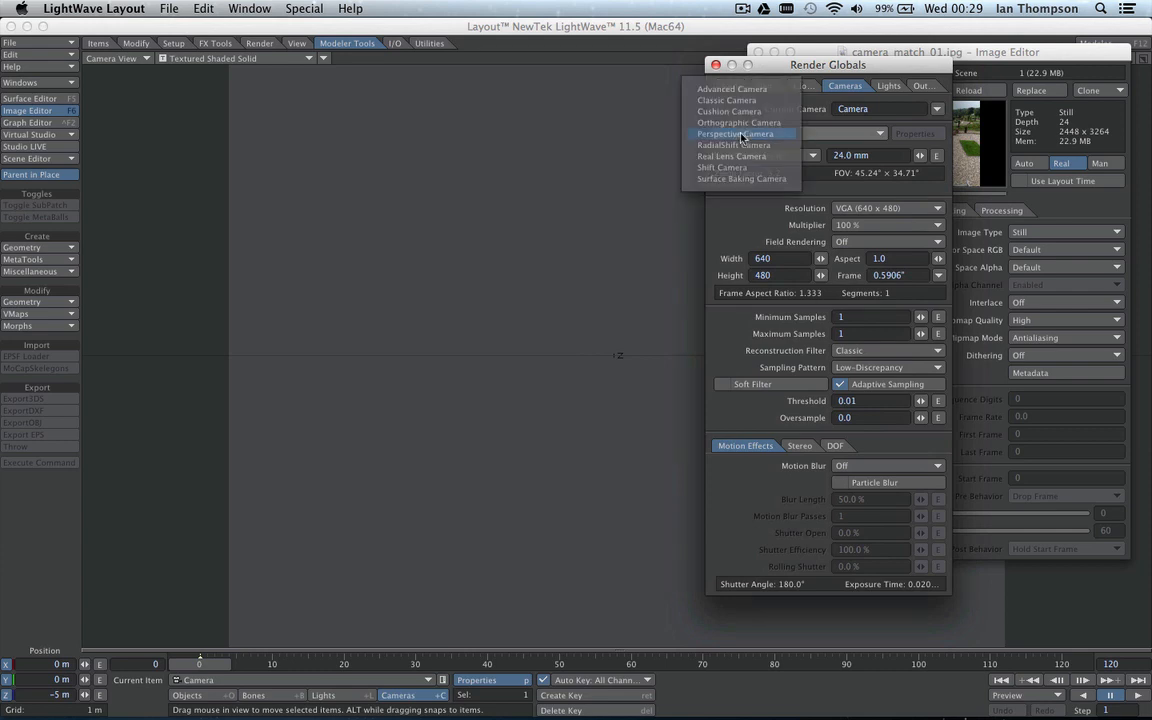
{"action": "left_click", "coordinate": [732, 156]}
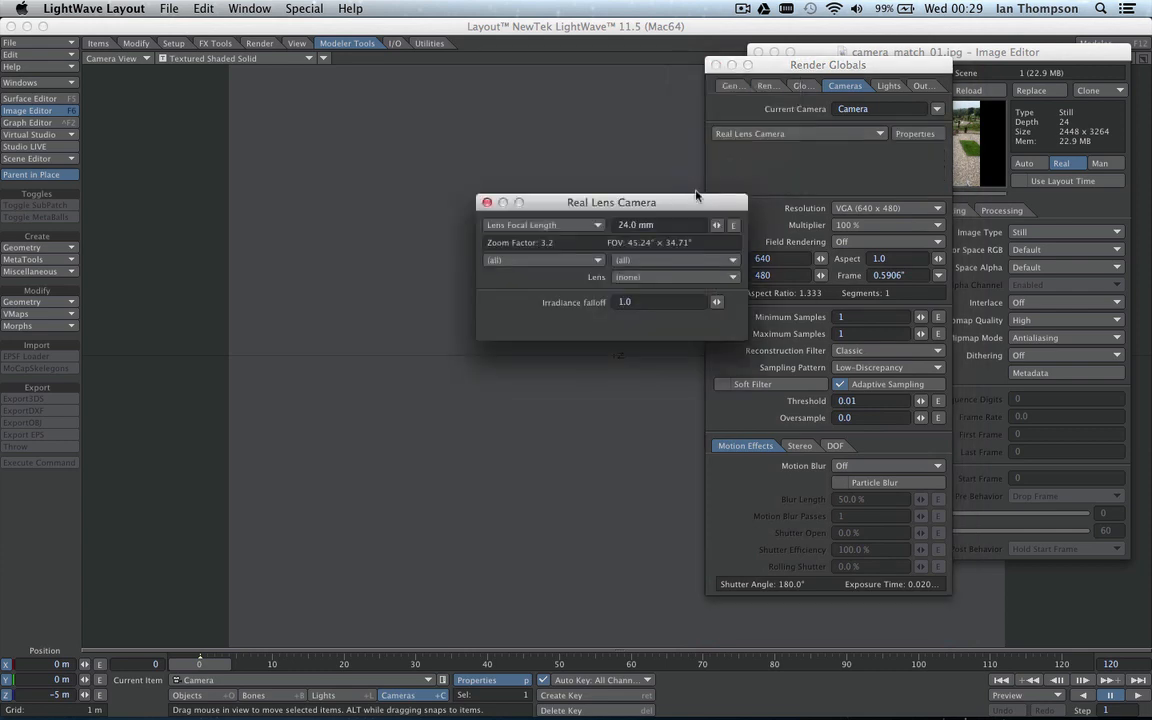
{"action": "left_click_drag", "start_coordinate": [612, 200], "coordinate": [712, 148]}
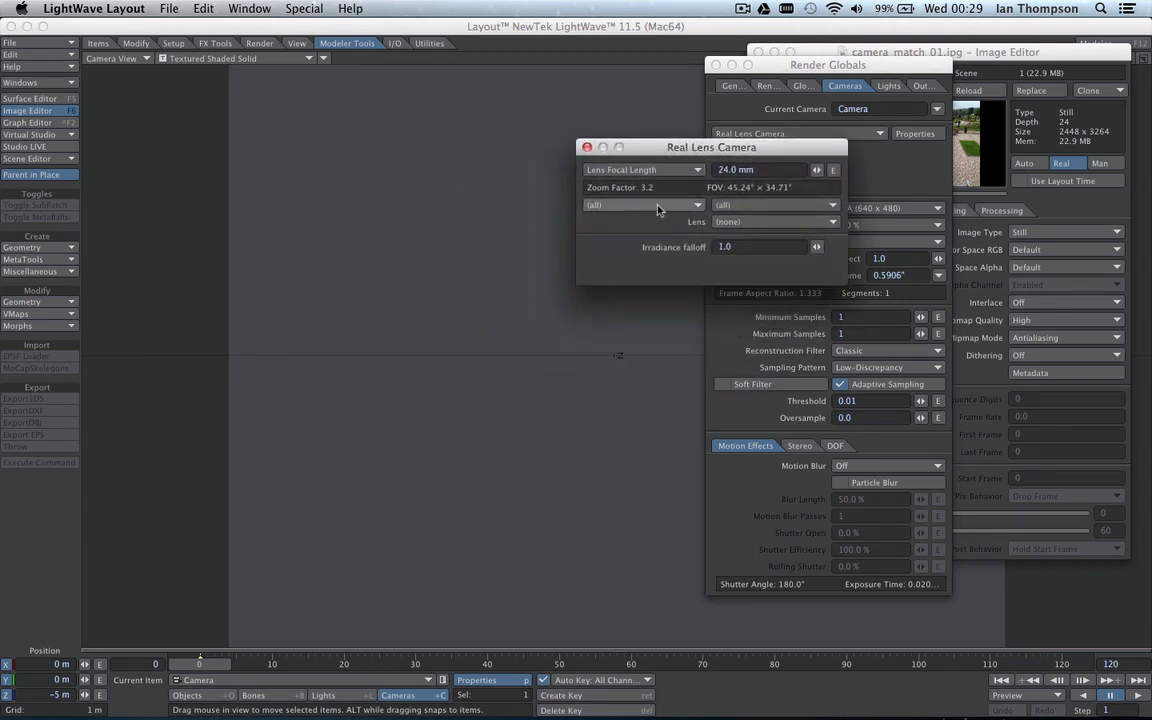
Take the lens settings from camera_match_01.jpg and apply them to the camera.
{"action": "left_click", "coordinate": [650, 204]}
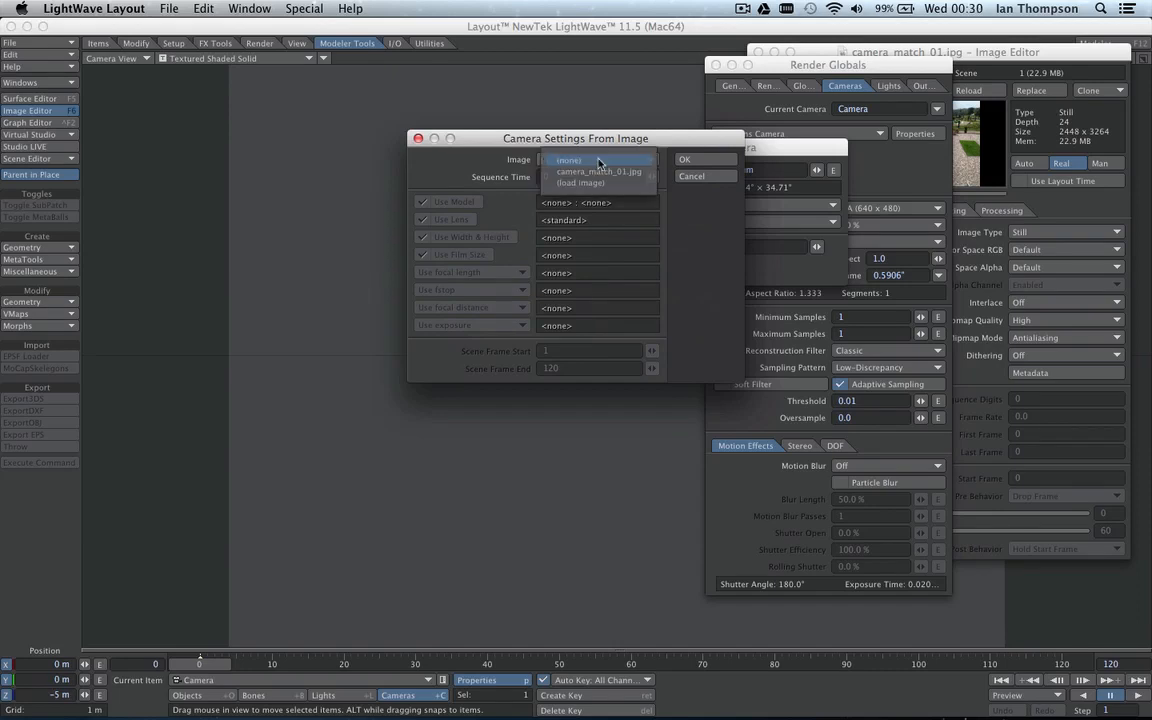
{"action": "left_click", "coordinate": [596, 172]}
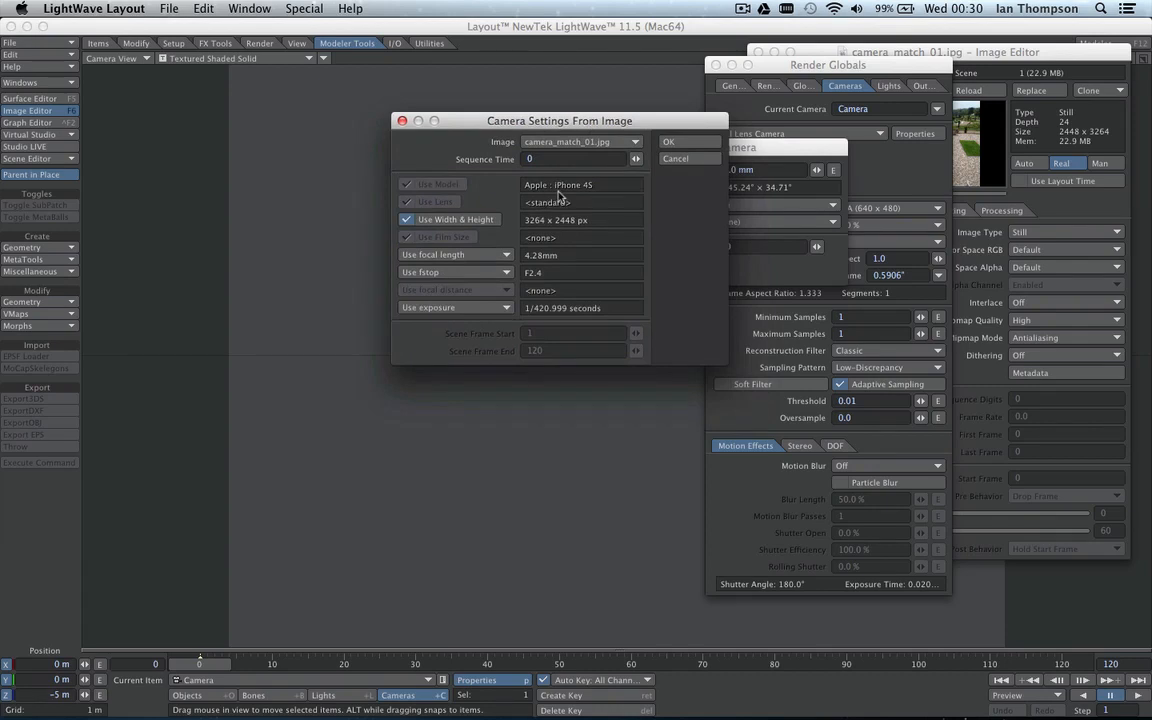
{"action": "mouse_move", "coordinate": [584, 196]}
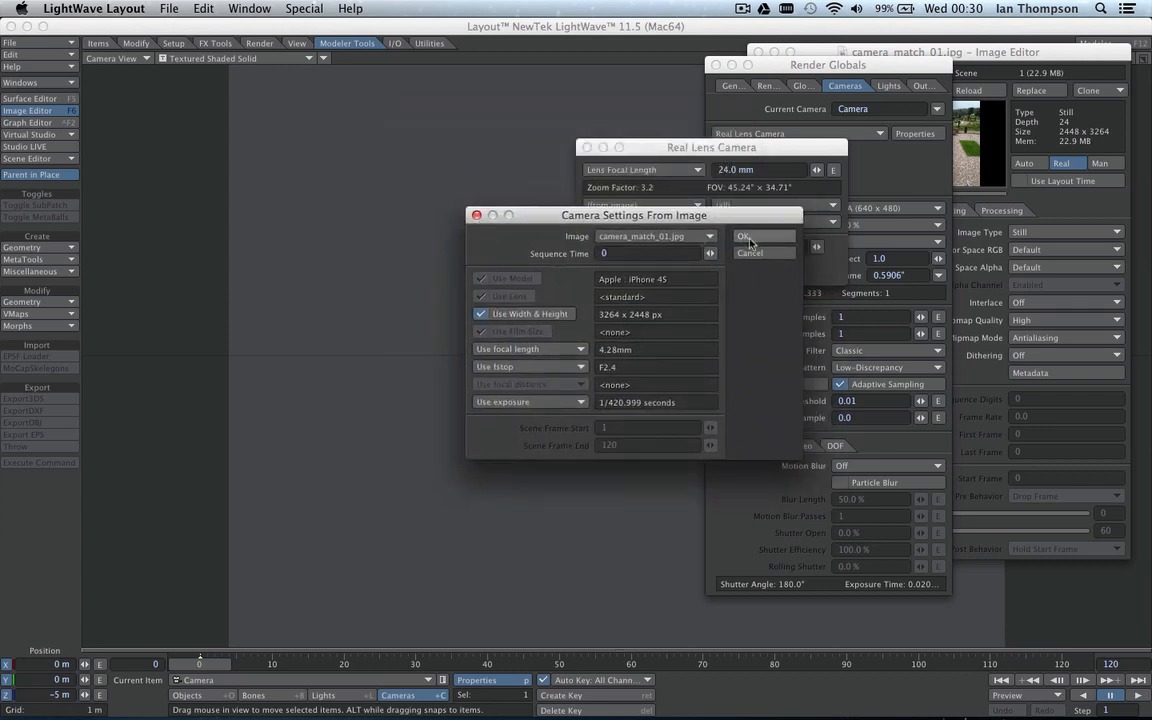
{"action": "left_click", "coordinate": [744, 236]}
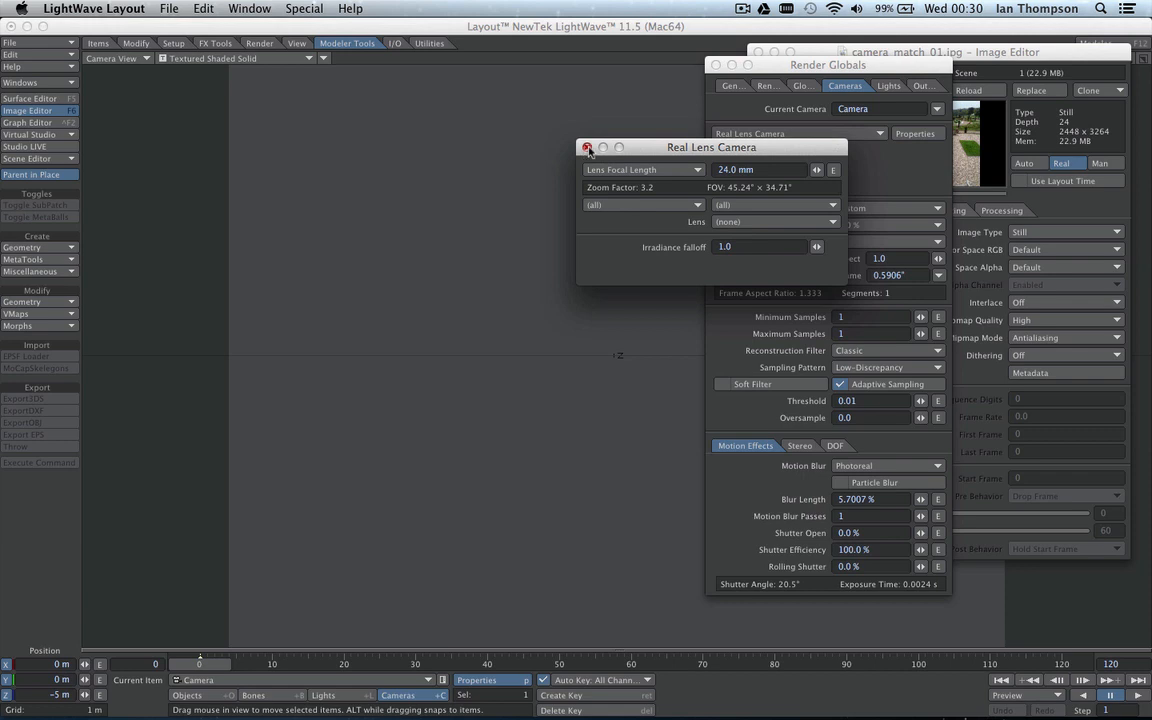
{"action": "left_click", "coordinate": [588, 148]}
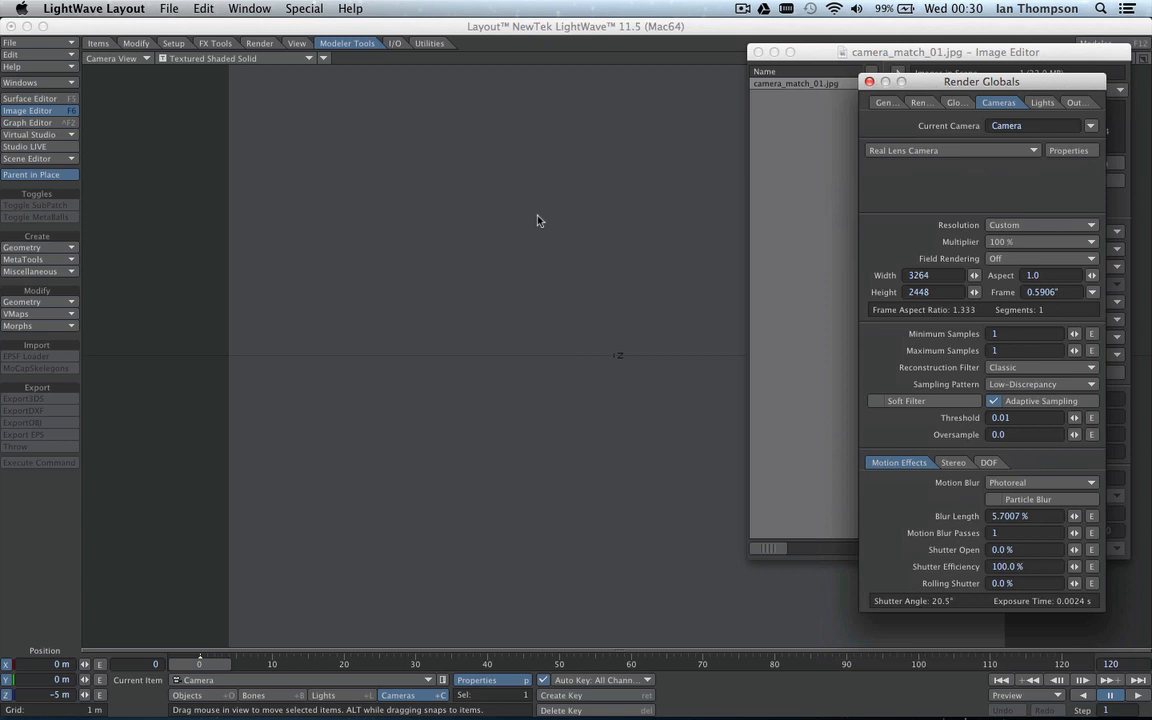
{"action": "mouse_move", "coordinate": [282, 160]}
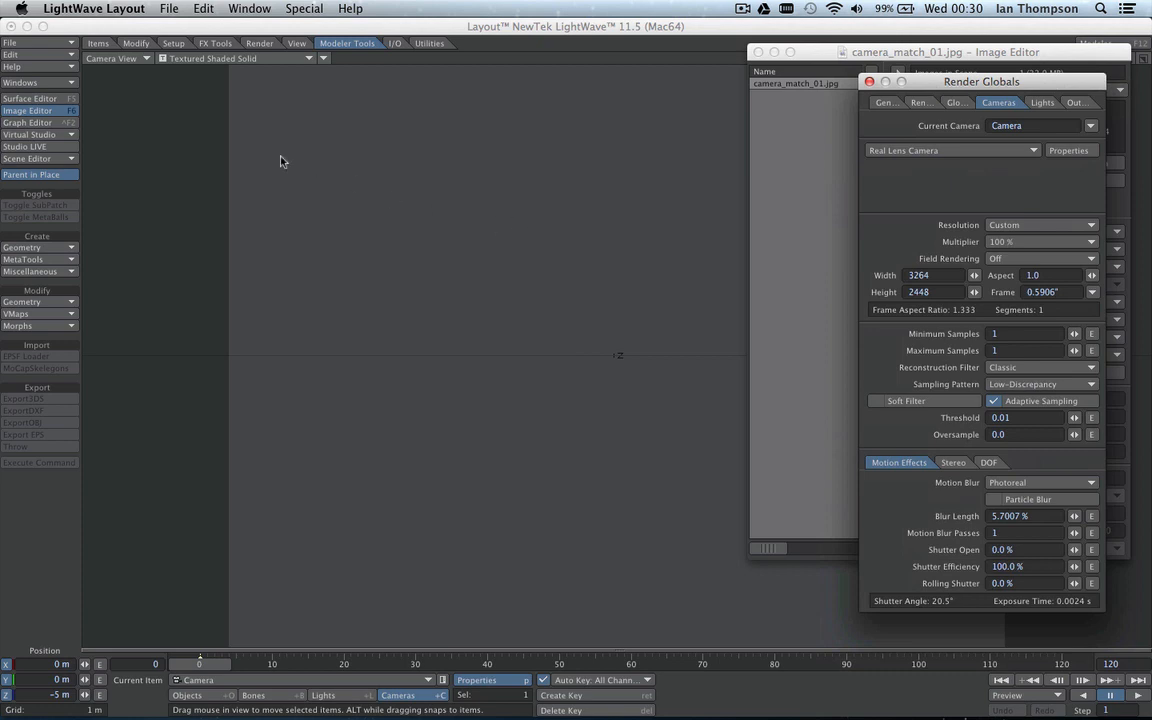
{"action": "mouse_move", "coordinate": [610, 358]}
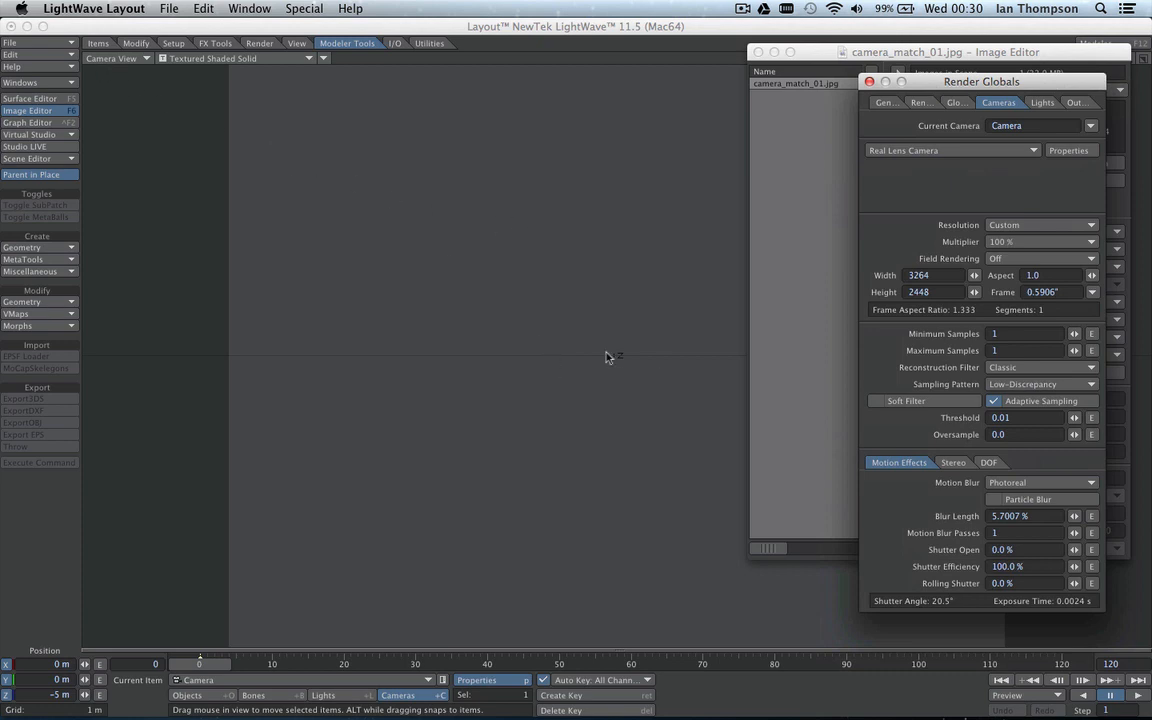
{"action": "mouse_move", "coordinate": [454, 344]}
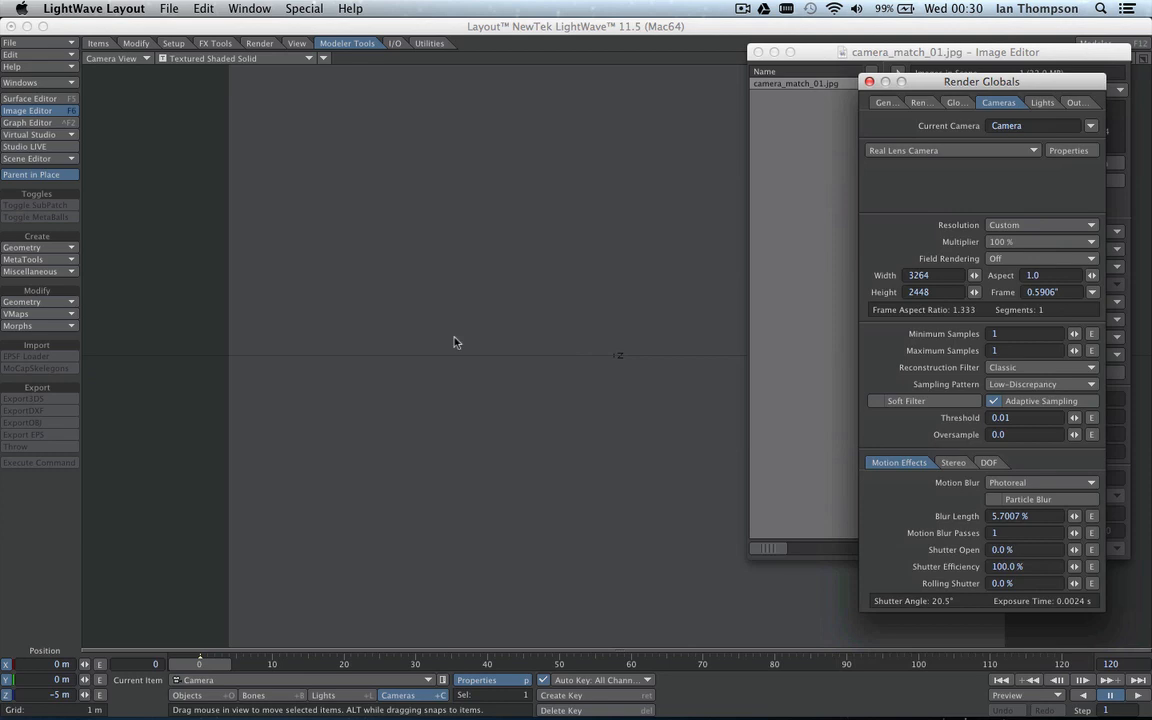
{"action": "mouse_move", "coordinate": [438, 336]}
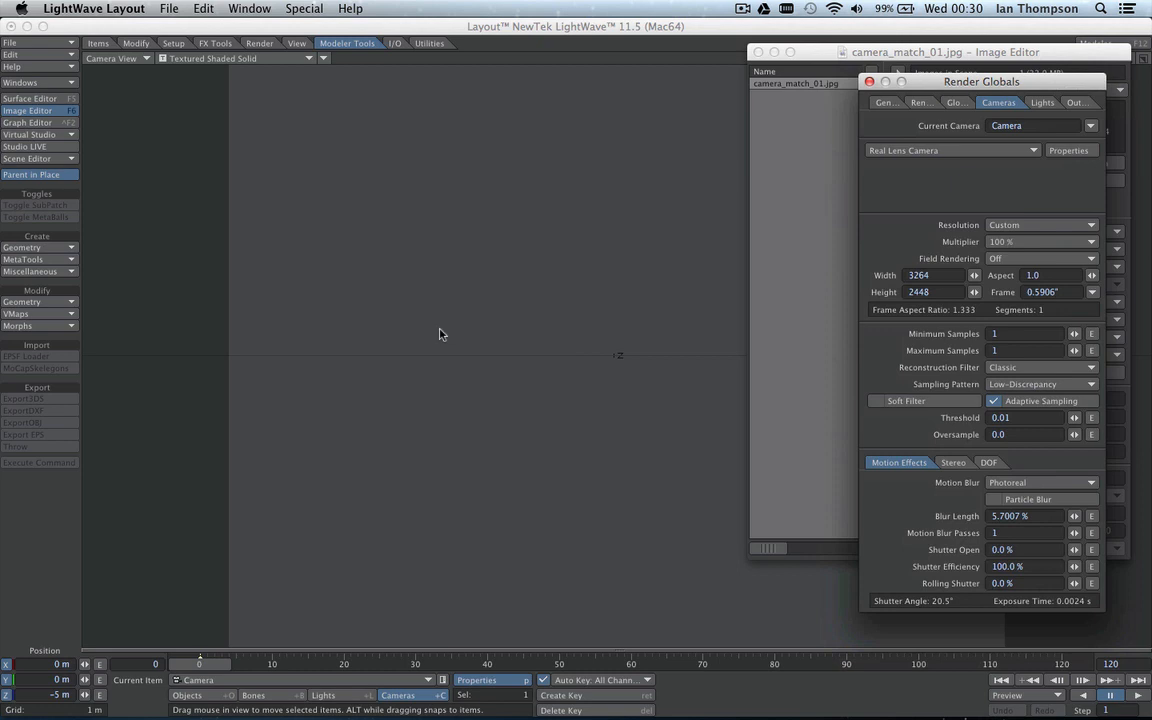
{"action": "mouse_move", "coordinate": [440, 322]}
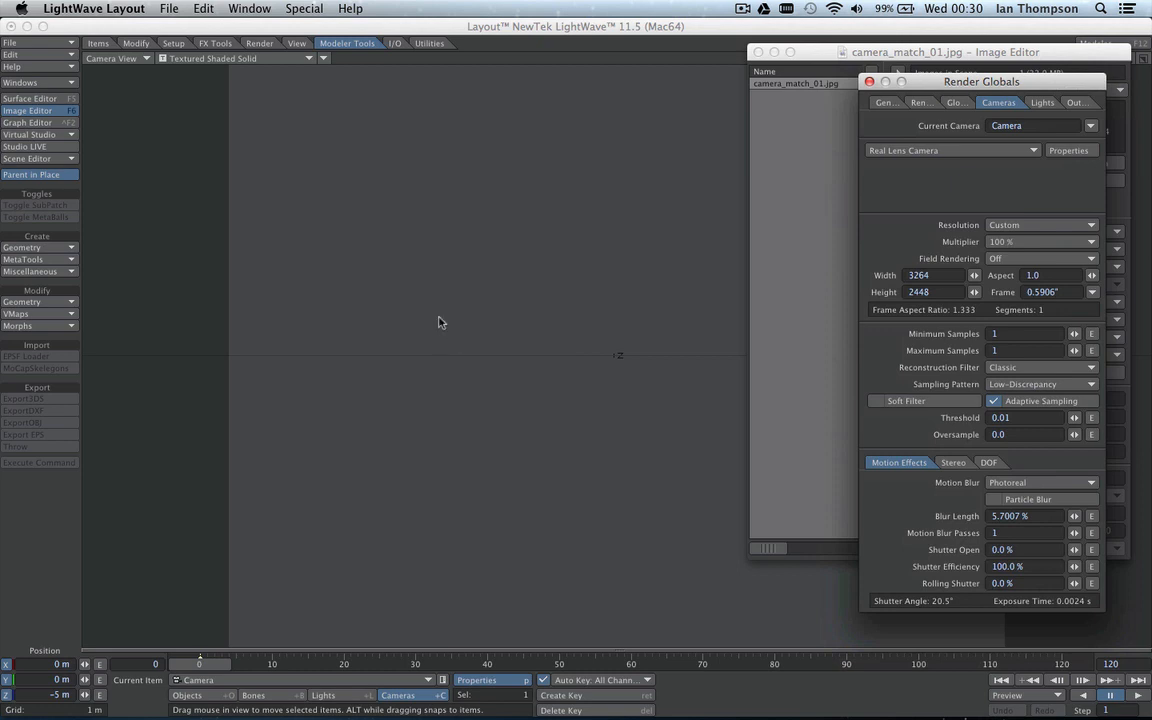
{"action": "mouse_move", "coordinate": [130, 114]}
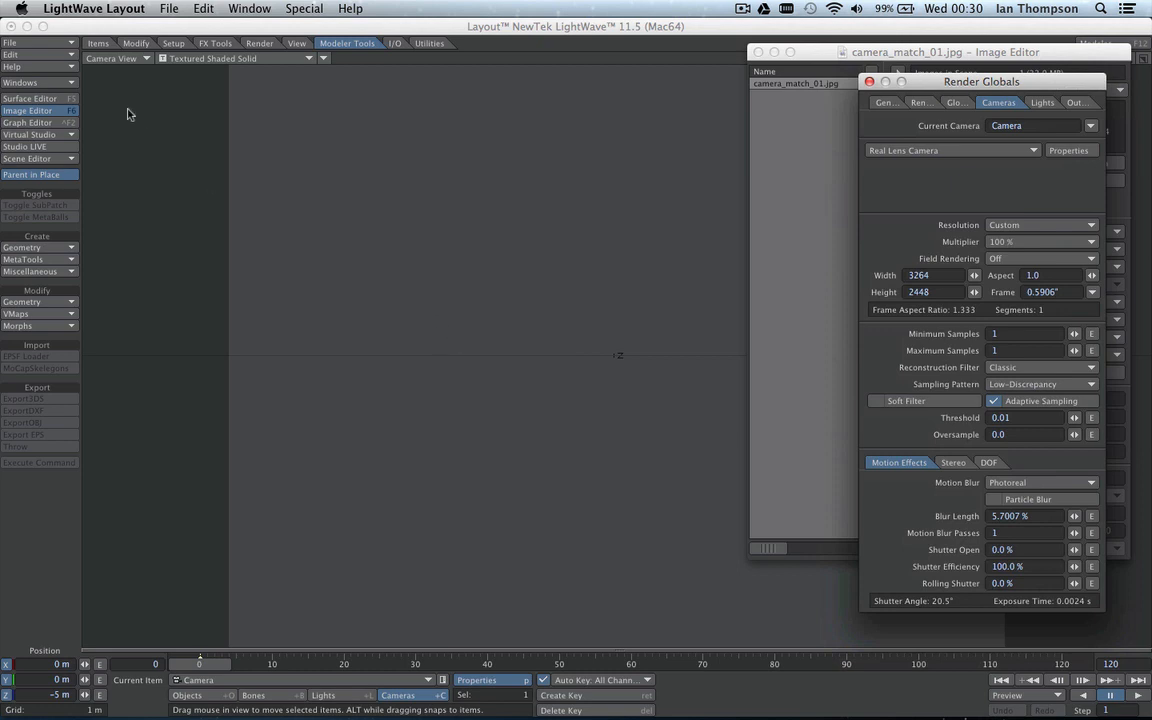
Set camera_match_01.jpg as the Background Image in Compositing Options.
{"action": "left_click", "coordinate": [22, 82]}
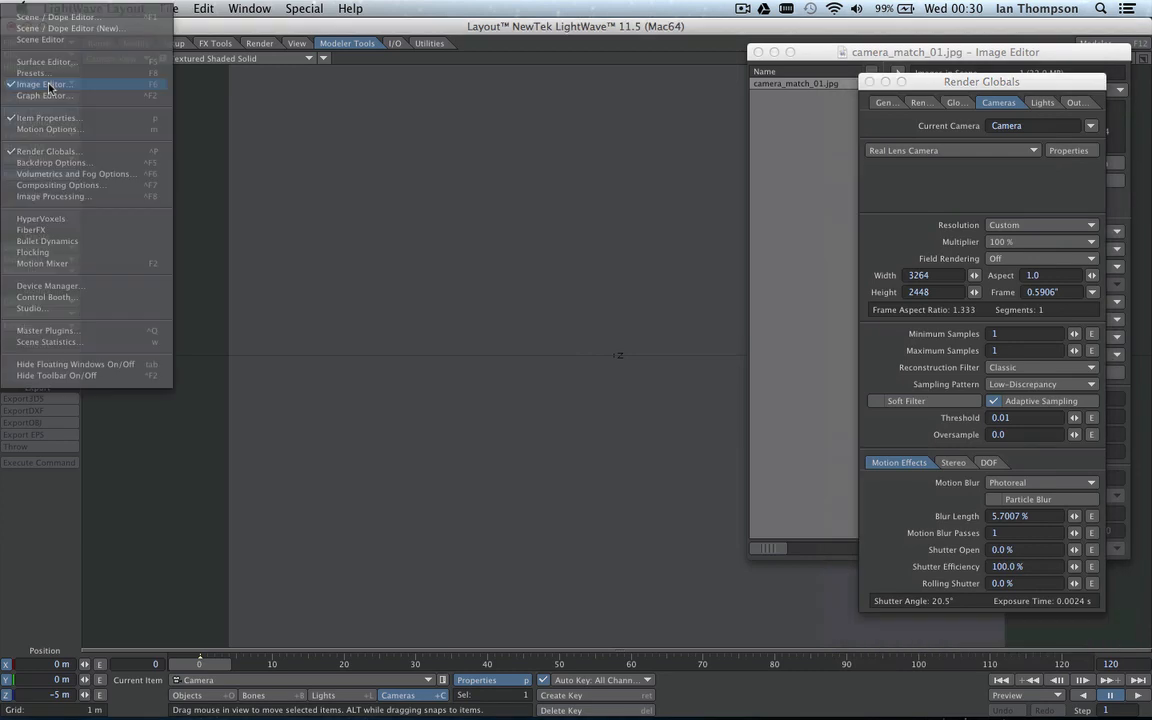
{"action": "left_click", "coordinate": [60, 184]}
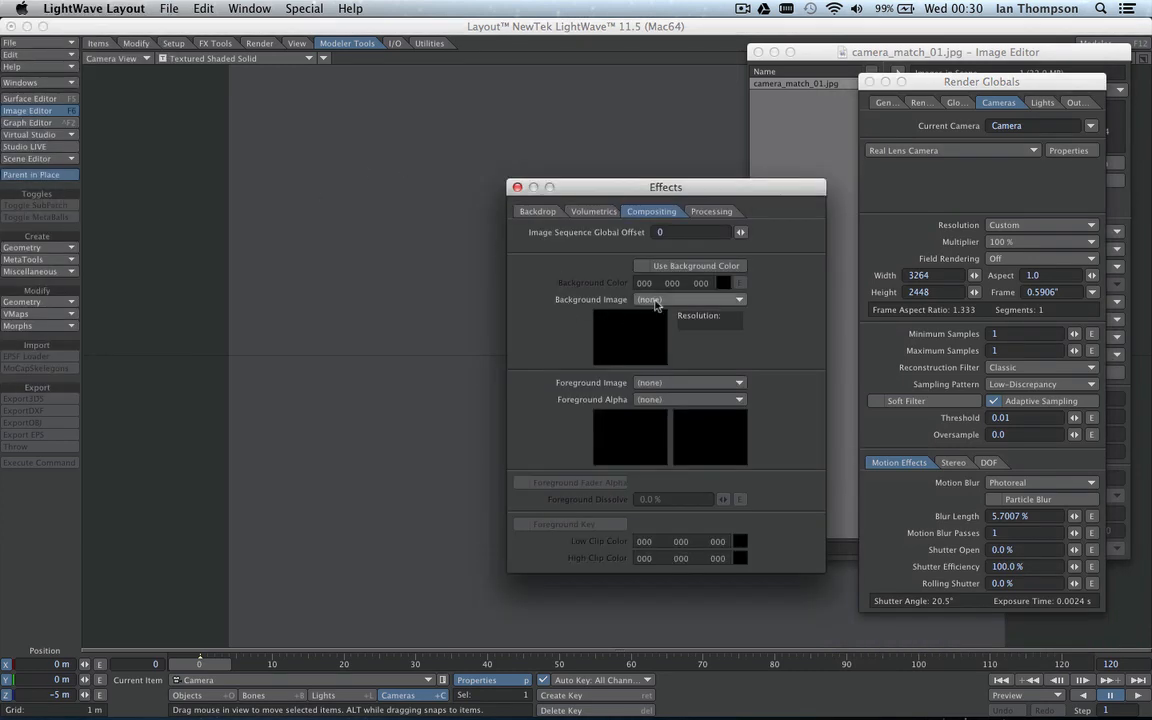
{"action": "left_click", "coordinate": [688, 300]}
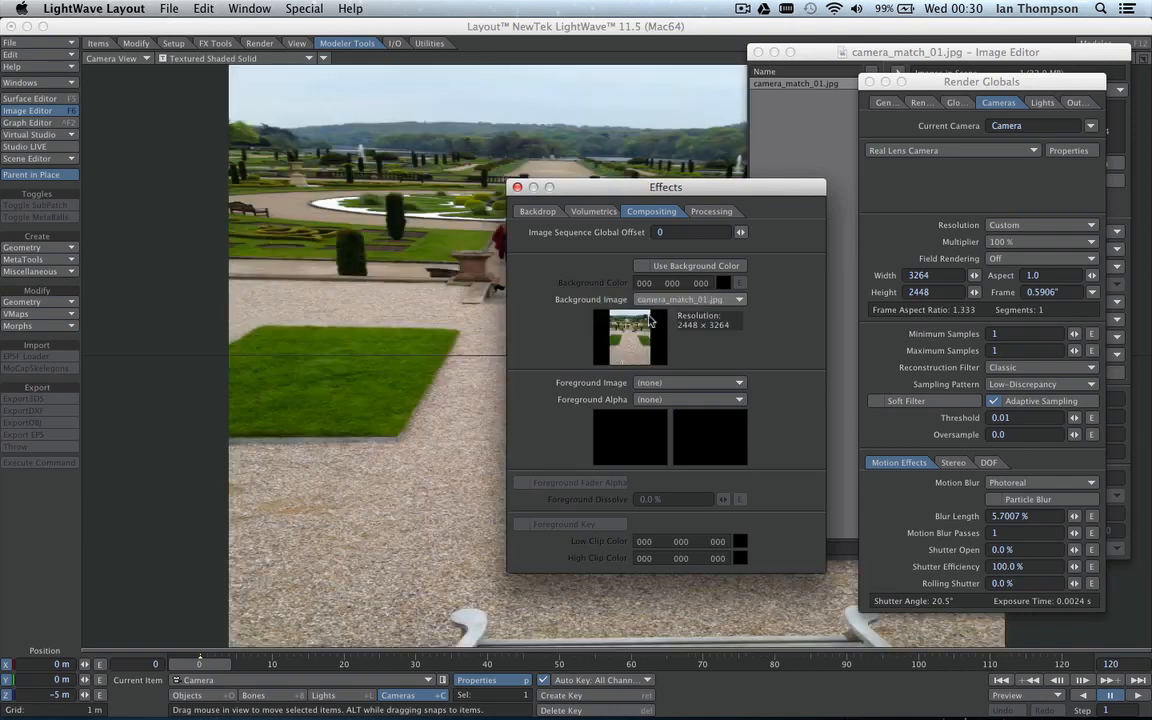
{"action": "left_click_drag", "start_coordinate": [664, 188], "coordinate": [702, 212]}
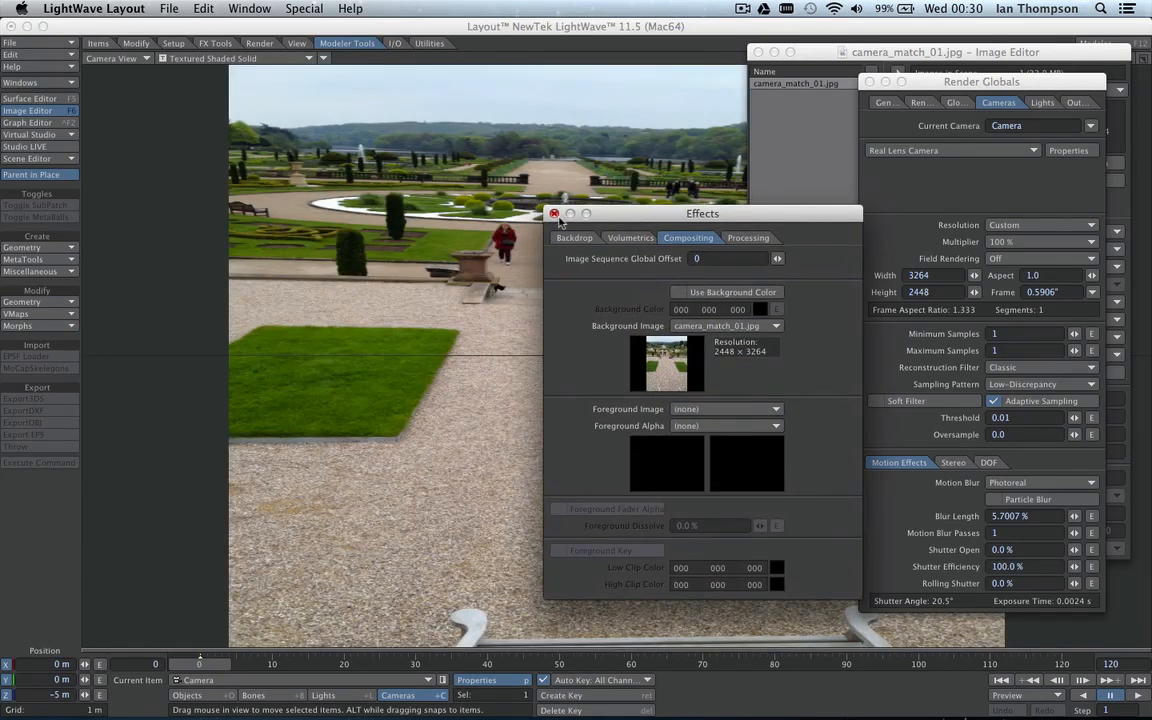
{"action": "left_click", "coordinate": [556, 212]}
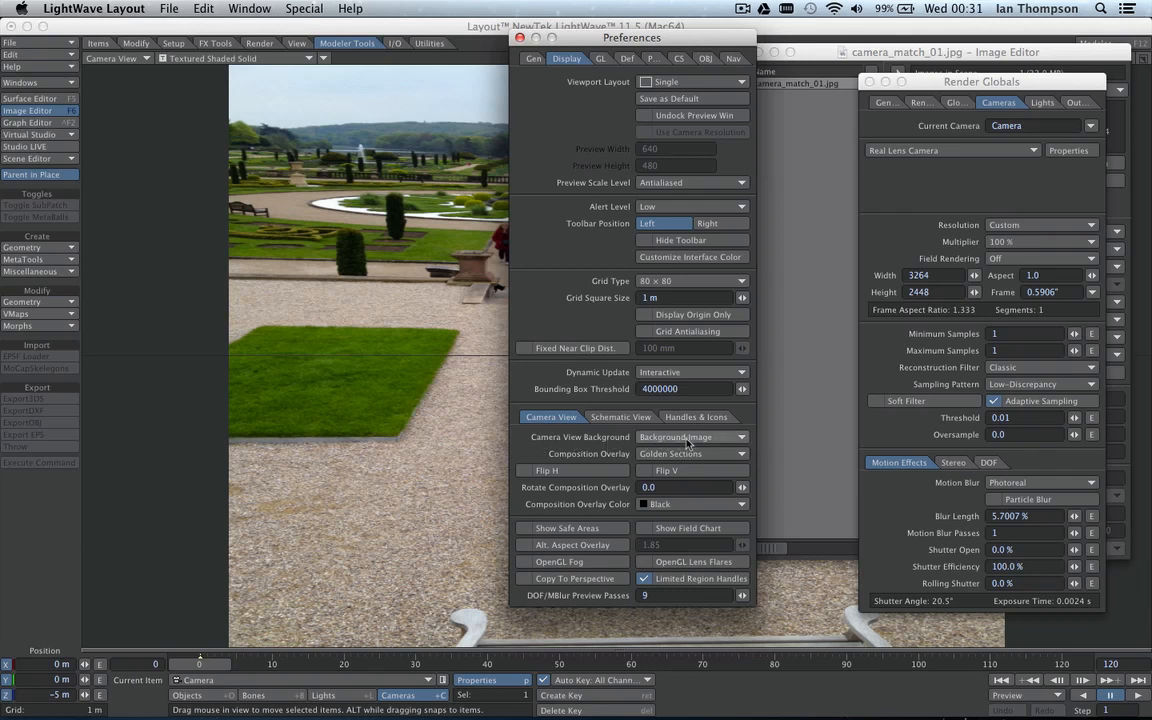
Set Camera View Background to Background Image in the Display preferences.
{"action": "left_click", "coordinate": [690, 436]}
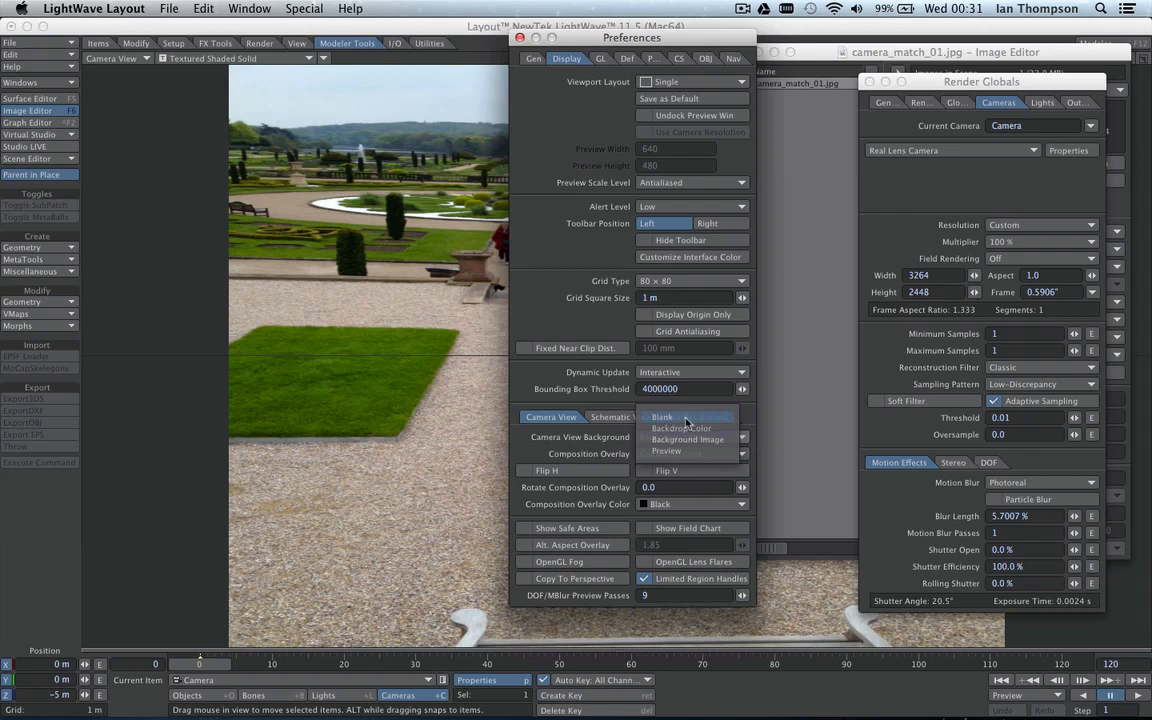
{"action": "left_click", "coordinate": [688, 440]}
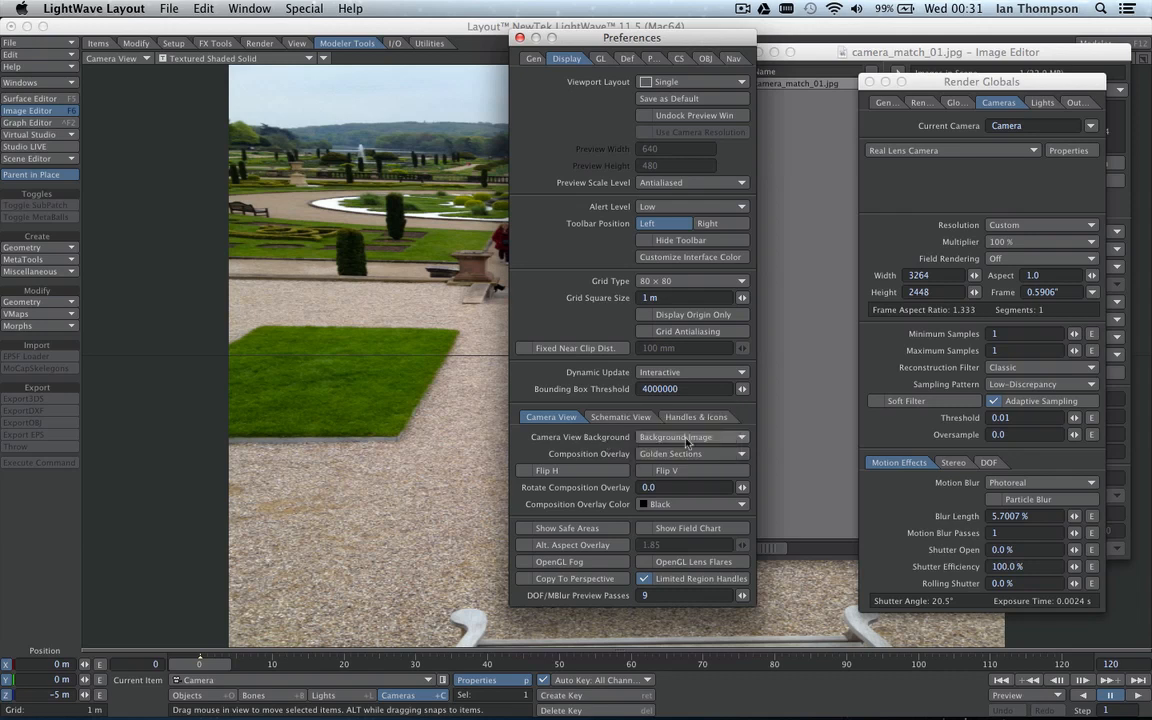
{"action": "left_click", "coordinate": [690, 436]}
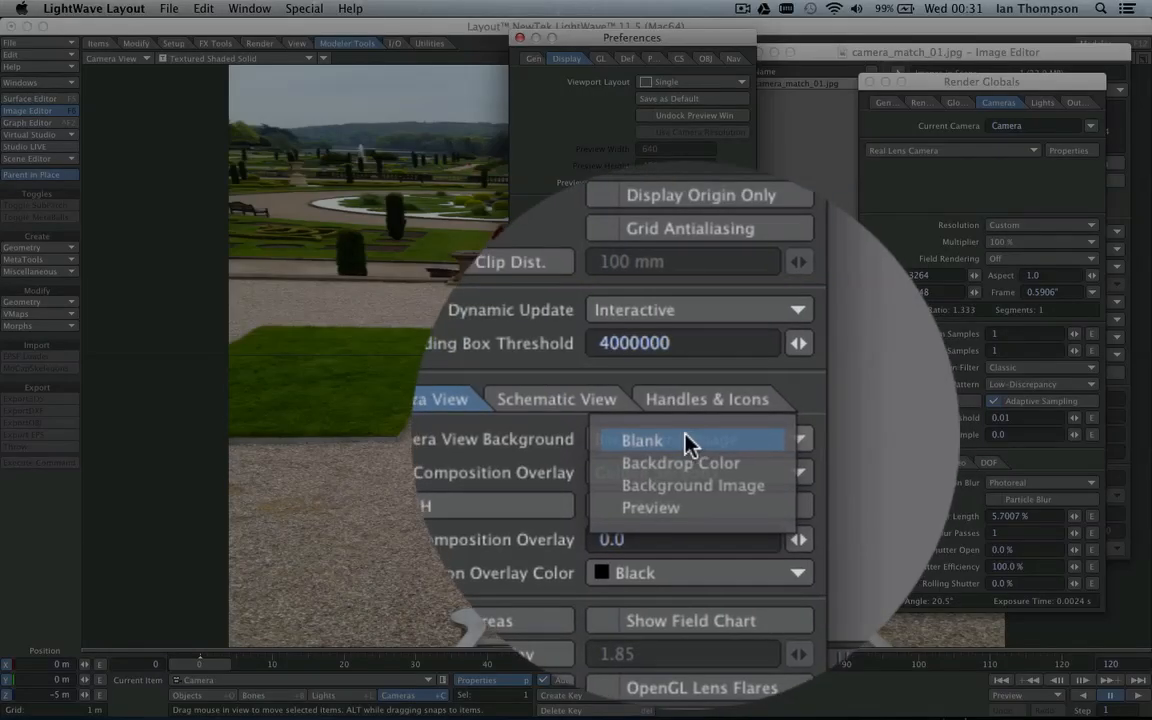
{"action": "left_click", "coordinate": [692, 486]}
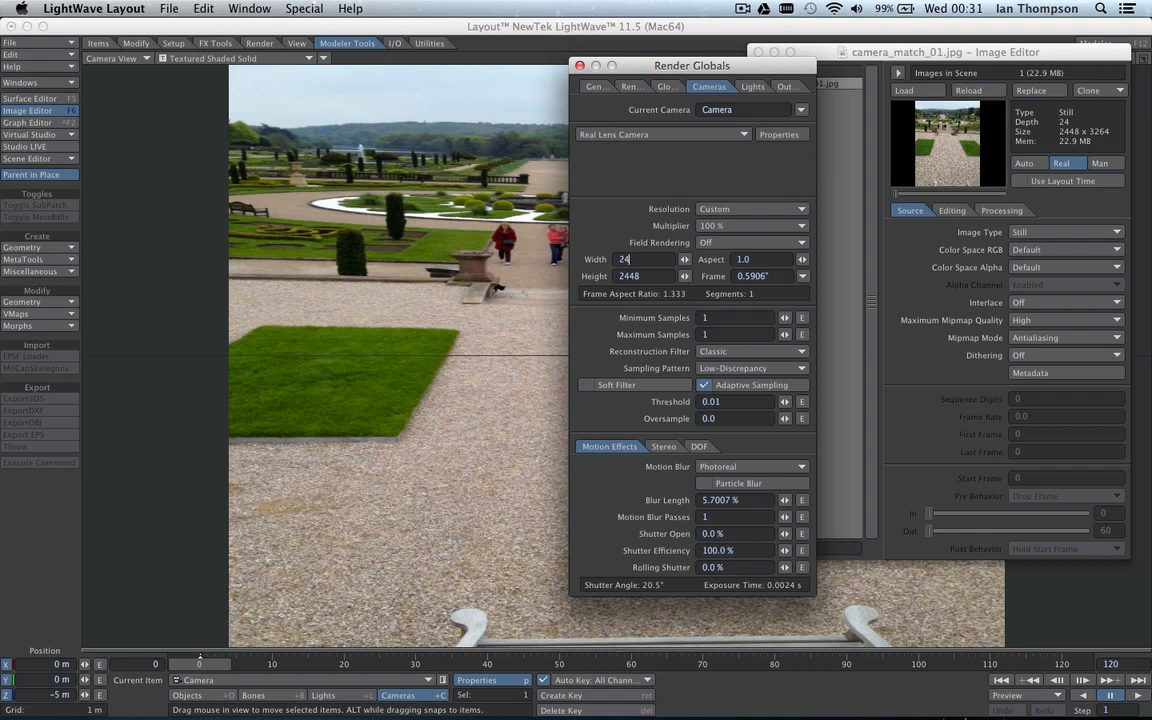
Enter the photo's 2448 width and 3264 height as the render resolution.
{"action": "type", "text": "48"}
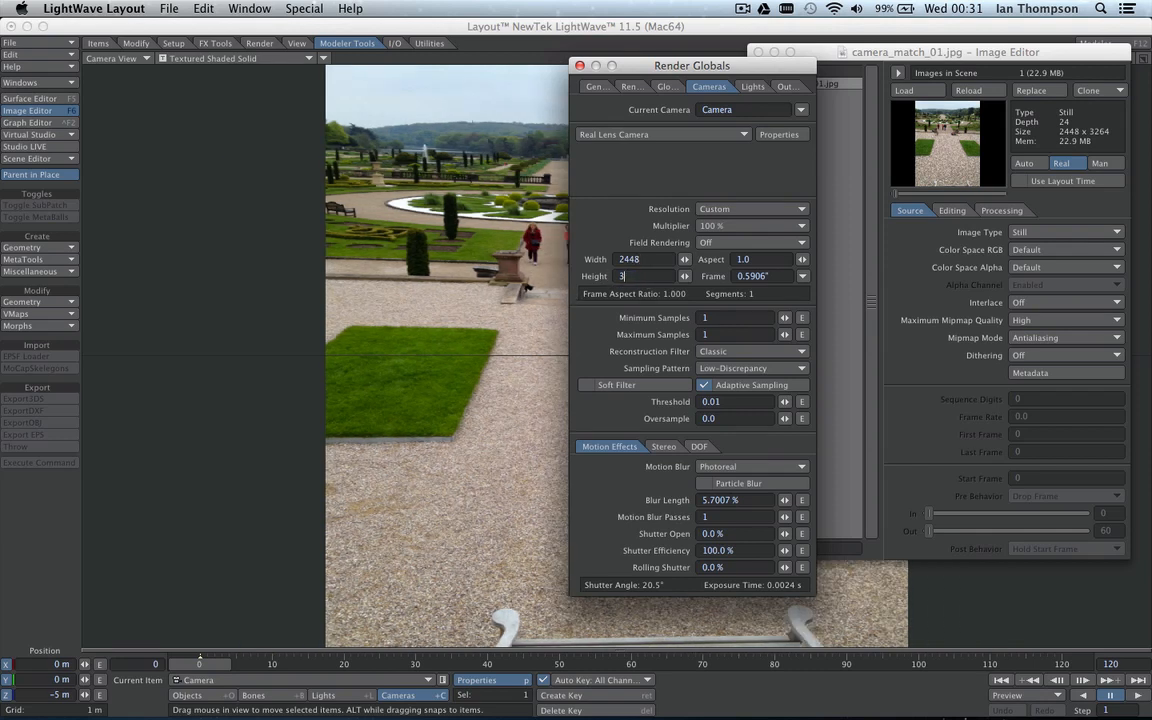
{"action": "type", "text": "3264"}
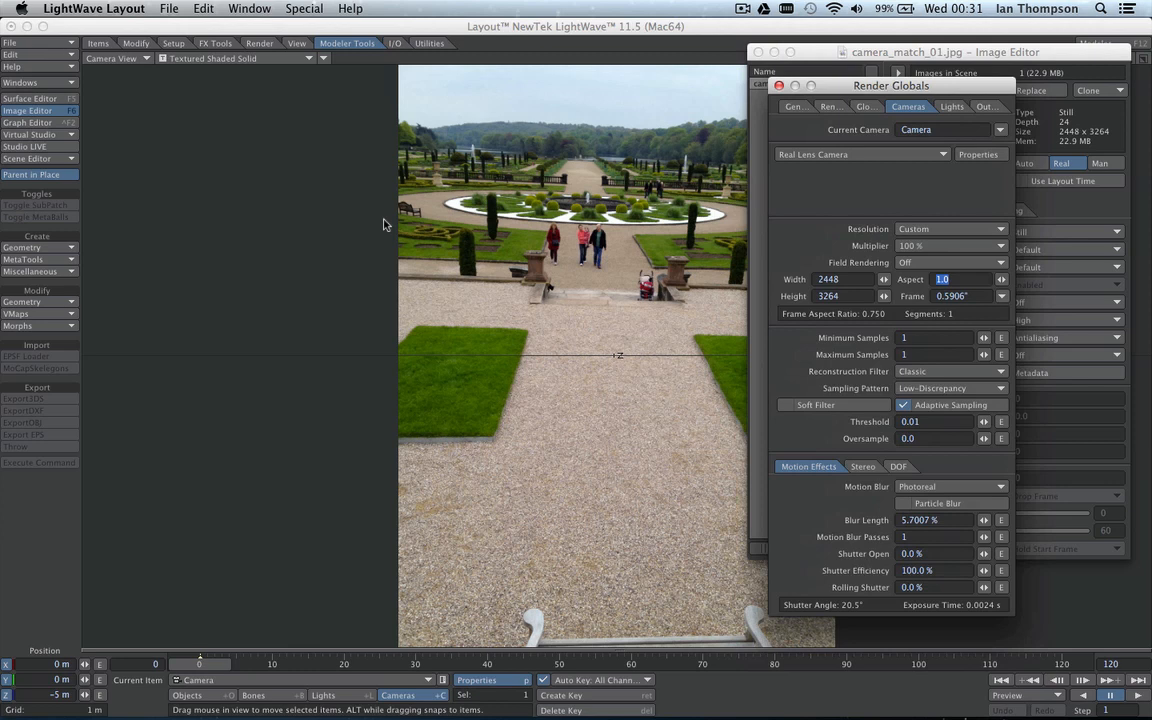
{"action": "mouse_move", "coordinate": [412, 232]}
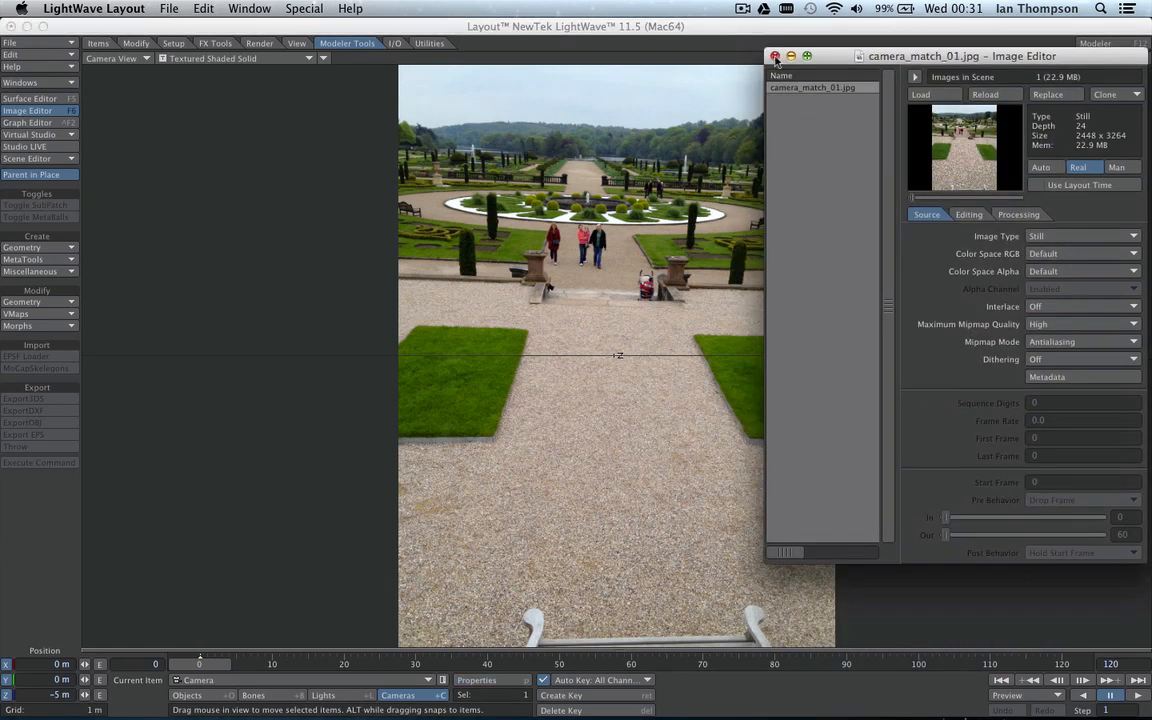
Close the Image Editor, leaving the camera view over the garden photo.
{"action": "left_click", "coordinate": [776, 56]}
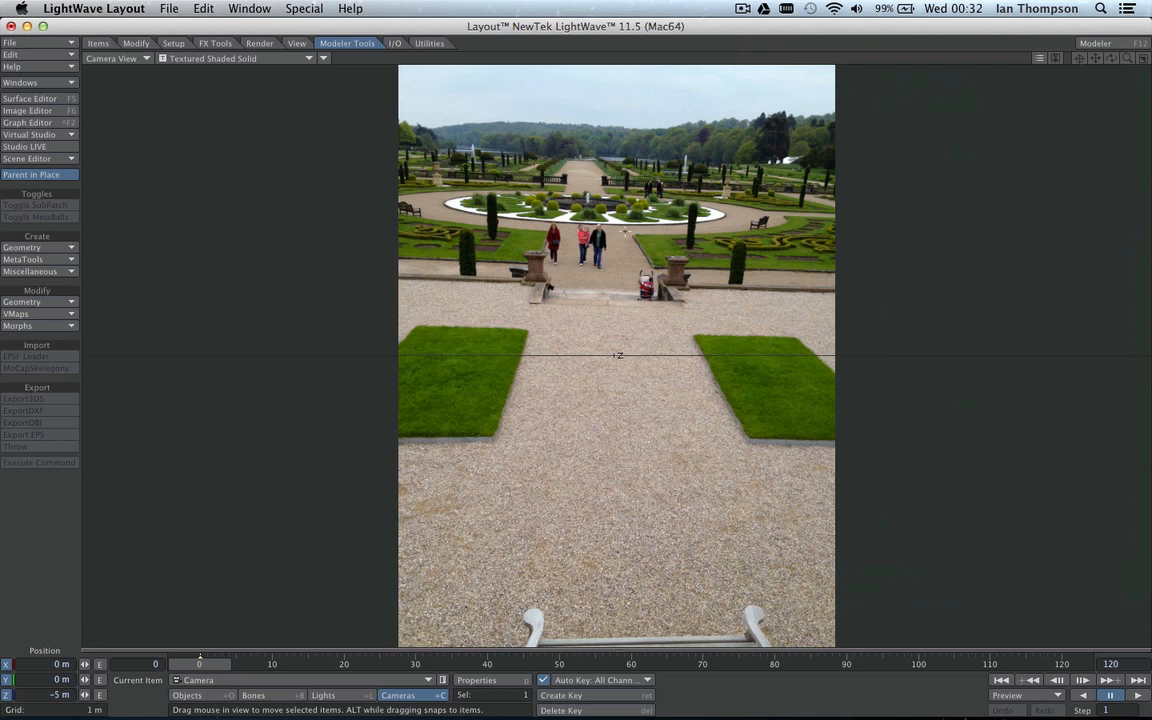
{"action": "mouse_move", "coordinate": [576, 338]}
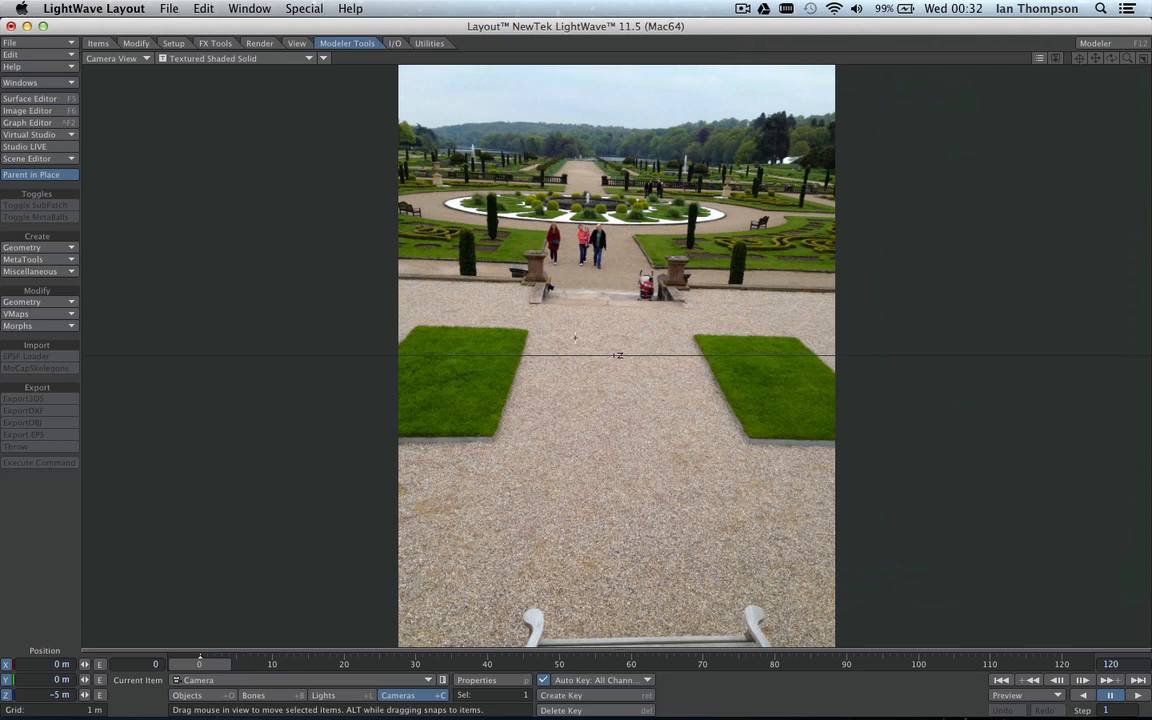
{"action": "mouse_move", "coordinate": [524, 360]}
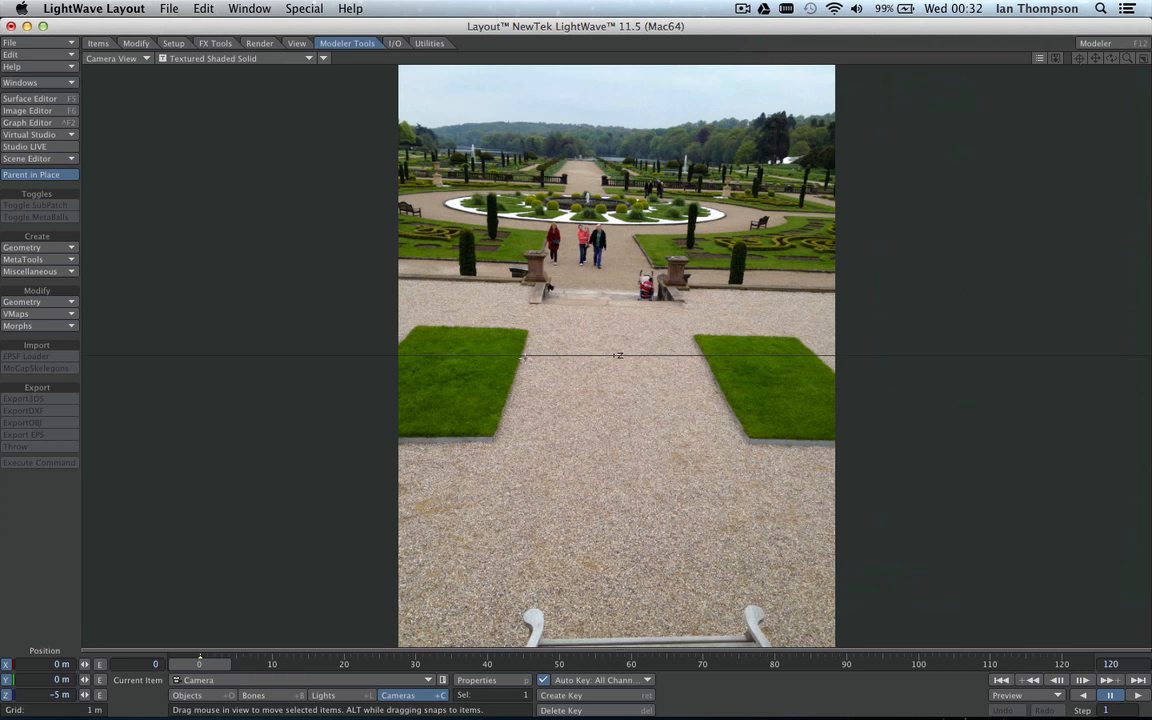
{"action": "mouse_move", "coordinate": [530, 370]}
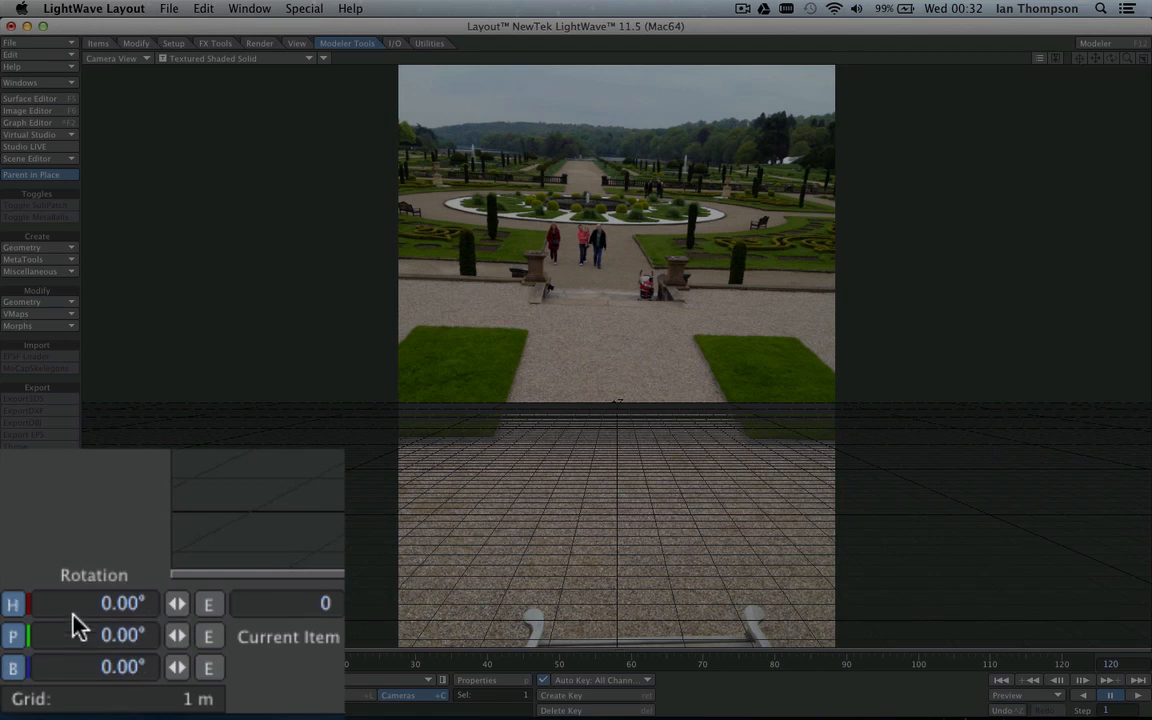
{"action": "mouse_move", "coordinate": [96, 592]}
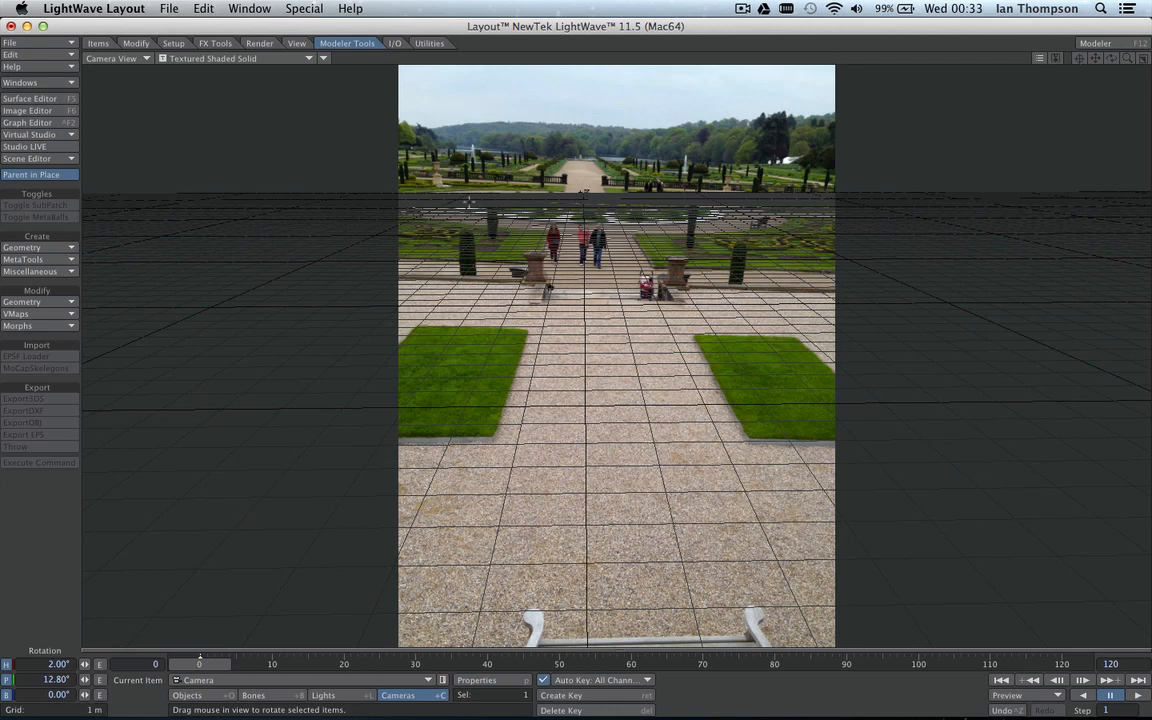
{"action": "mouse_move", "coordinate": [552, 198]}
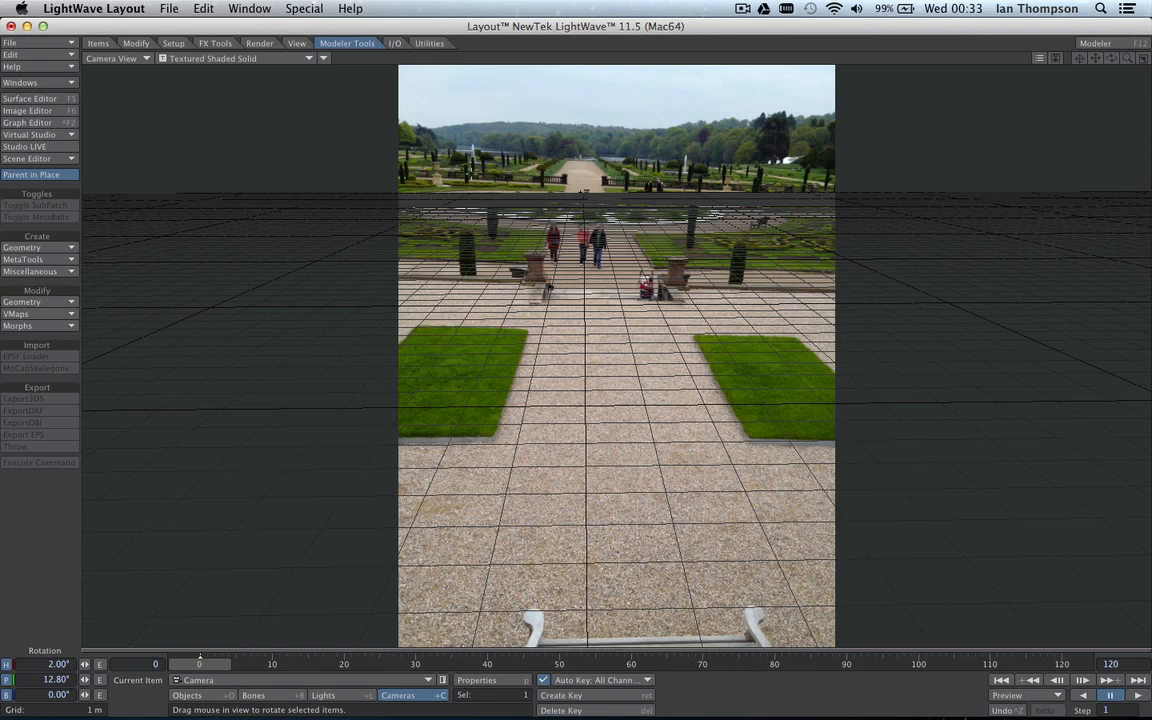
{"action": "mouse_move", "coordinate": [700, 206]}
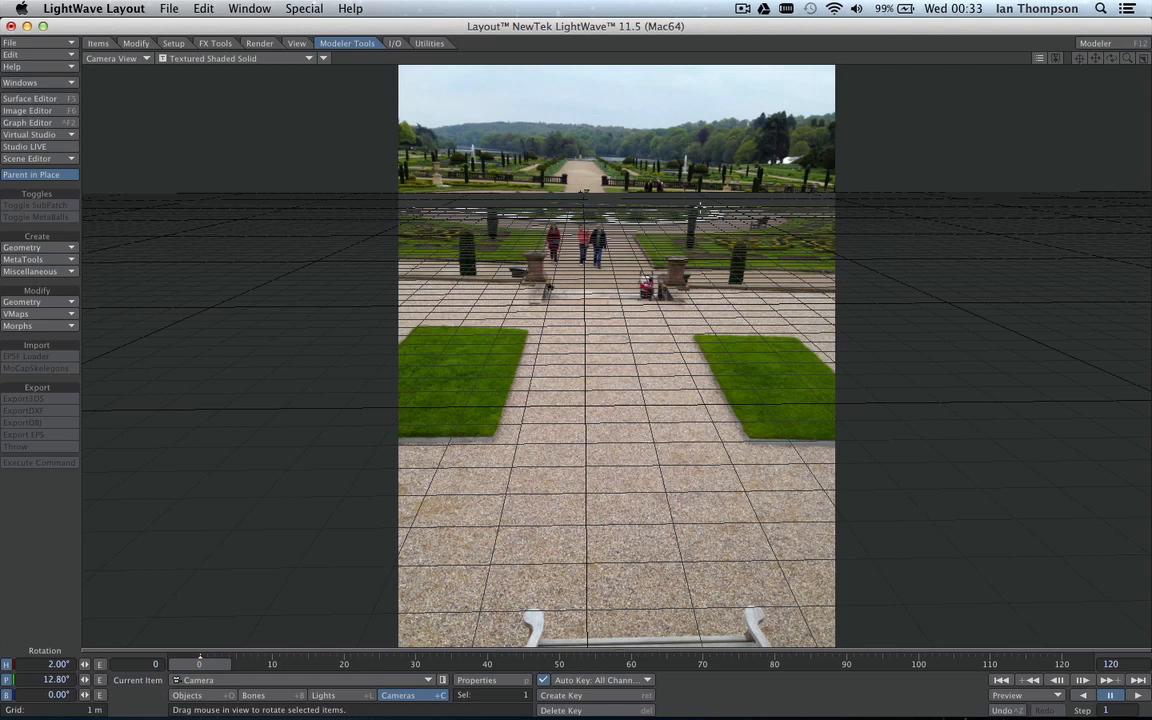
{"action": "mouse_move", "coordinate": [120, 670]}
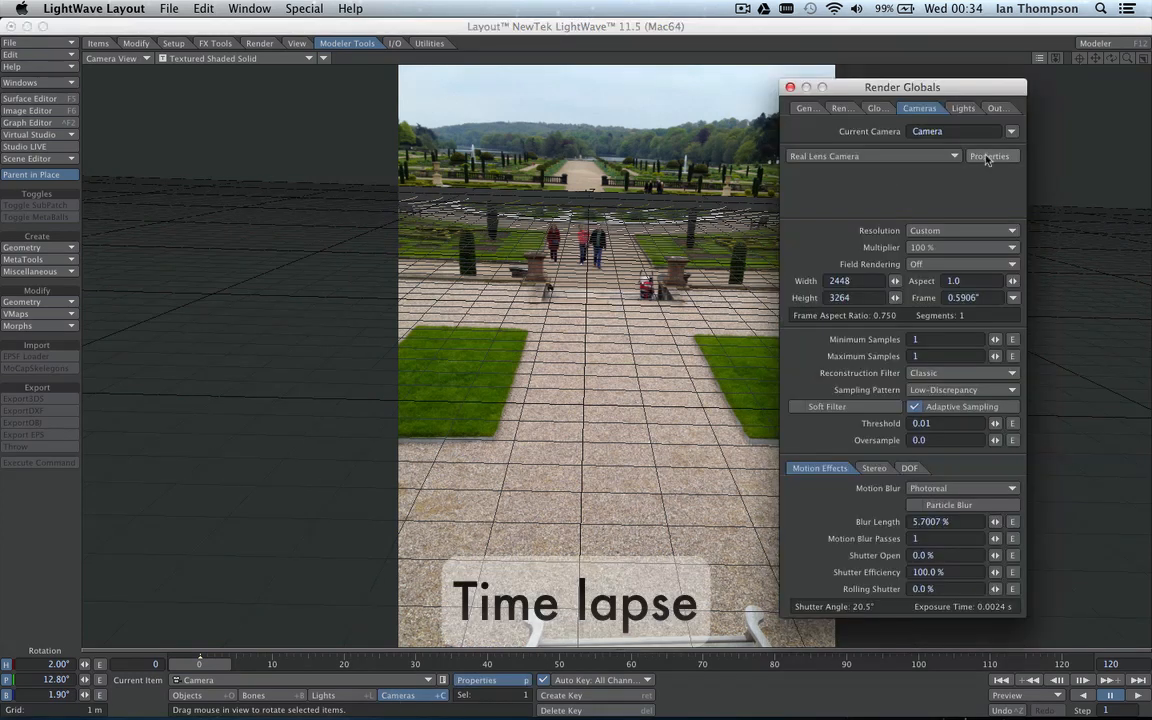
Reopen Render Globals showing the custom 2448 by 3264 resolution and move the panel aside.
{"action": "left_click", "coordinate": [990, 156]}
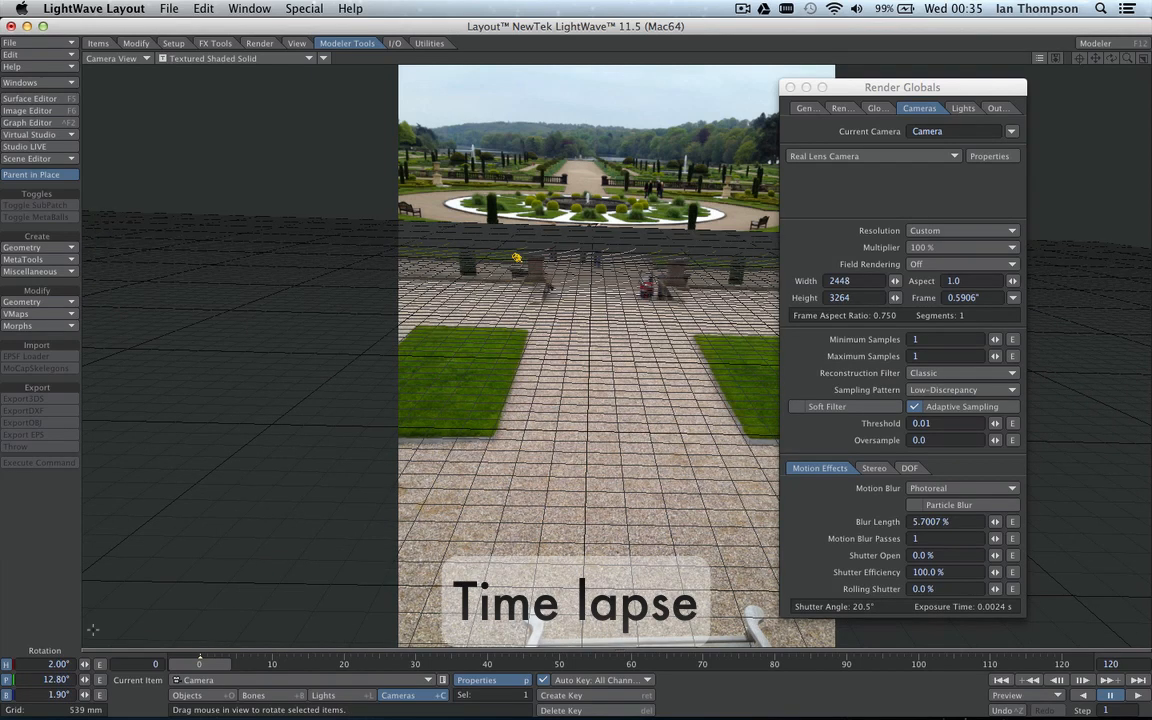
{"action": "left_click_drag", "start_coordinate": [516, 256], "coordinate": [500, 258]}
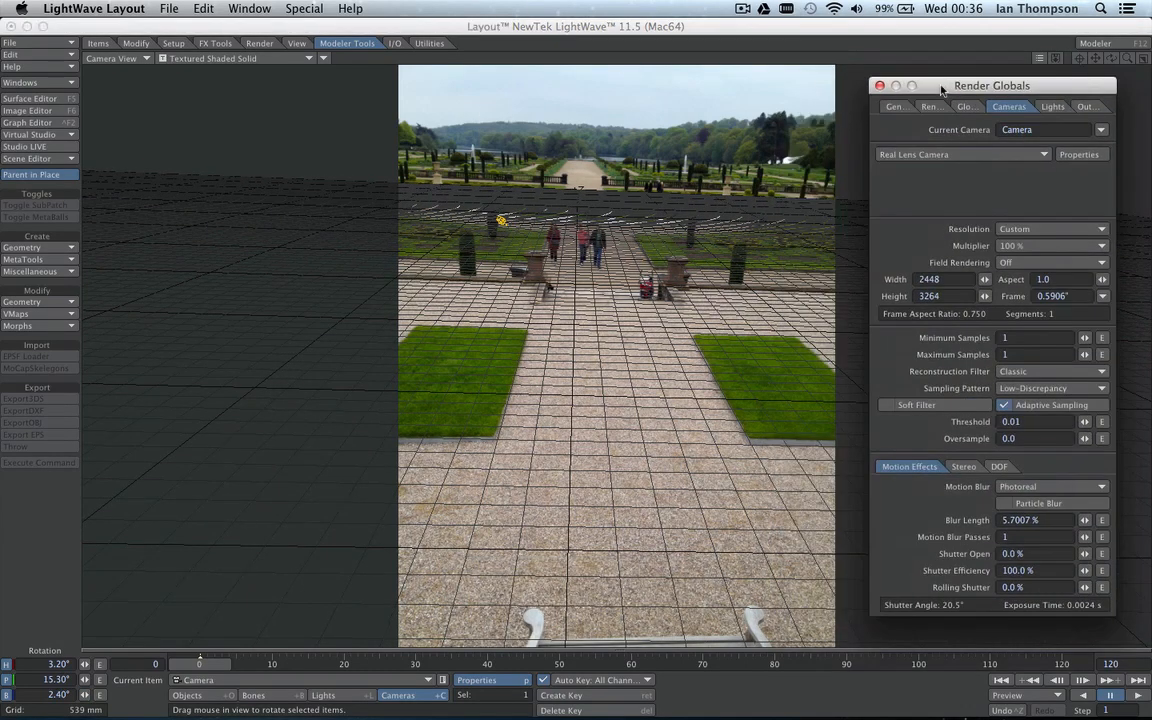
{"action": "mouse_move", "coordinate": [764, 172]}
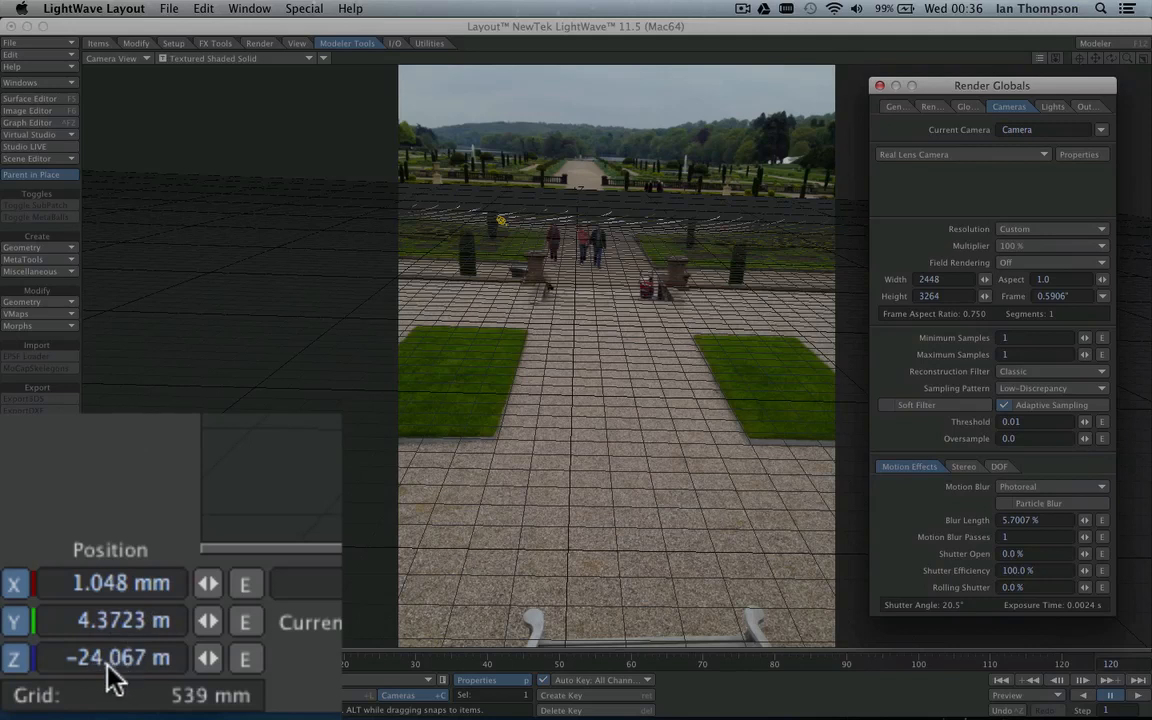
{"action": "mouse_move", "coordinate": [100, 638]}
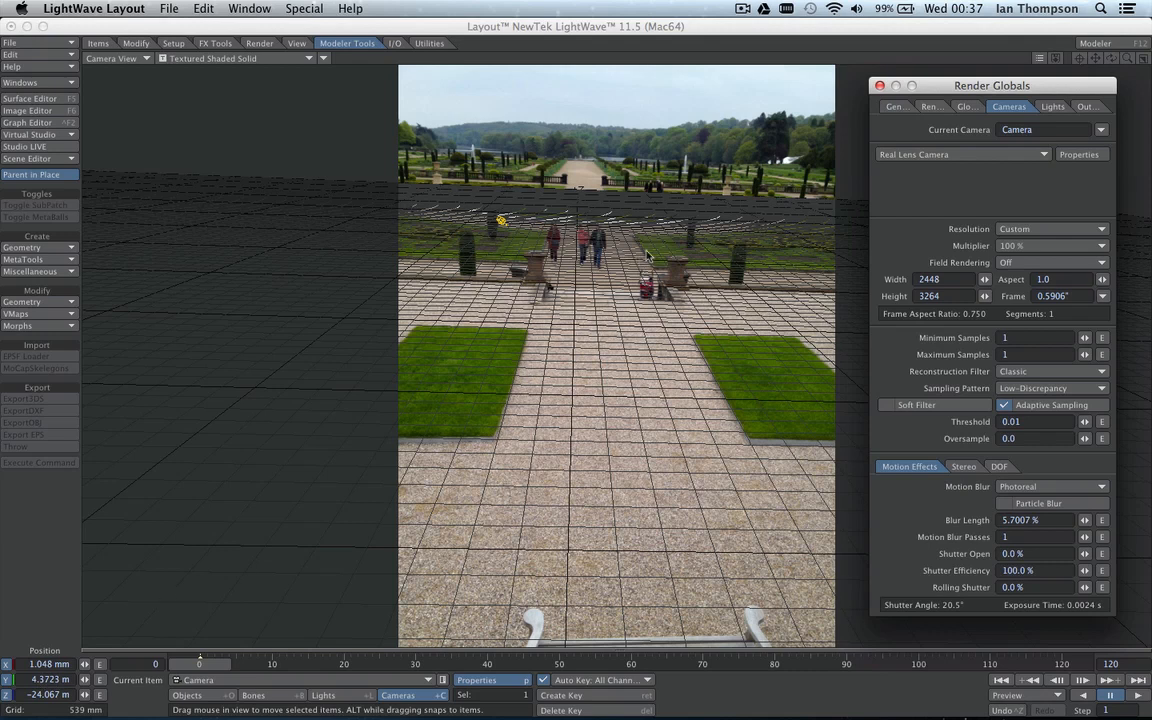
{"action": "mouse_move", "coordinate": [640, 236]}
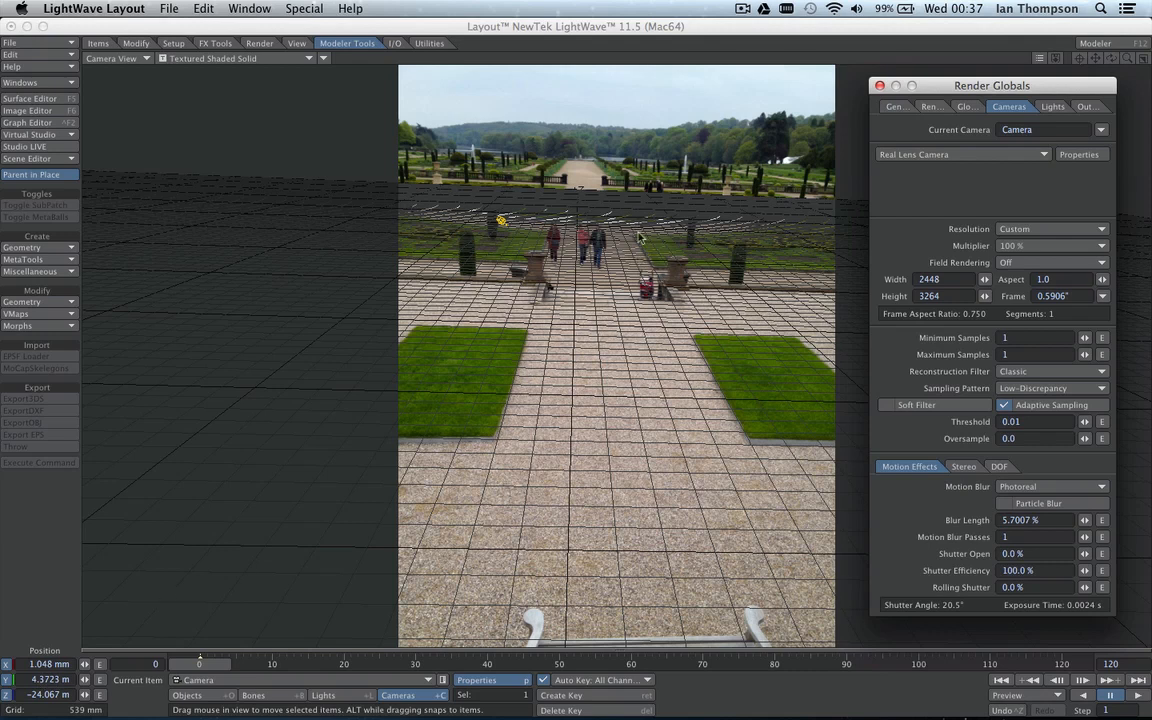
{"action": "mouse_move", "coordinate": [504, 296]}
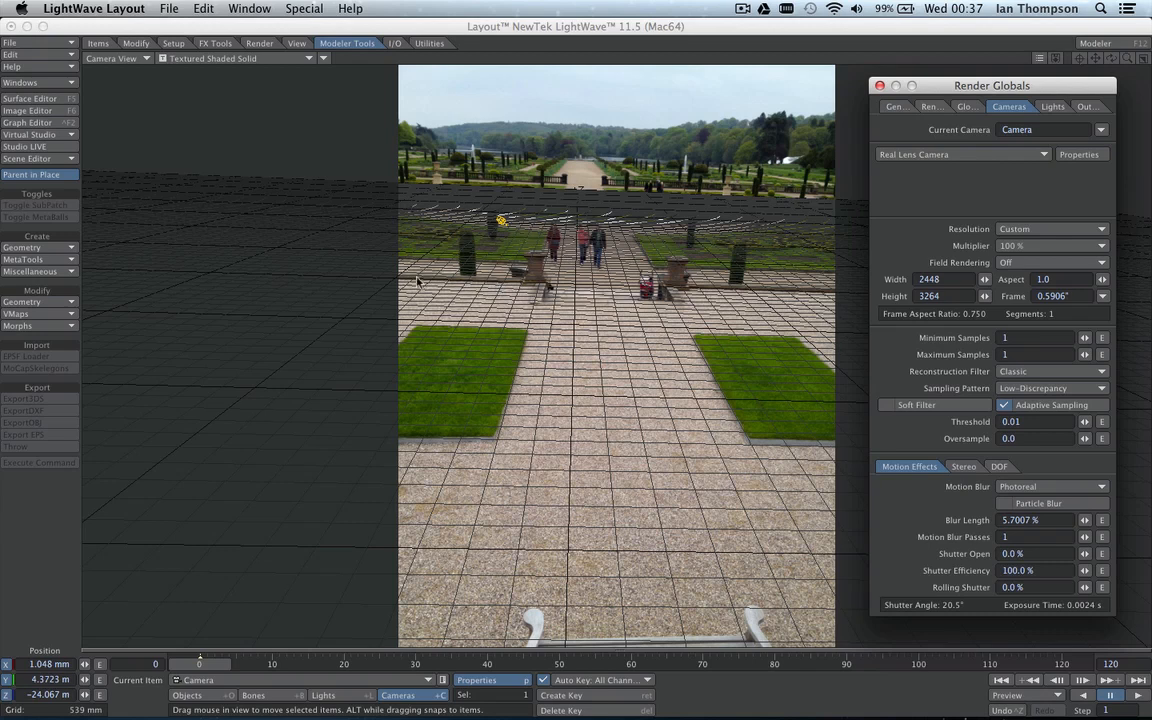
{"action": "mouse_move", "coordinate": [830, 296]}
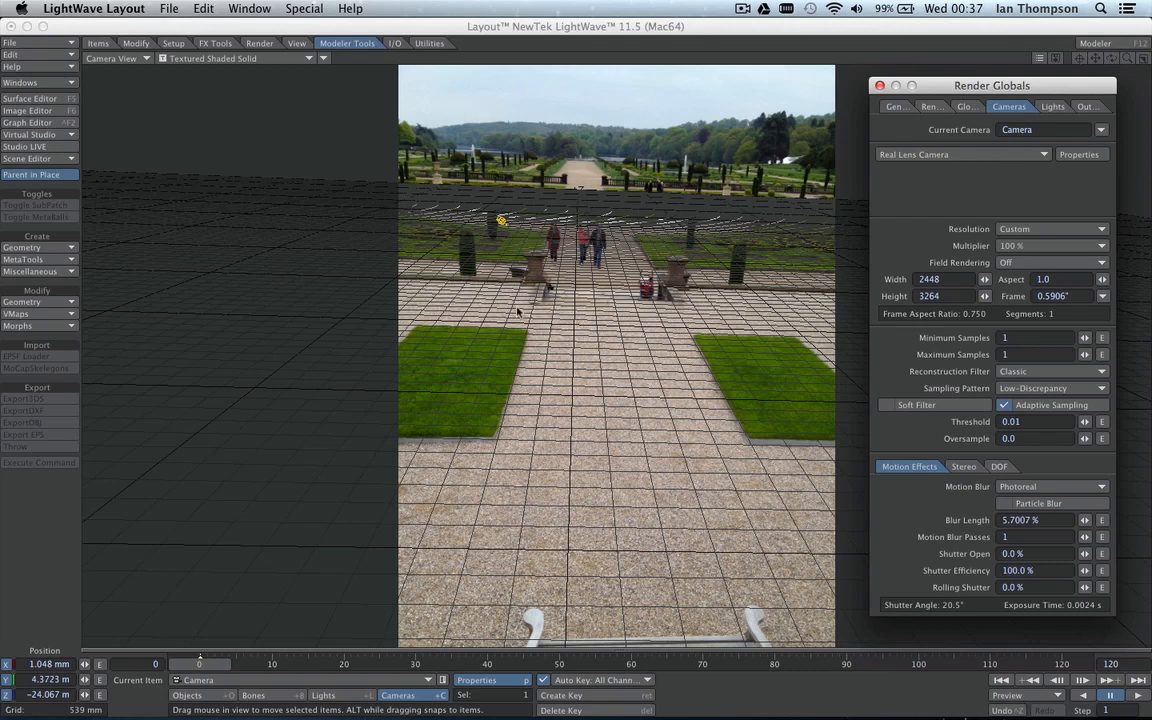
{"action": "mouse_move", "coordinate": [586, 460]}
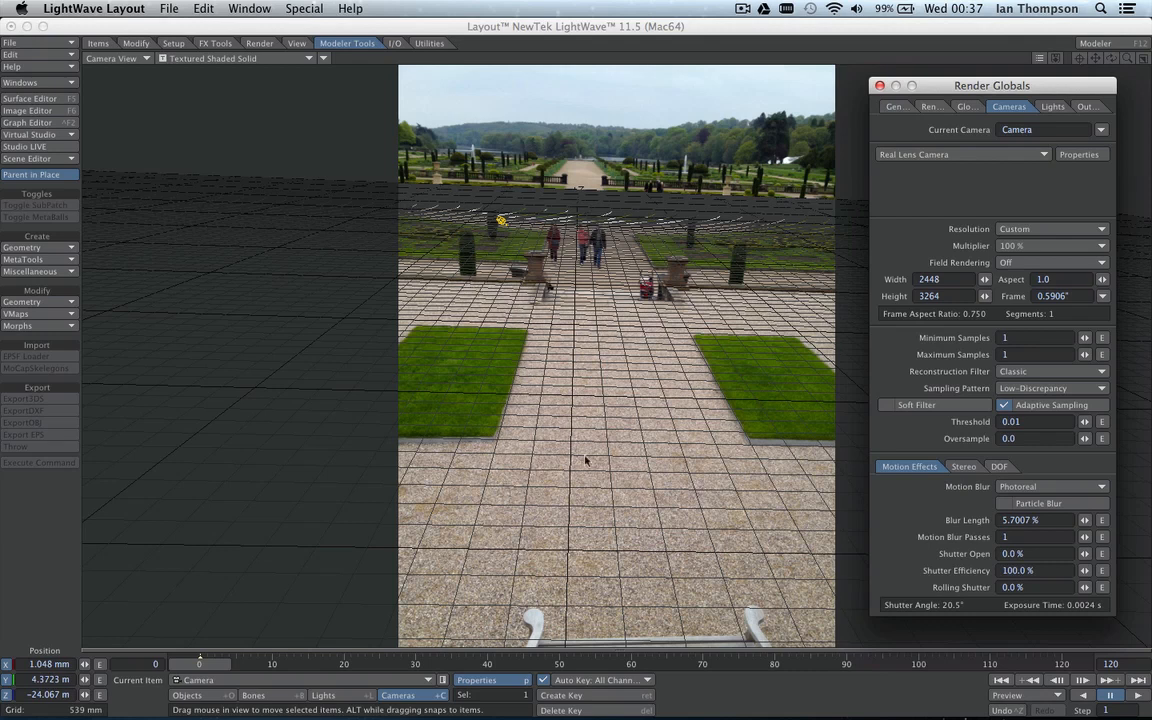
{"action": "mouse_move", "coordinate": [692, 344]}
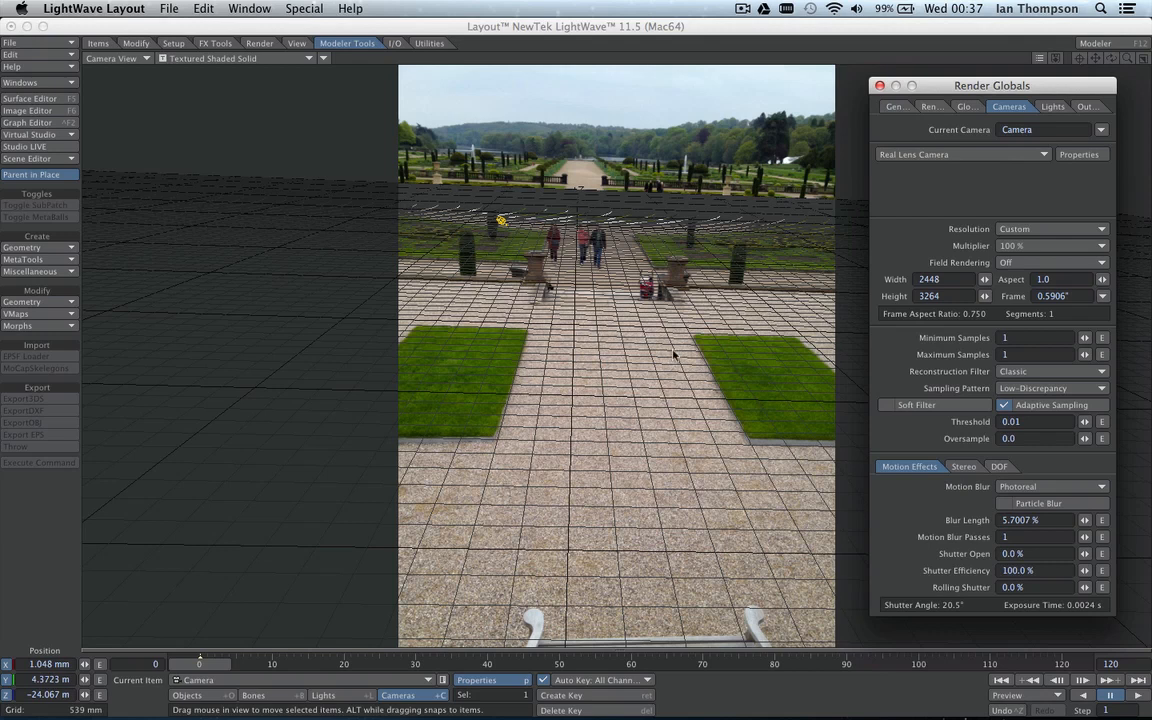
{"action": "mouse_move", "coordinate": [790, 320]}
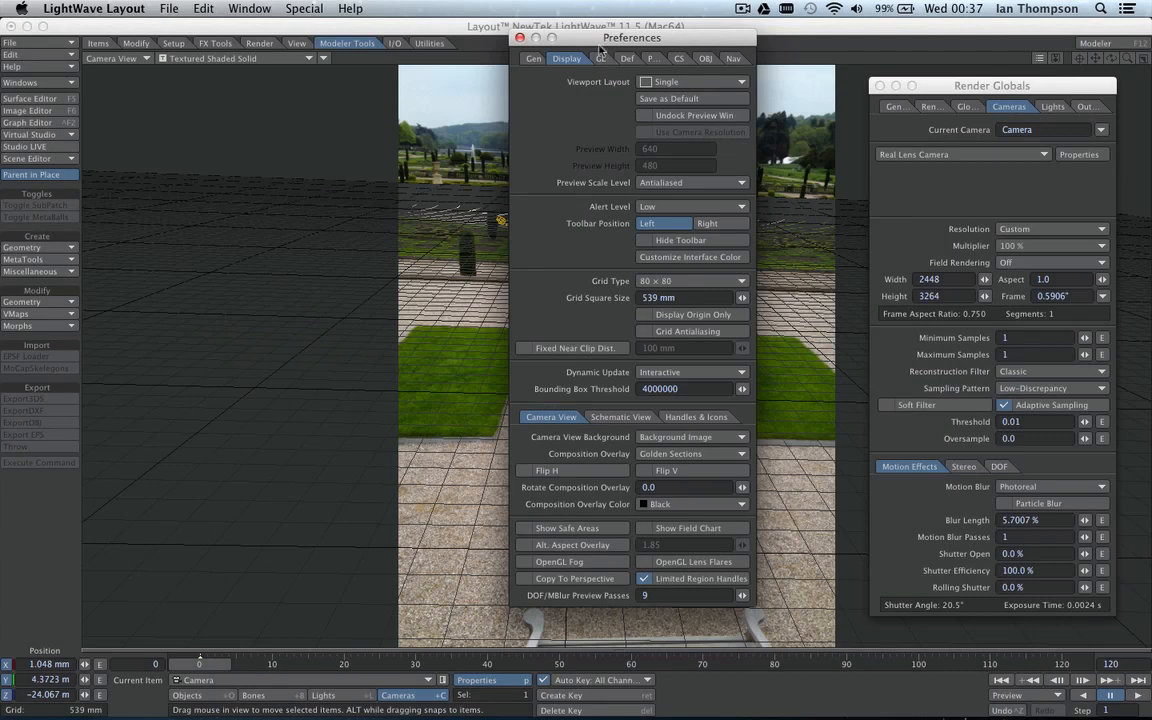
Confirm Camera View Background is Background Image, then close Preferences and Render Globals.
{"action": "left_click_drag", "start_coordinate": [632, 36], "coordinate": [838, 92]}
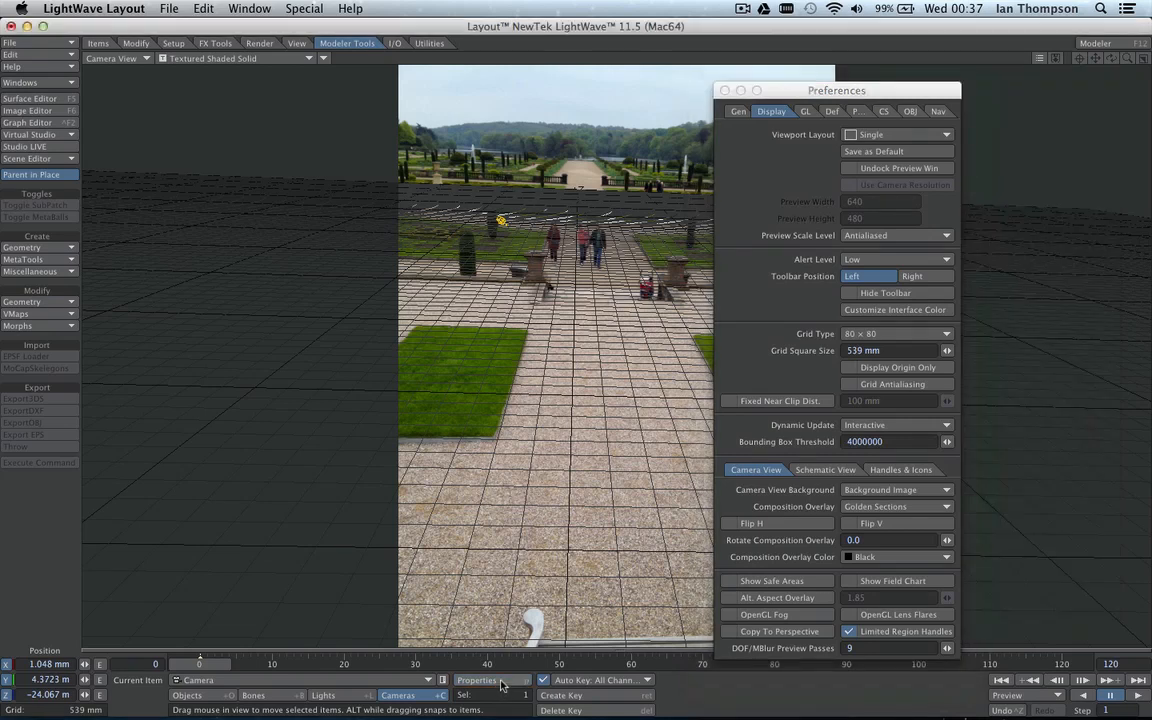
{"action": "left_click", "coordinate": [492, 680]}
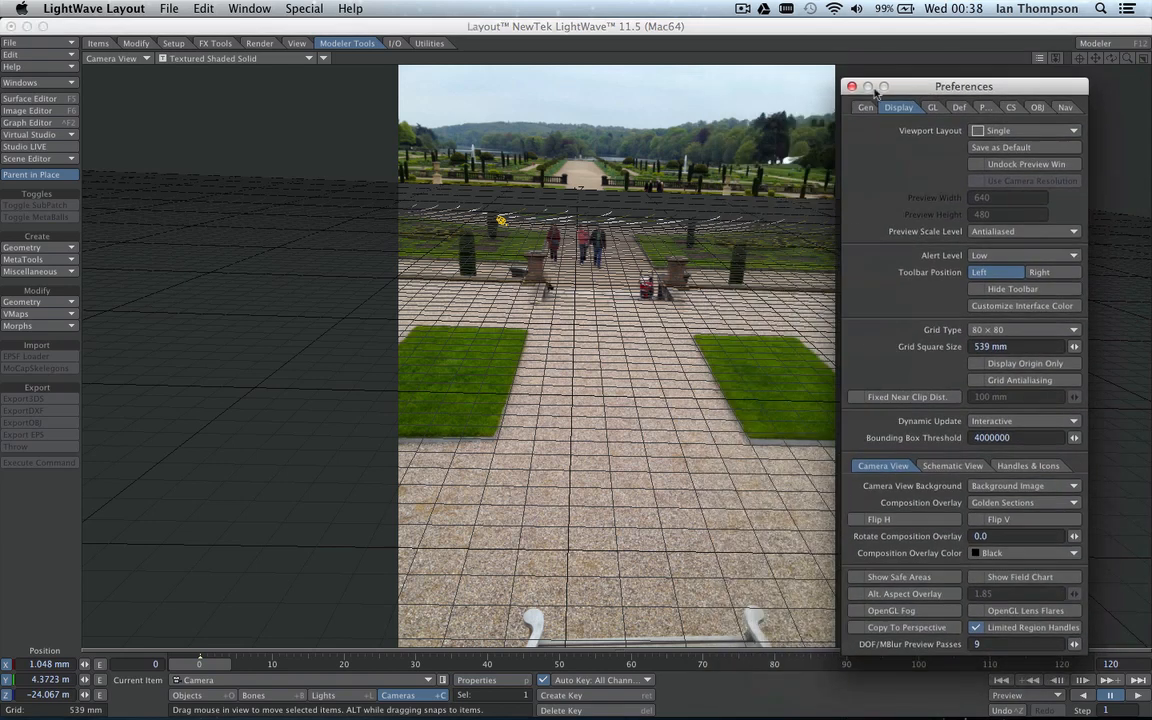
{"action": "left_click", "coordinate": [852, 86]}
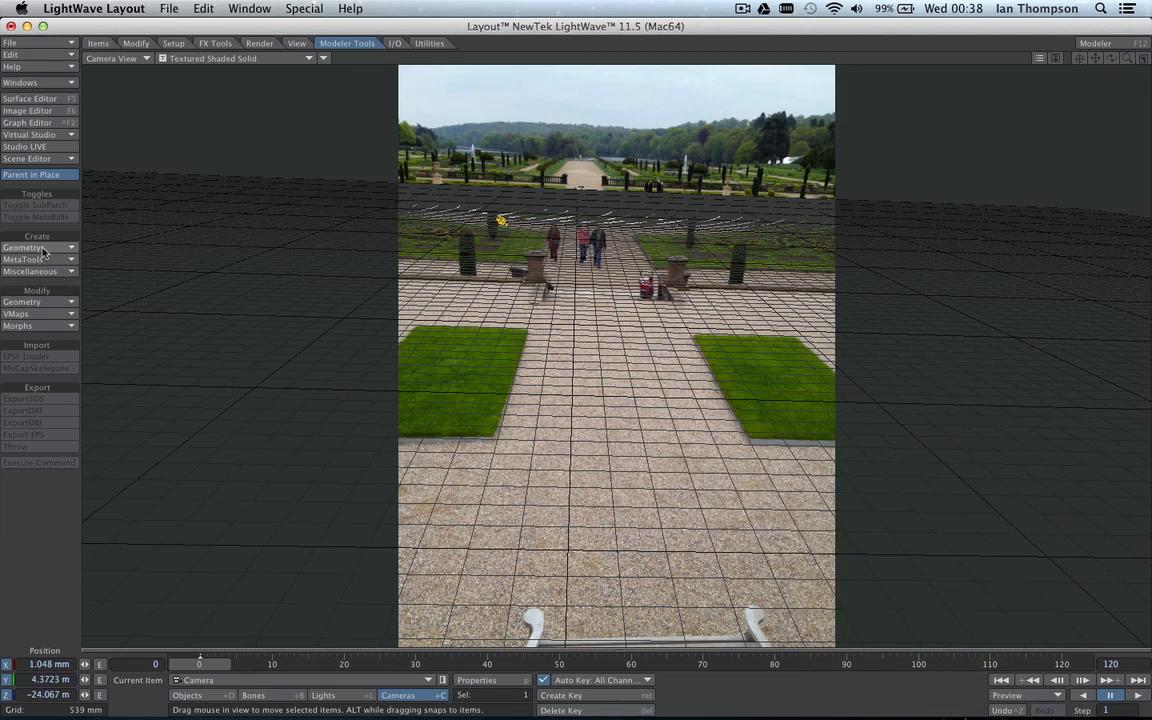
Create a cube object with width, height and depth left at 500 mm.
{"action": "left_click", "coordinate": [30, 248]}
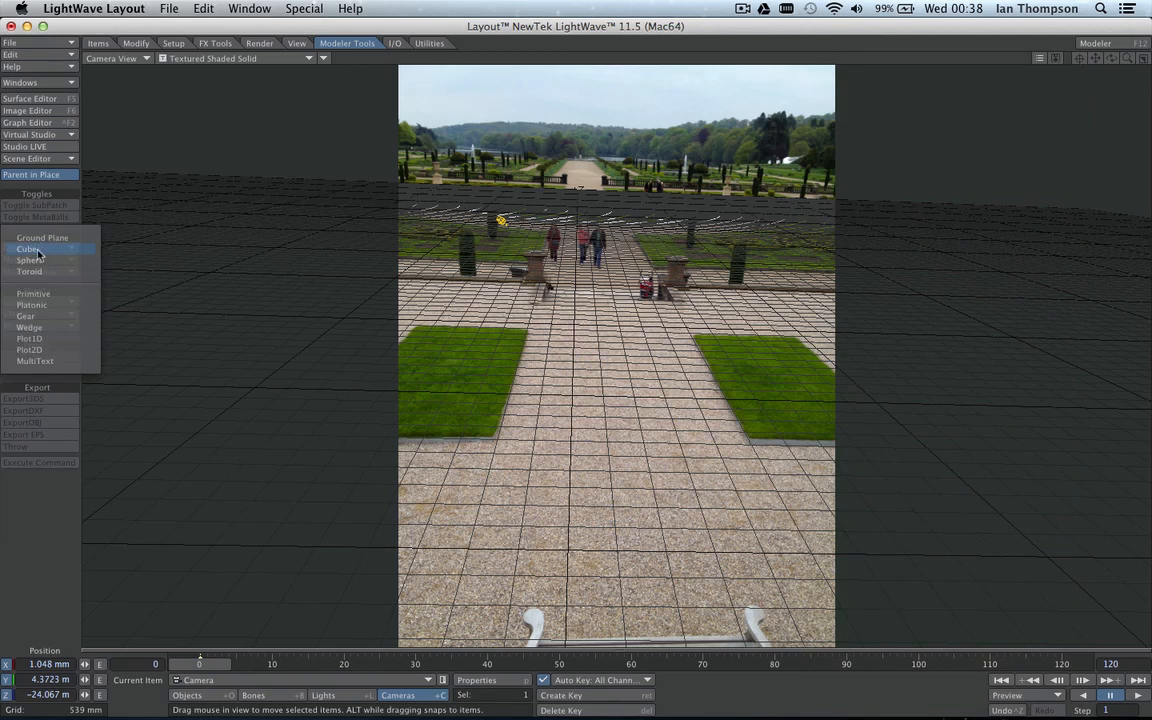
{"action": "left_click", "coordinate": [30, 248]}
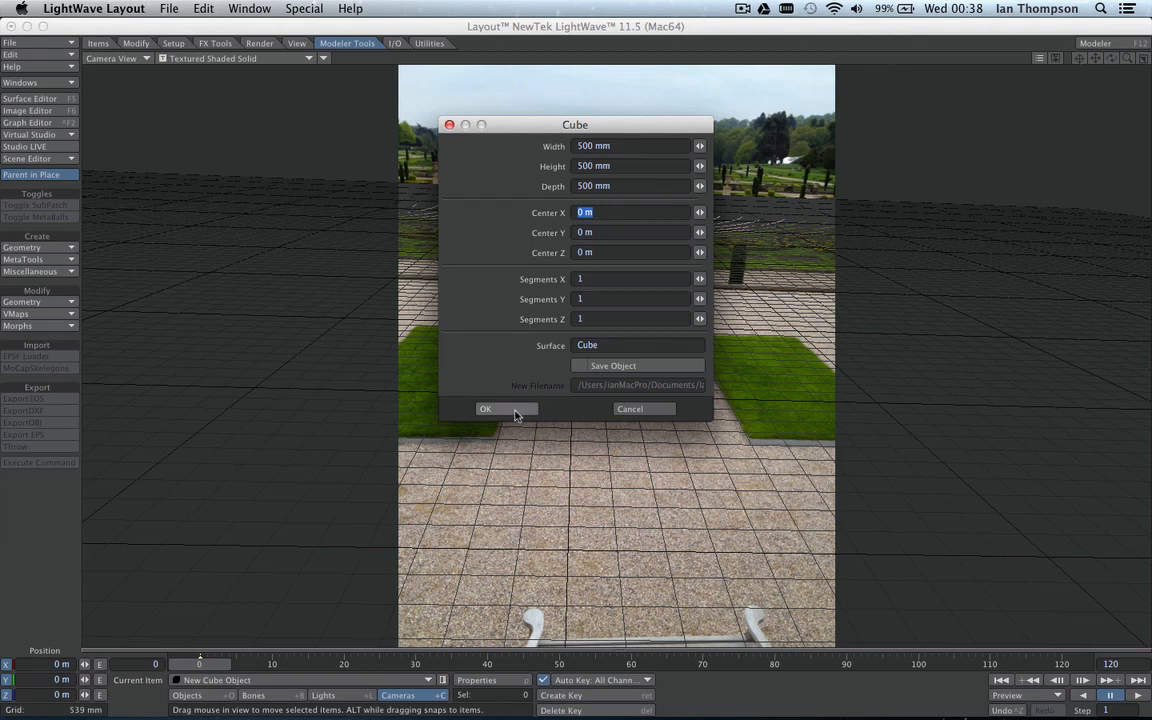
{"action": "left_click", "coordinate": [484, 408]}
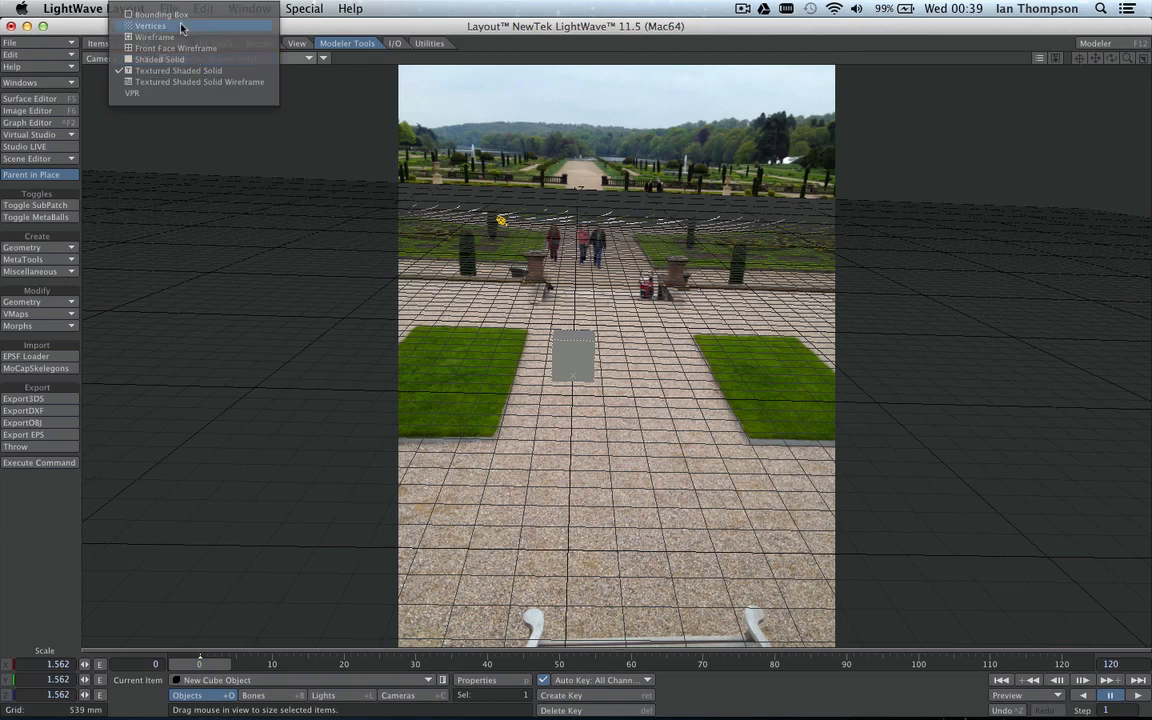
Show the viewport as Wireframe and drag the cube around the lawns to try positions.
{"action": "left_click", "coordinate": [176, 48]}
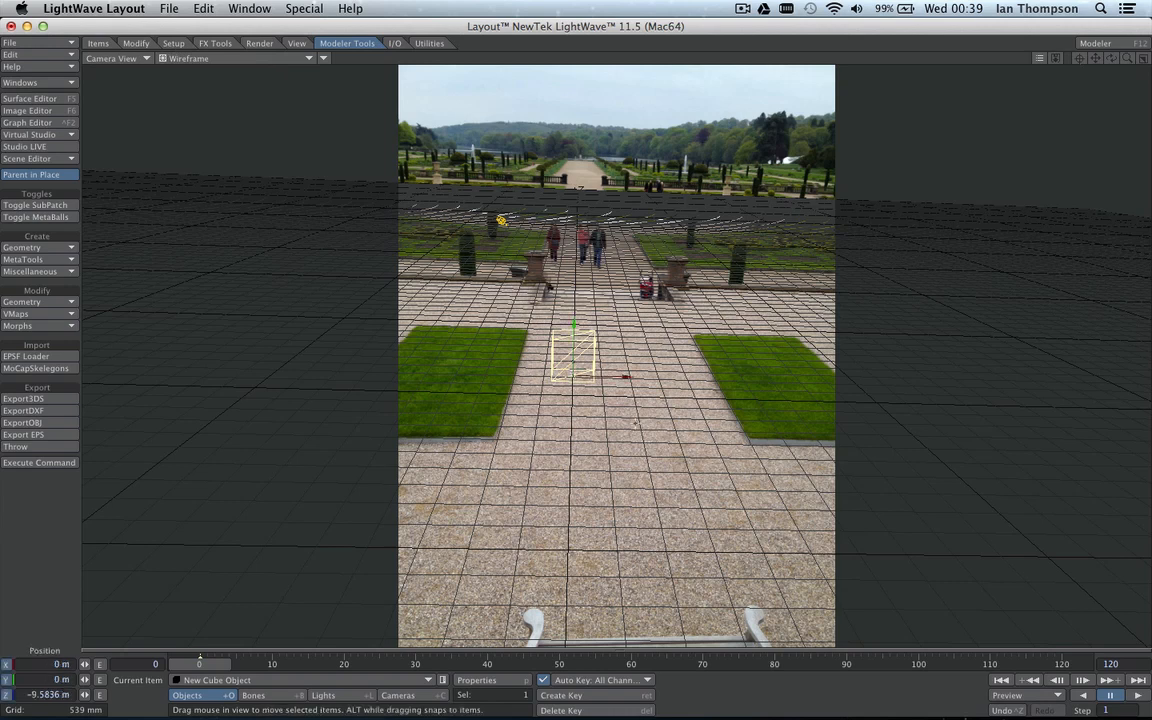
{"action": "left_click_drag", "start_coordinate": [576, 350], "coordinate": [496, 350]}
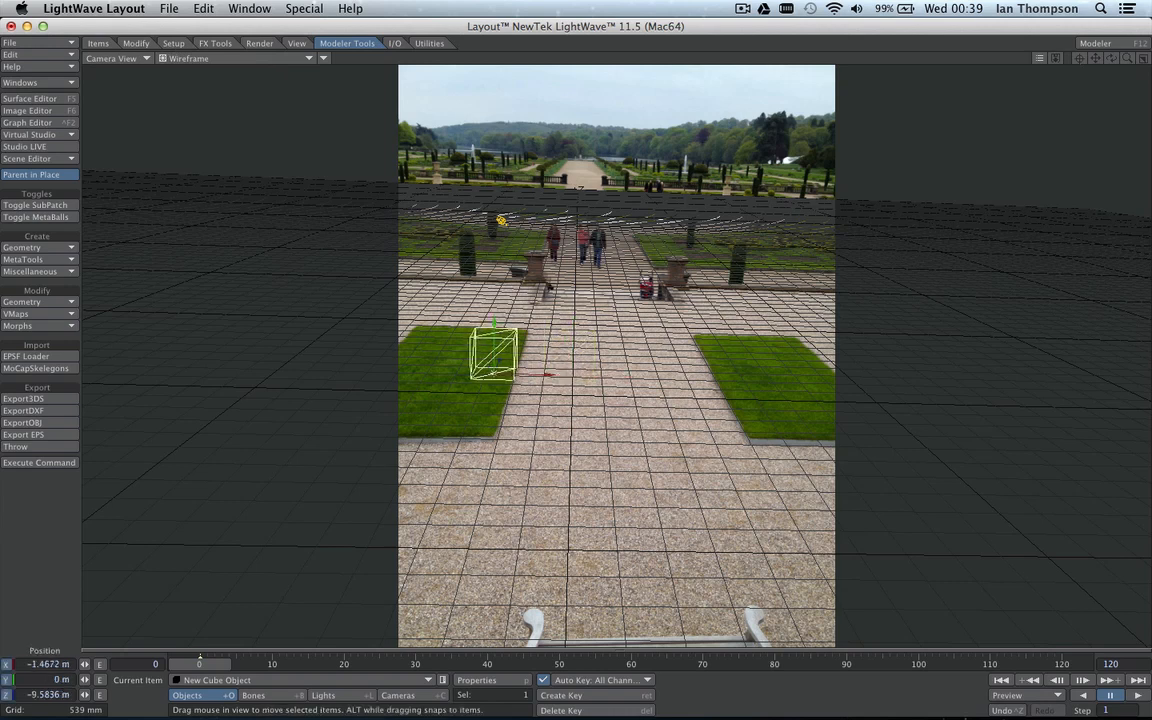
{"action": "left_click_drag", "start_coordinate": [496, 356], "coordinate": [490, 350]}
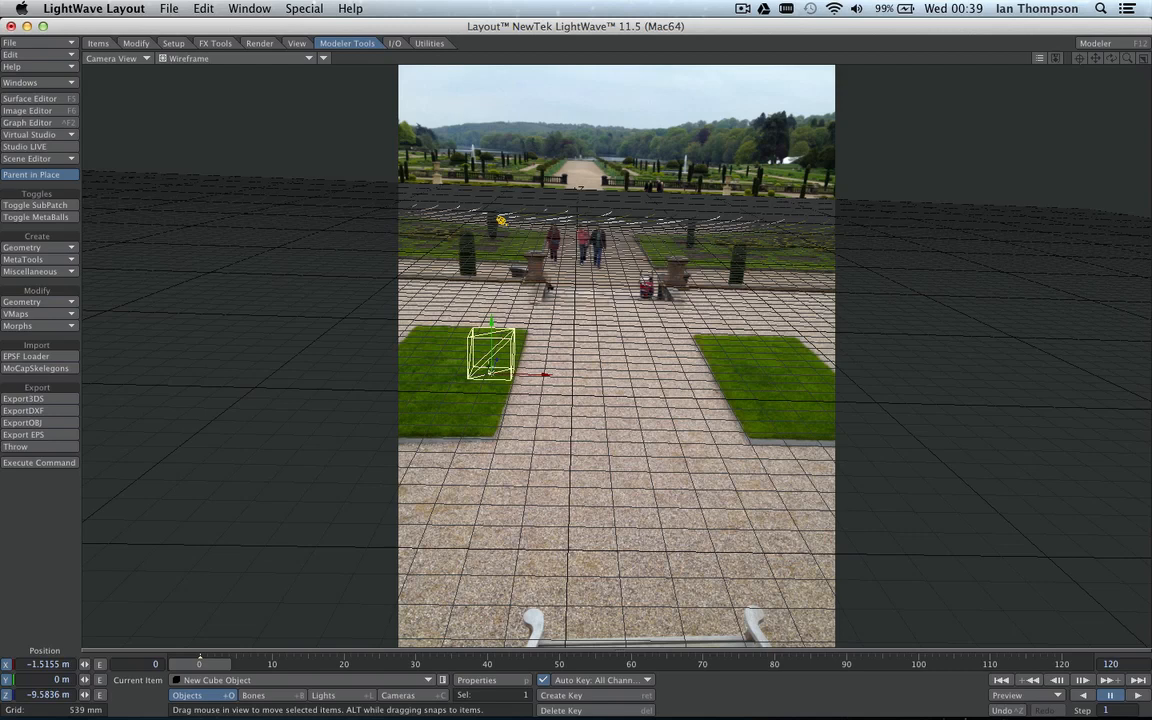
{"action": "left_click_drag", "start_coordinate": [496, 350], "coordinate": [484, 376]}
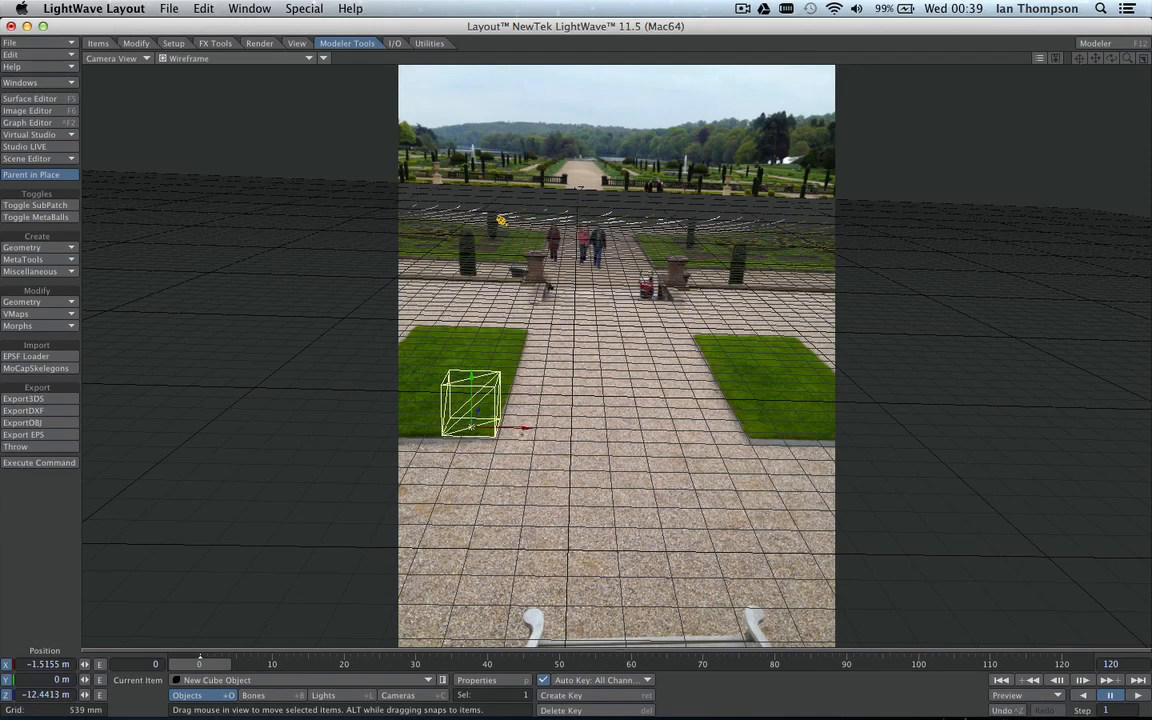
{"action": "left_click_drag", "start_coordinate": [470, 400], "coordinate": [776, 410]}
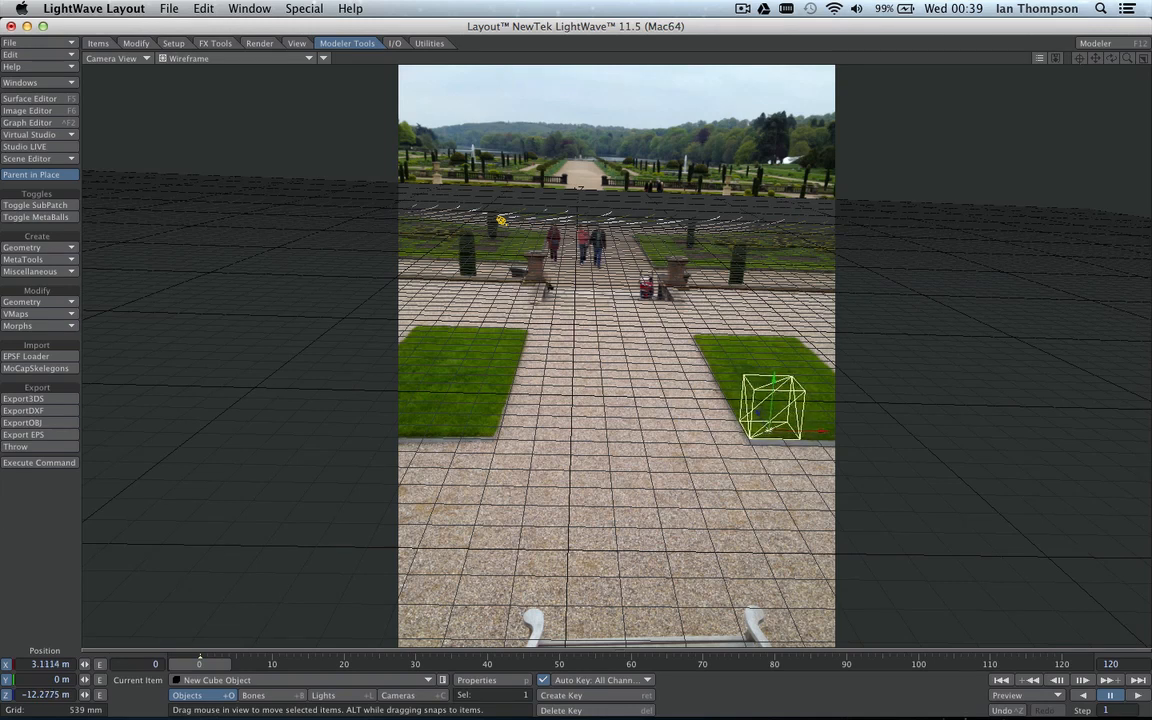
{"action": "left_click_drag", "start_coordinate": [776, 404], "coordinate": [748, 368]}
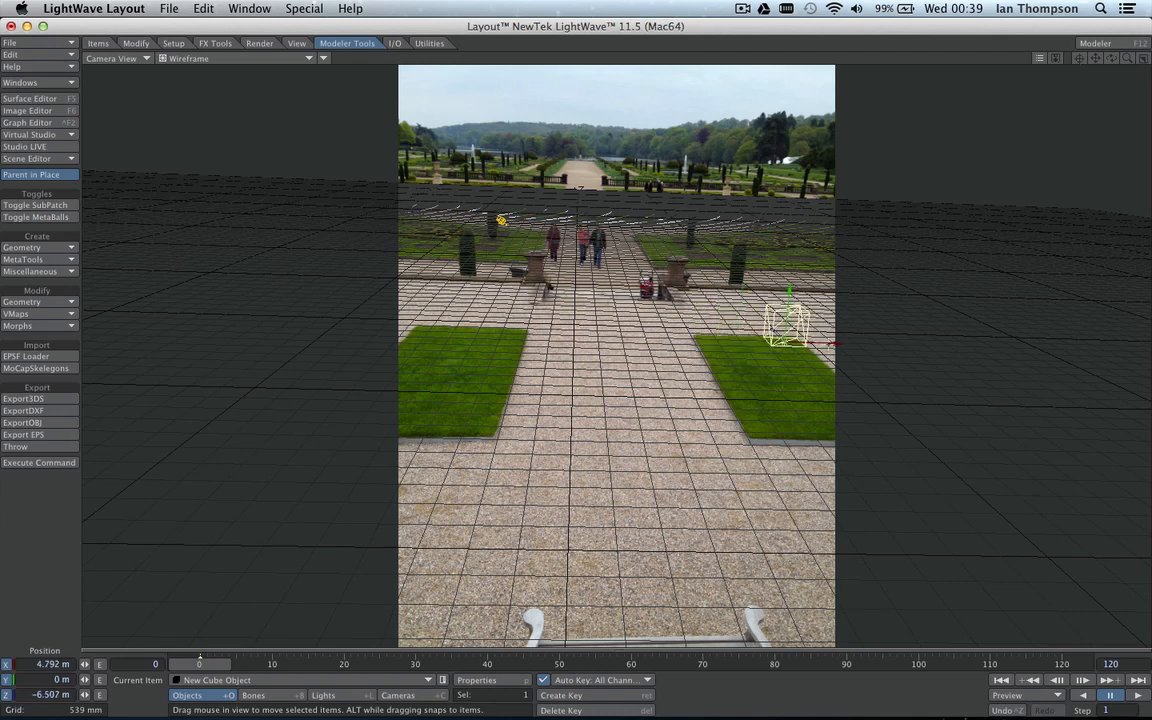
Move the cube to the left side and push it back beside the bench.
{"action": "left_click_drag", "start_coordinate": [790, 320], "coordinate": [476, 316]}
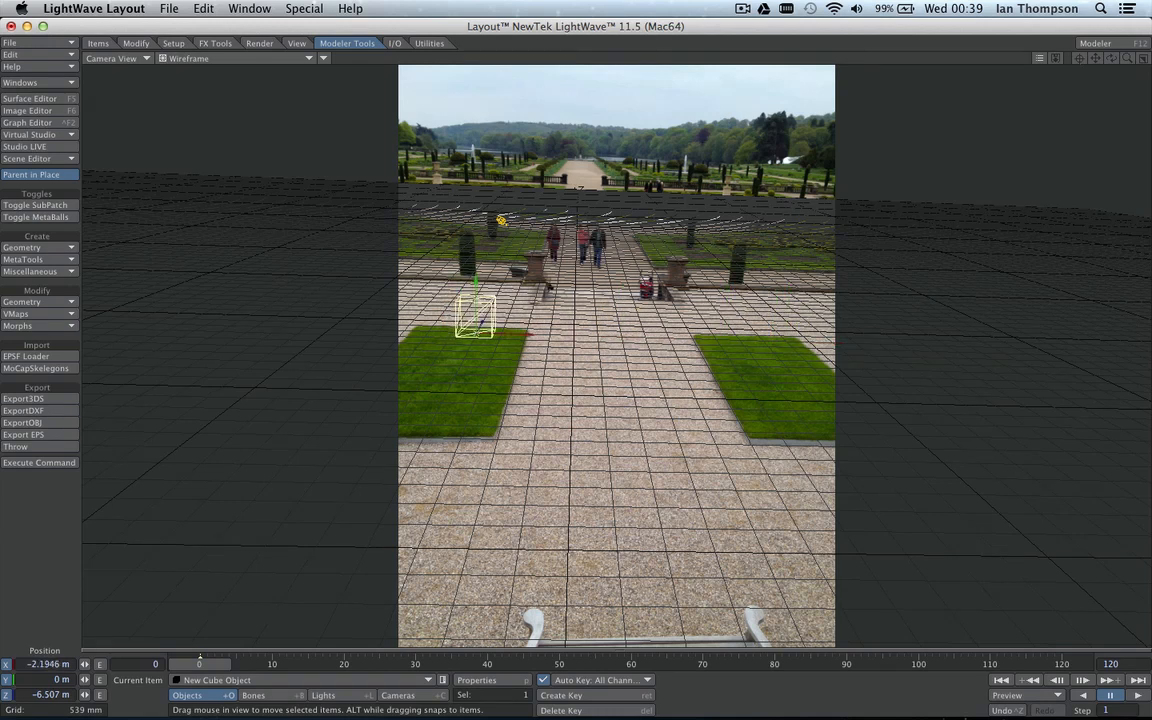
{"action": "left_click_drag", "start_coordinate": [476, 310], "coordinate": [510, 316]}
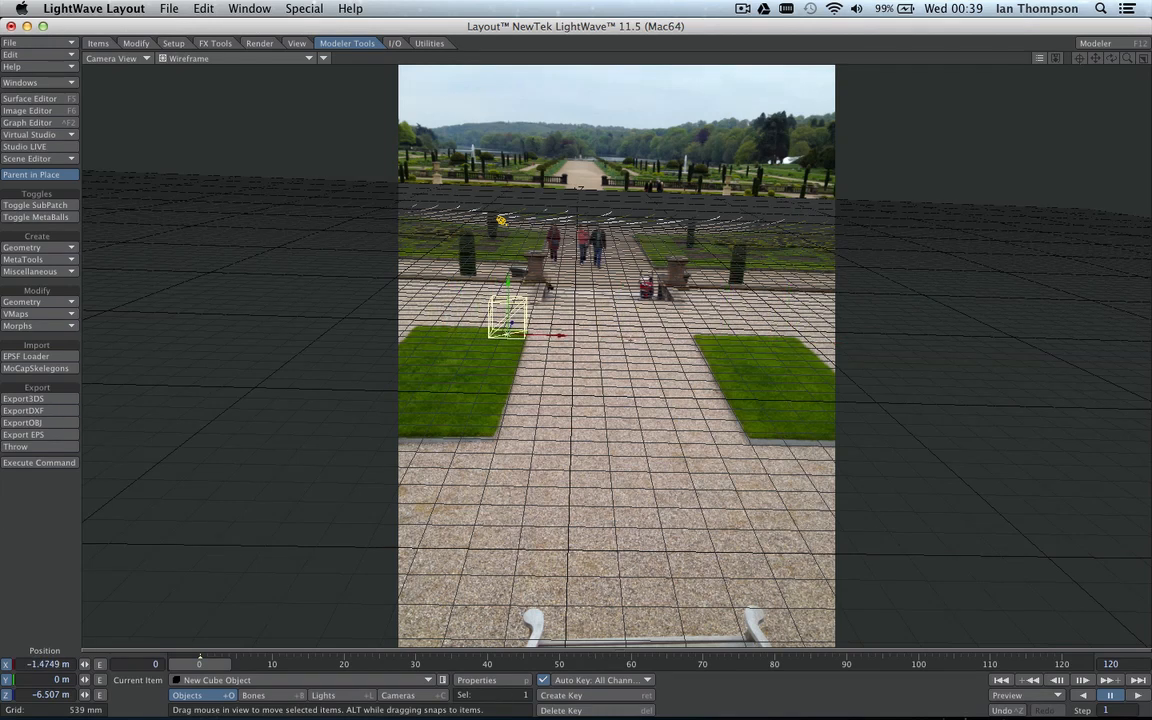
{"action": "left_click_drag", "start_coordinate": [510, 316], "coordinate": [424, 316]}
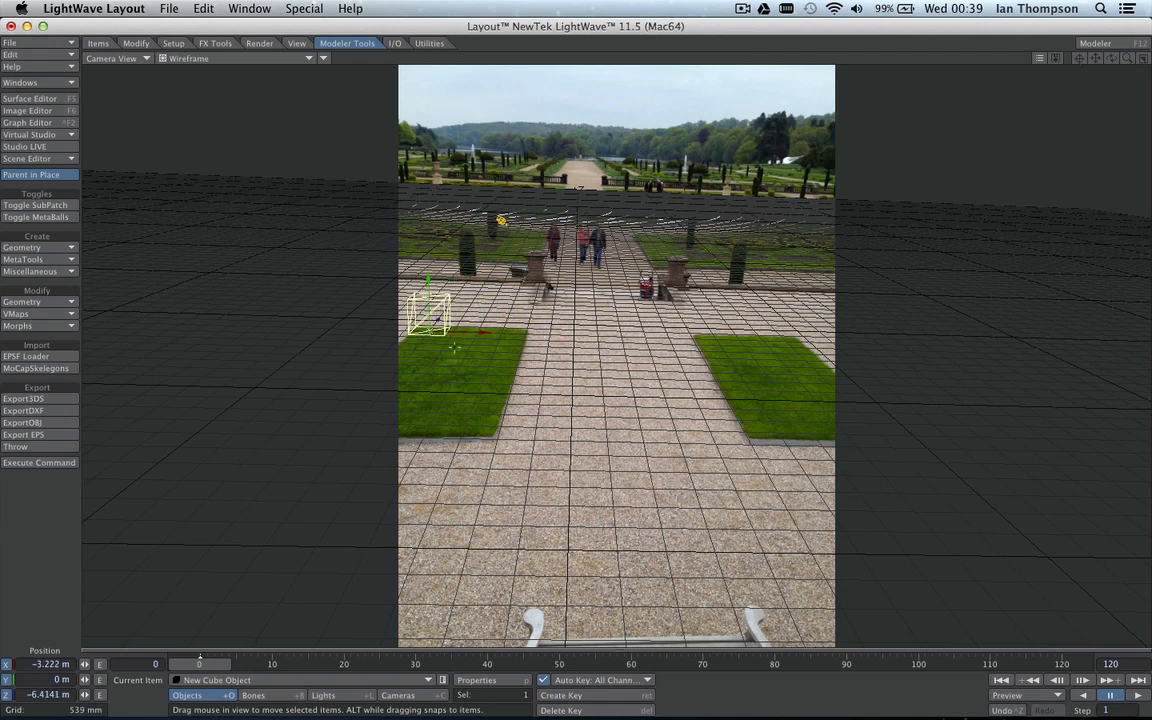
{"action": "left_click_drag", "start_coordinate": [430, 310], "coordinate": [504, 310]}
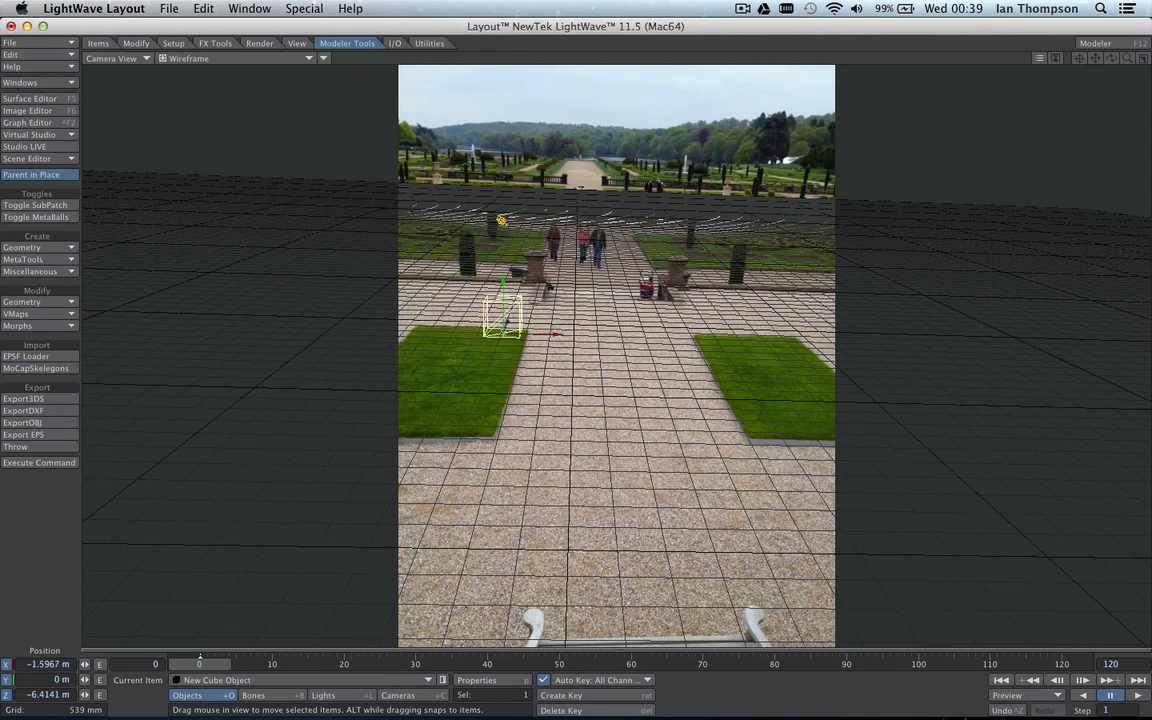
{"action": "left_click_drag", "start_coordinate": [504, 312], "coordinate": [476, 292]}
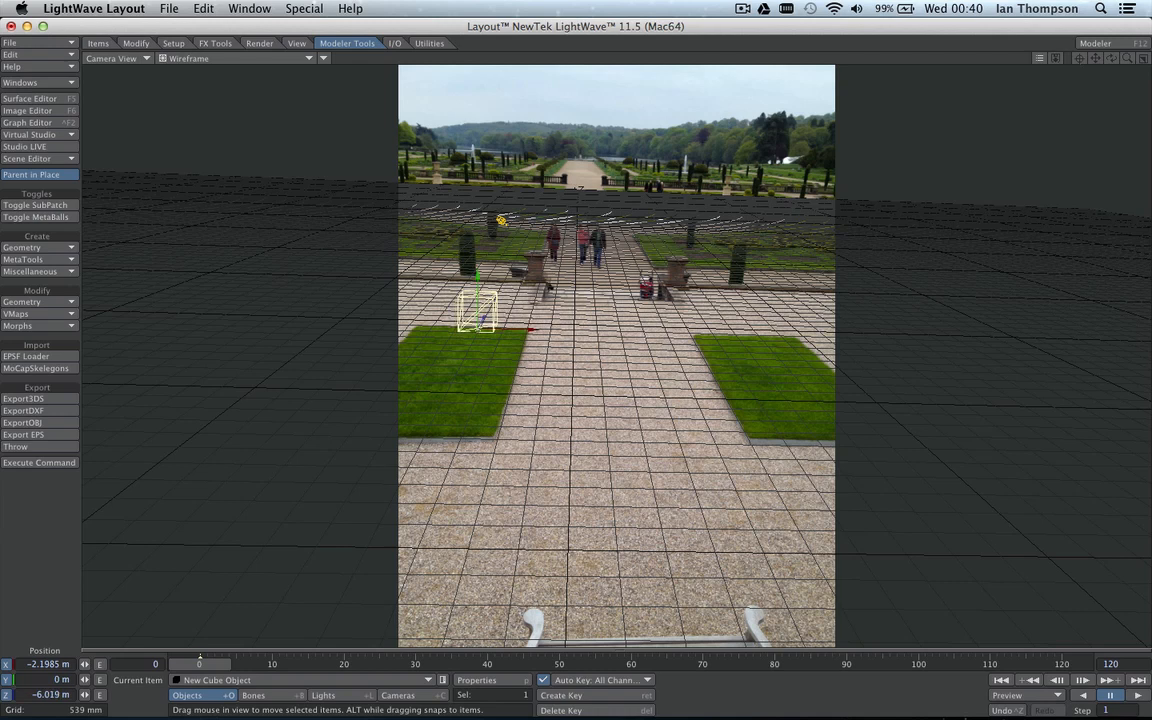
{"action": "left_click_drag", "start_coordinate": [478, 310], "coordinate": [484, 300]}
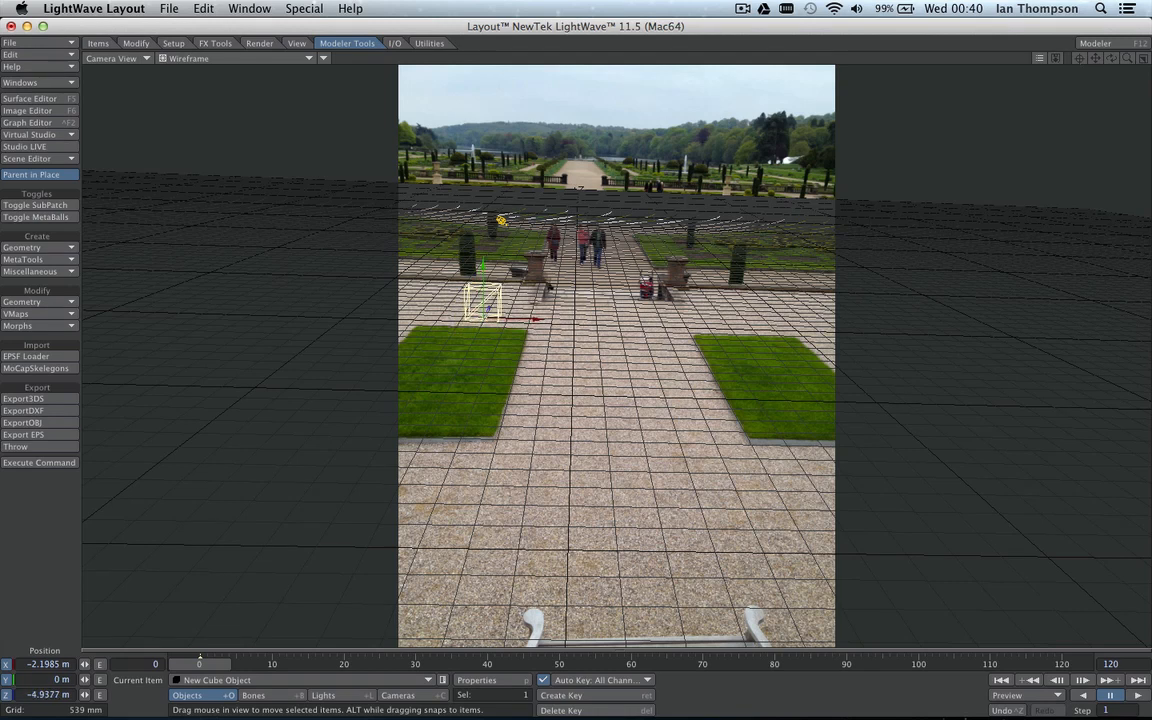
{"action": "left_click_drag", "start_coordinate": [484, 304], "coordinate": [488, 296]}
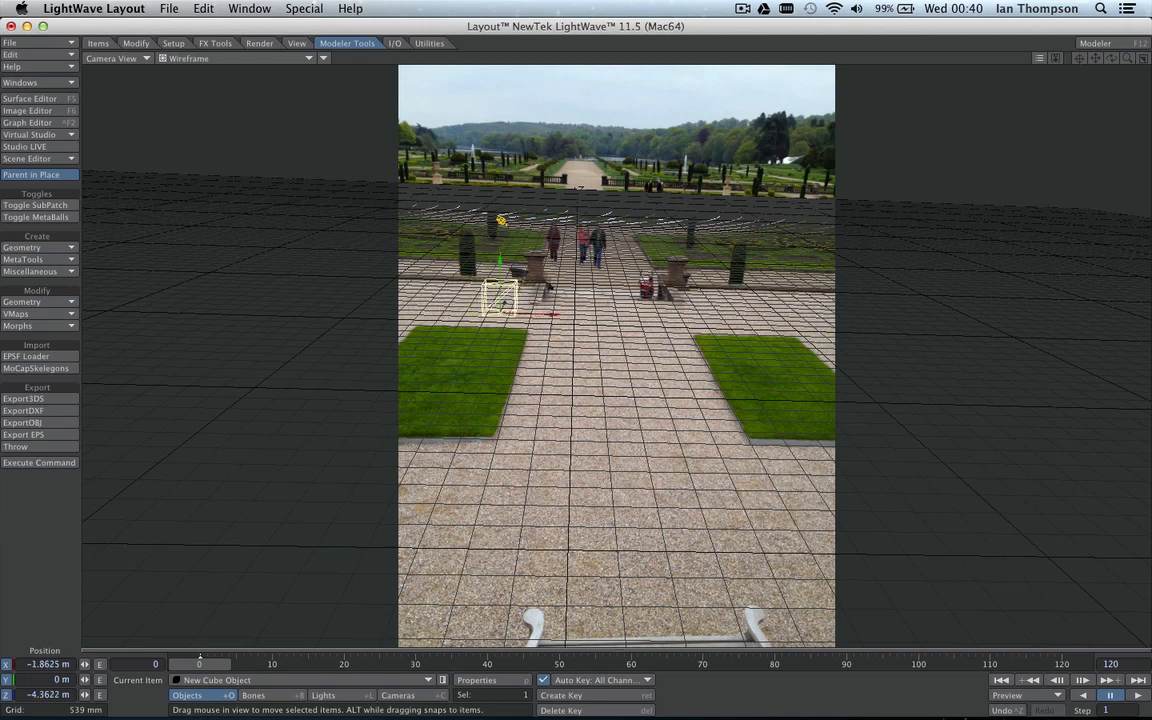
Fine-tune the cube's final spot on the paving beside the bench, left of the path.
{"action": "left_click_drag", "start_coordinate": [500, 300], "coordinate": [710, 300]}
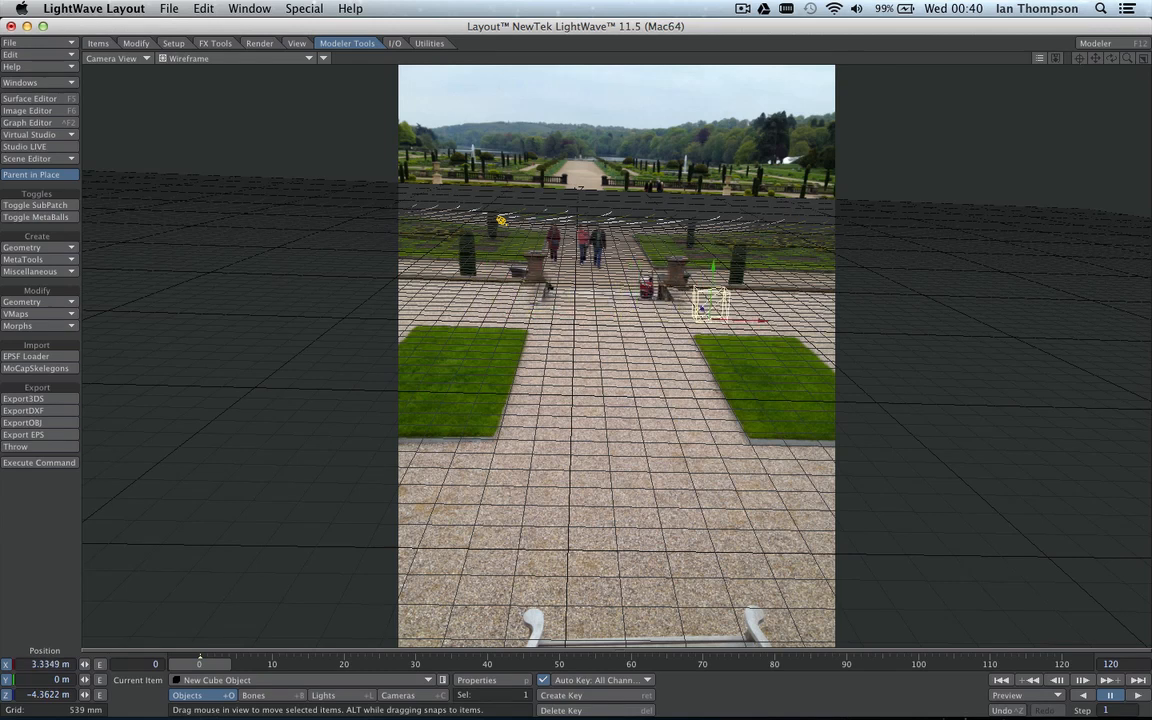
{"action": "left_click_drag", "start_coordinate": [710, 304], "coordinate": [470, 296]}
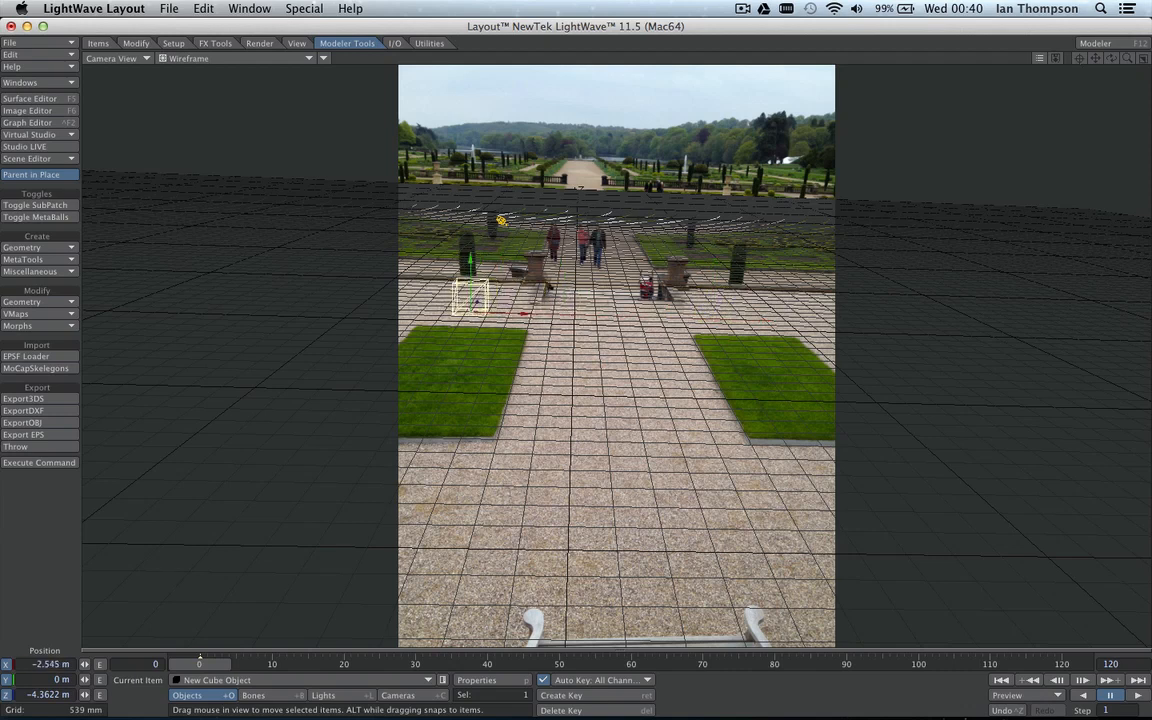
{"action": "left_click_drag", "start_coordinate": [470, 290], "coordinate": [504, 300]}
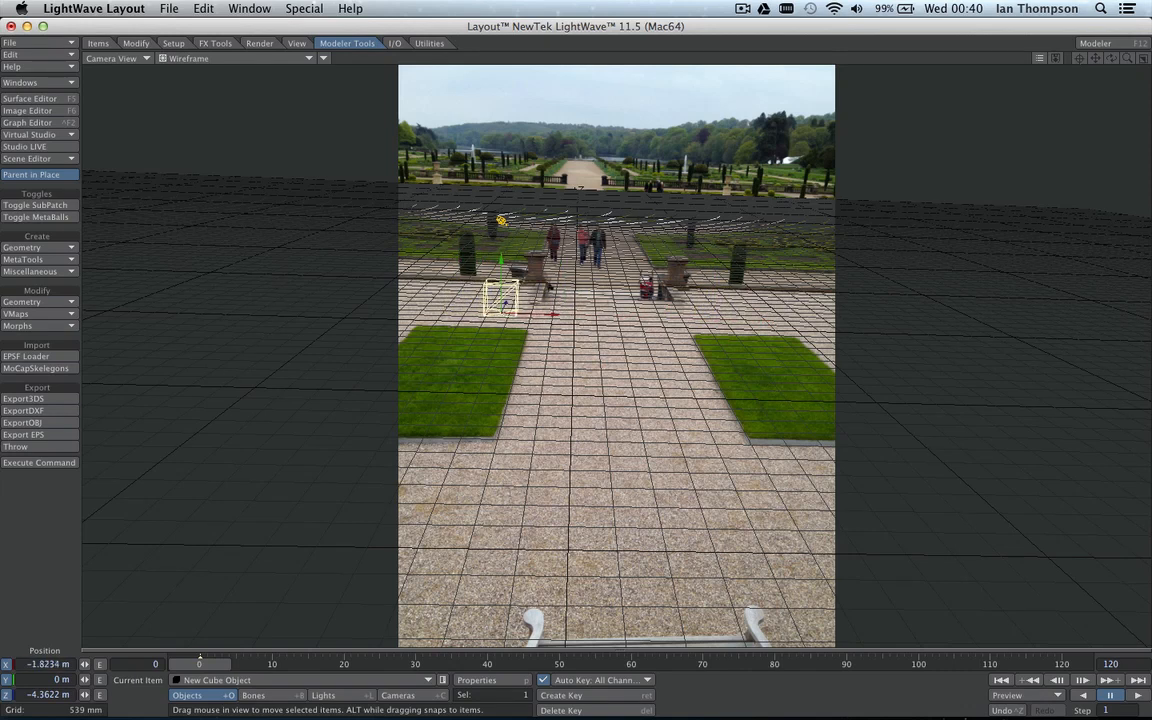
{"action": "left_click_drag", "start_coordinate": [500, 304], "coordinate": [500, 290]}
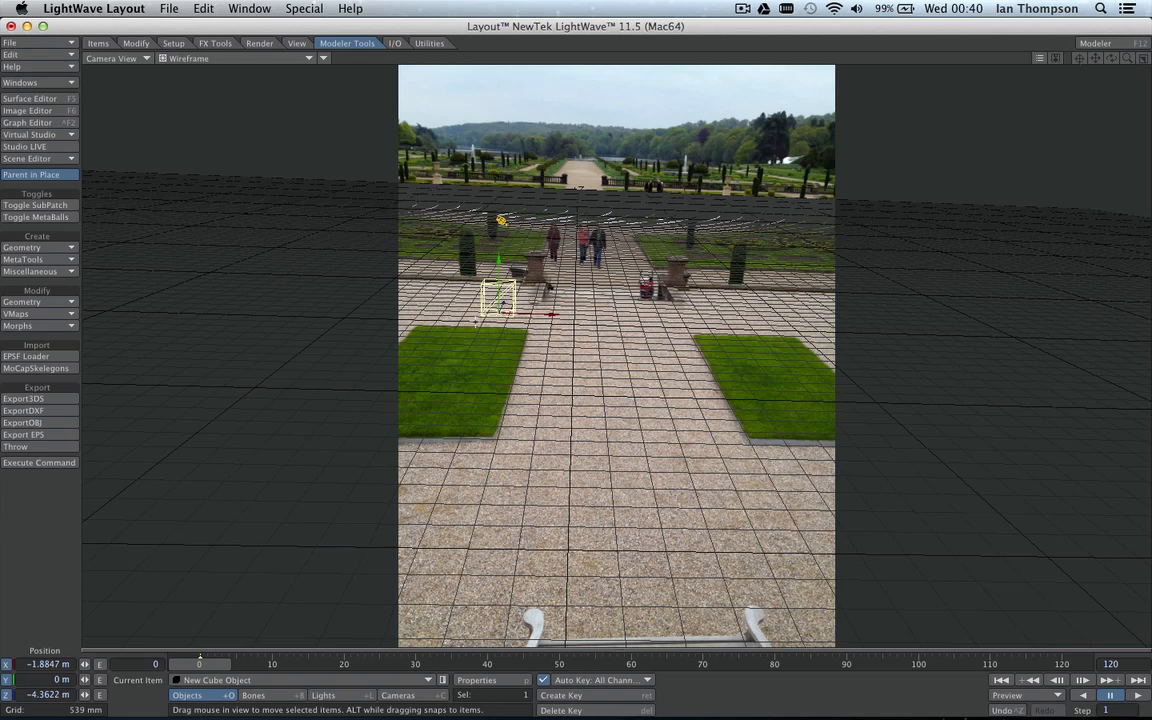
{"action": "mouse_move", "coordinate": [30, 260]}
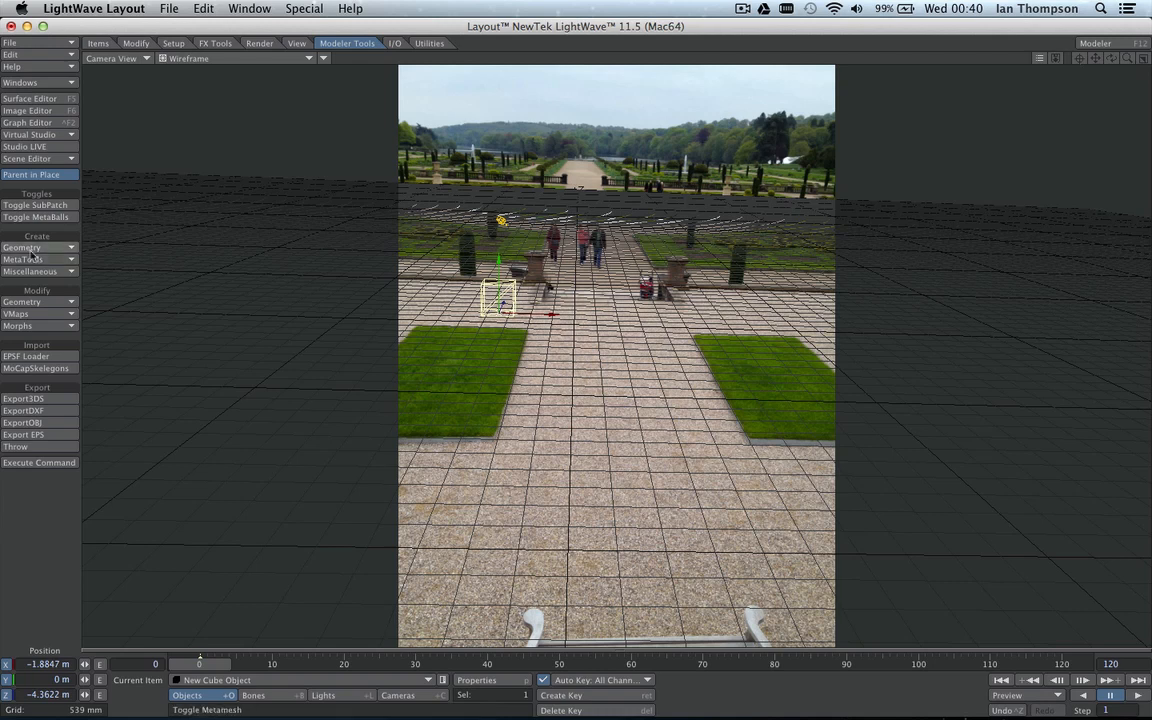
{"action": "left_click", "coordinate": [22, 248]}
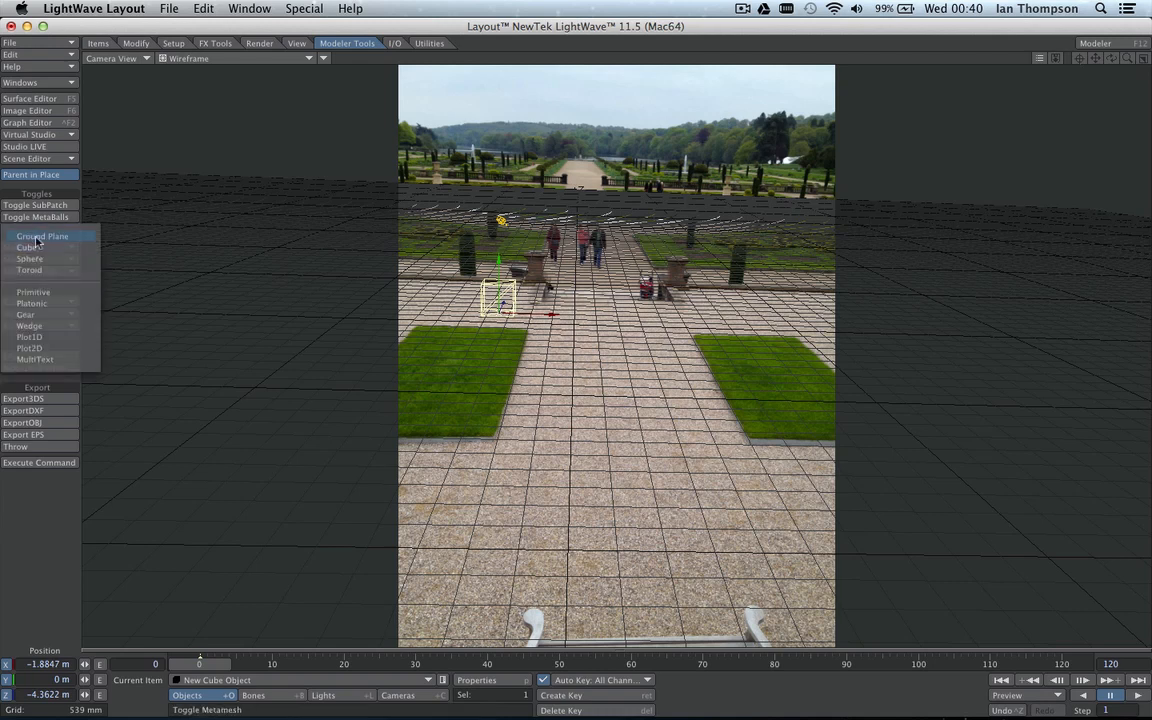
Create a 10 m by 10 m ground plane and drag it back into place under the scene.
{"action": "left_click", "coordinate": [42, 236]}
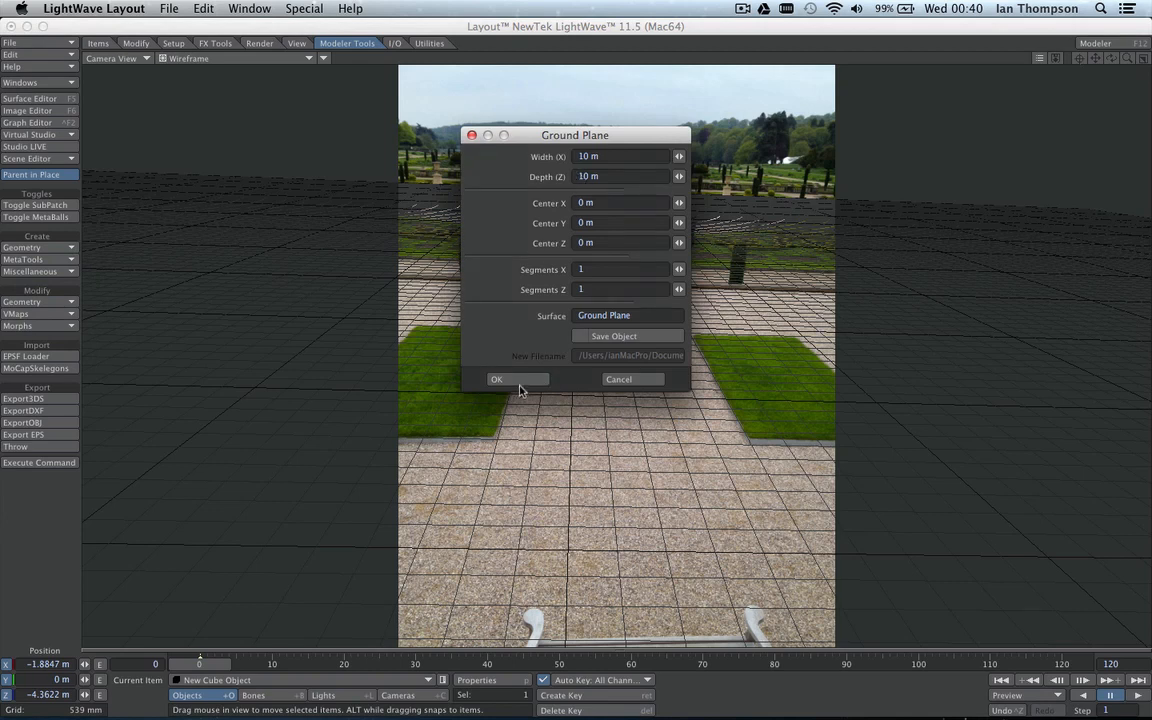
{"action": "left_click", "coordinate": [496, 380]}
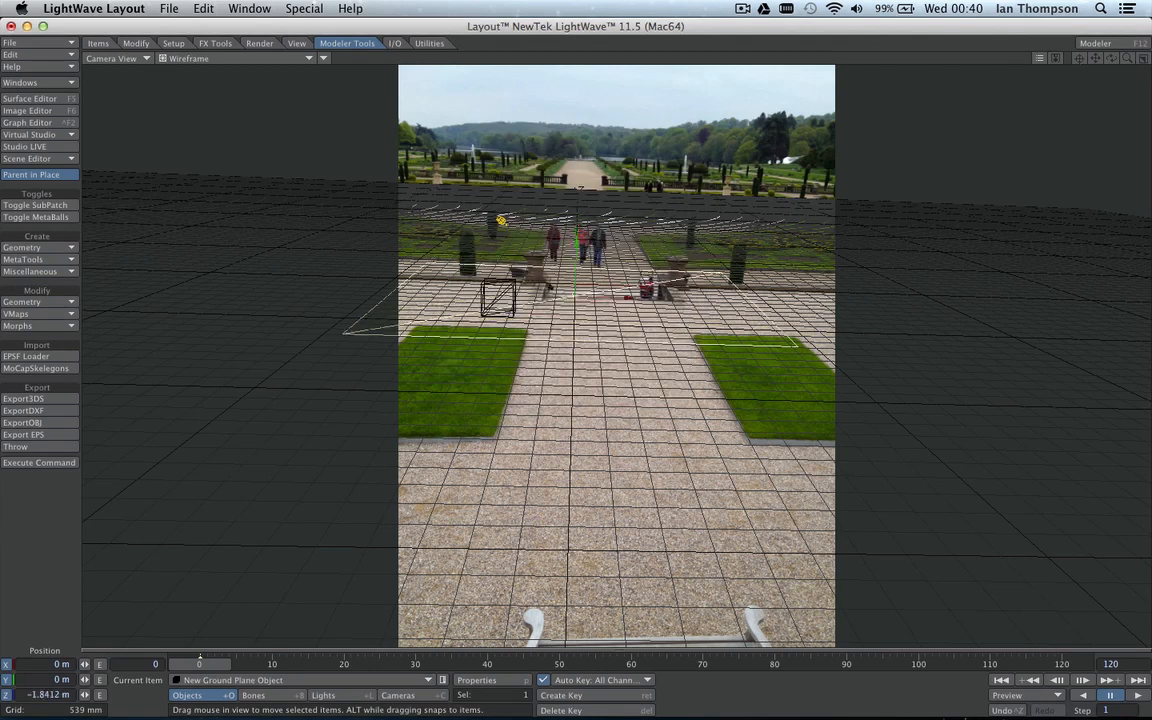
{"action": "left_click_drag", "start_coordinate": [576, 290], "coordinate": [576, 310]}
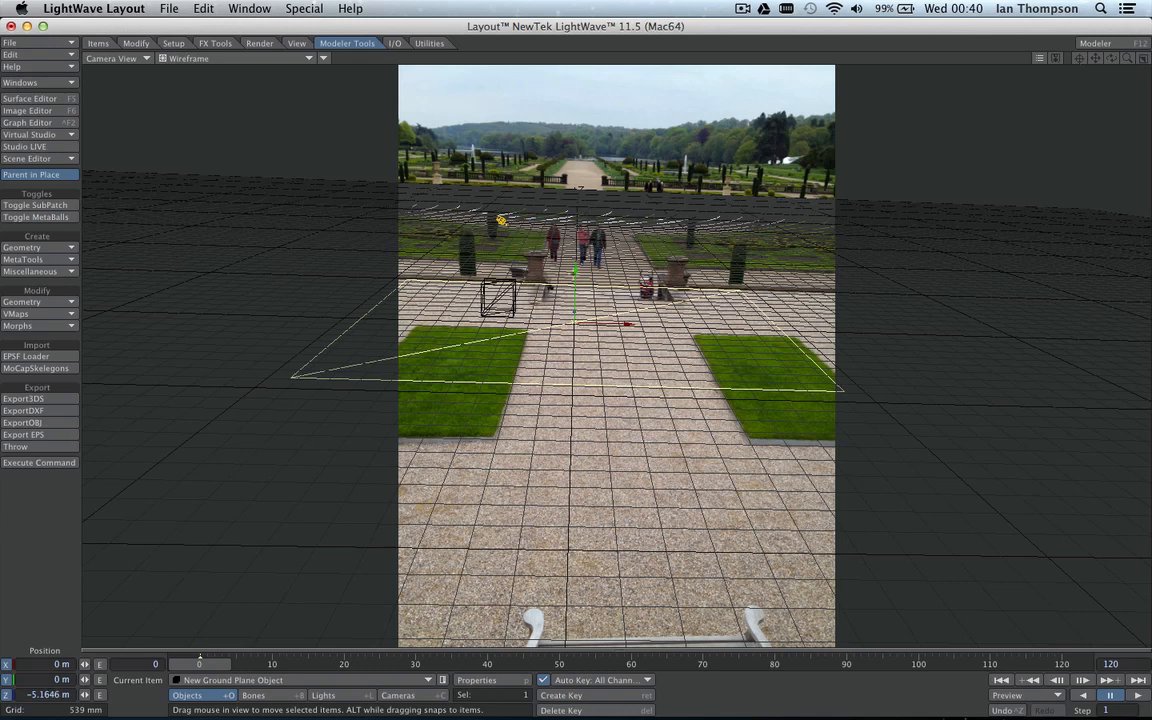
{"action": "mouse_move", "coordinate": [364, 300]}
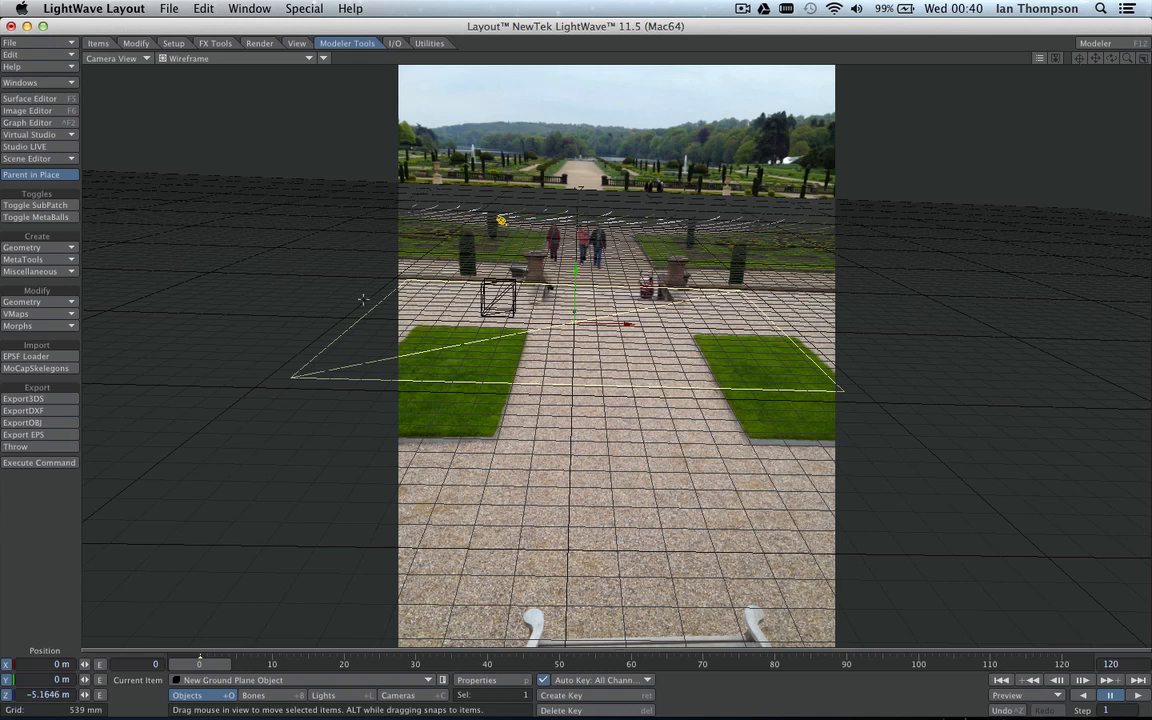
{"action": "left_click", "coordinate": [30, 98]}
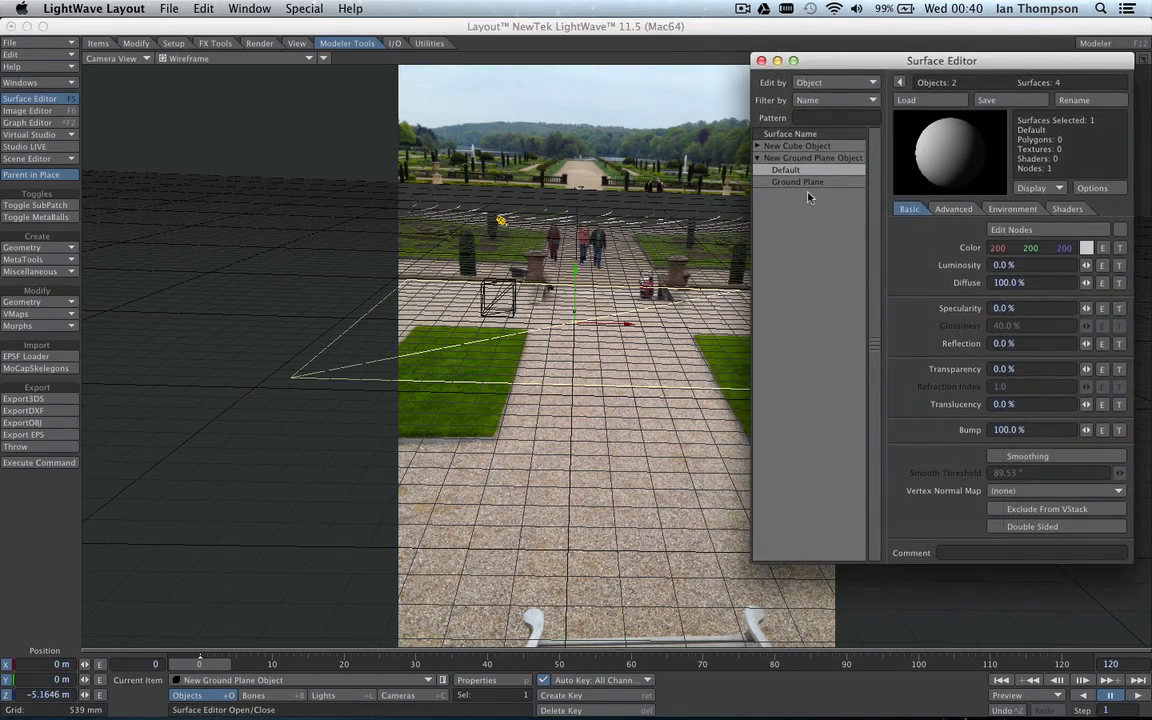
Select the Ground Plane surface in the Surface Editor.
{"action": "left_click", "coordinate": [798, 182]}
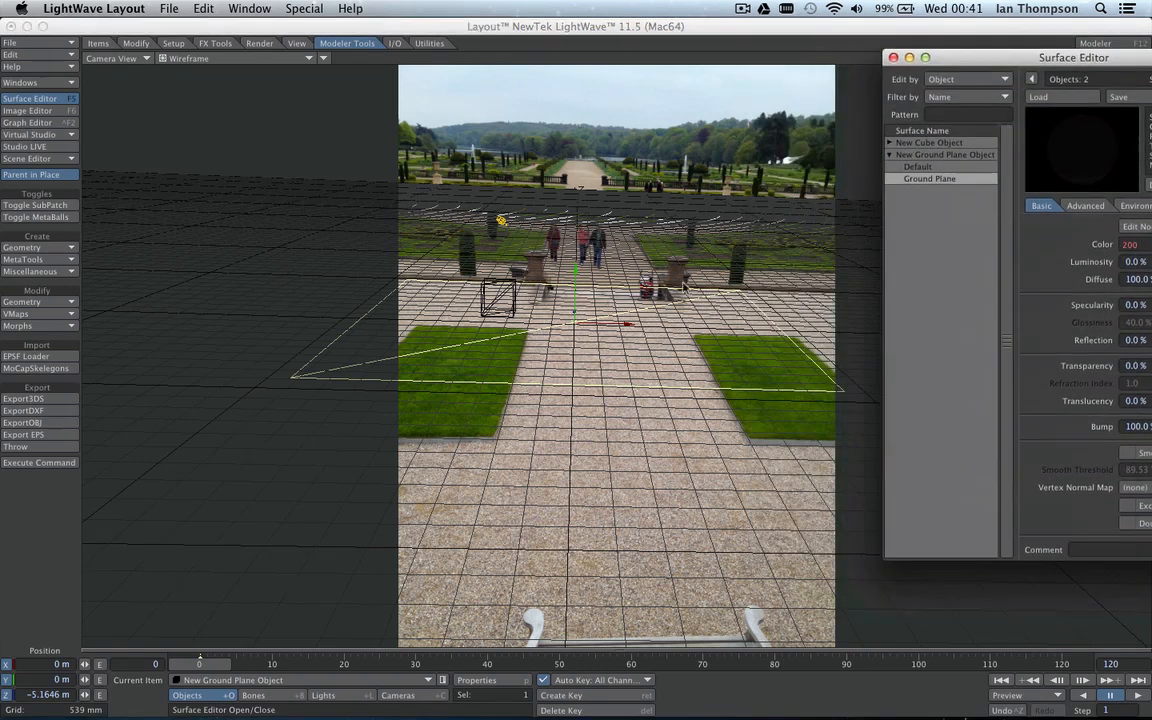
{"action": "mouse_move", "coordinate": [484, 290]}
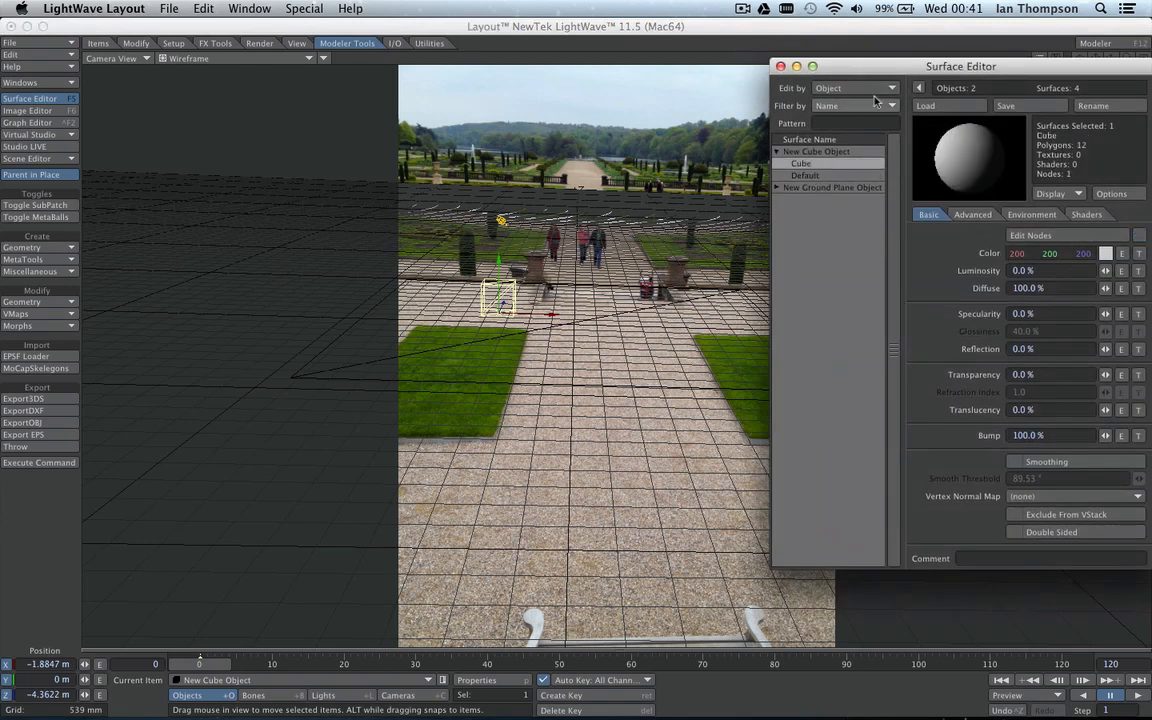
Give the cube's Color channel an image texture with Cubic projection, then close the Surface Editor.
{"action": "left_click_drag", "start_coordinate": [960, 66], "coordinate": [872, 60]}
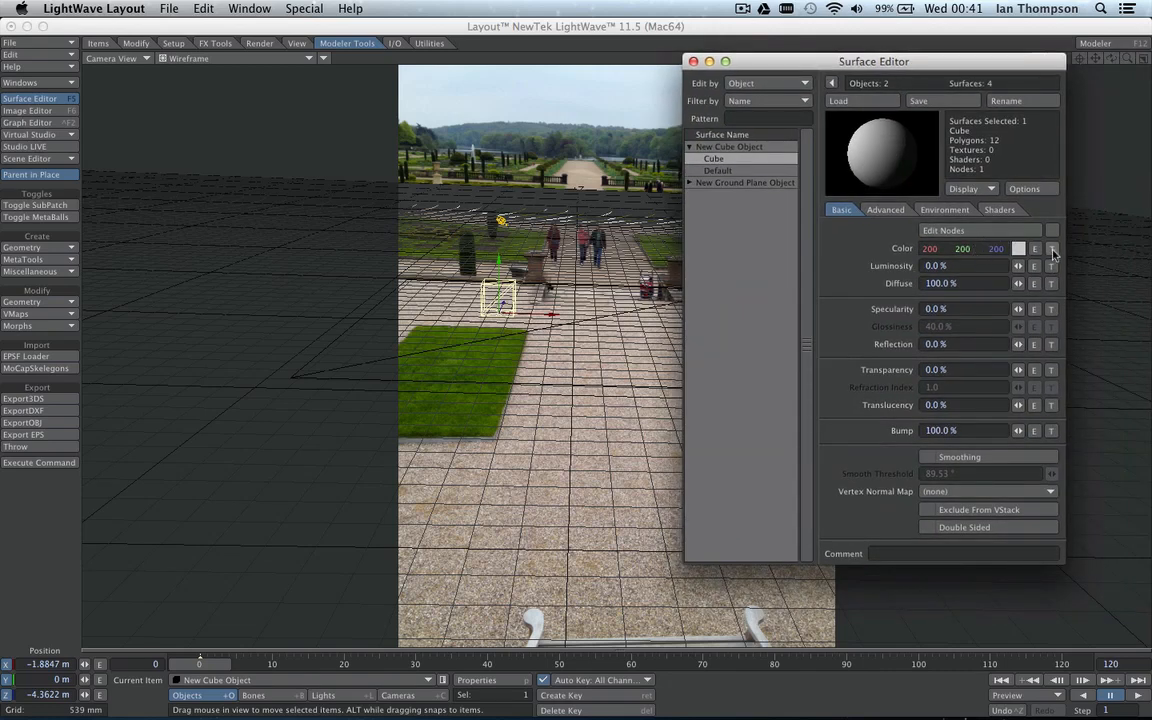
{"action": "left_click", "coordinate": [1052, 248]}
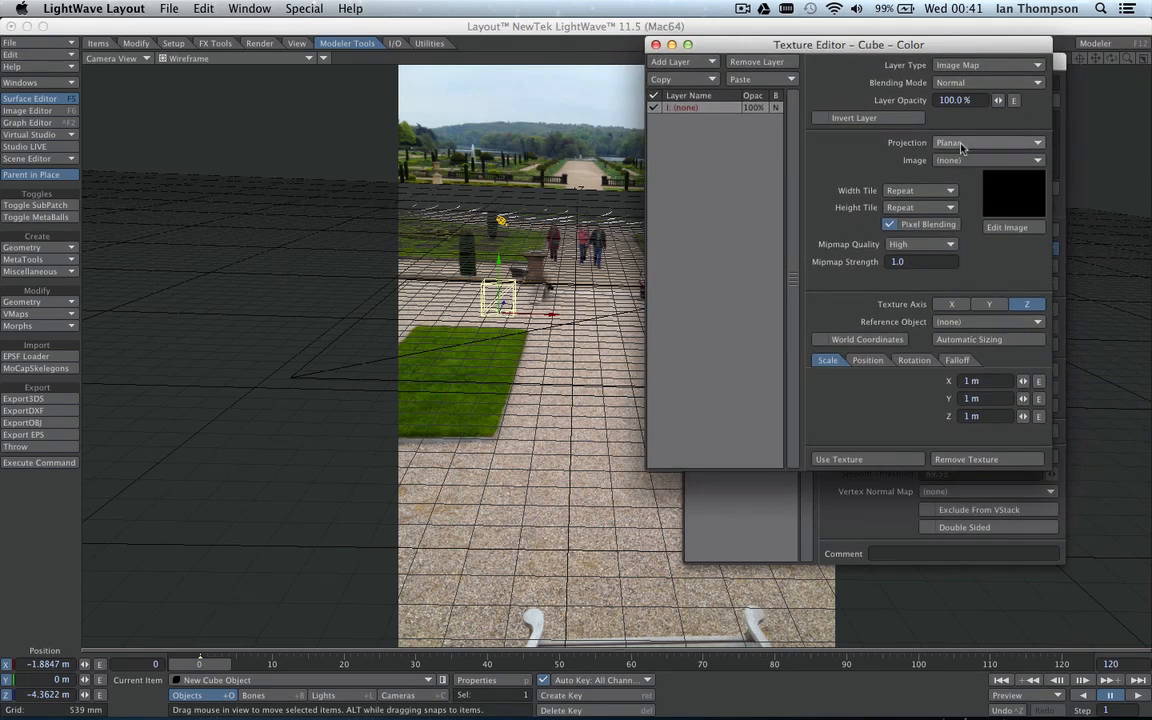
{"action": "left_click", "coordinate": [988, 142]}
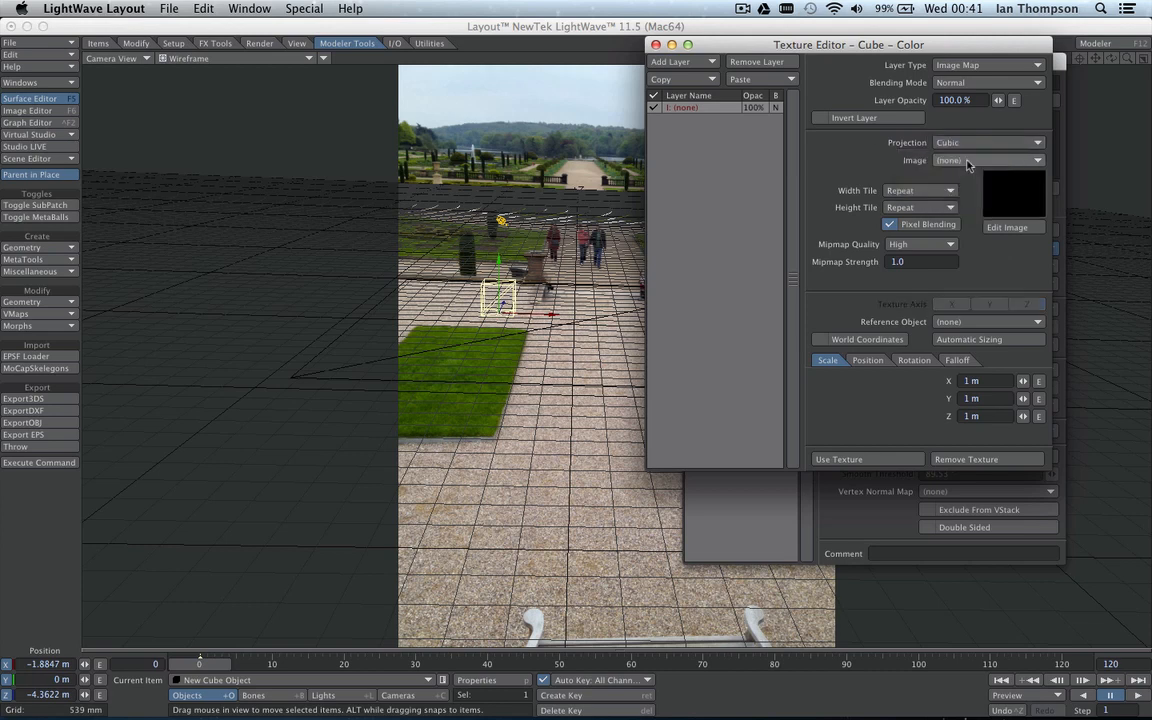
{"action": "left_click", "coordinate": [988, 160]}
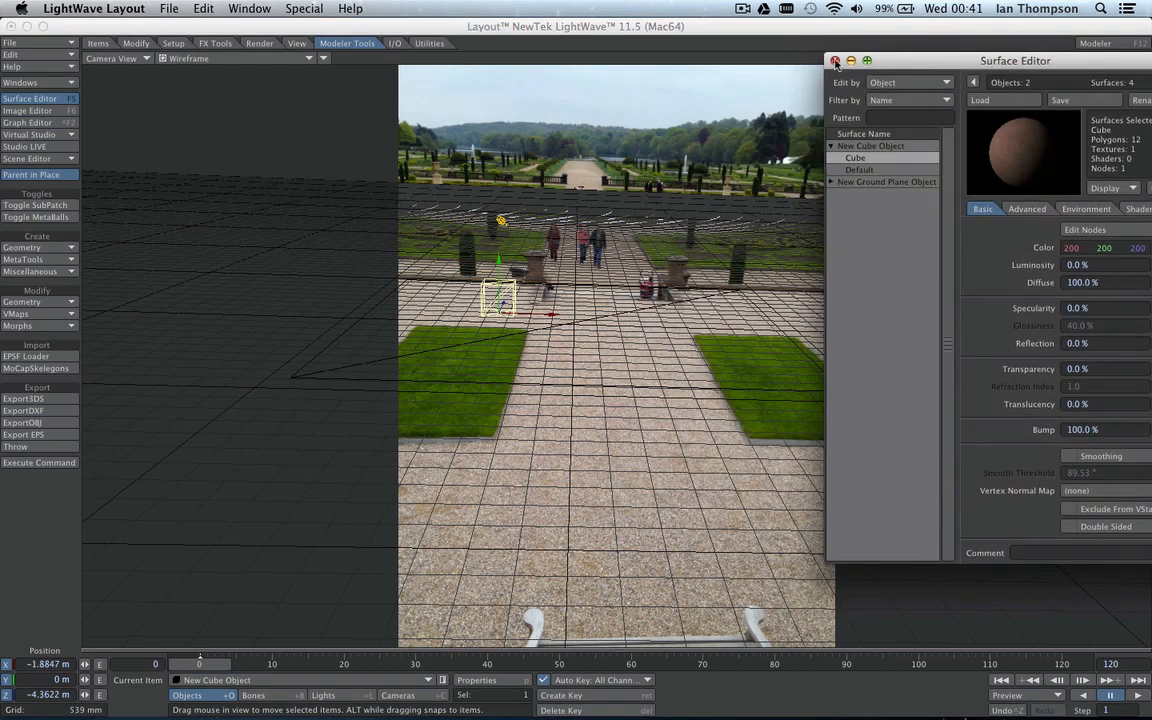
{"action": "left_click", "coordinate": [836, 60]}
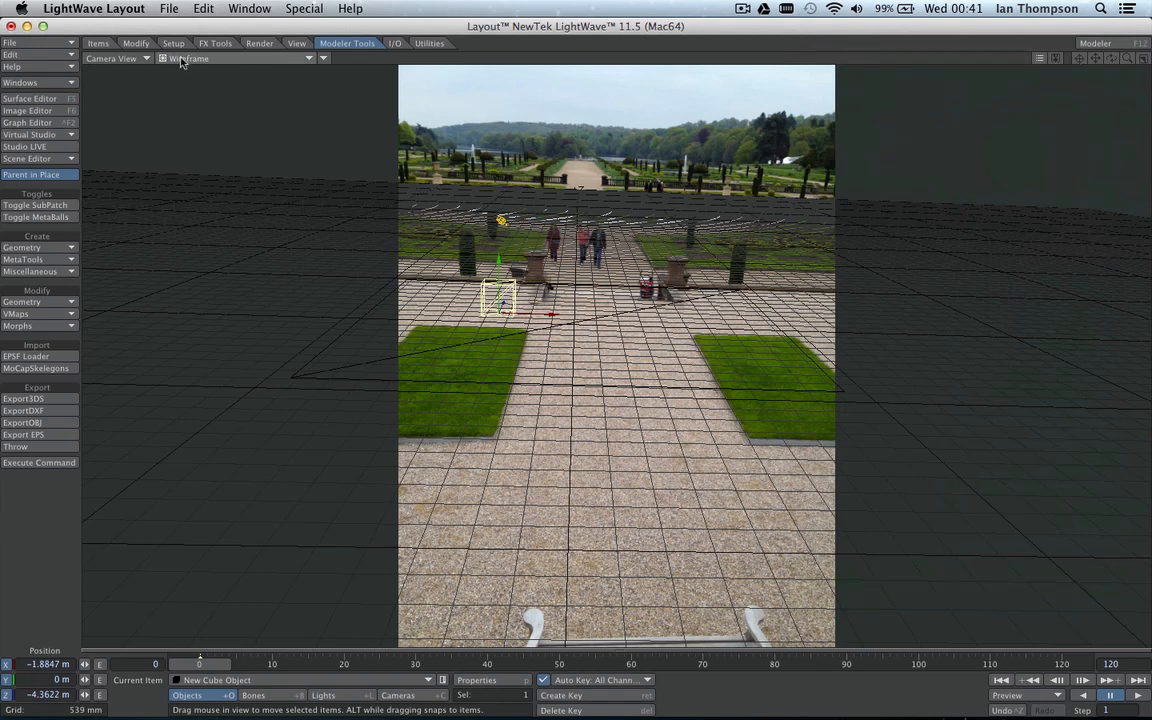
Try the VPR viewport preview, then set the display style to Textured Shaded Solid.
{"action": "left_click", "coordinate": [236, 58]}
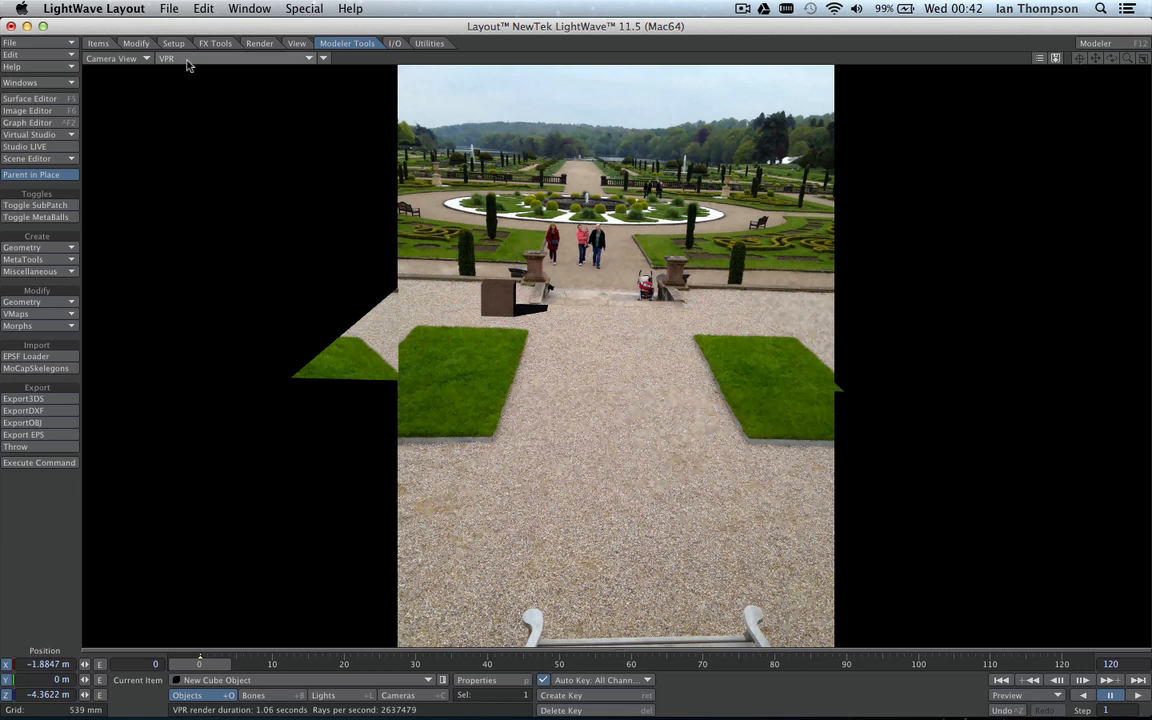
{"action": "left_click", "coordinate": [168, 58]}
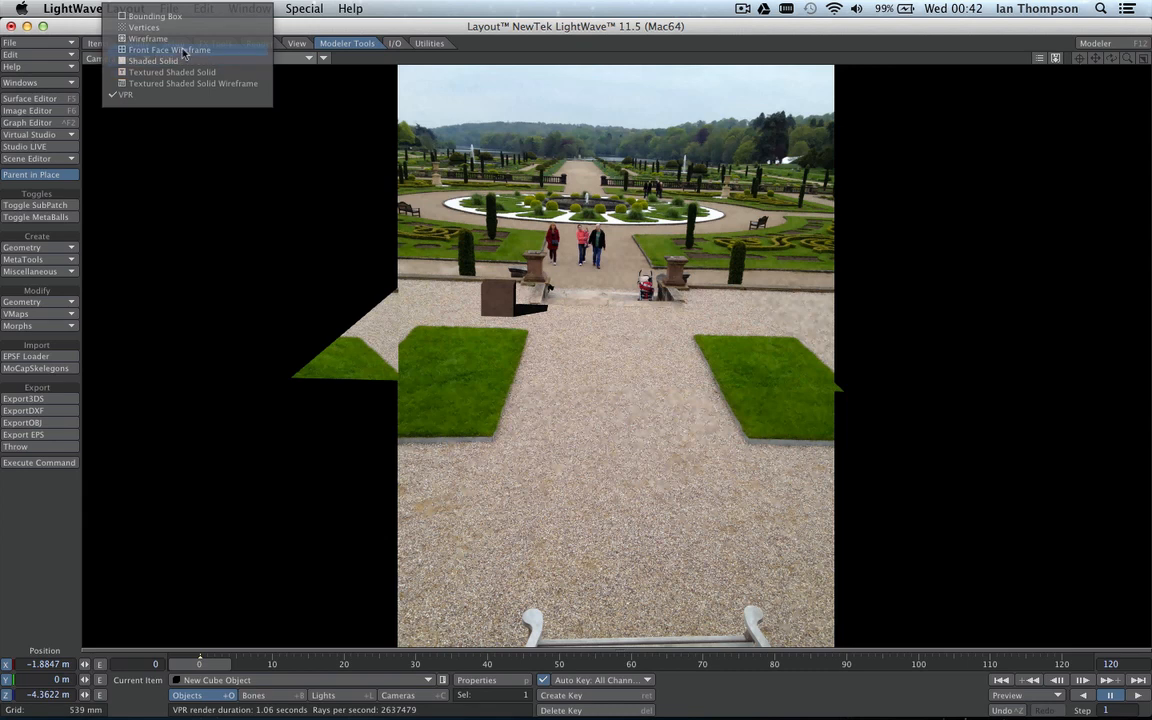
{"action": "left_click", "coordinate": [172, 72]}
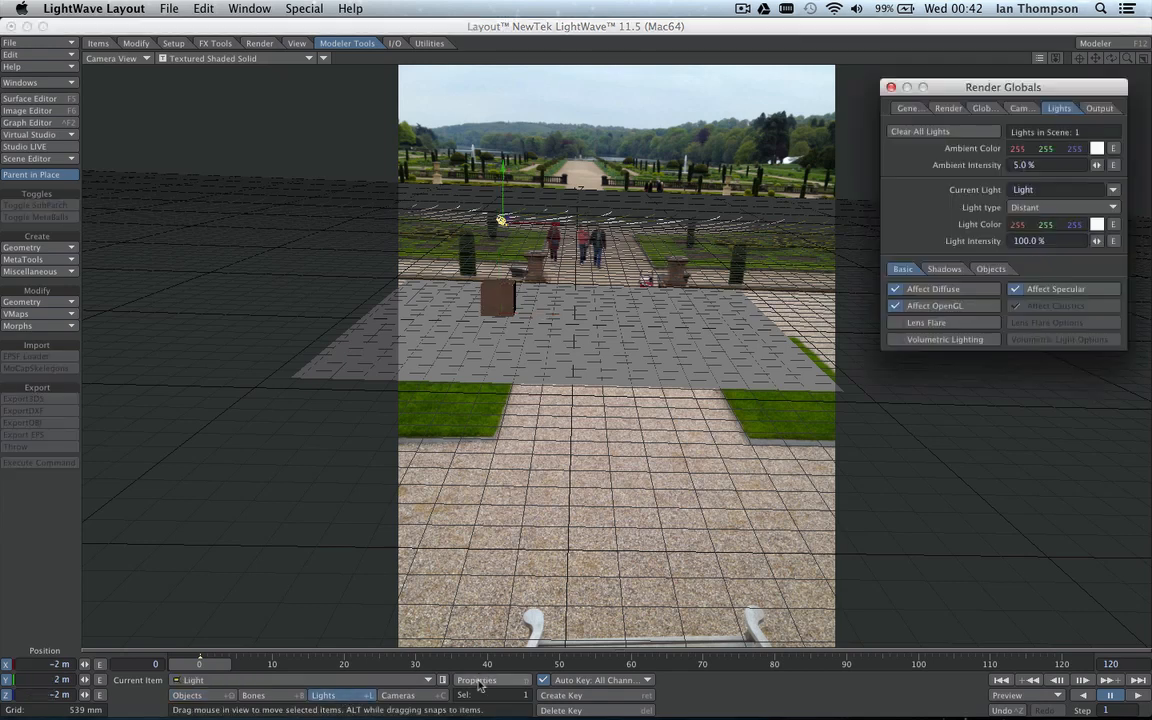
Set the scene light's type to Dome with Backdrop mapping in Render Globals.
{"action": "left_click_drag", "start_coordinate": [1004, 88], "coordinate": [384, 92]}
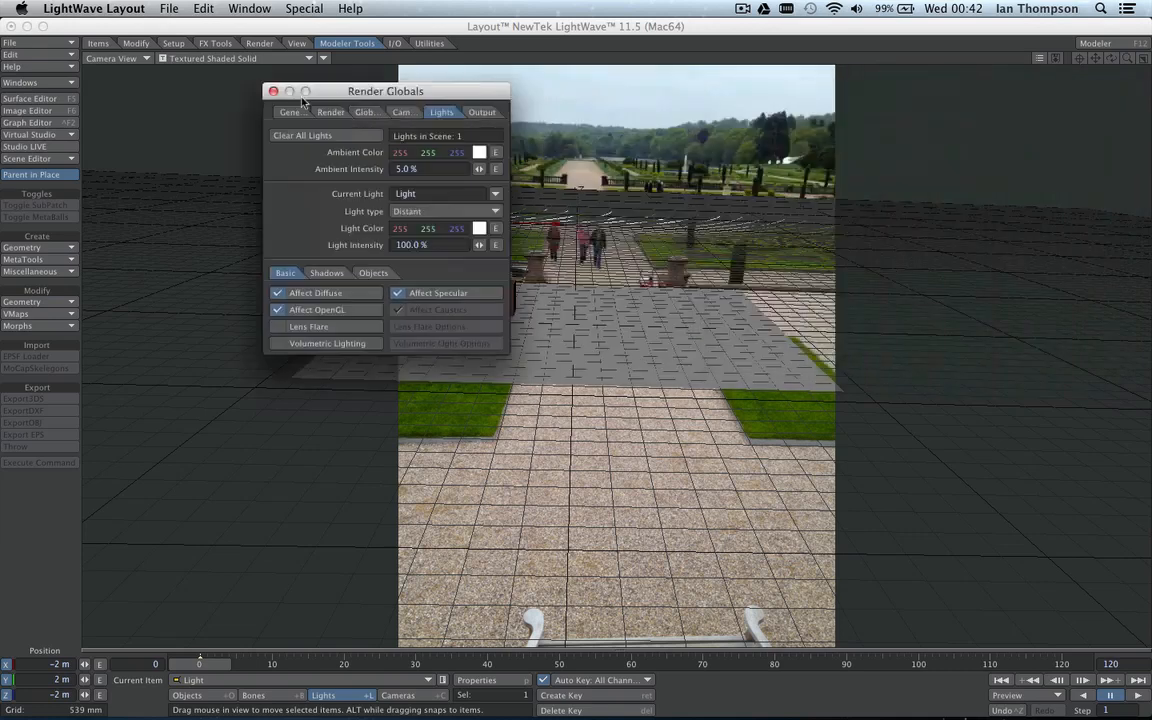
{"action": "left_click", "coordinate": [444, 212]}
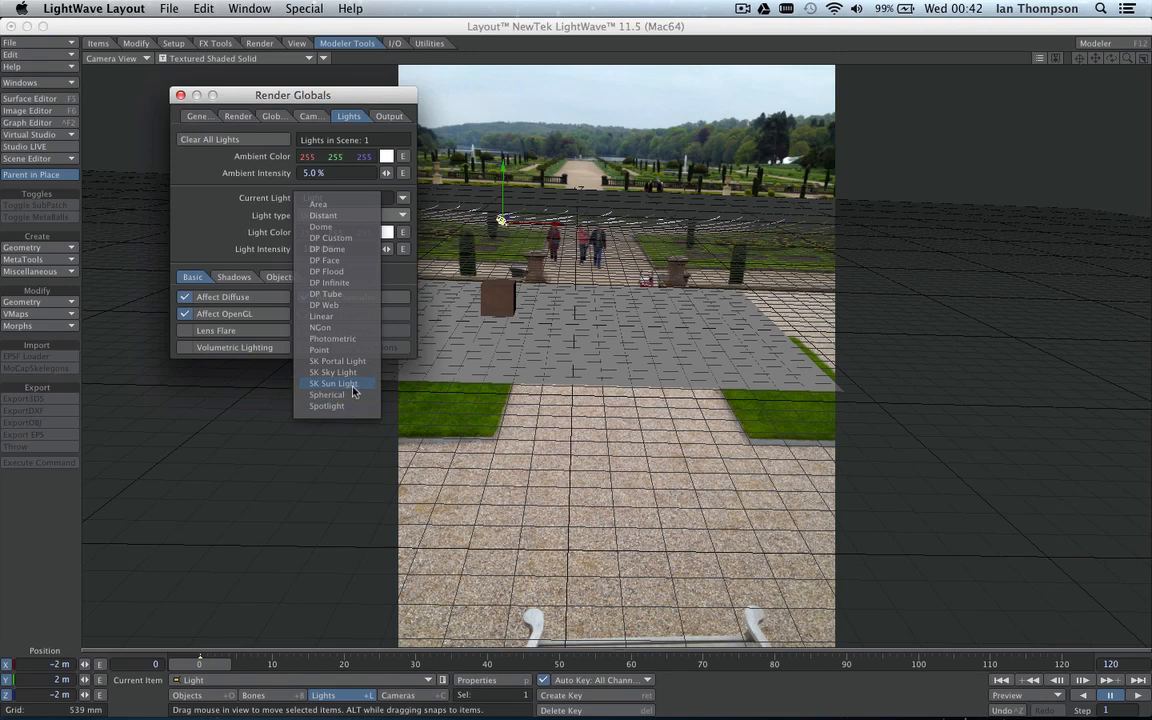
{"action": "mouse_move", "coordinate": [358, 360]}
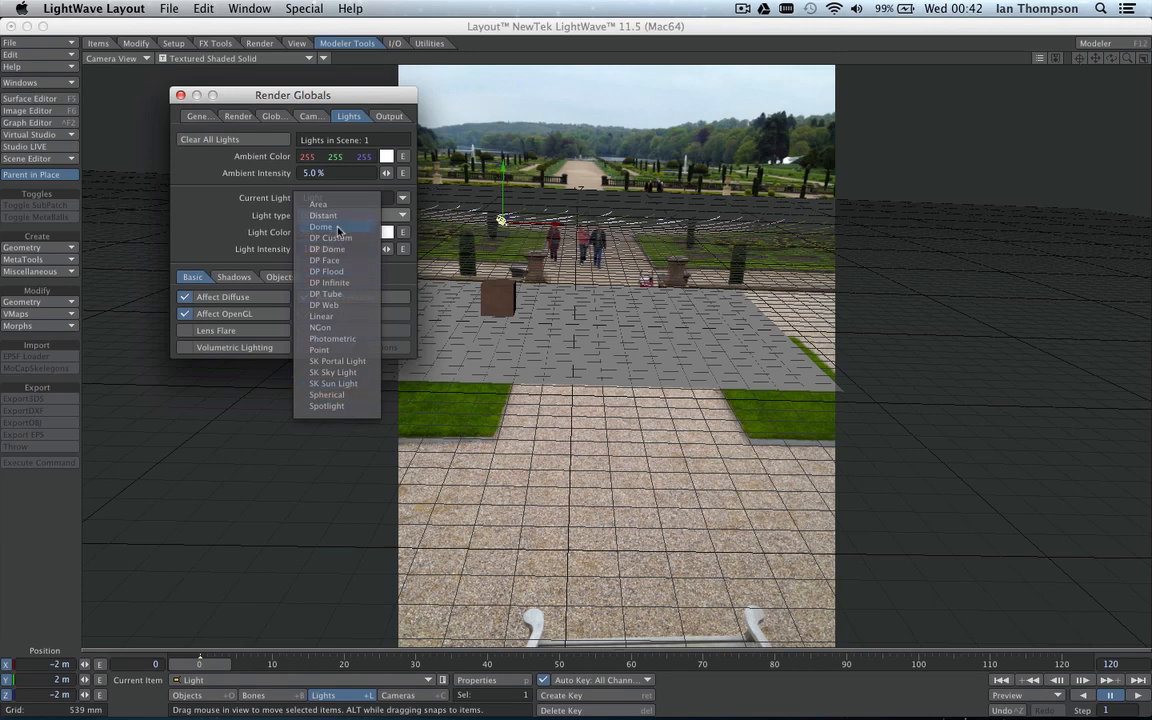
{"action": "left_click", "coordinate": [320, 226]}
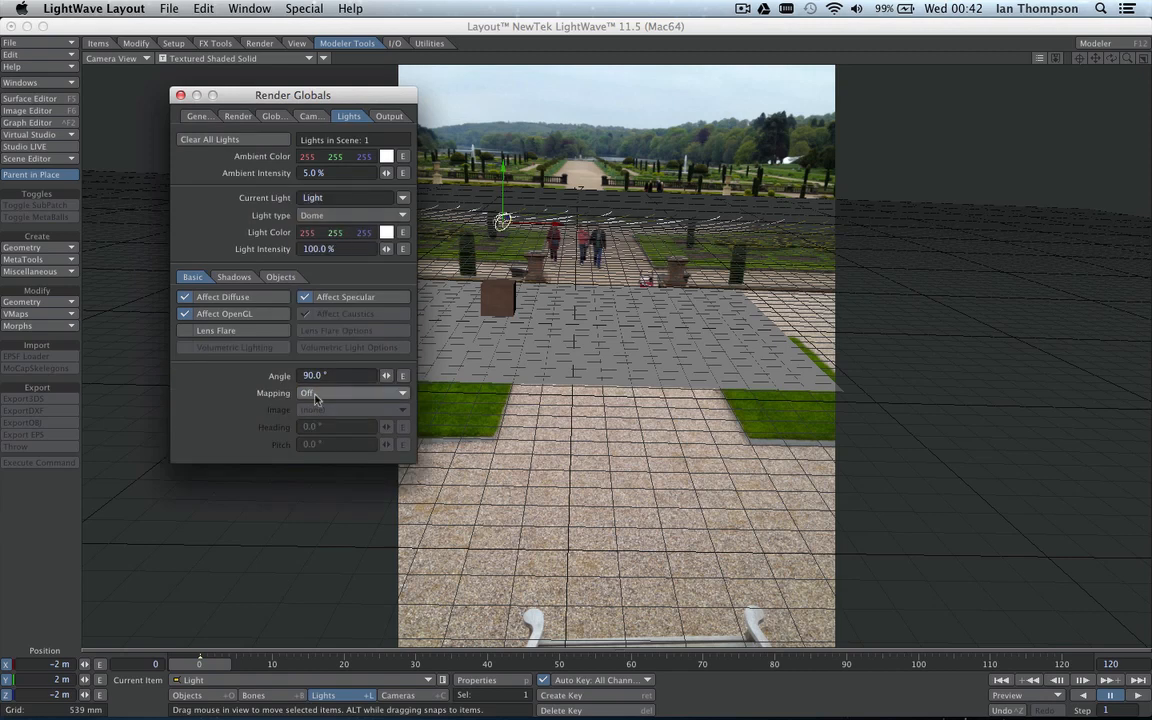
{"action": "left_click", "coordinate": [350, 392]}
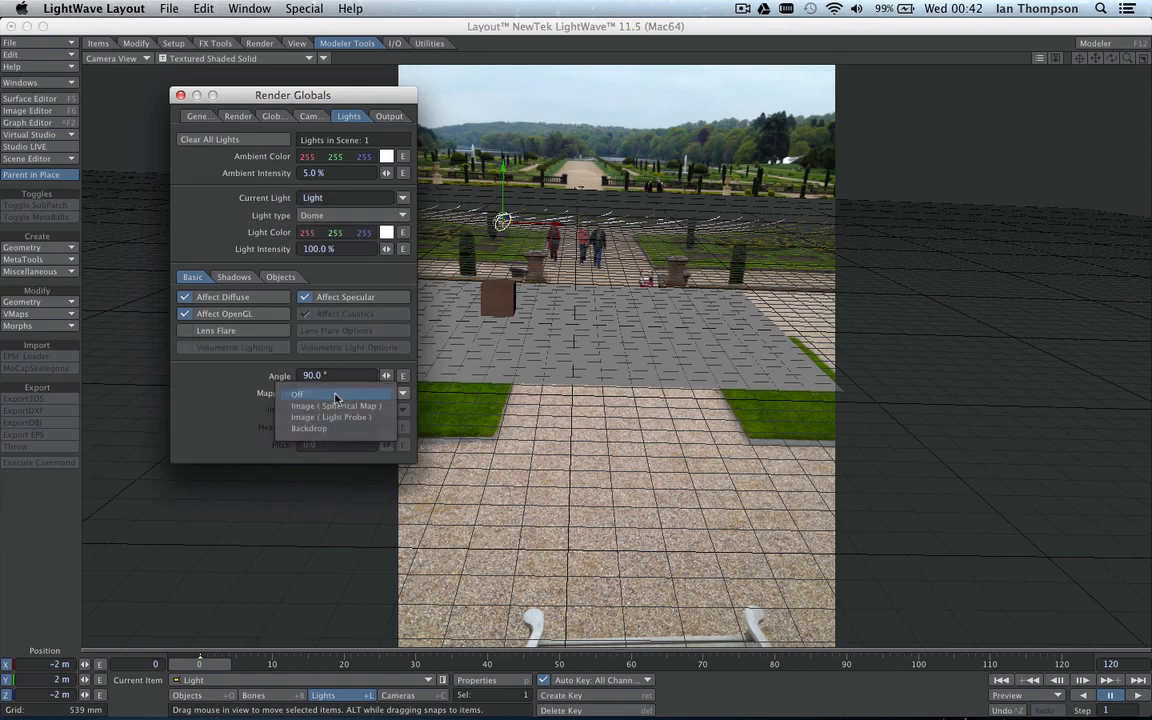
{"action": "mouse_move", "coordinate": [336, 428]}
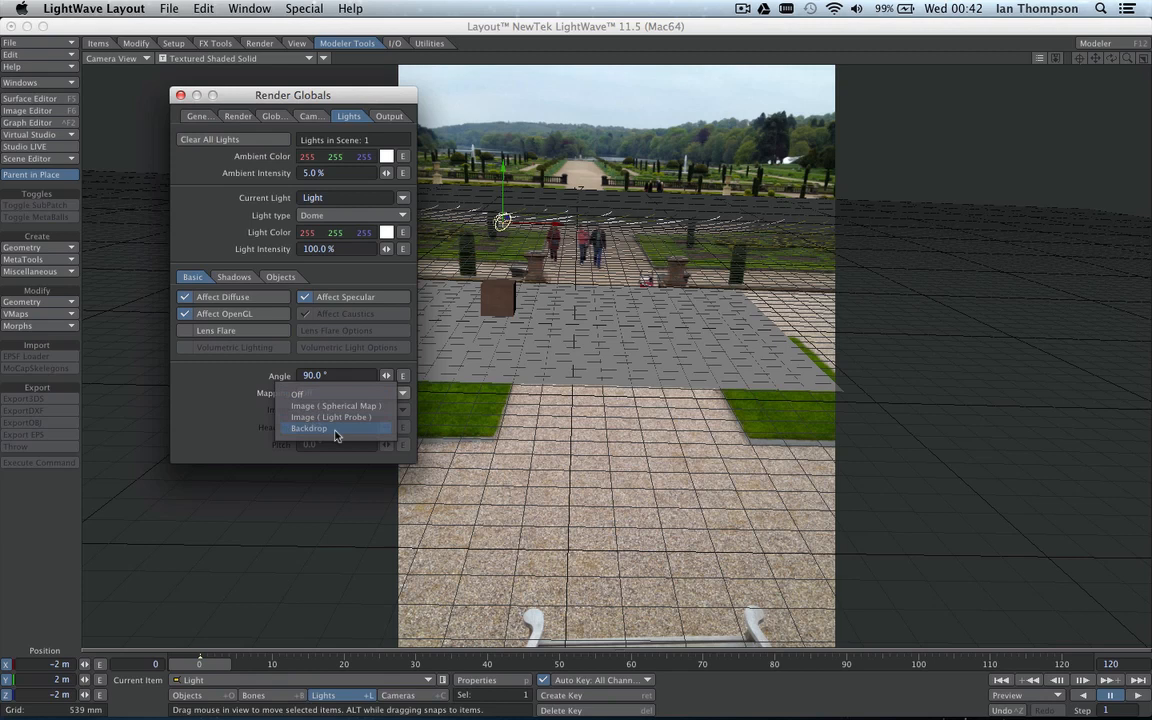
{"action": "mouse_move", "coordinate": [336, 432]}
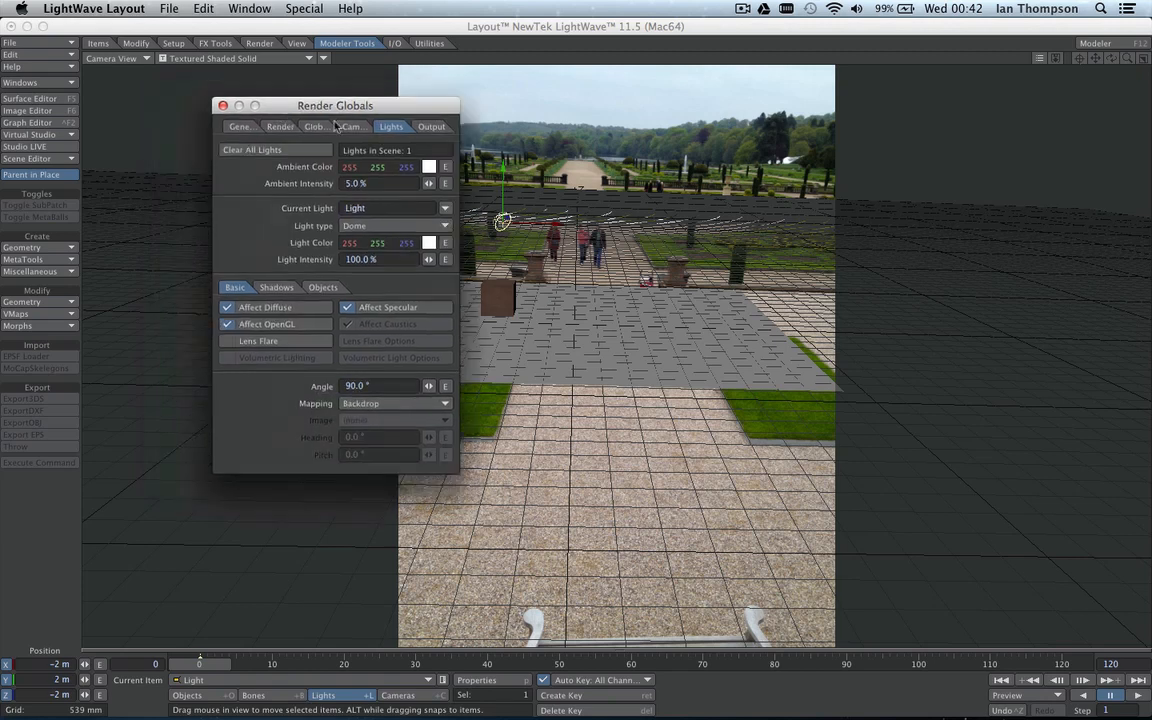
{"action": "left_click_drag", "start_coordinate": [336, 104], "coordinate": [964, 112]}
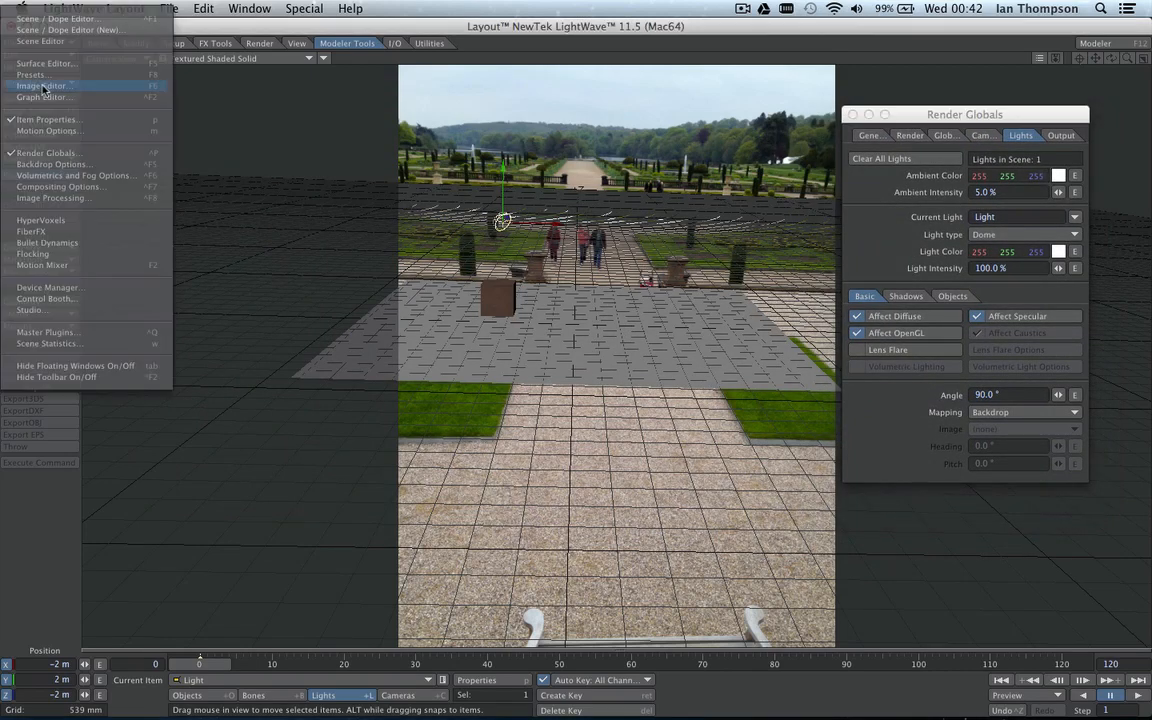
{"action": "mouse_move", "coordinate": [52, 164]}
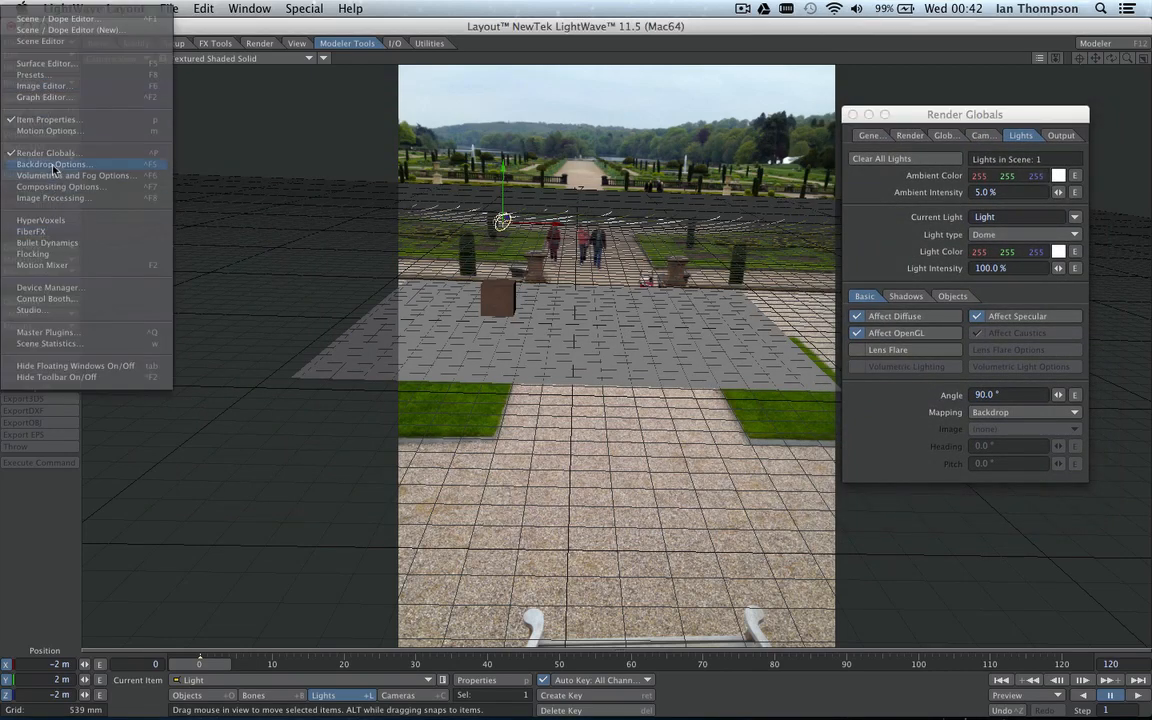
Add a Textured Environment backdrop with cylindrical projection.
{"action": "left_click", "coordinate": [52, 164]}
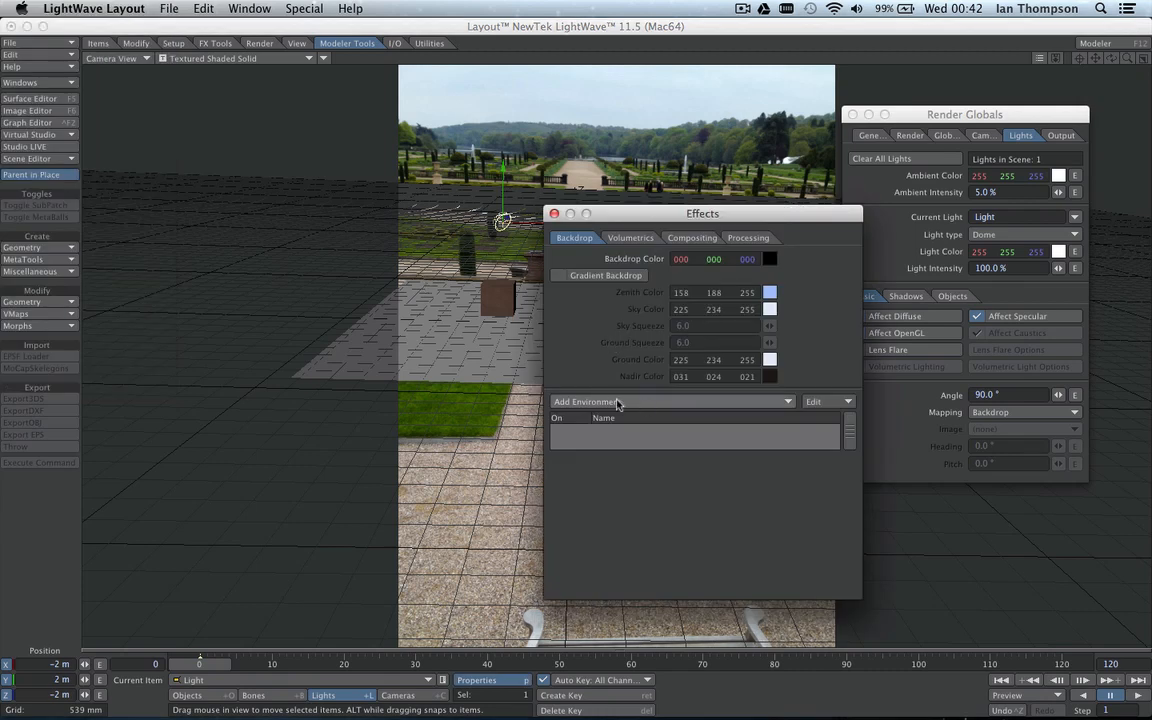
{"action": "left_click", "coordinate": [586, 400]}
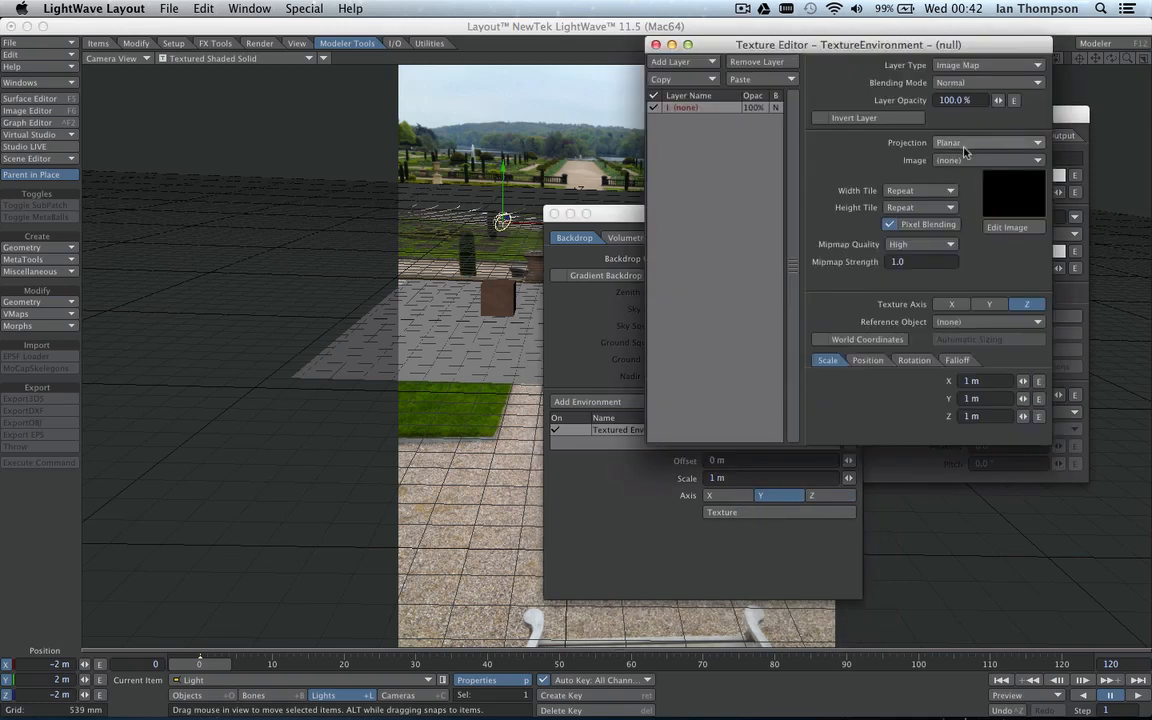
{"action": "left_click", "coordinate": [988, 142]}
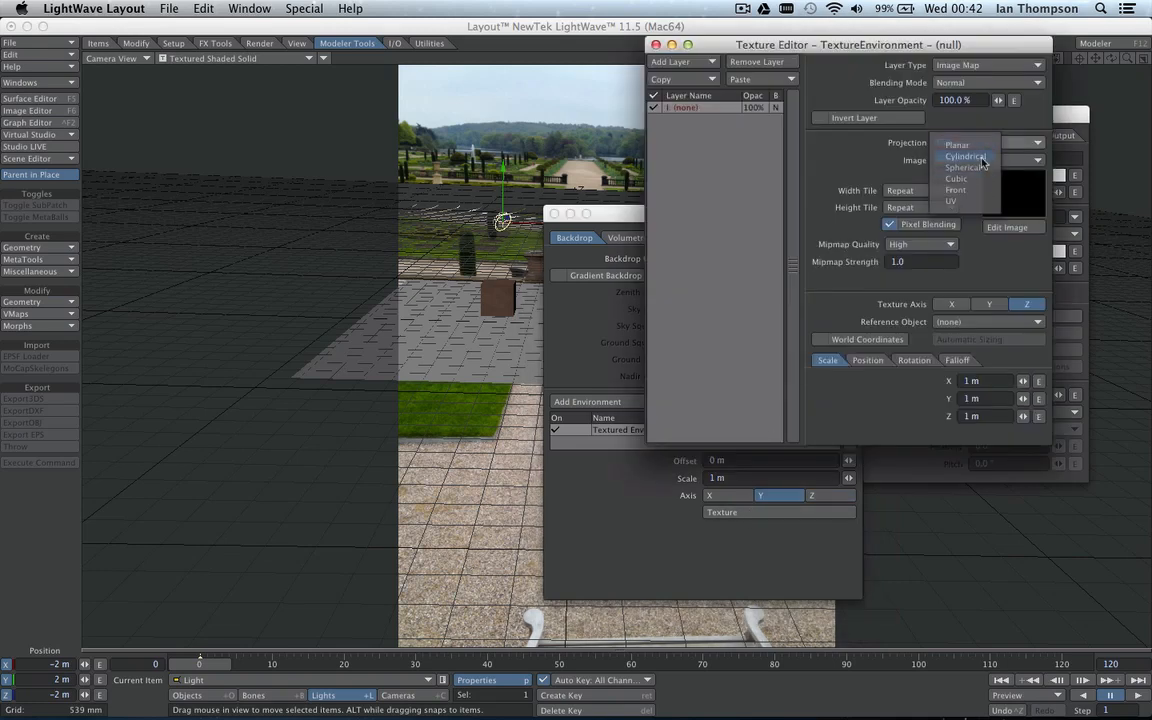
{"action": "left_click", "coordinate": [964, 156]}
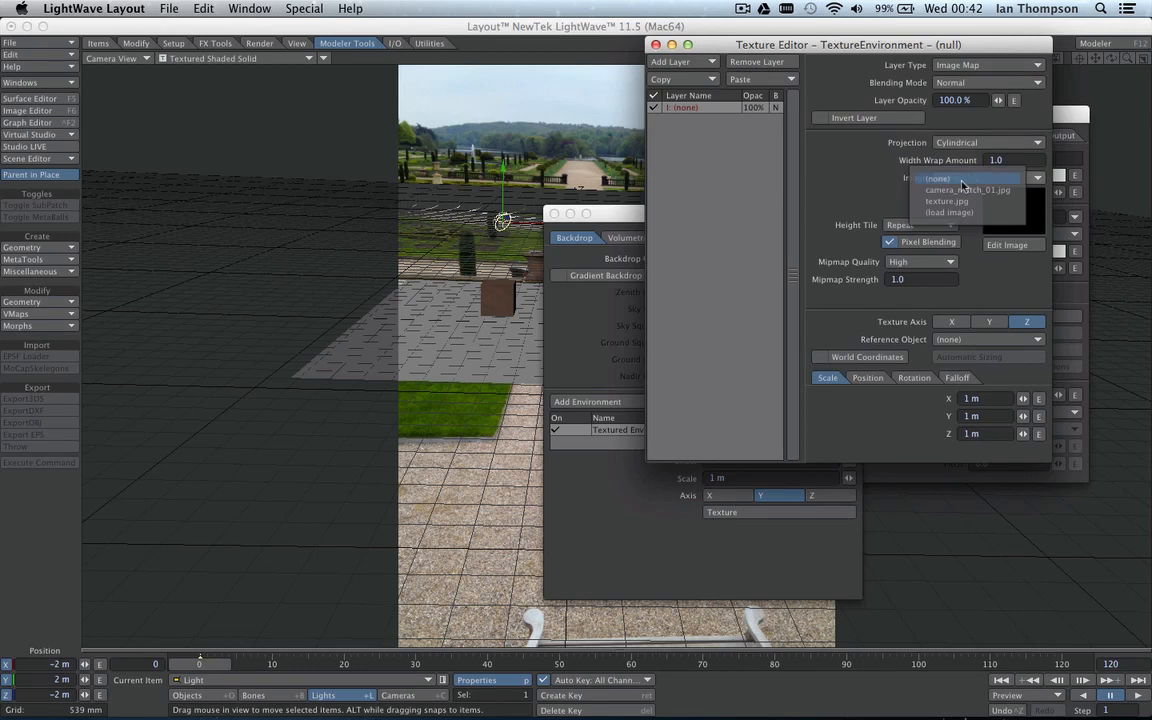
Use the camera-match garden photo as the environment image and close the Effects panel.
{"action": "left_click", "coordinate": [968, 188]}
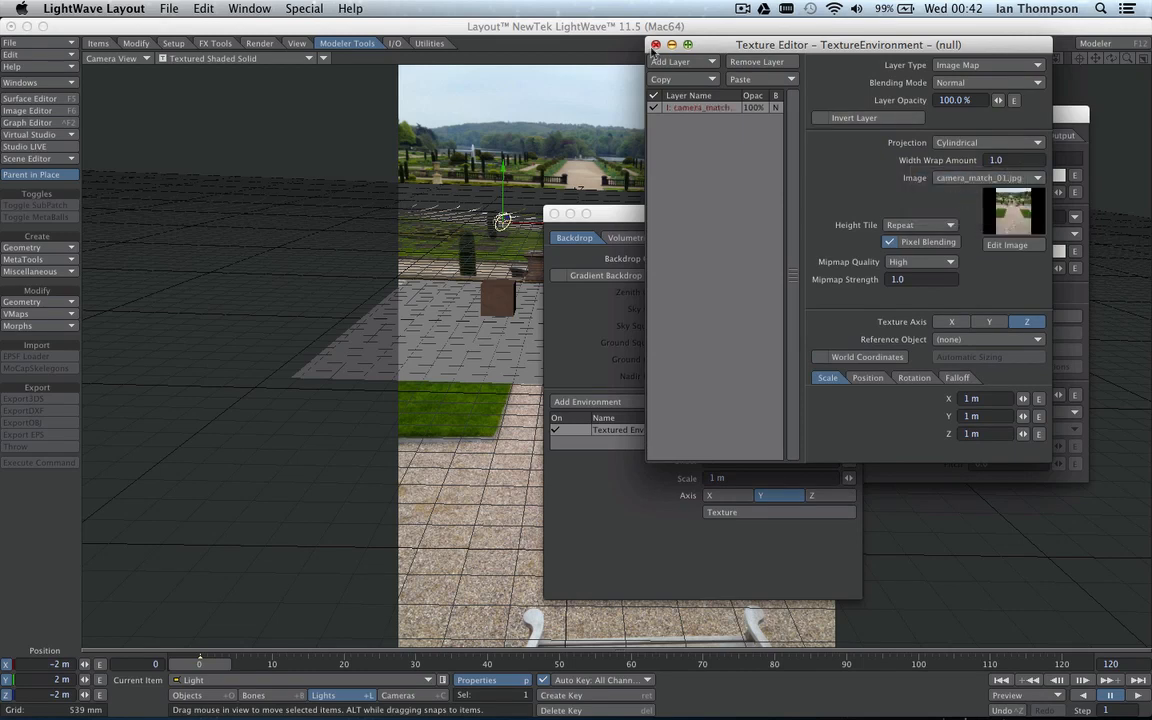
{"action": "left_click", "coordinate": [656, 44]}
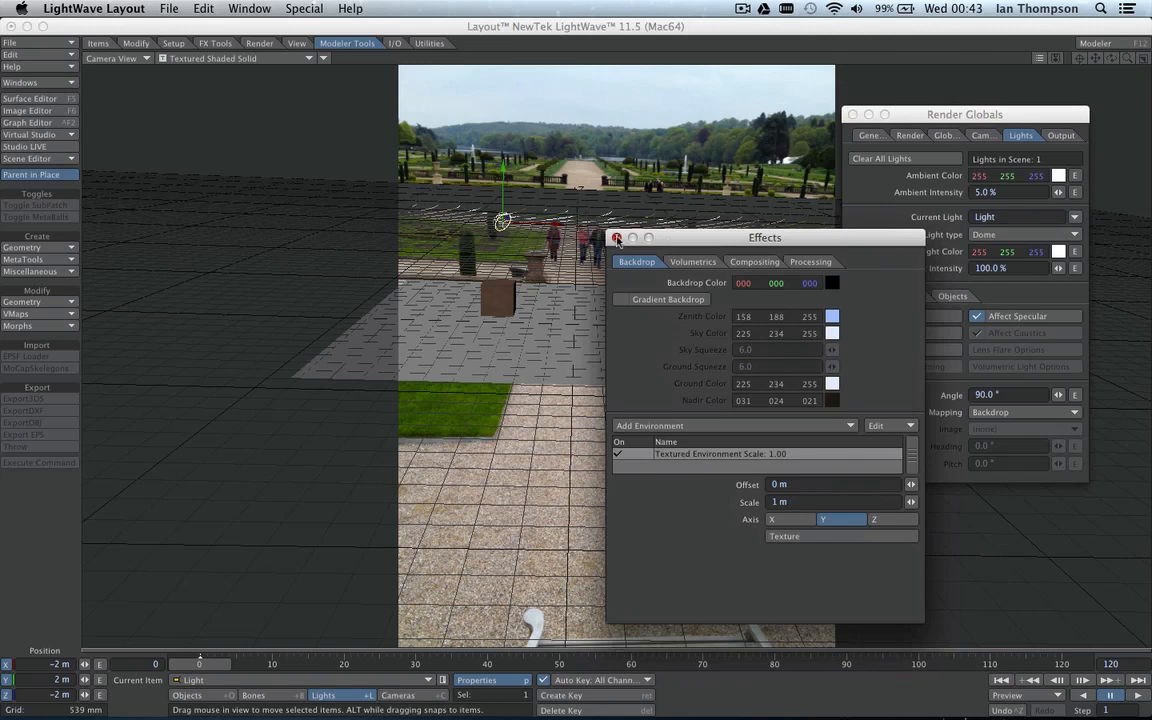
{"action": "left_click", "coordinate": [616, 236]}
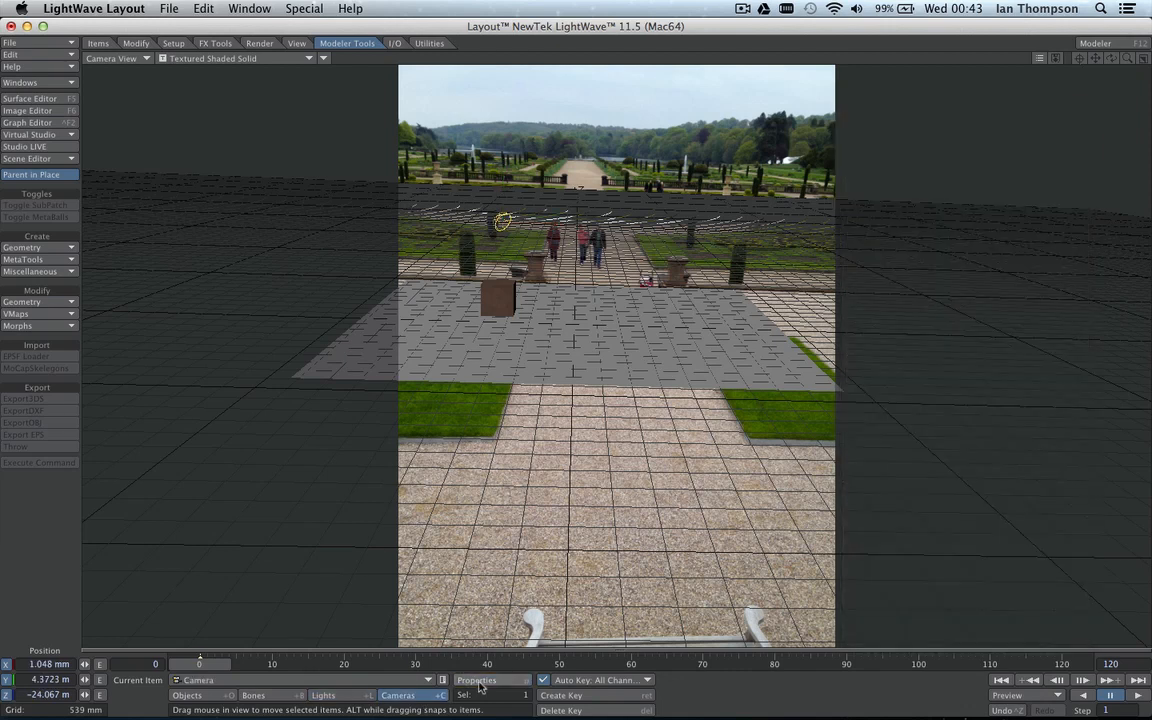
Enable radiosity with the Backdrop Only type in Global Illum, then close Render Globals.
{"action": "left_click", "coordinate": [476, 680]}
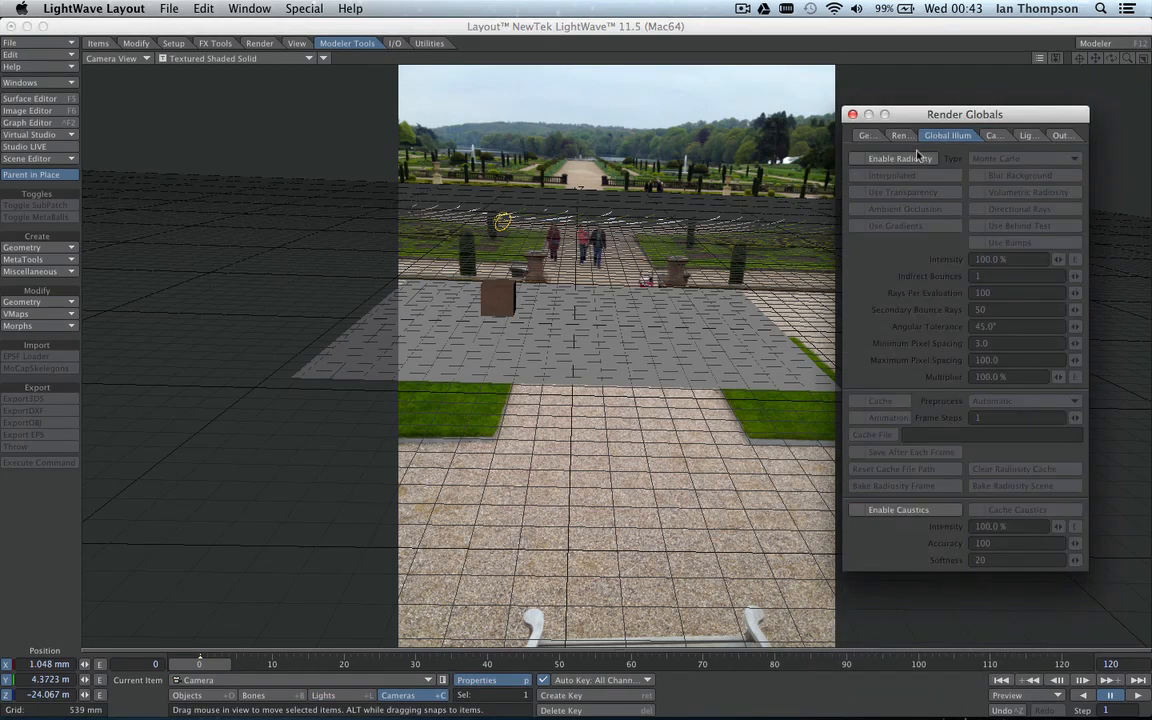
{"action": "left_click", "coordinate": [856, 158]}
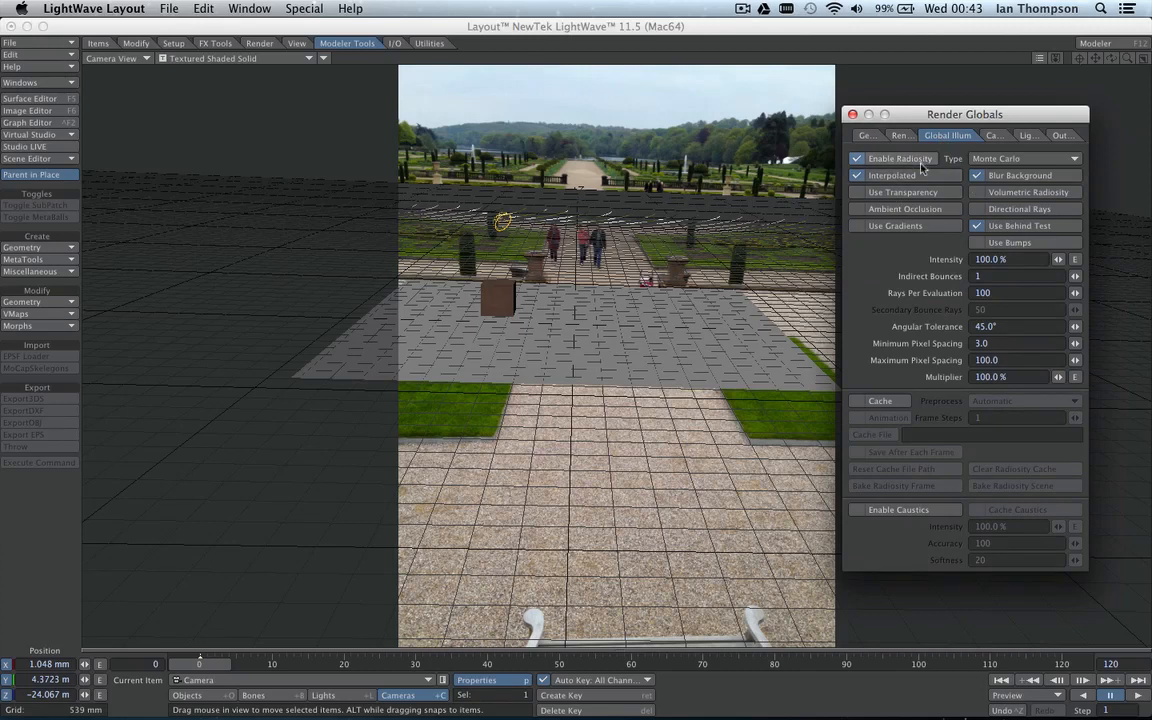
{"action": "left_click", "coordinate": [976, 176]}
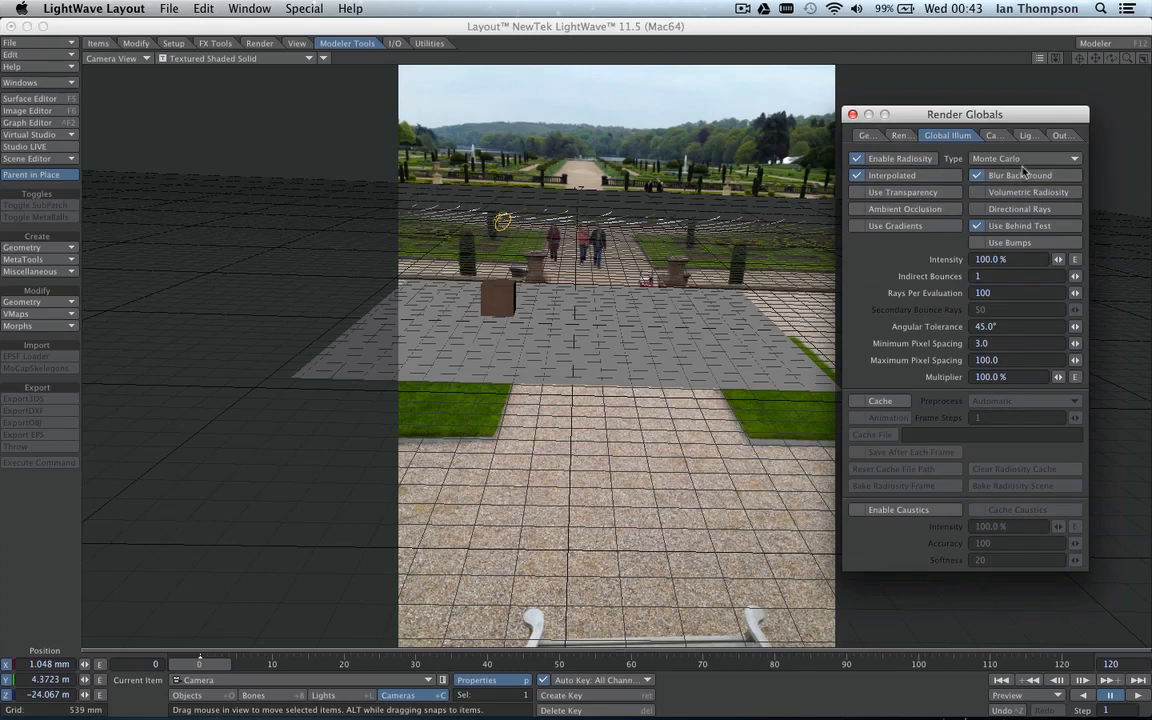
{"action": "left_click", "coordinate": [1024, 158]}
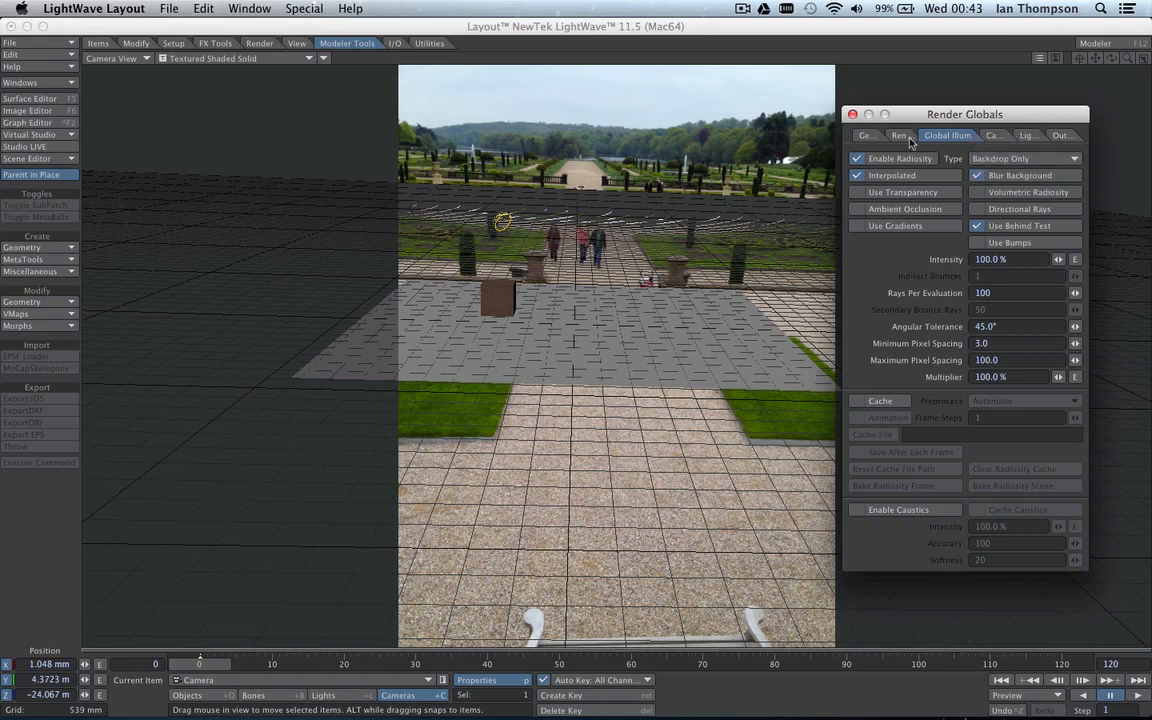
{"action": "left_click", "coordinate": [852, 112]}
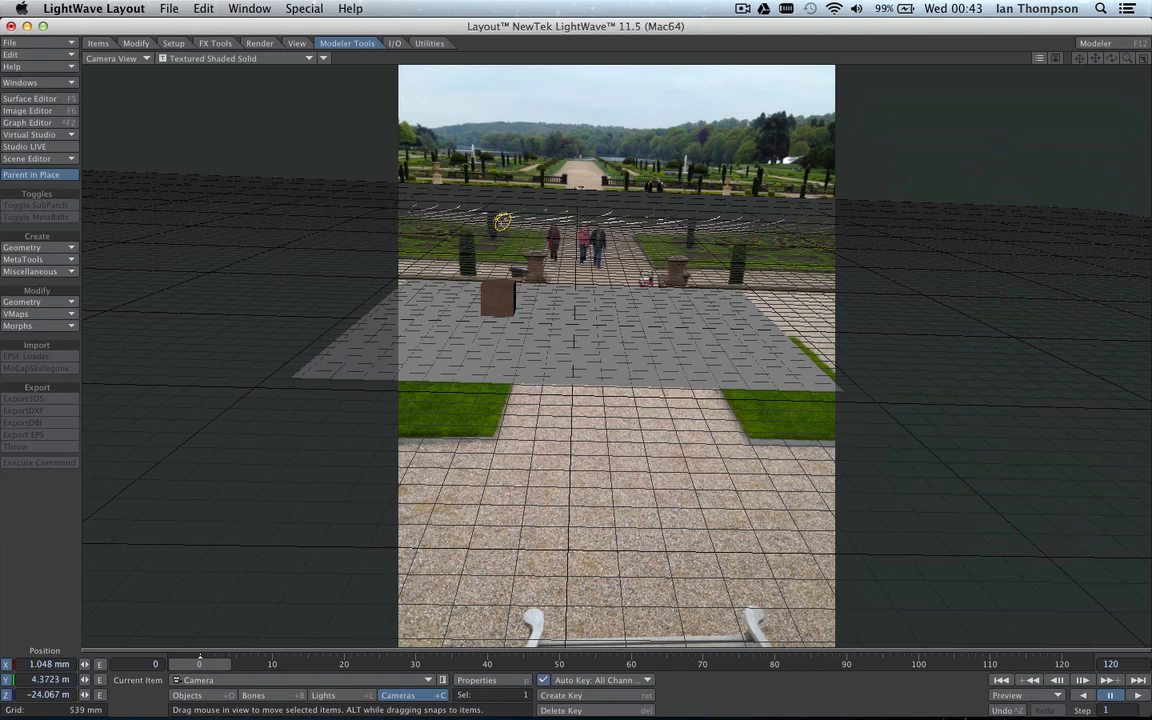
Select the light, view through it to aim it at H 47.5° P 88.6°, then return to Camera View.
{"action": "left_click", "coordinate": [324, 696]}
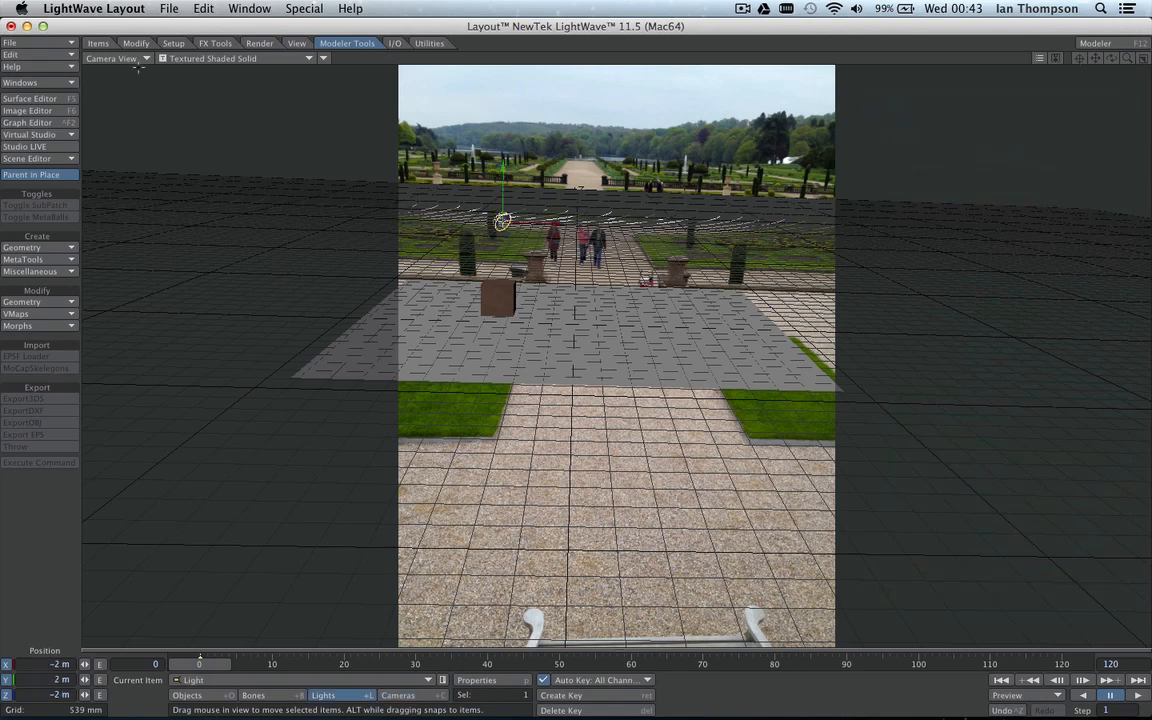
{"action": "left_click", "coordinate": [116, 58]}
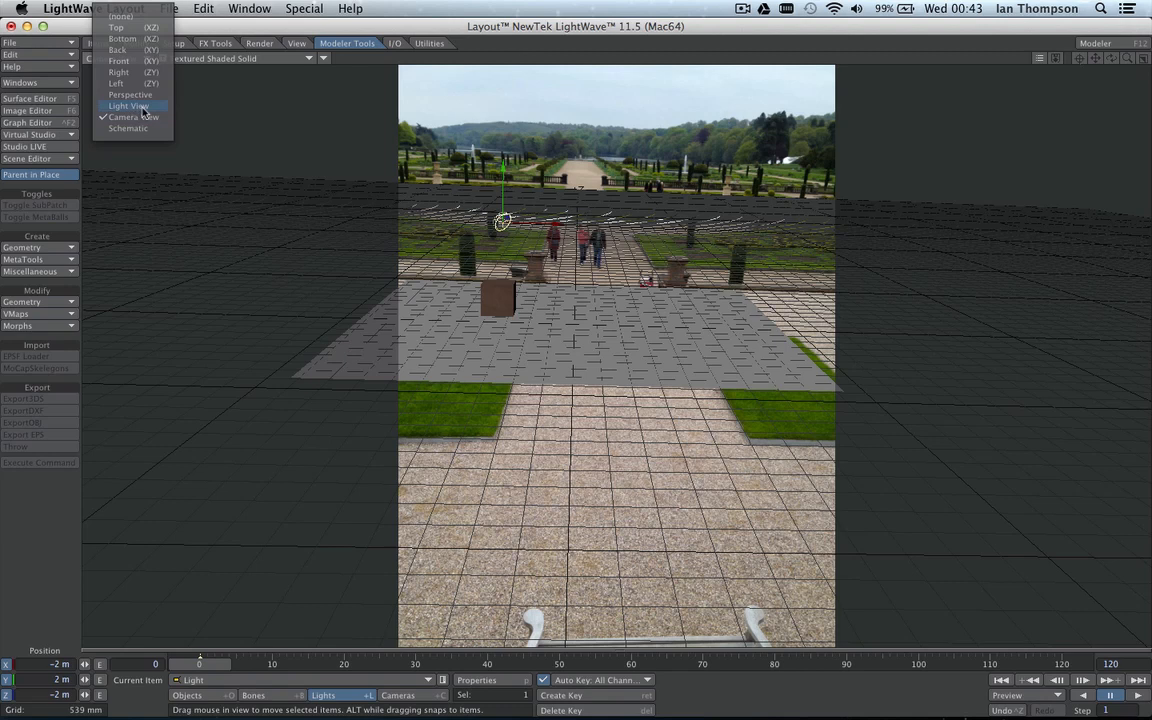
{"action": "left_click", "coordinate": [130, 106]}
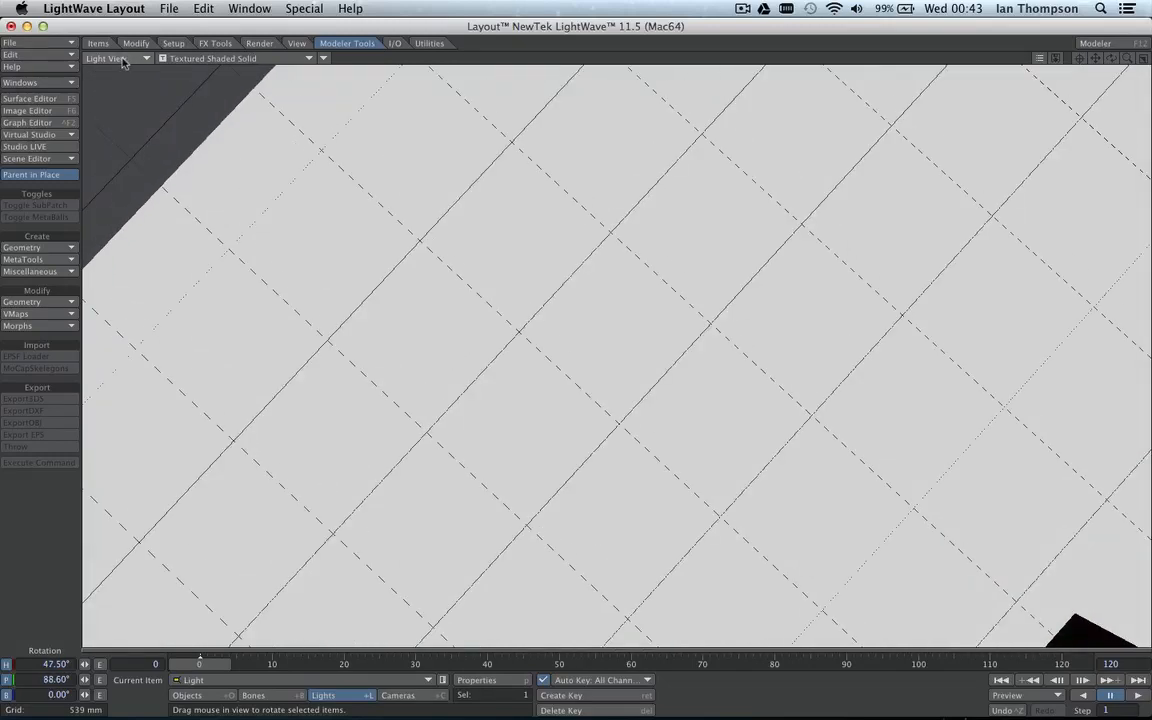
{"action": "left_click", "coordinate": [116, 58]}
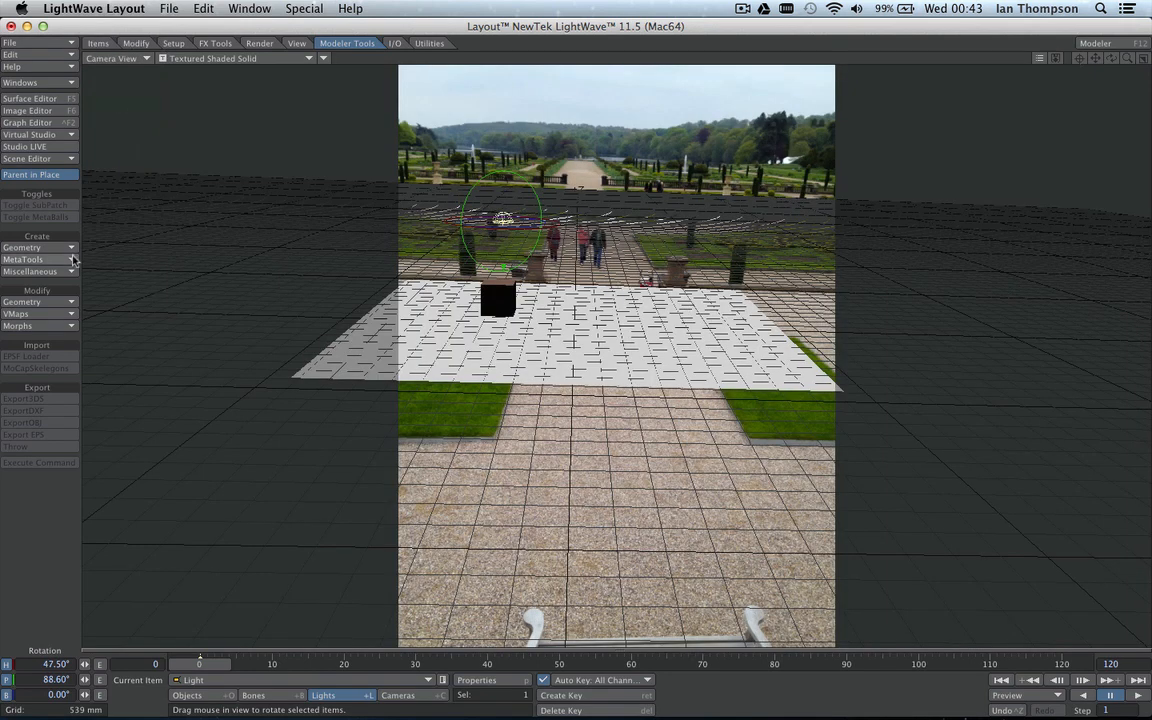
Switch the viewport rendering style to VPR for a live render over the garden photo.
{"action": "left_click", "coordinate": [236, 58]}
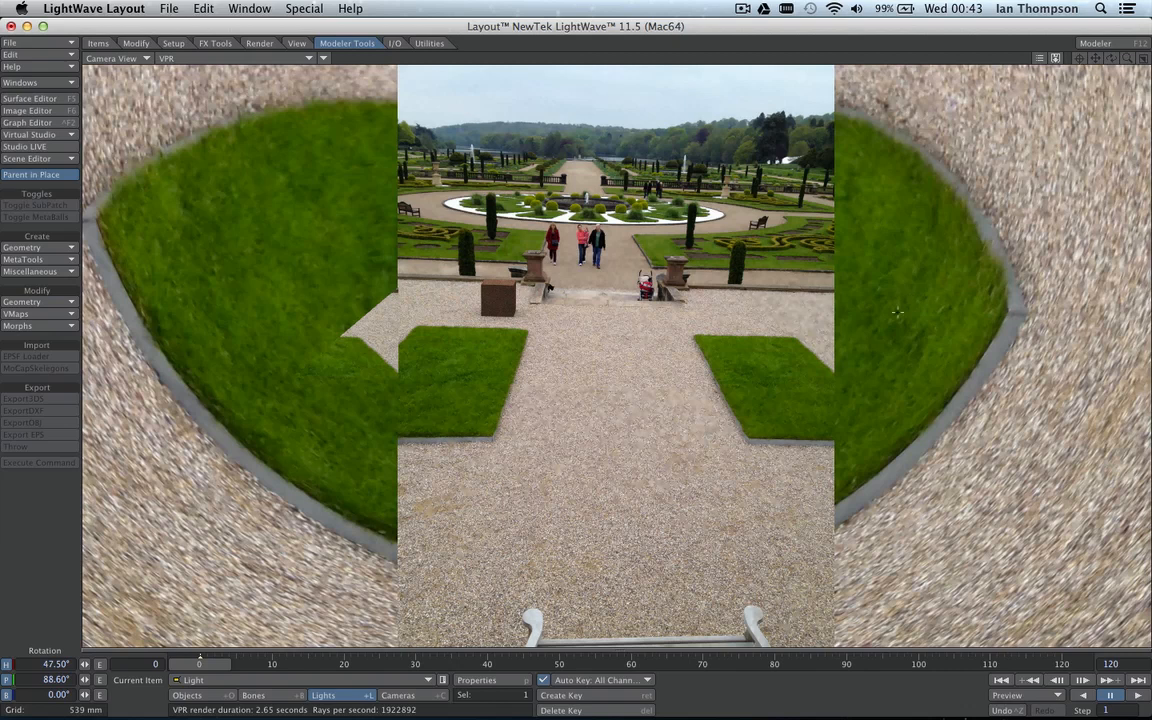
{"action": "mouse_move", "coordinate": [402, 488]}
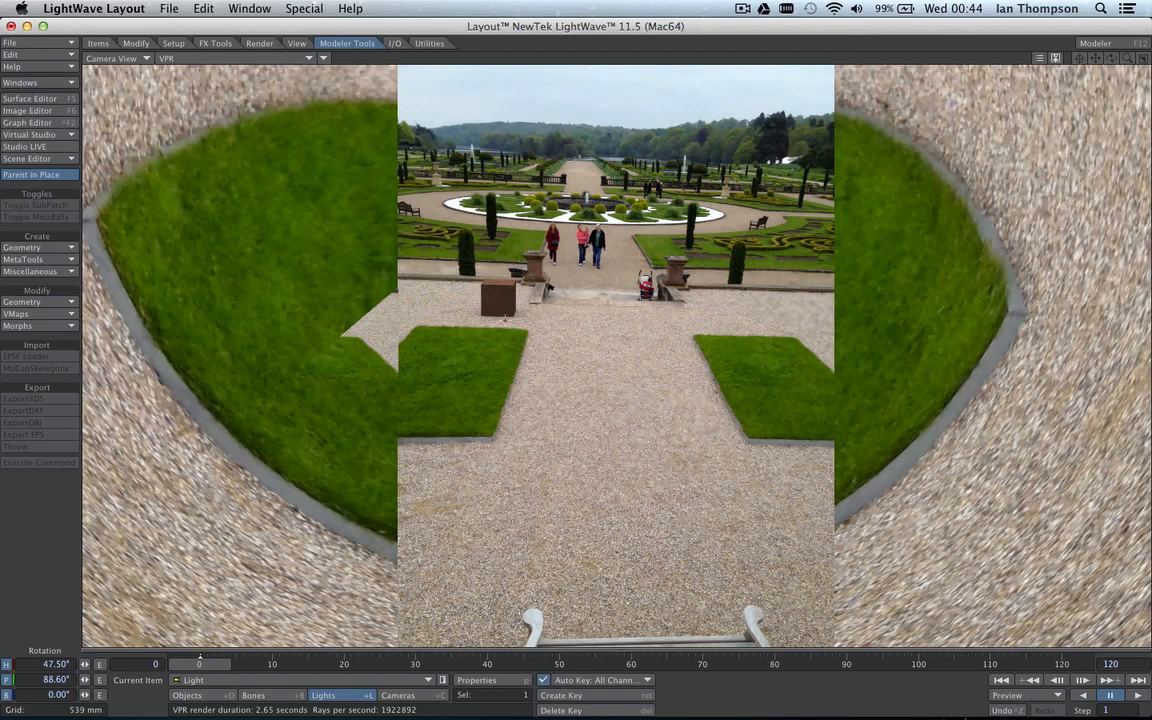
{"action": "mouse_move", "coordinate": [246, 128]}
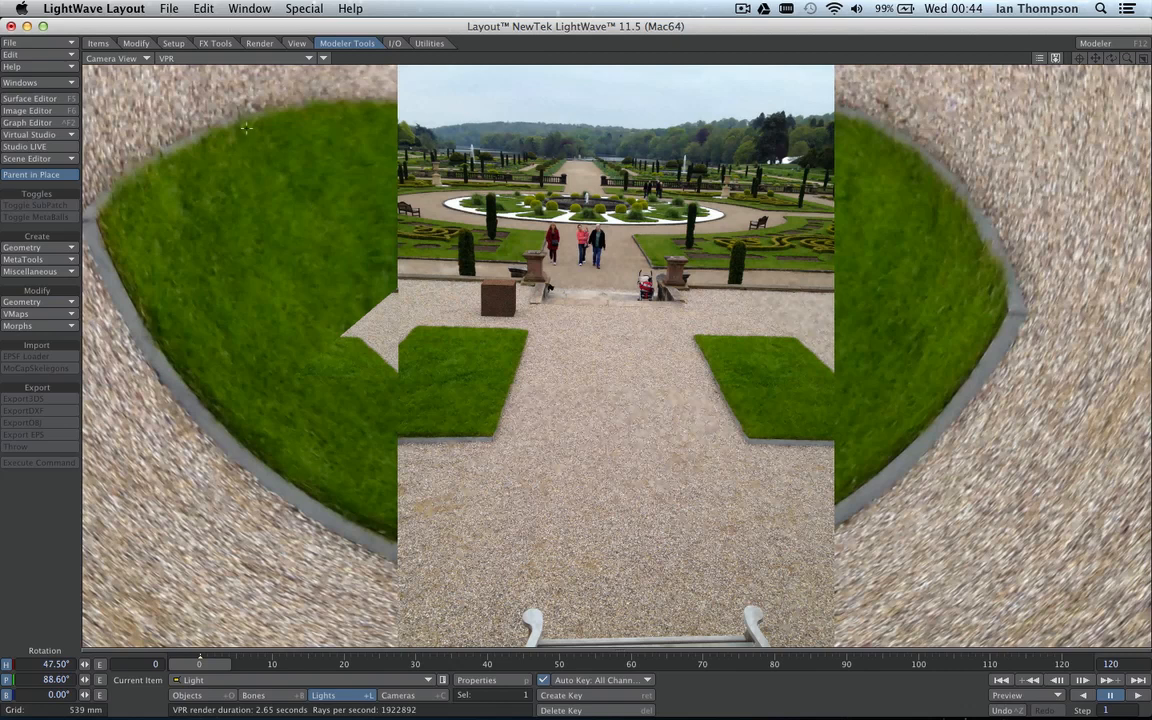
Return the viewport rendering style from VPR to Textured Shaded Solid.
{"action": "left_click", "coordinate": [168, 58]}
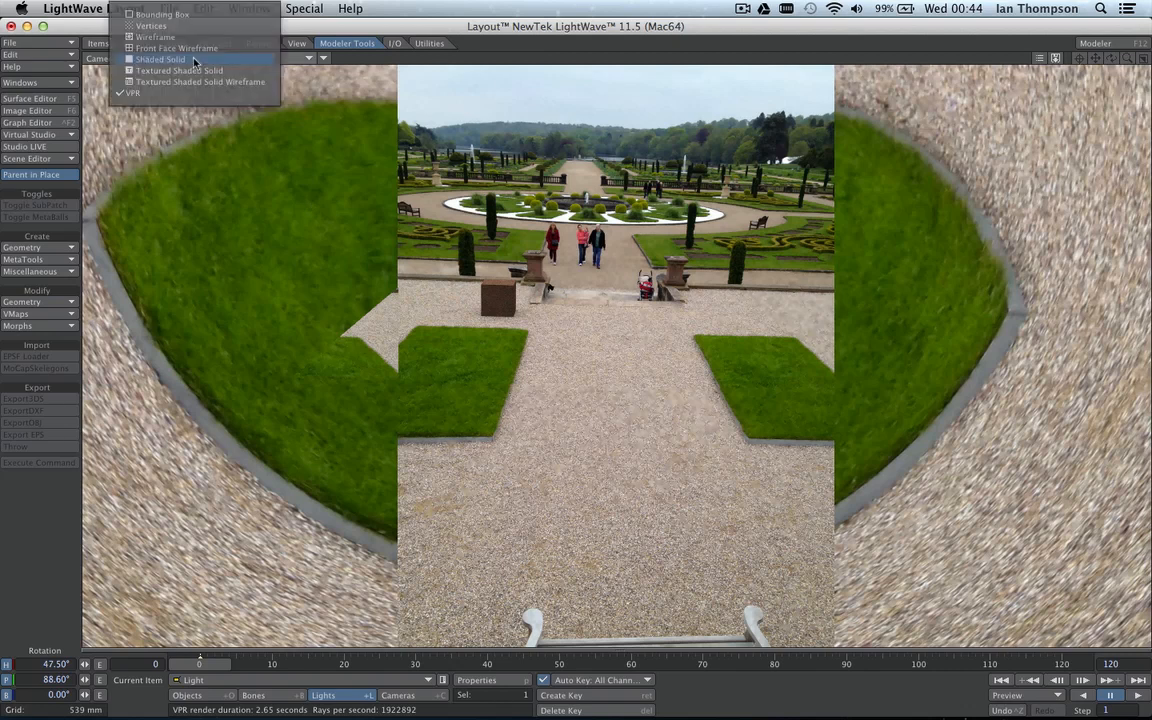
{"action": "mouse_move", "coordinate": [178, 70]}
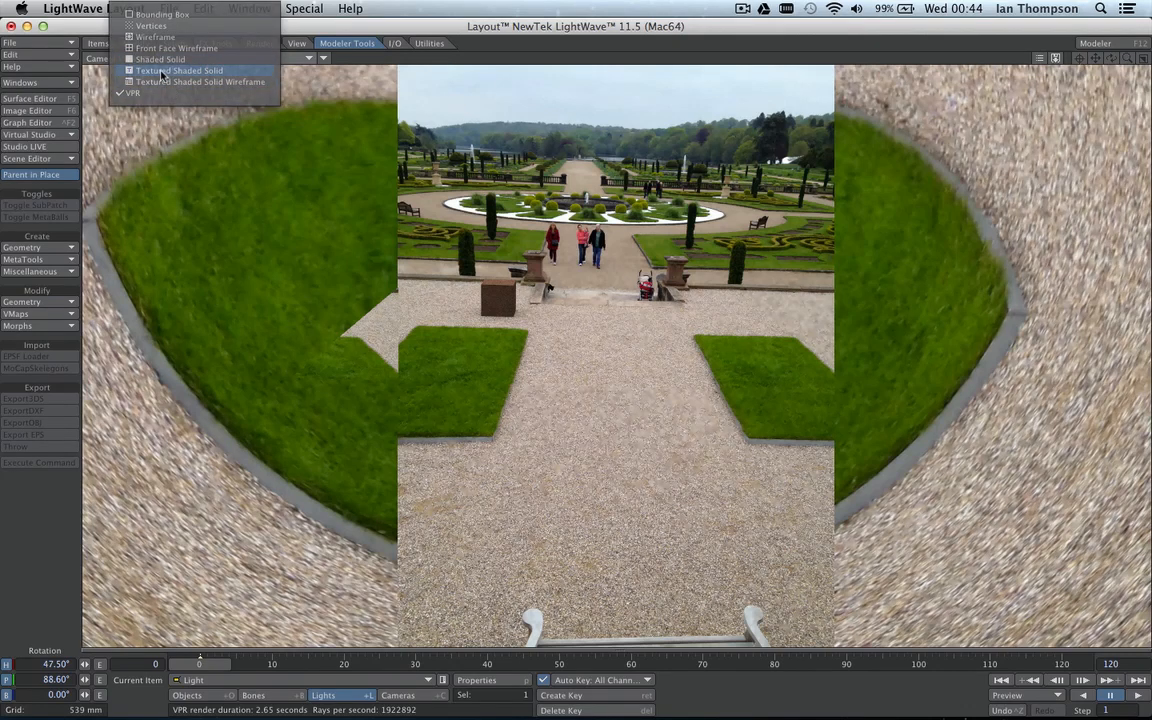
{"action": "left_click", "coordinate": [178, 70]}
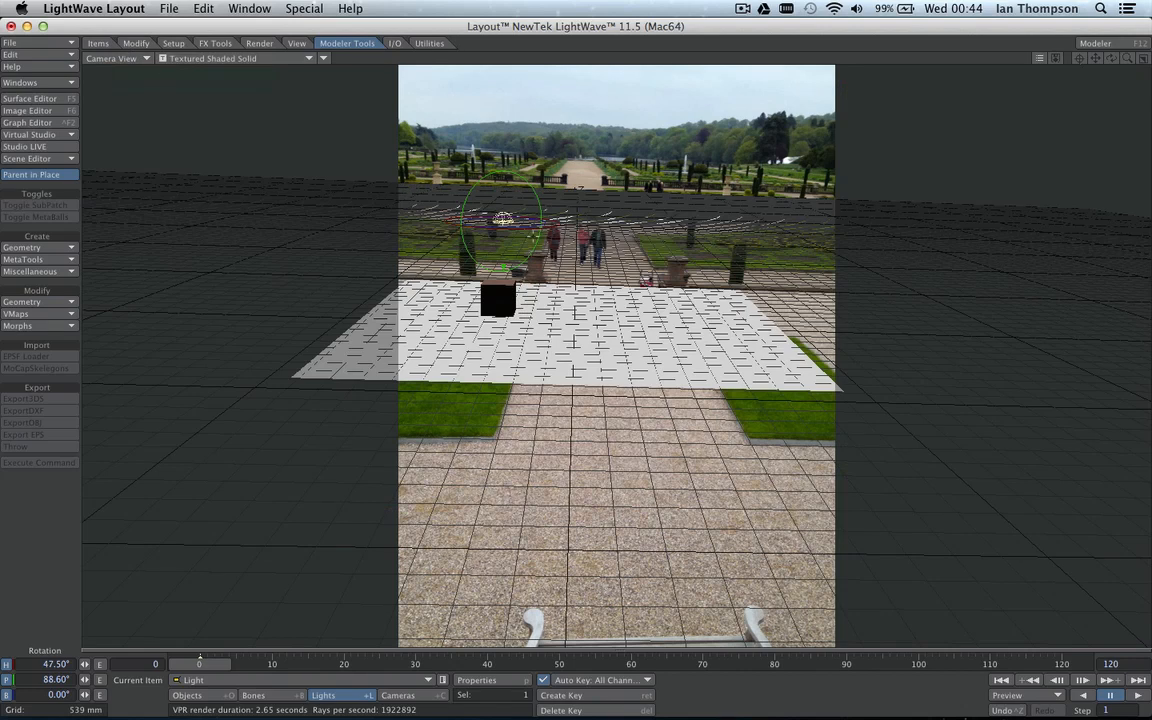
{"action": "mouse_move", "coordinate": [168, 268]}
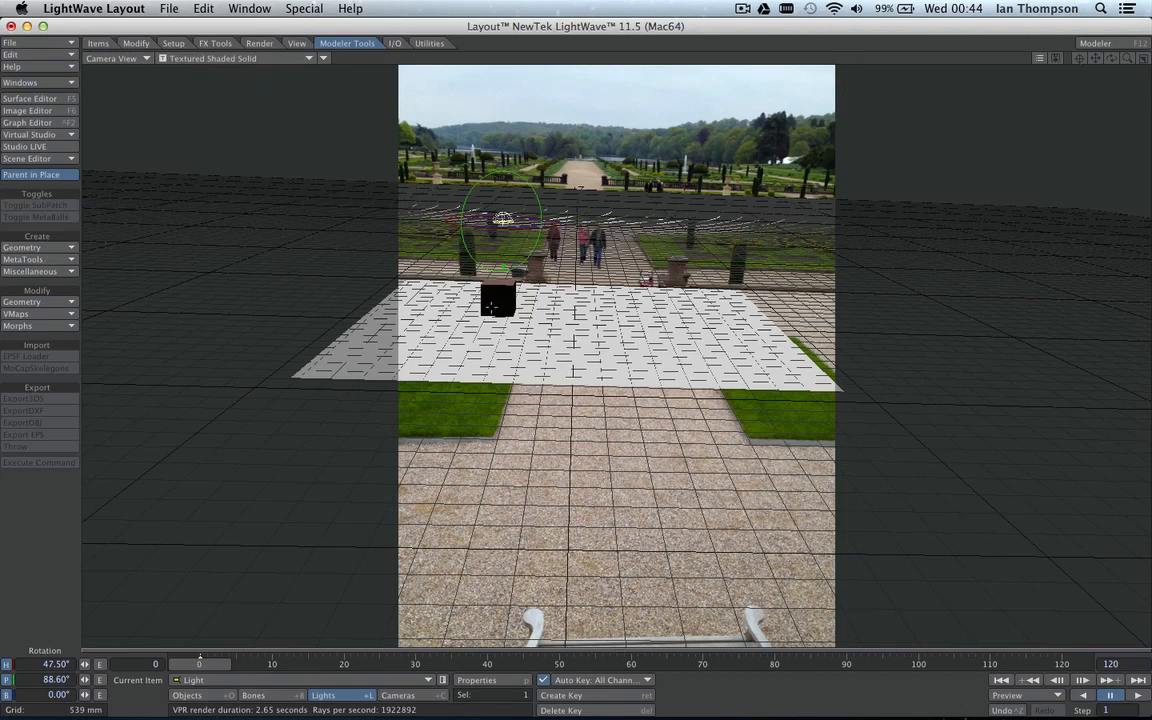
Clone the current cube twice via Items > Clone Current Item, giving three cubes.
{"action": "left_click", "coordinate": [98, 44]}
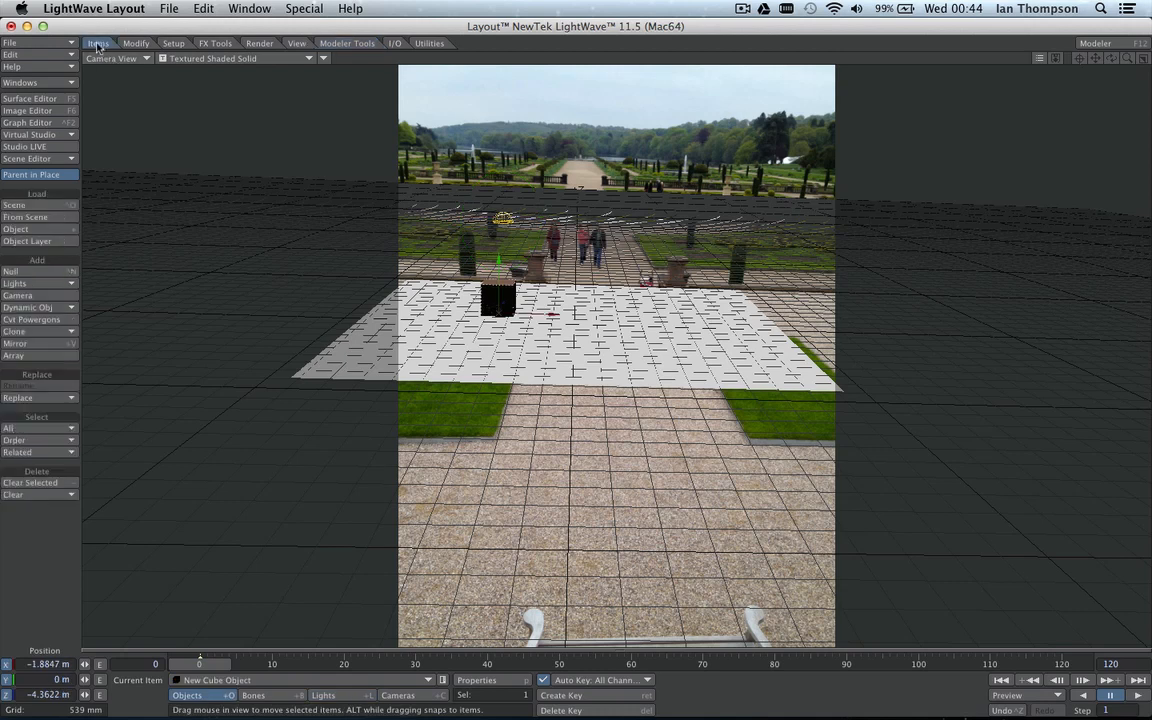
{"action": "left_click", "coordinate": [20, 332]}
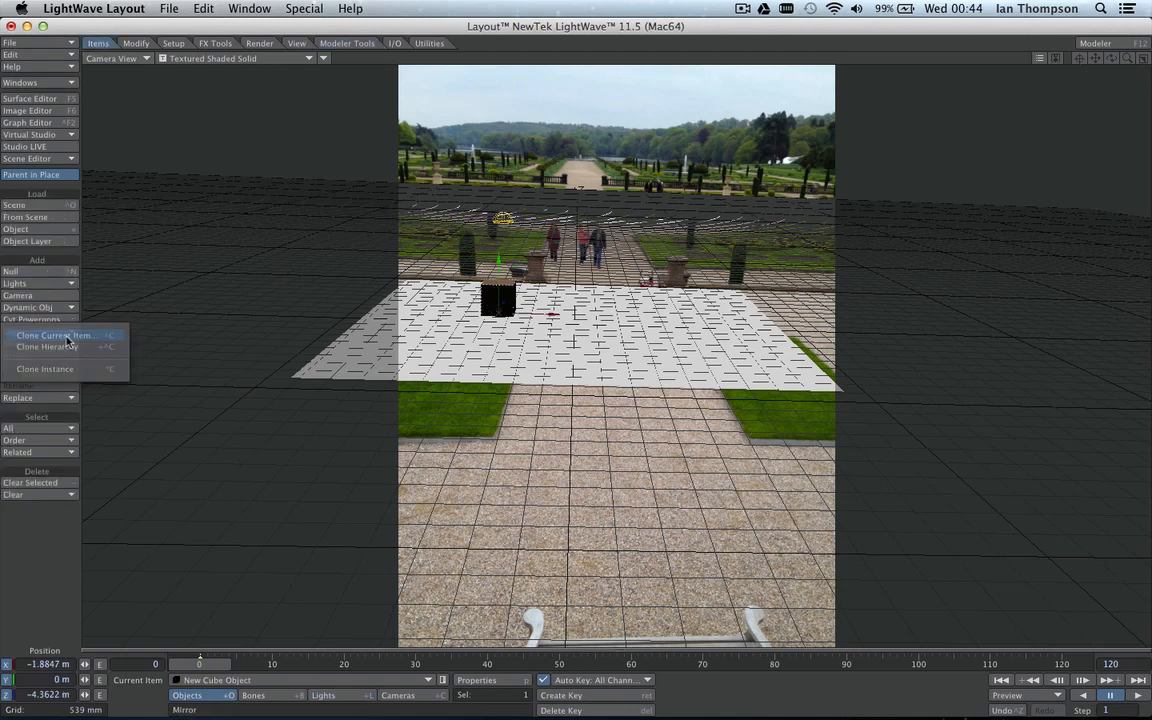
{"action": "left_click", "coordinate": [56, 336]}
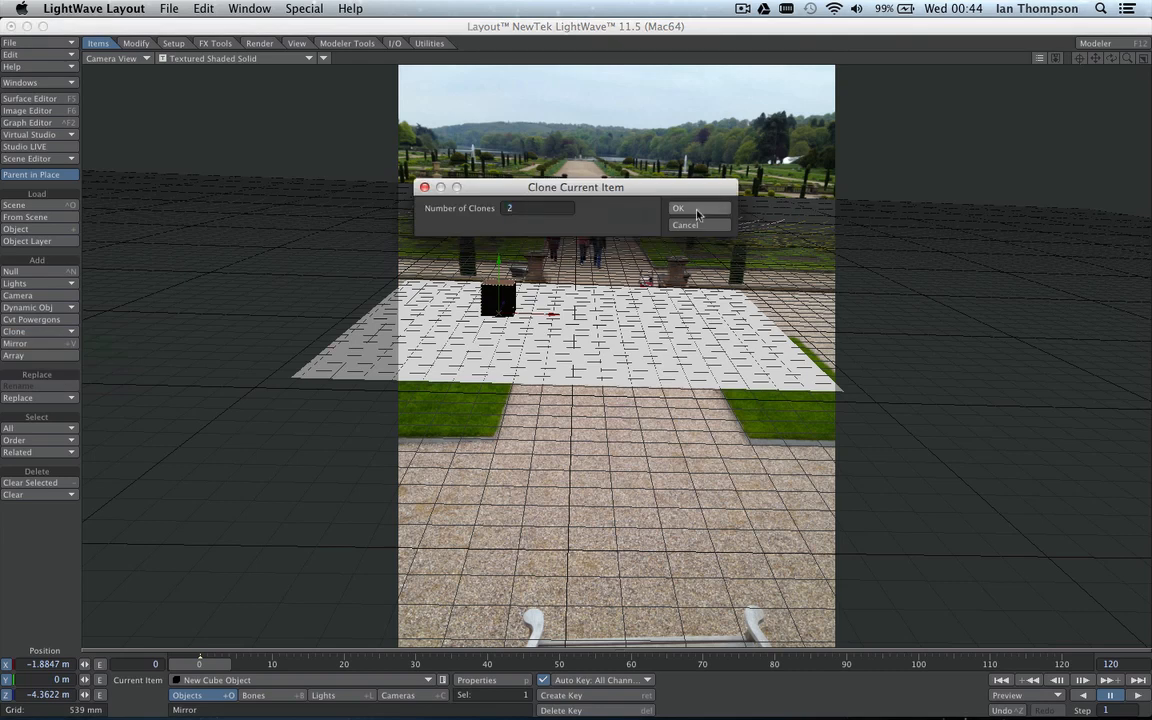
{"action": "left_click", "coordinate": [678, 208]}
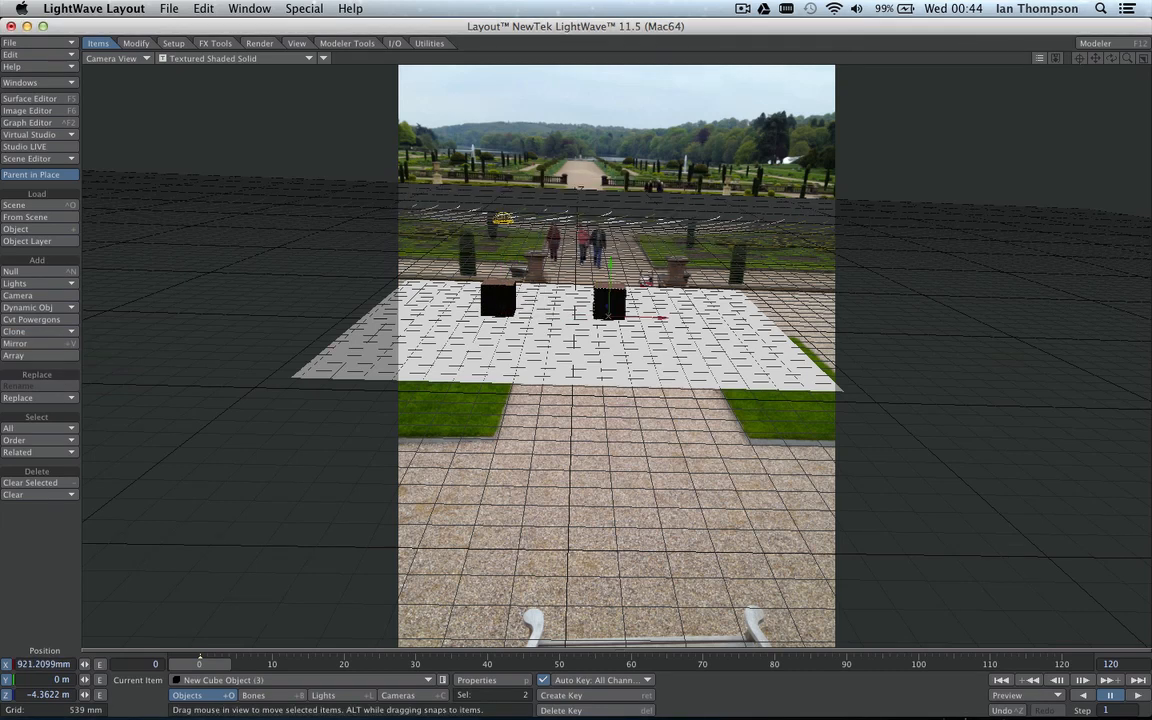
Spread the cube clones into a row and bring the left cube forward onto the pavement.
{"action": "left_click_drag", "start_coordinate": [610, 304], "coordinate": [710, 304]}
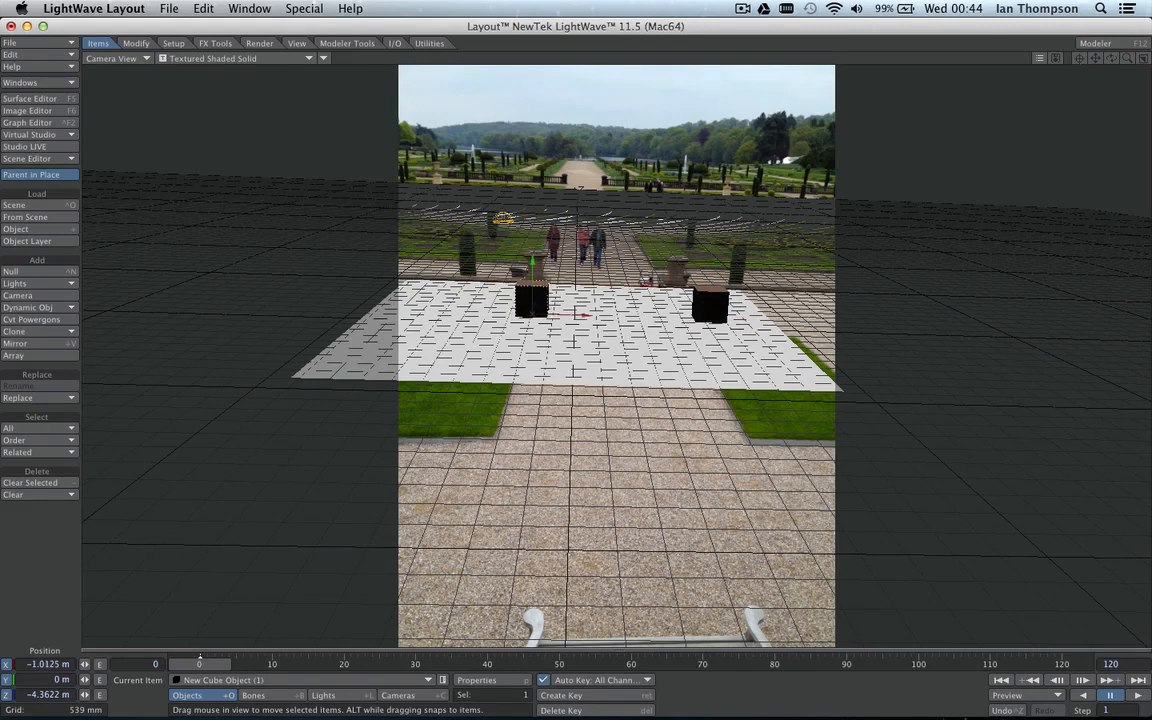
{"action": "left_click_drag", "start_coordinate": [532, 300], "coordinate": [484, 300]}
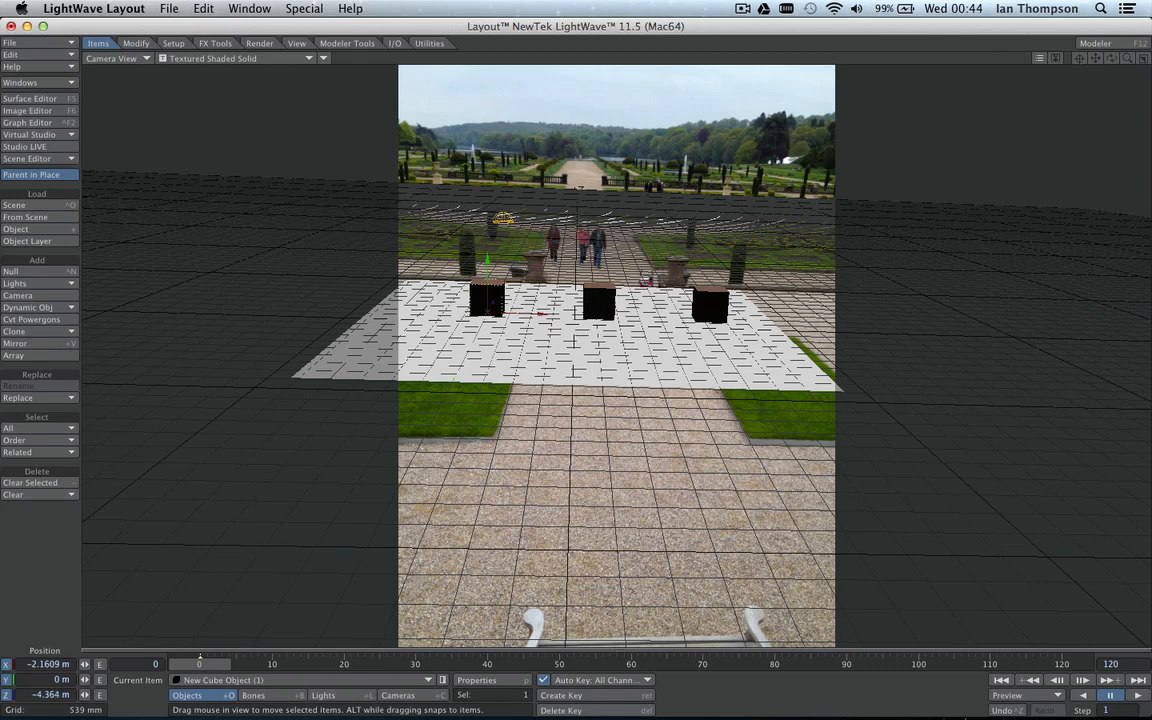
{"action": "left_click_drag", "start_coordinate": [484, 300], "coordinate": [470, 324]}
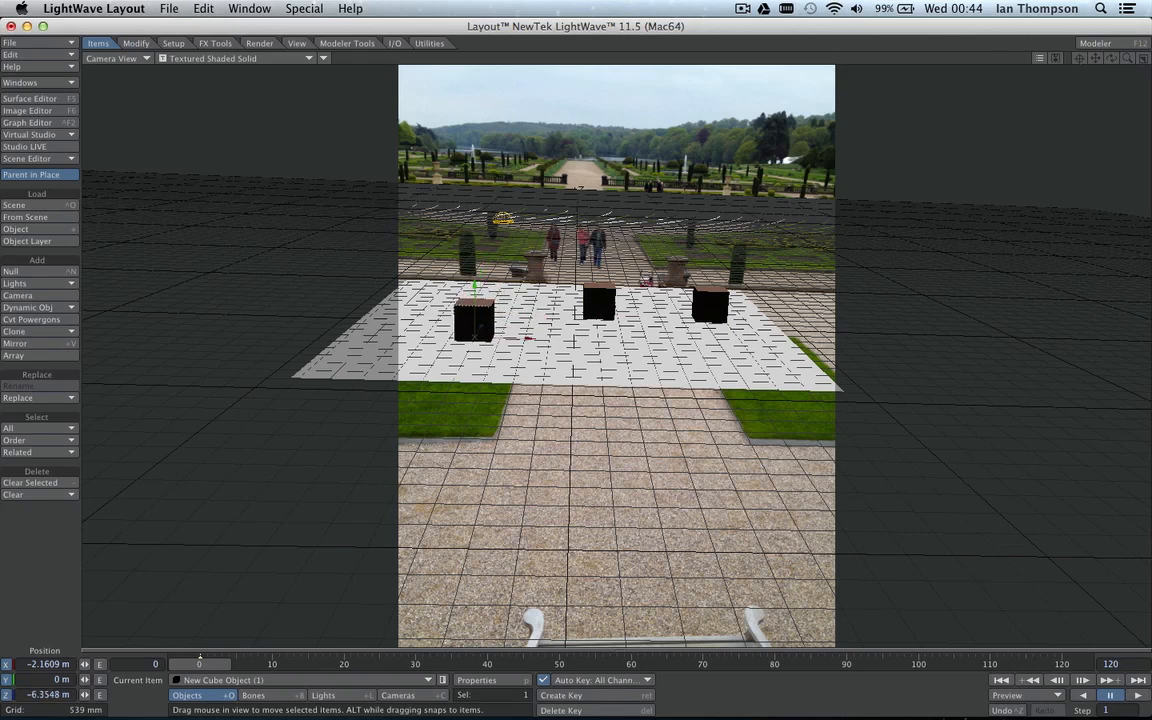
{"action": "left_click_drag", "start_coordinate": [472, 318], "coordinate": [408, 436]}
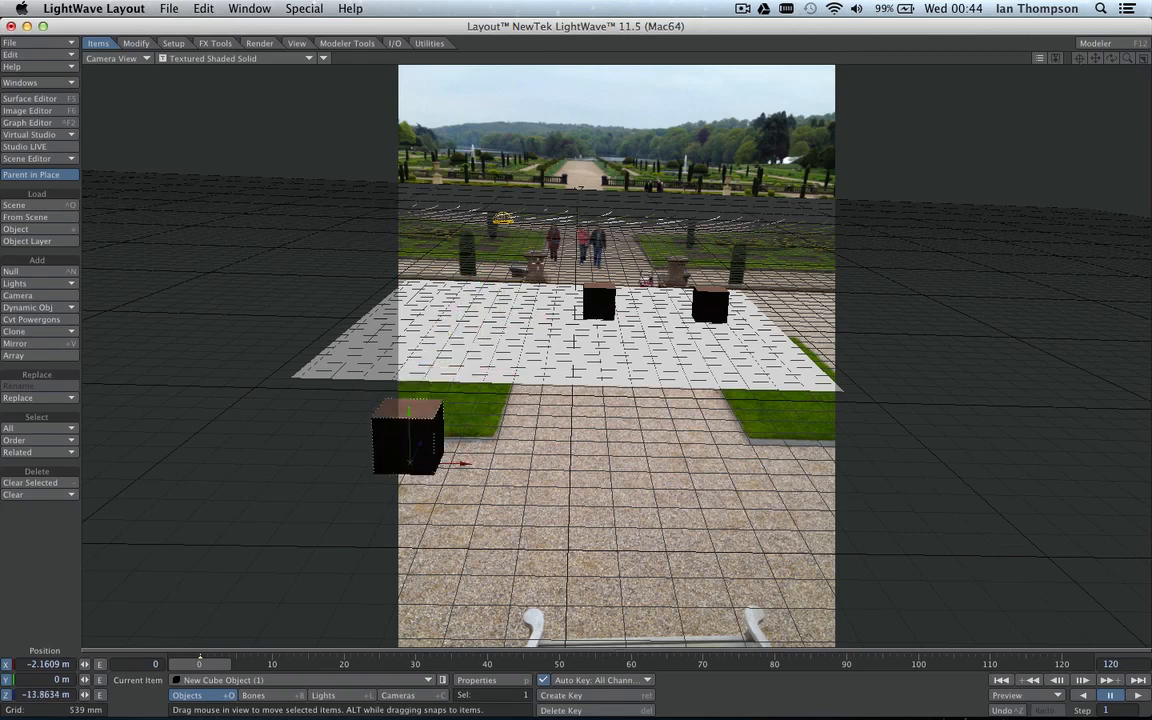
Fine-tune the front cube's position on the paving to match the background photo.
{"action": "left_click_drag", "start_coordinate": [404, 436], "coordinate": [450, 436]}
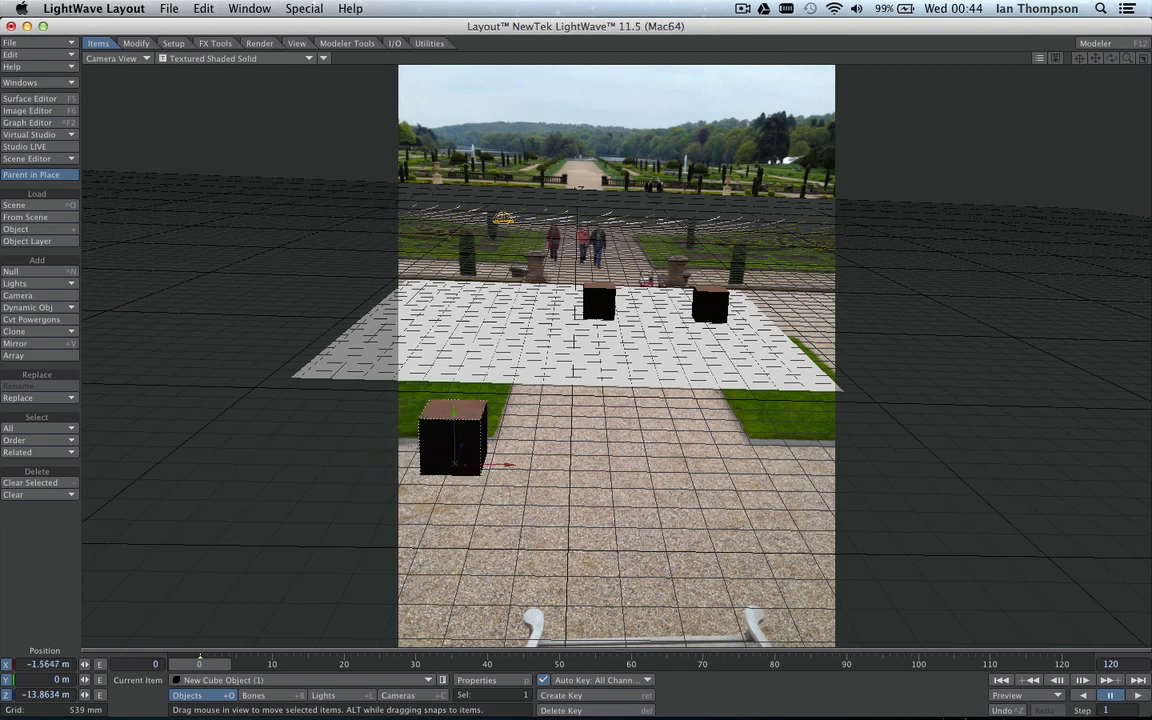
{"action": "left_click_drag", "start_coordinate": [450, 440], "coordinate": [490, 440]}
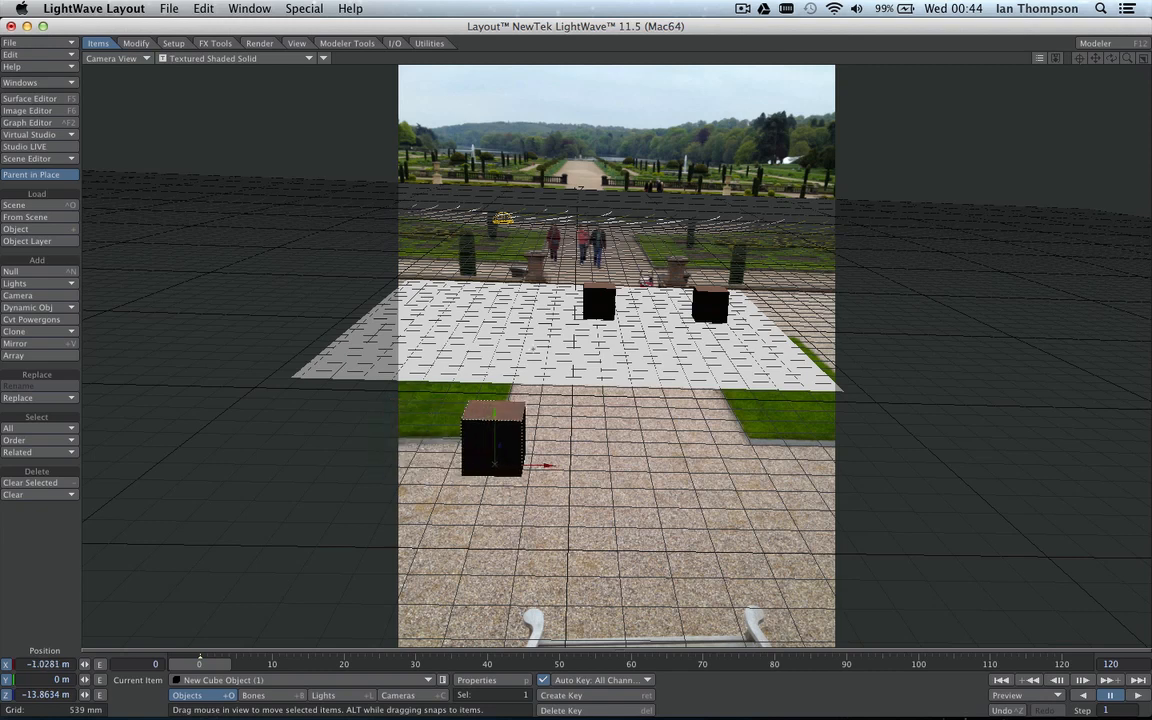
{"action": "left_click_drag", "start_coordinate": [490, 436], "coordinate": [484, 460]}
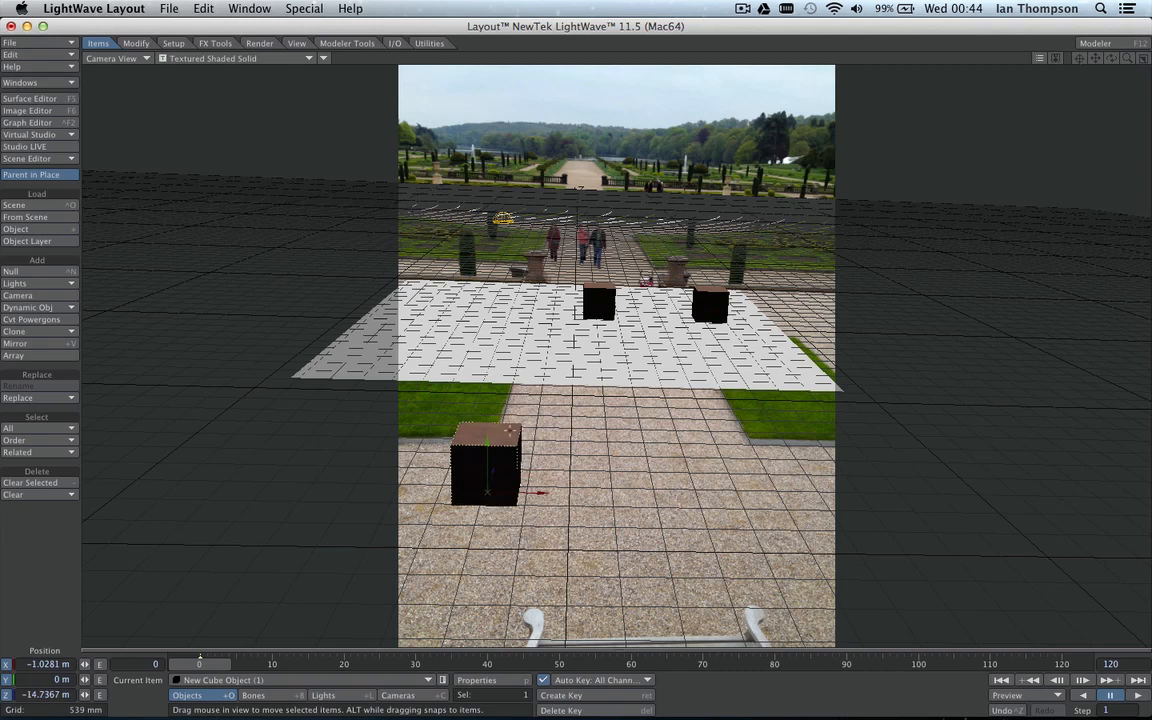
{"action": "left_click_drag", "start_coordinate": [484, 464], "coordinate": [540, 470]}
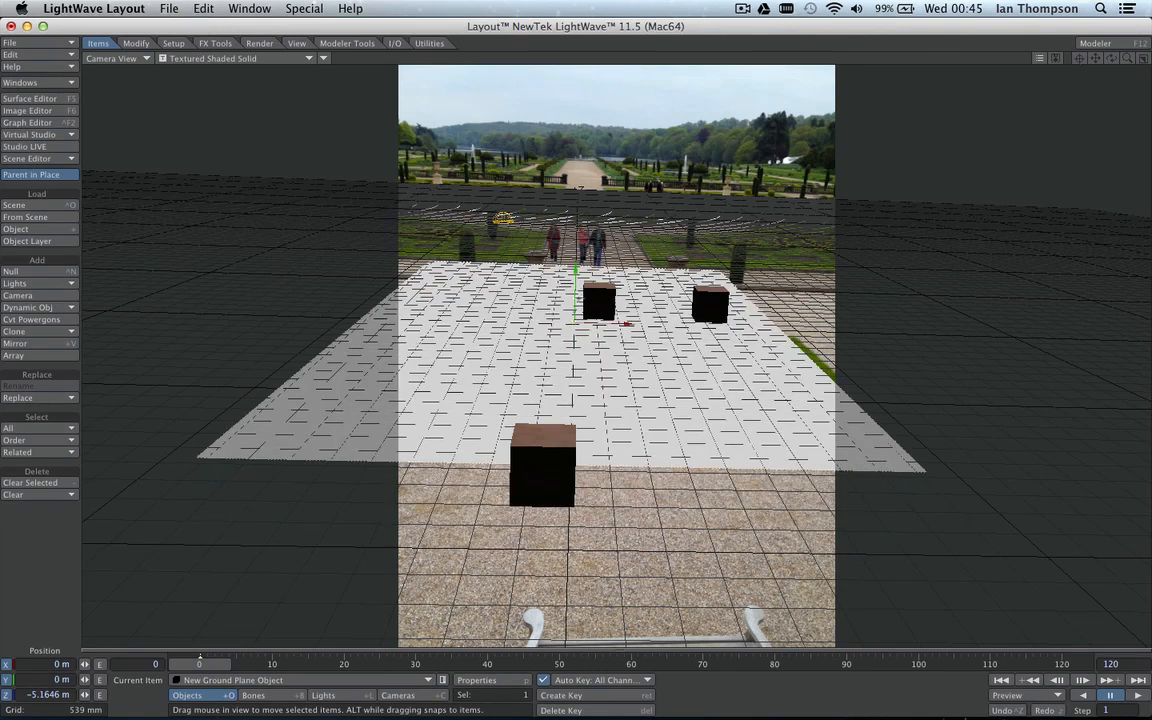
In Perspective view, move the rear cube left, then return to Camera View.
{"action": "left_click", "coordinate": [110, 58]}
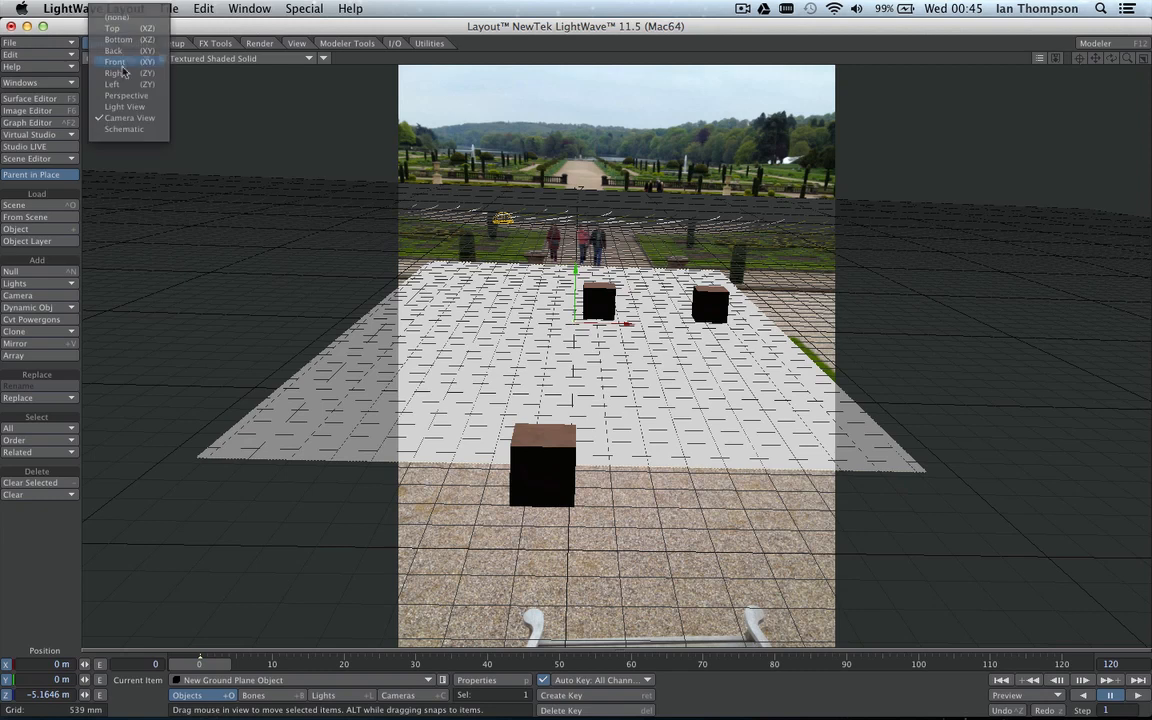
{"action": "left_click", "coordinate": [126, 96]}
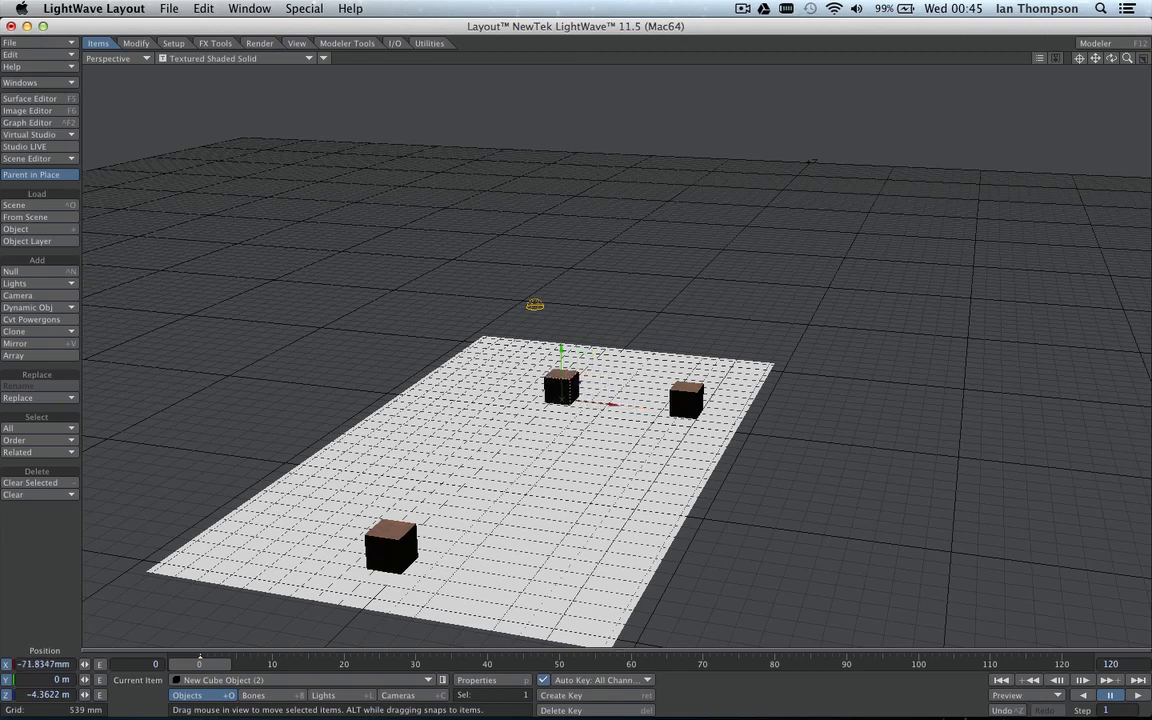
{"action": "left_click_drag", "start_coordinate": [560, 388], "coordinate": [500, 384]}
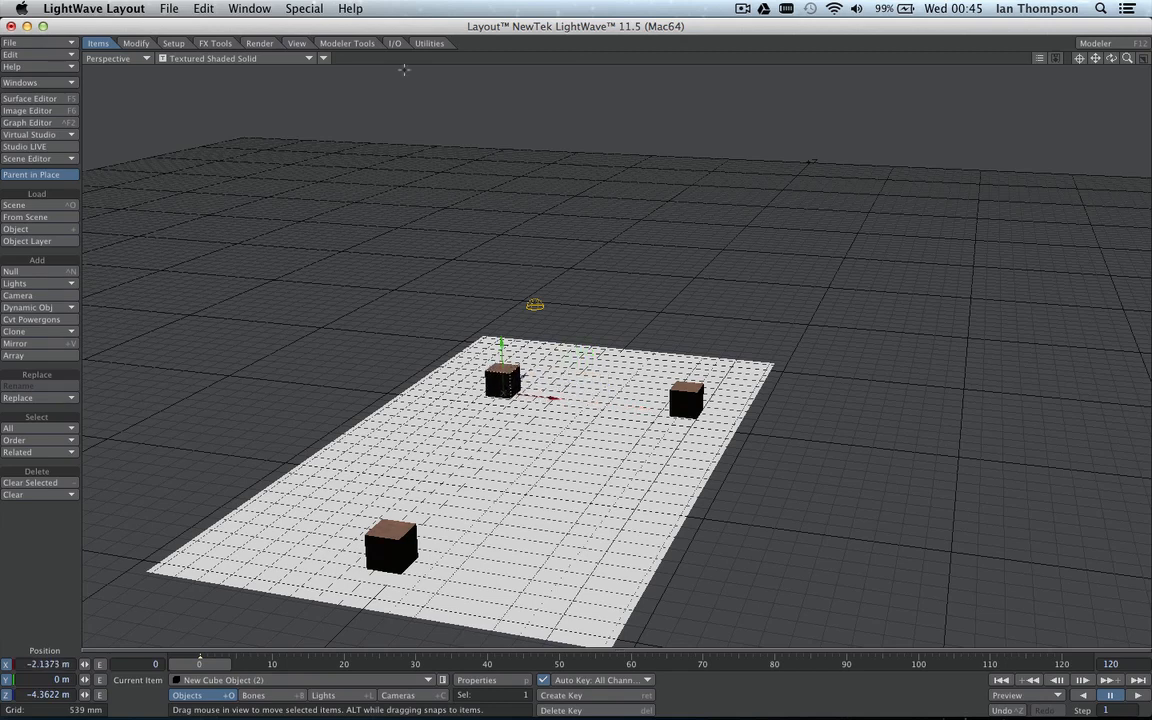
{"action": "left_click", "coordinate": [116, 58]}
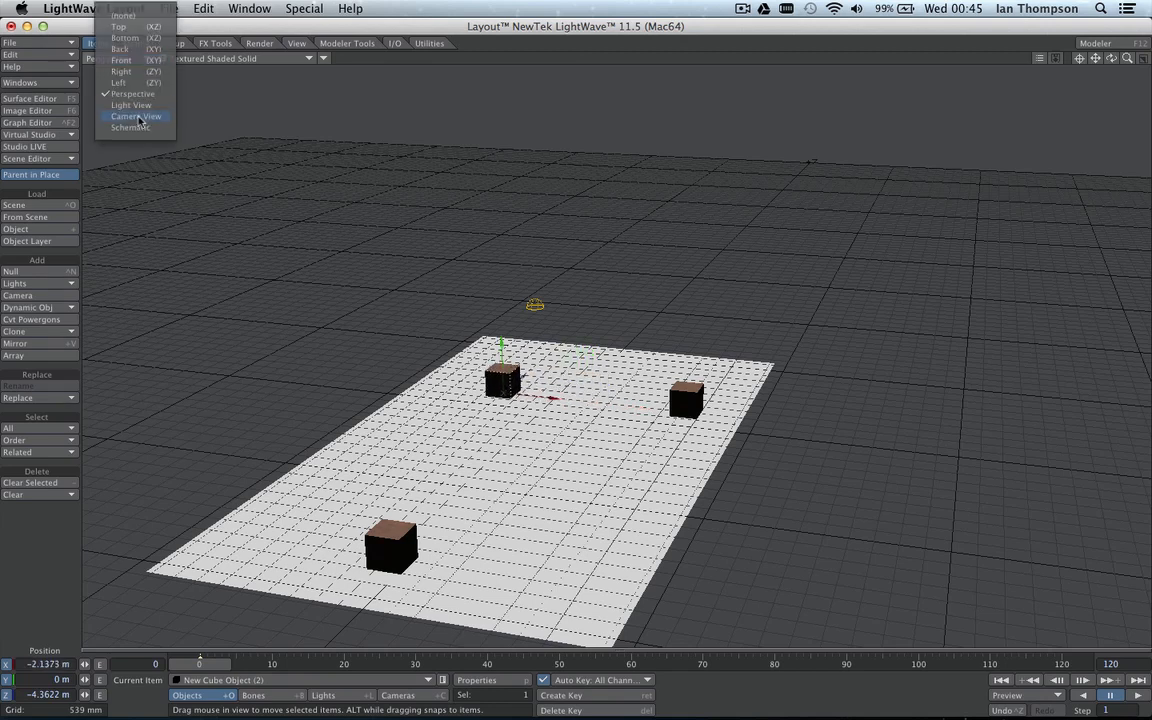
{"action": "left_click", "coordinate": [136, 116]}
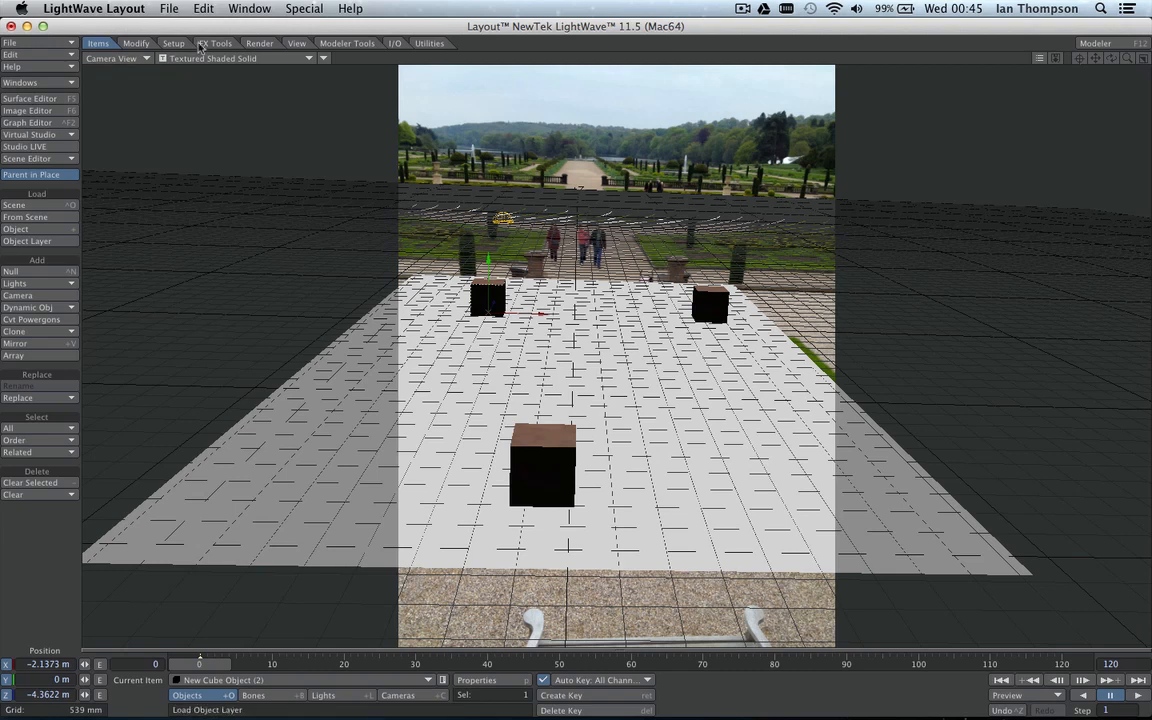
Render the current frame (F9), view the cubes over the garden photo, then close the image.
{"action": "left_click", "coordinate": [260, 44]}
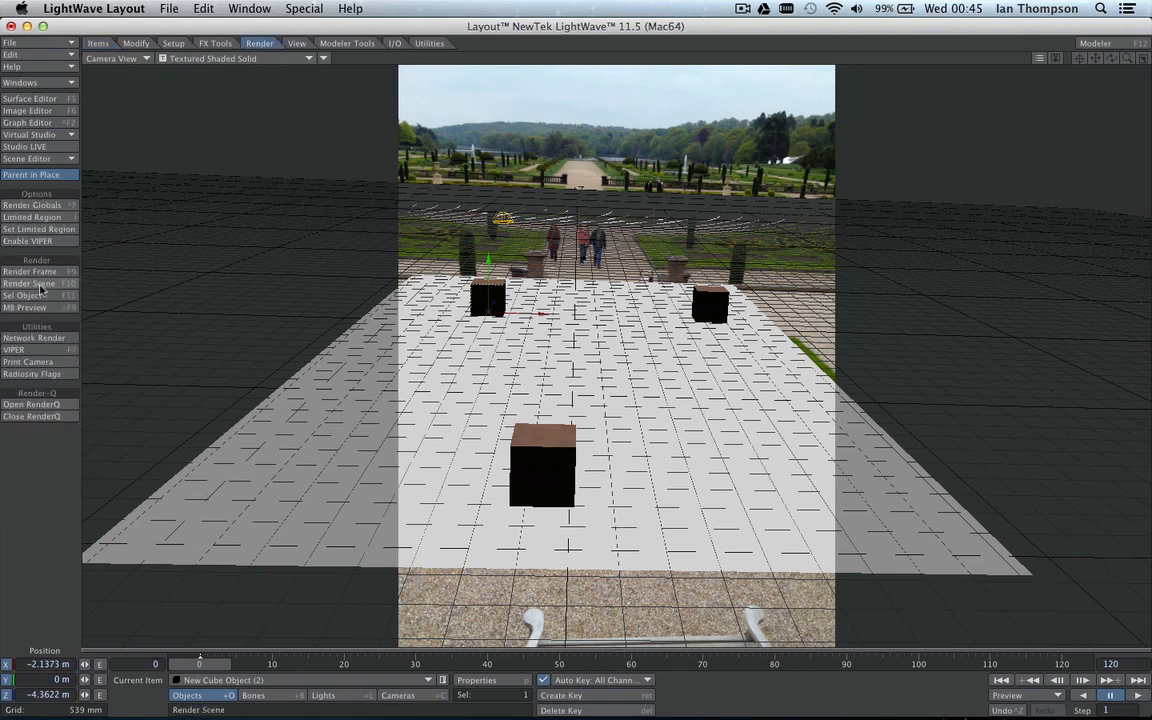
{"action": "left_click", "coordinate": [30, 272]}
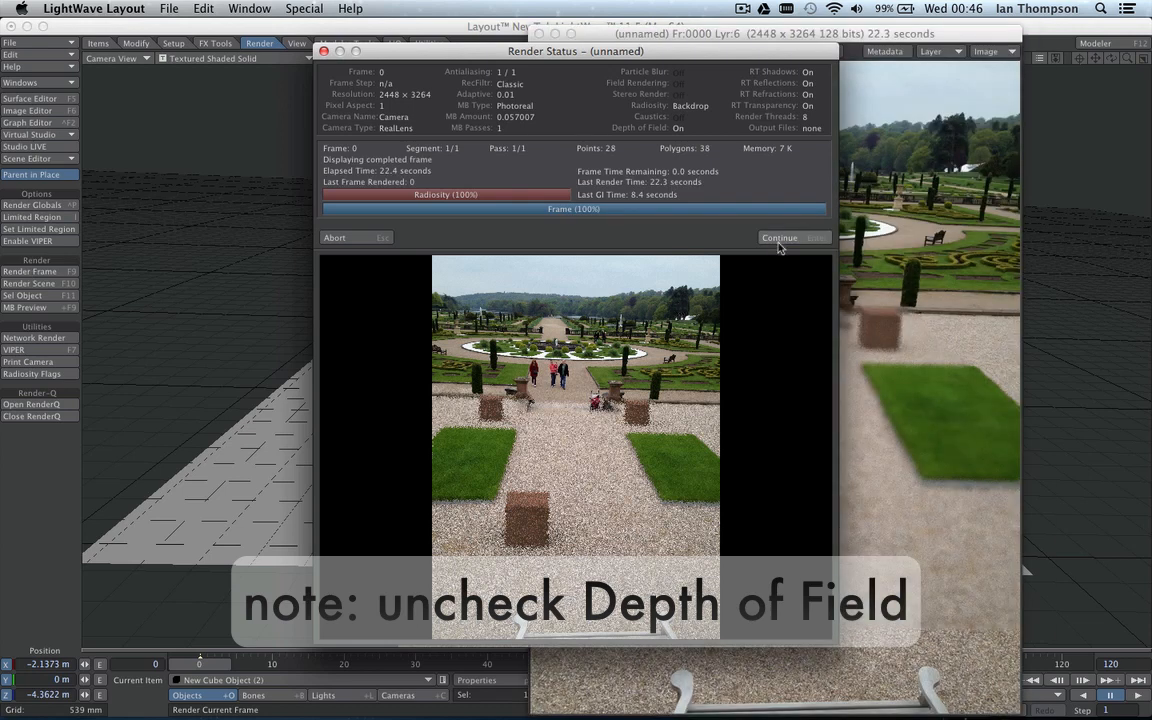
{"action": "left_click", "coordinate": [780, 236]}
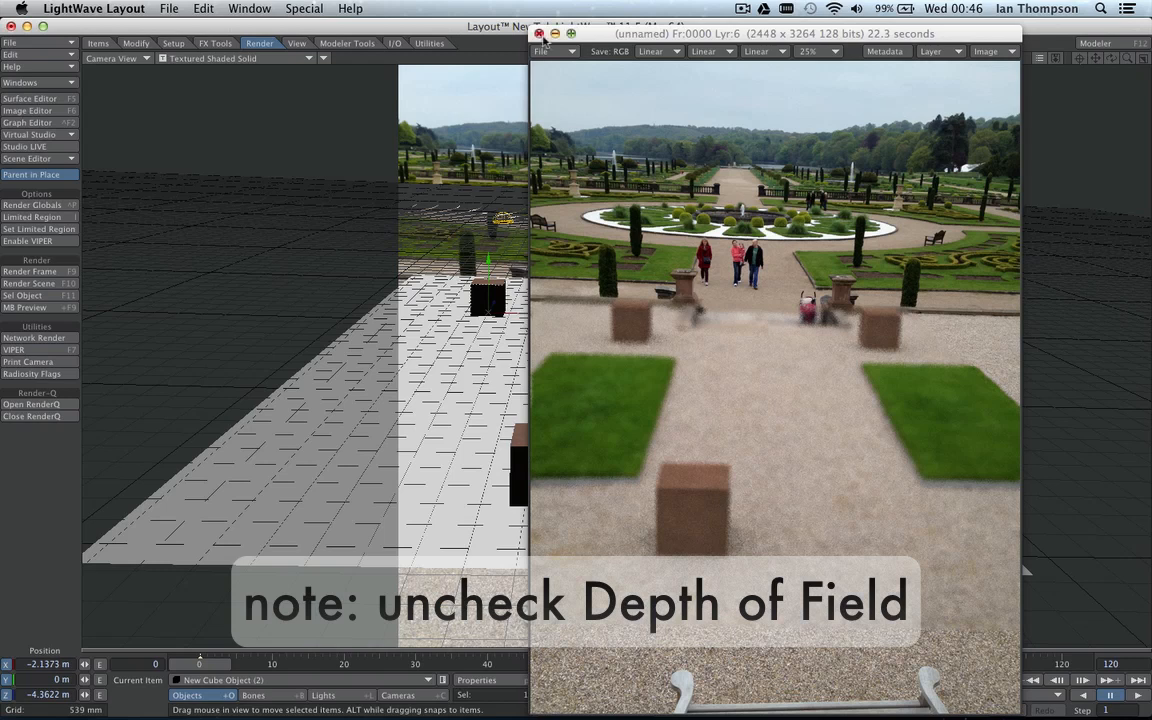
{"action": "left_click", "coordinate": [540, 34]}
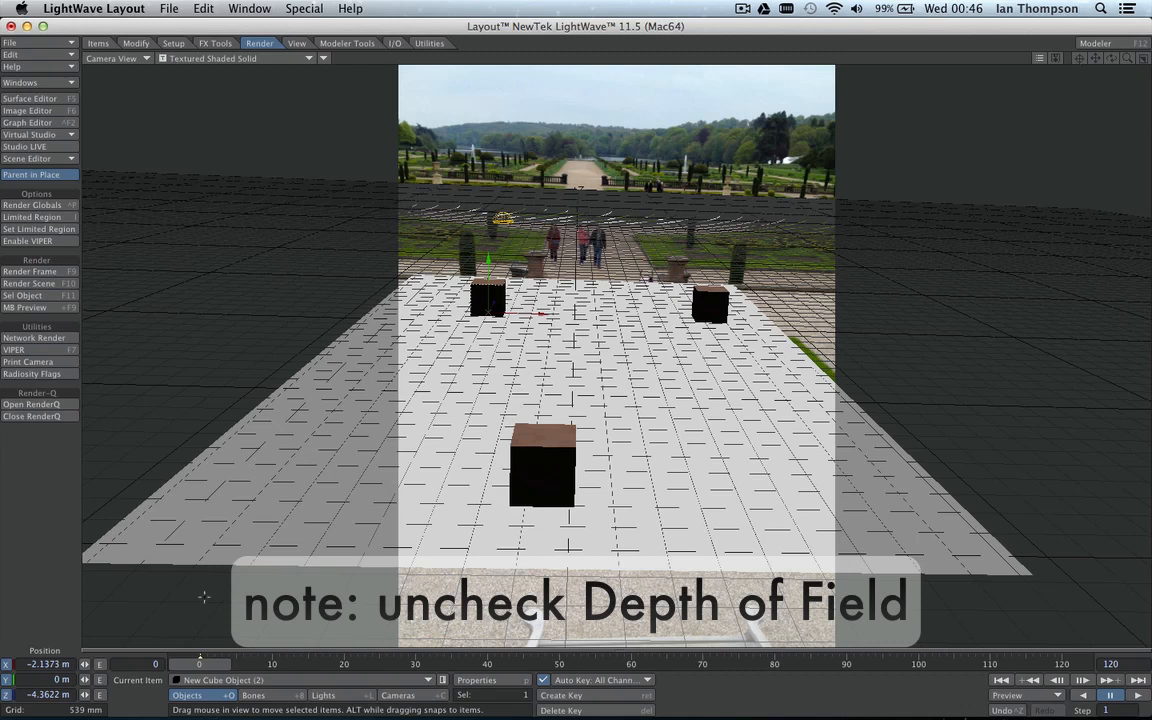
In Render Globals, set Motion Blur to Off and disable Depth of Field, then close the panel.
{"action": "left_click", "coordinate": [398, 696]}
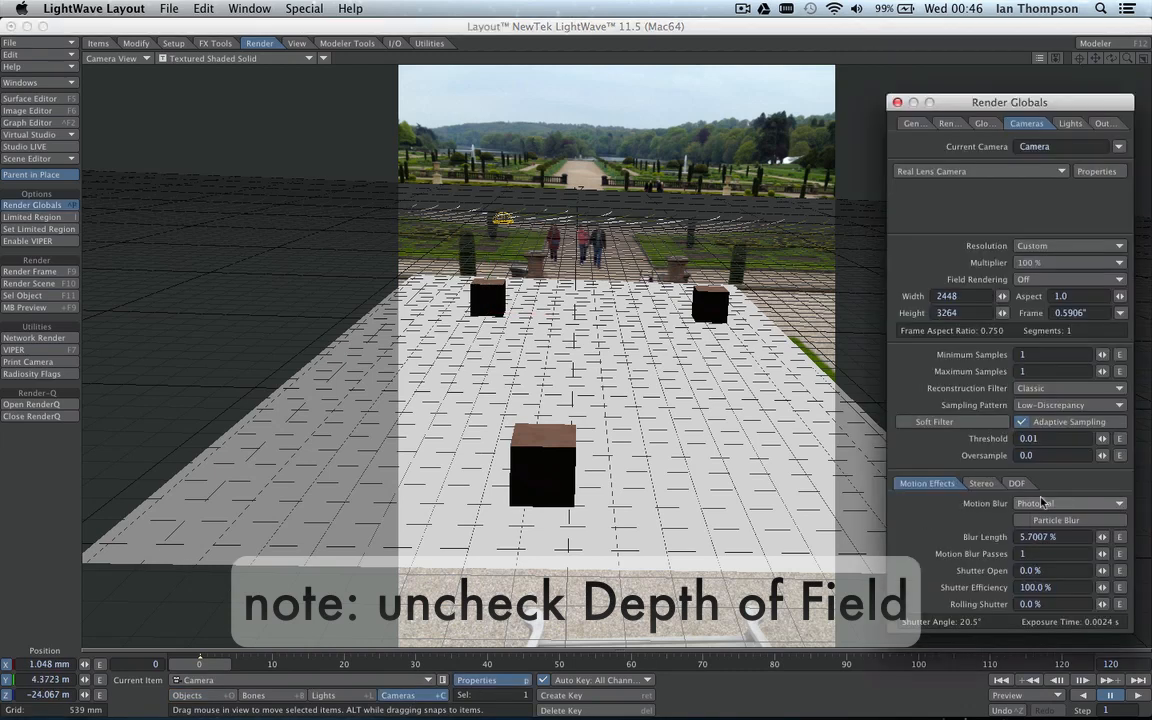
{"action": "left_click", "coordinate": [1070, 504]}
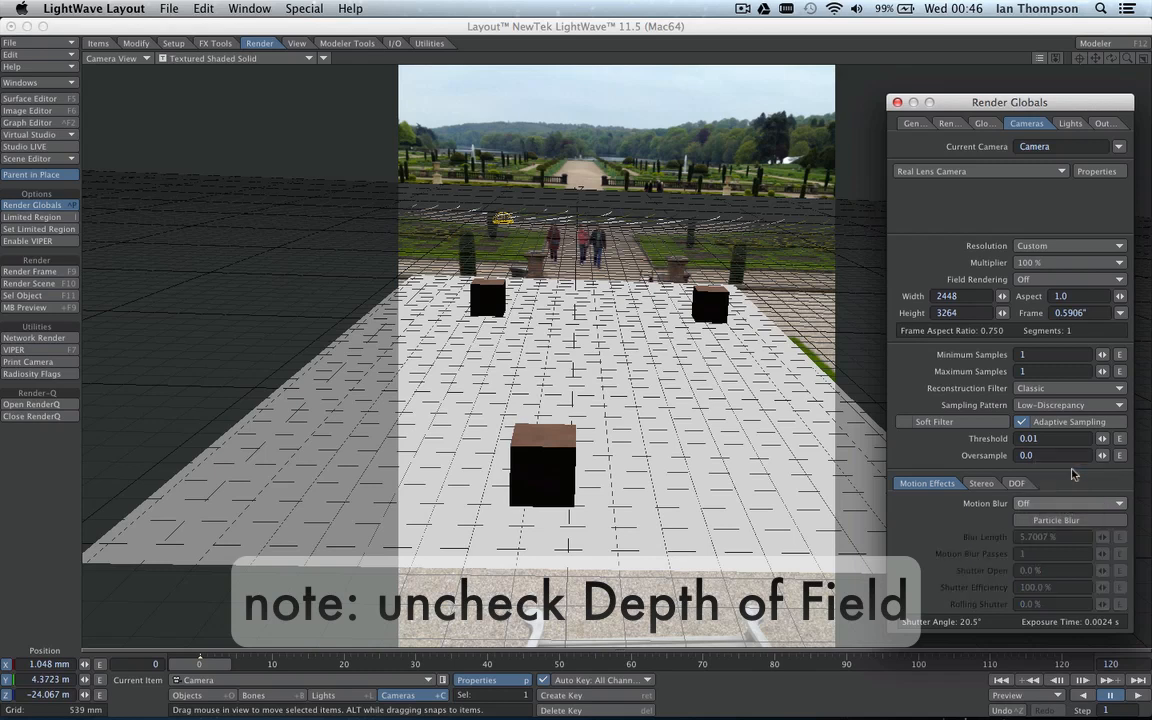
{"action": "left_click", "coordinate": [1016, 482]}
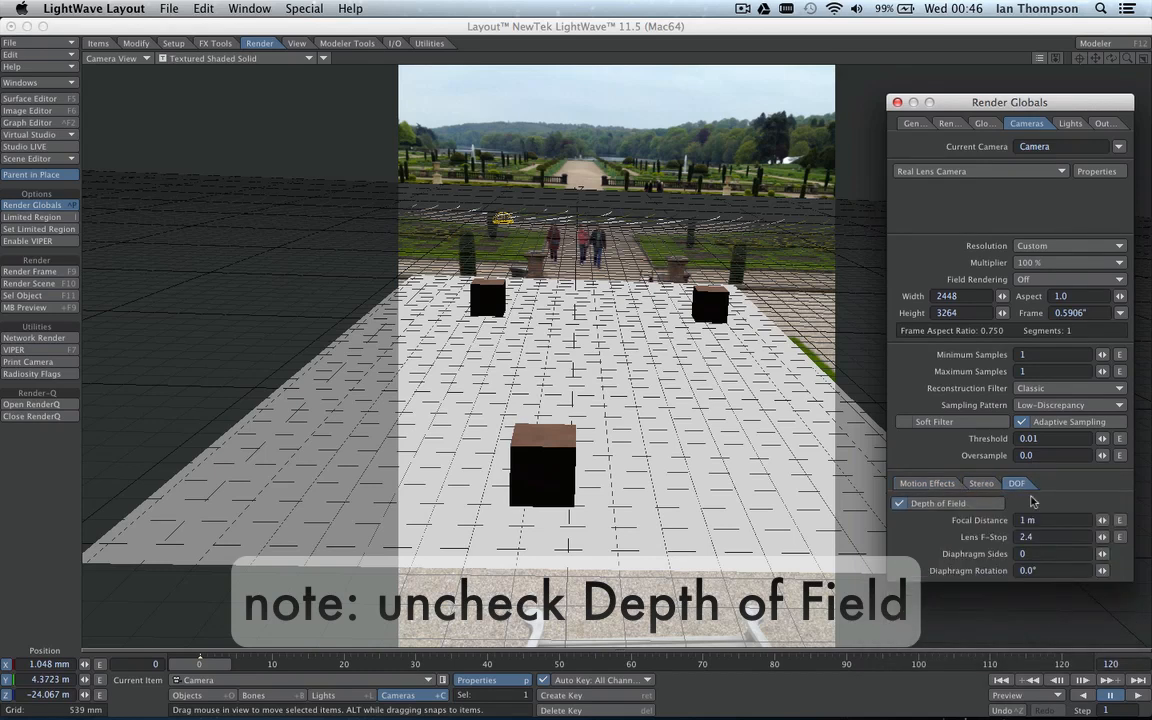
{"action": "left_click", "coordinate": [900, 504]}
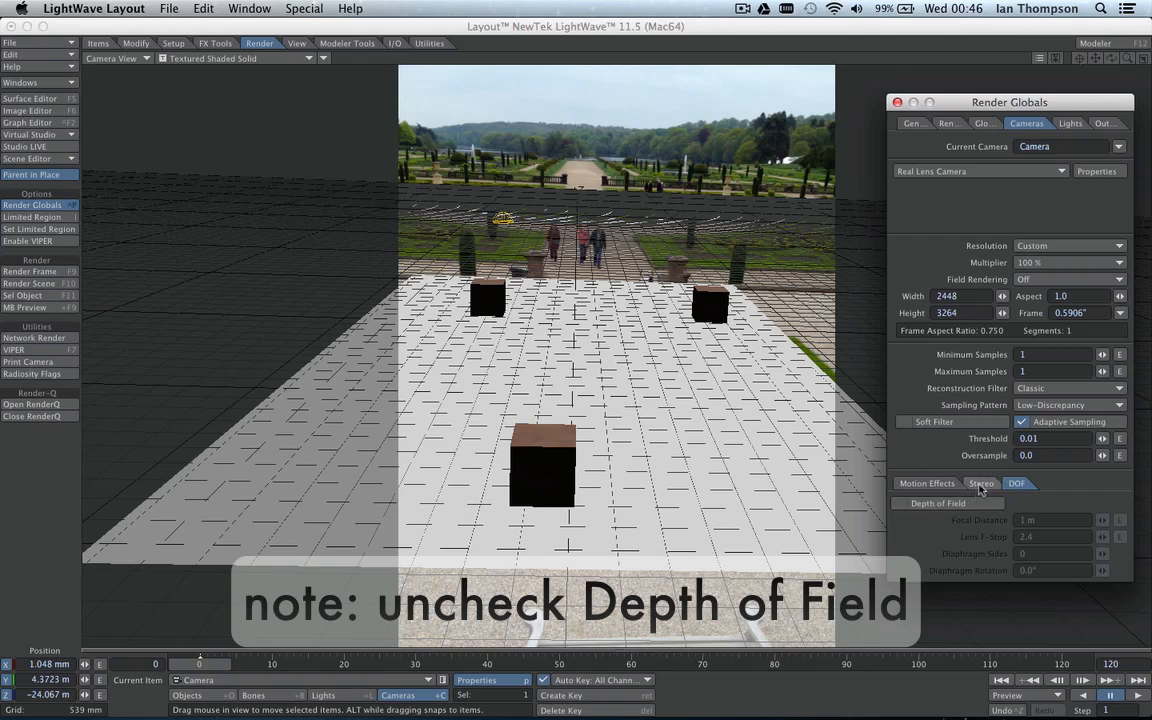
{"action": "left_click", "coordinate": [926, 482]}
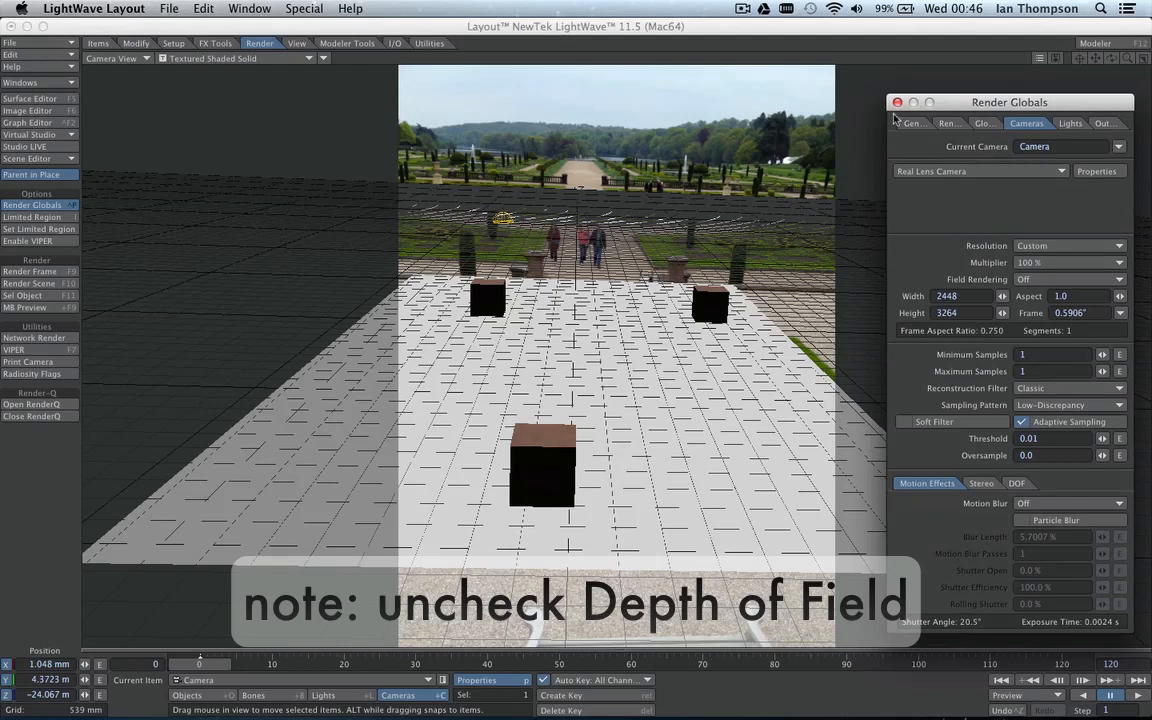
{"action": "left_click", "coordinate": [896, 102]}
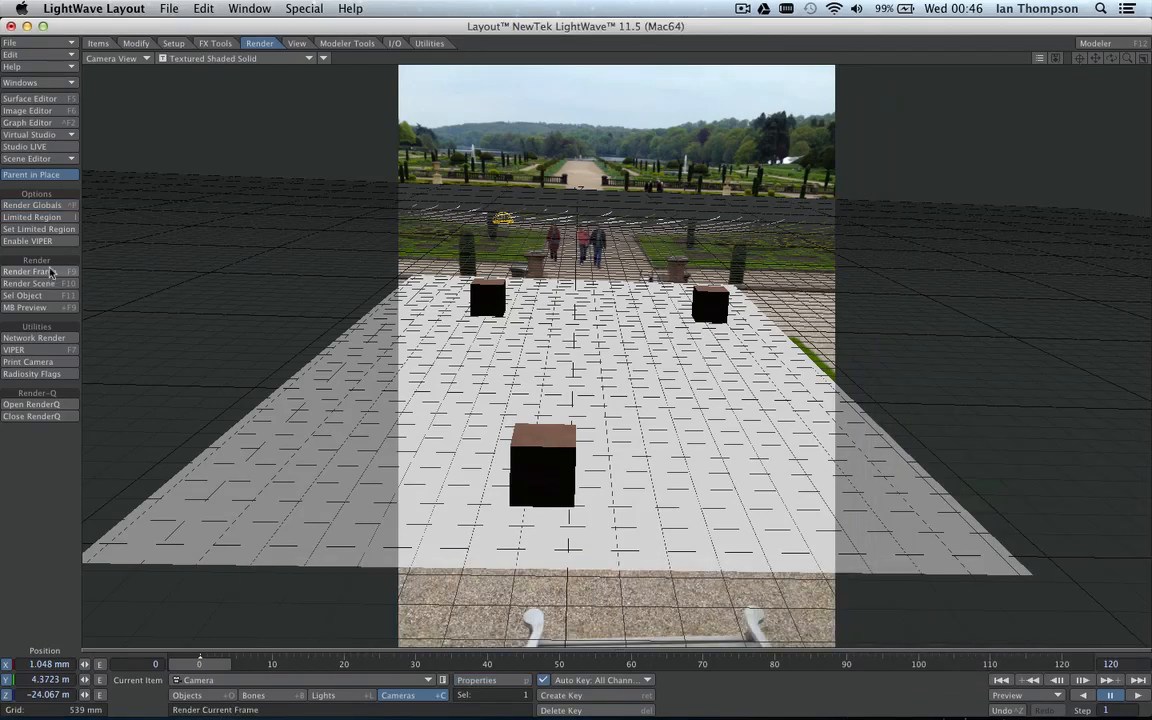
Render the frame again to get a sharp image of the three cubes in the garden photo.
{"action": "left_click", "coordinate": [30, 272]}
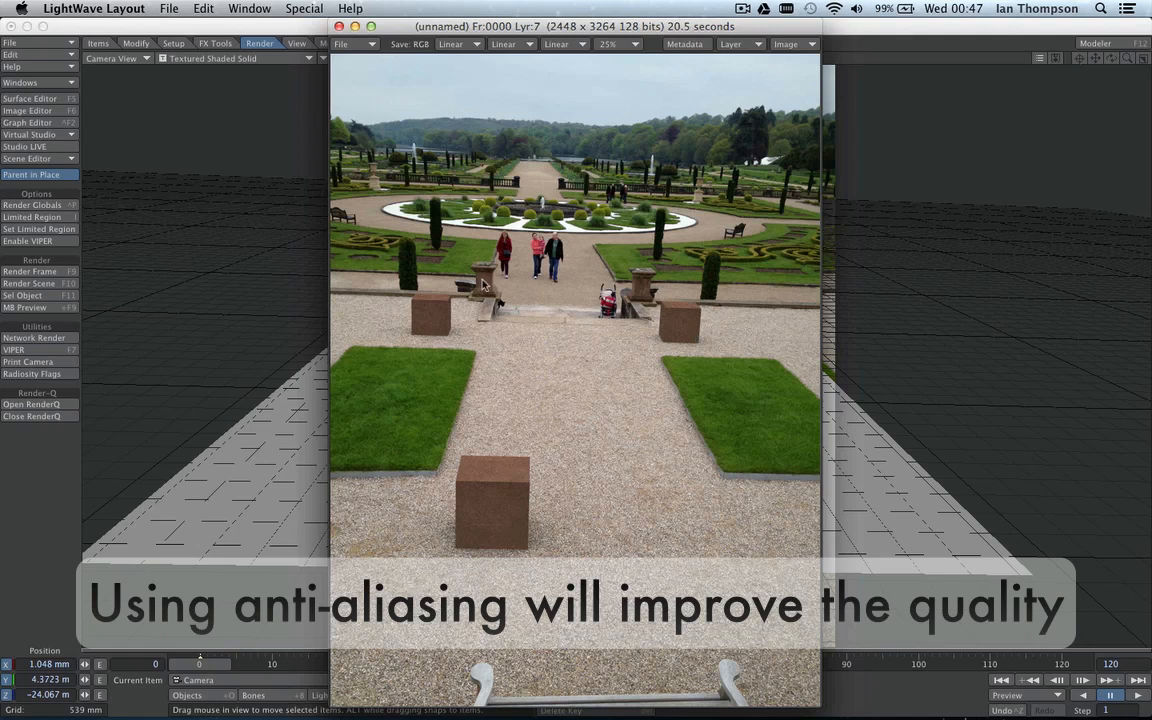
{"action": "mouse_move", "coordinate": [448, 340]}
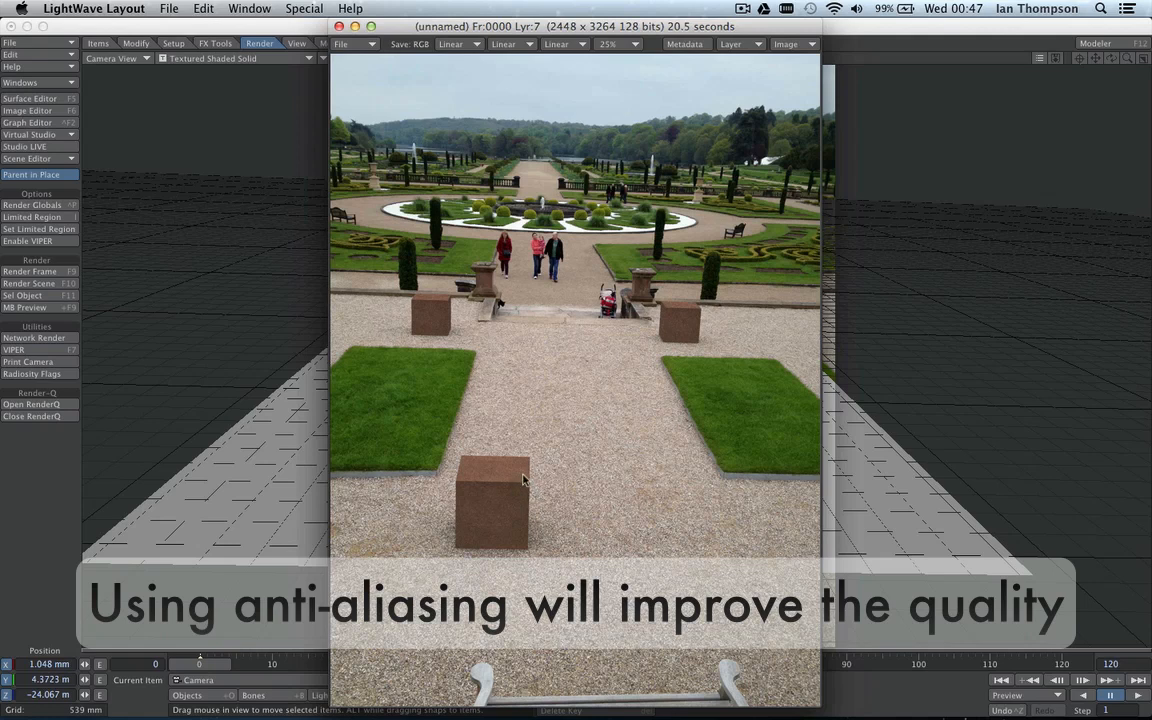
{"action": "mouse_move", "coordinate": [656, 308]}
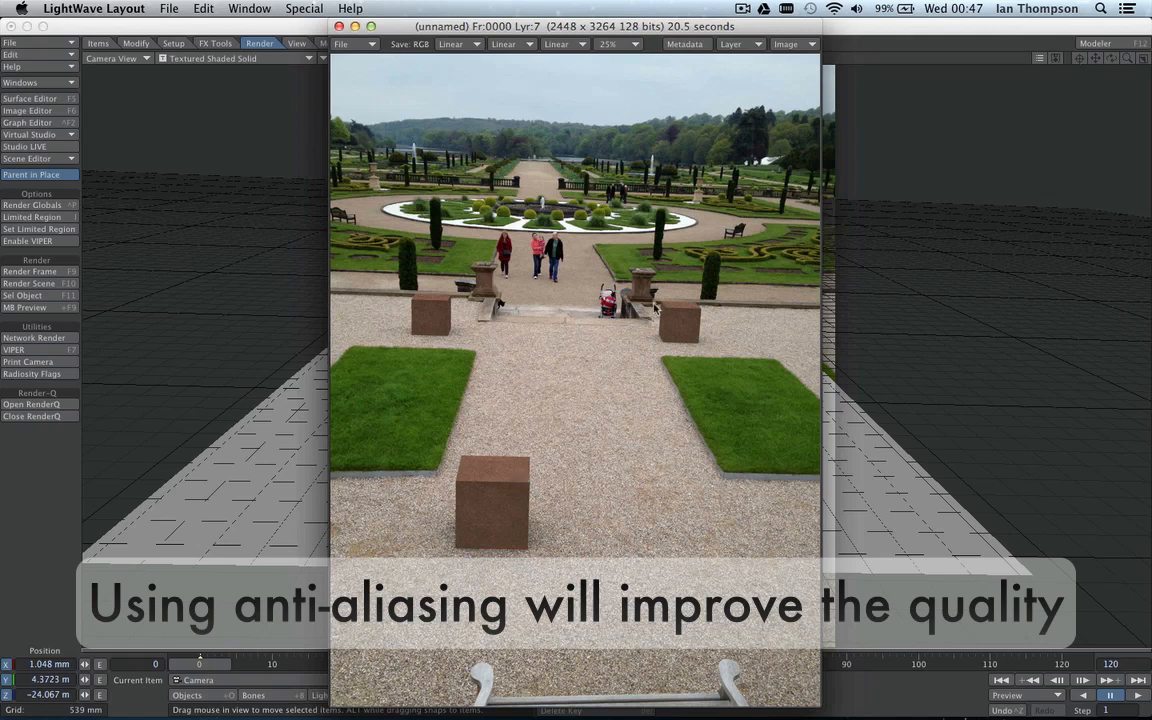
{"action": "mouse_move", "coordinate": [668, 312]}
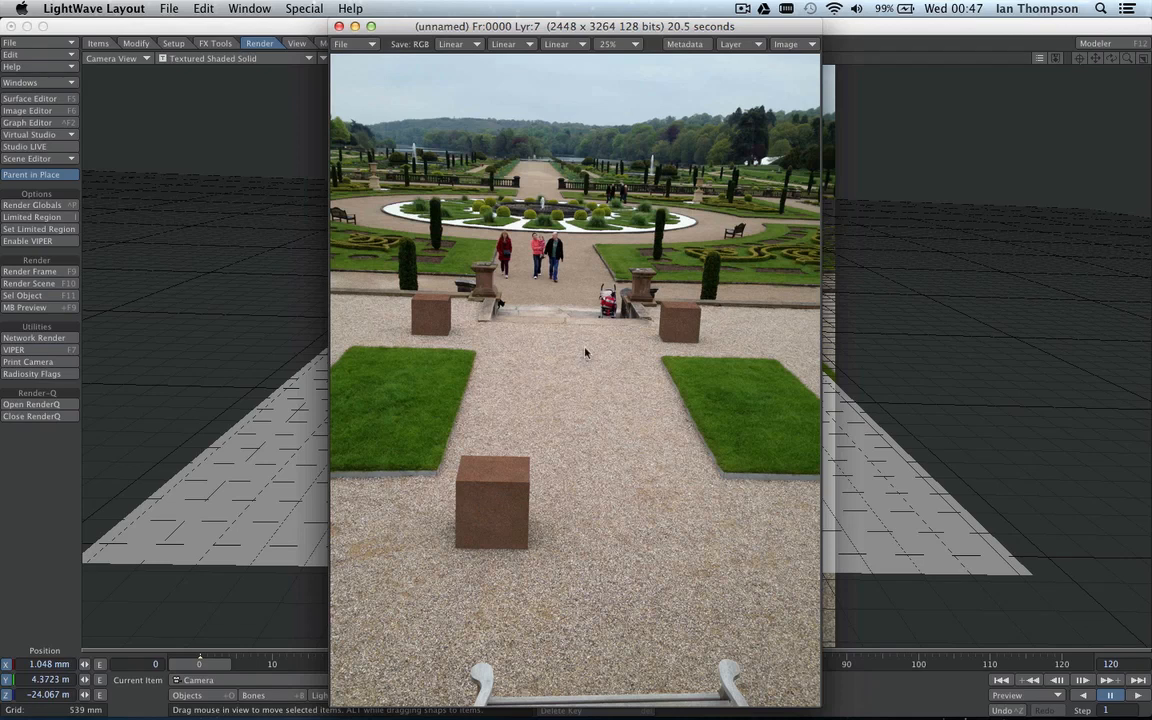
{"action": "mouse_move", "coordinate": [464, 332]}
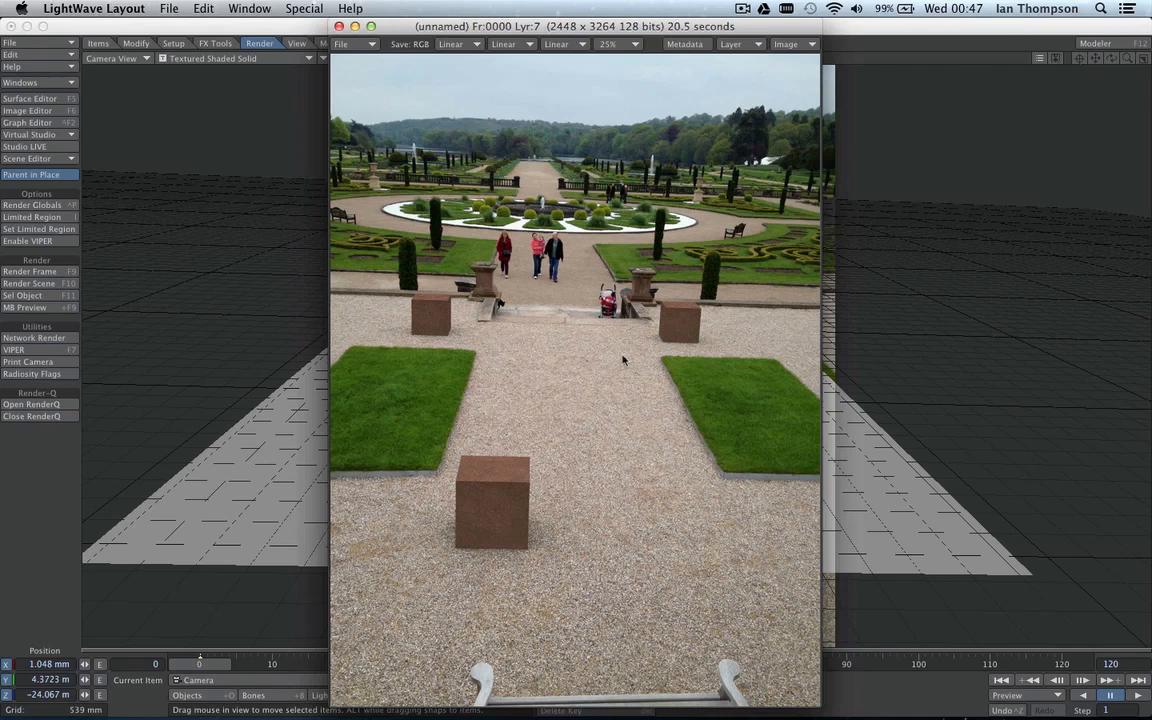
{"action": "mouse_move", "coordinate": [656, 298]}
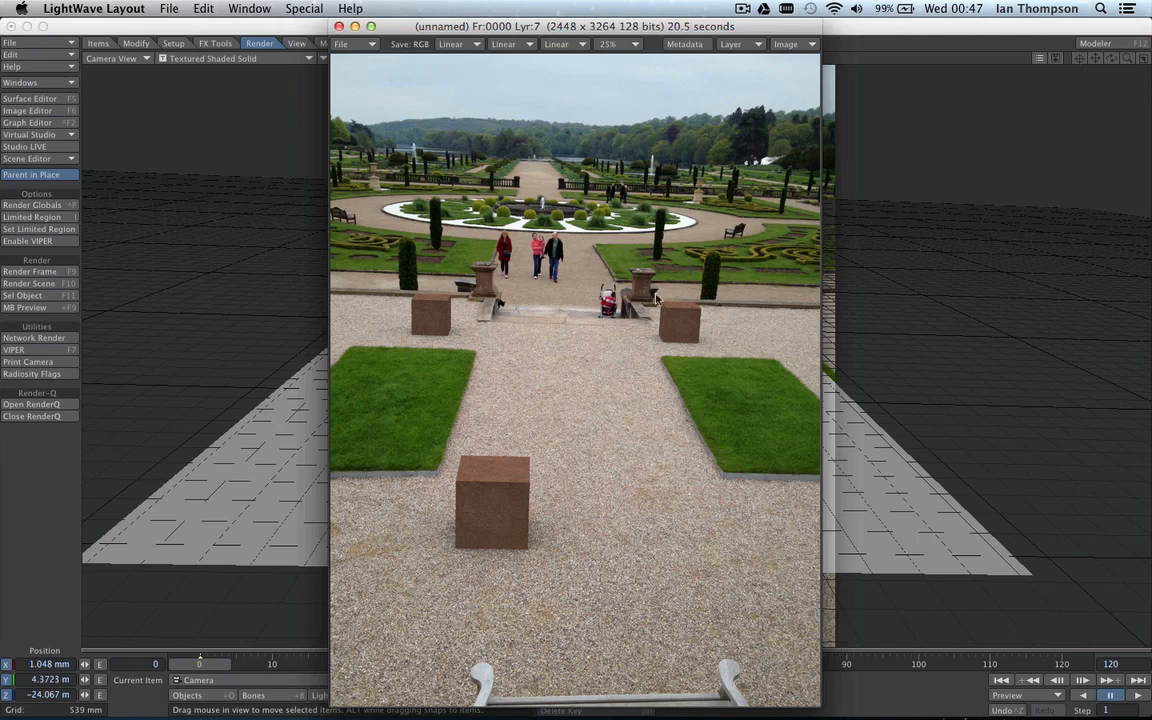
{"action": "mouse_move", "coordinate": [560, 482]}
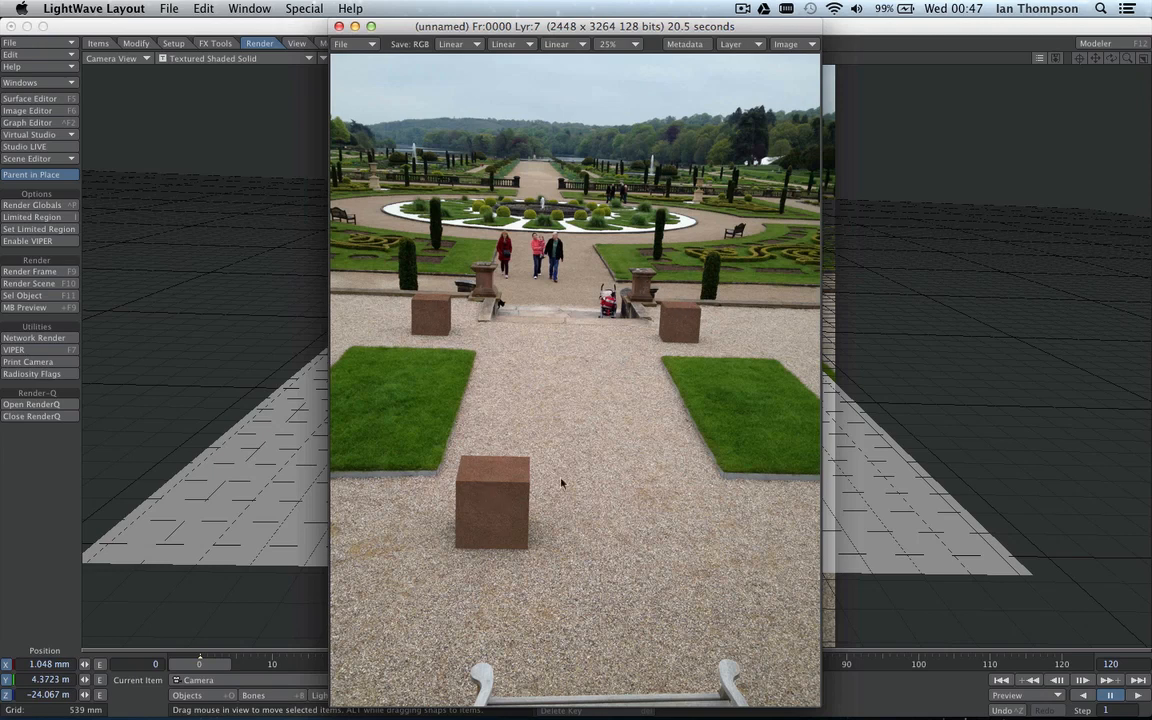
{"action": "mouse_move", "coordinate": [674, 486]}
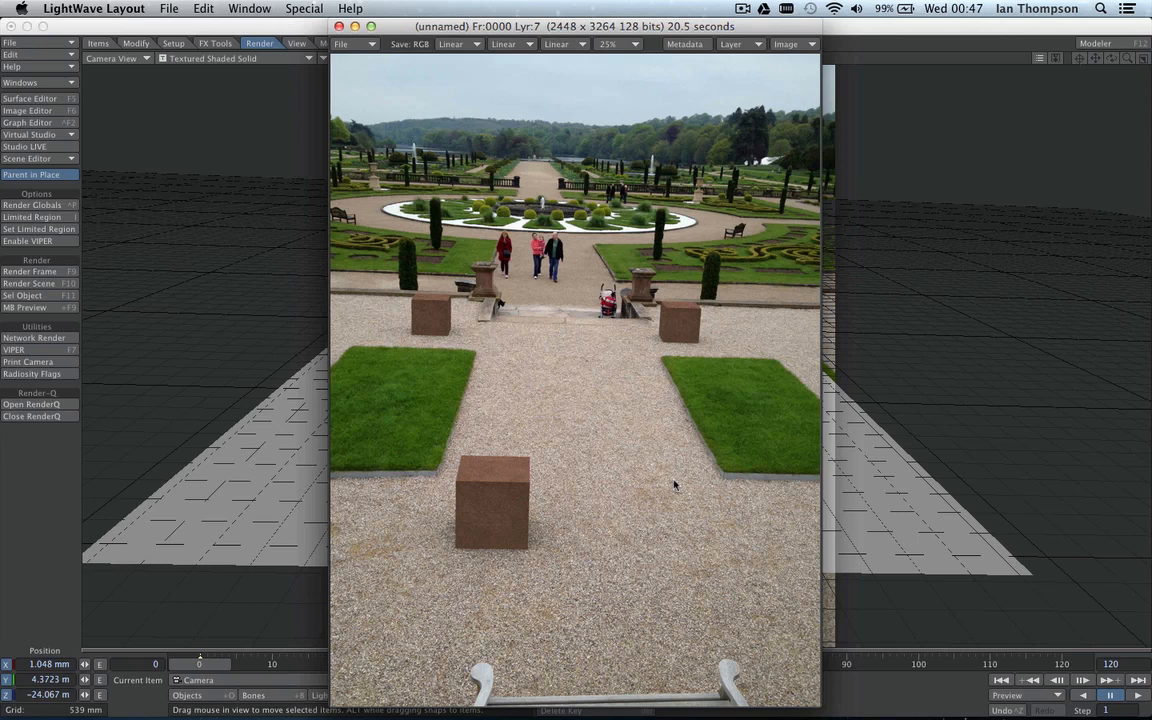
{"action": "mouse_move", "coordinate": [672, 486]}
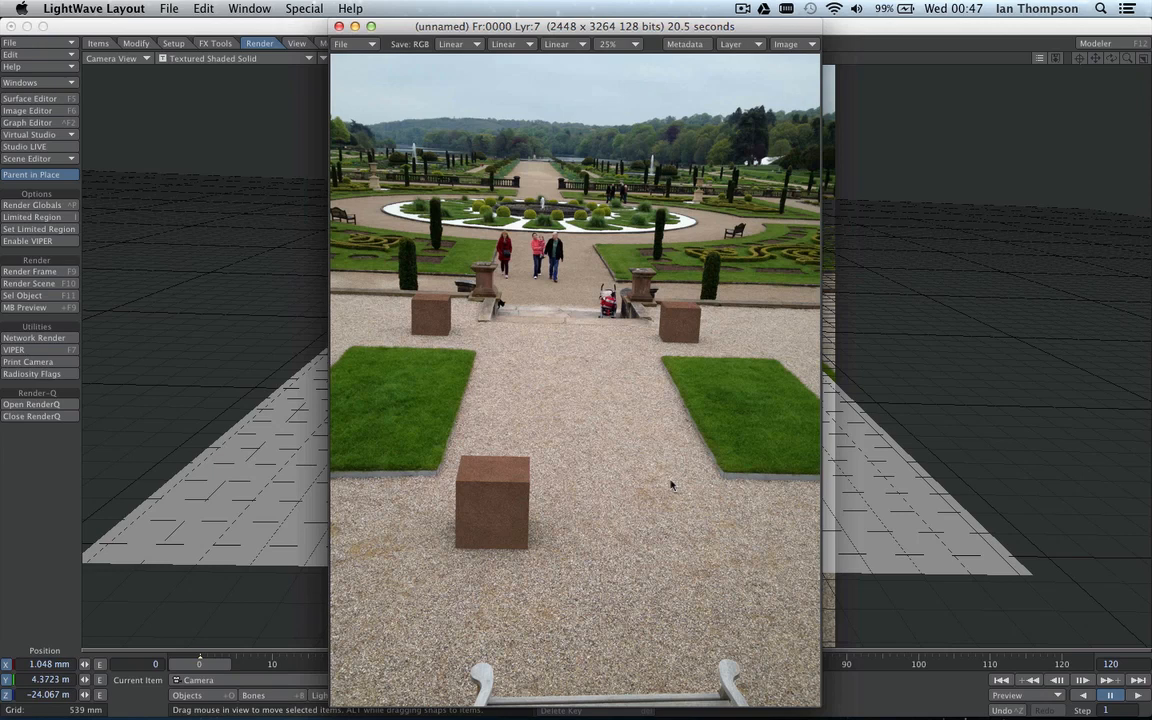